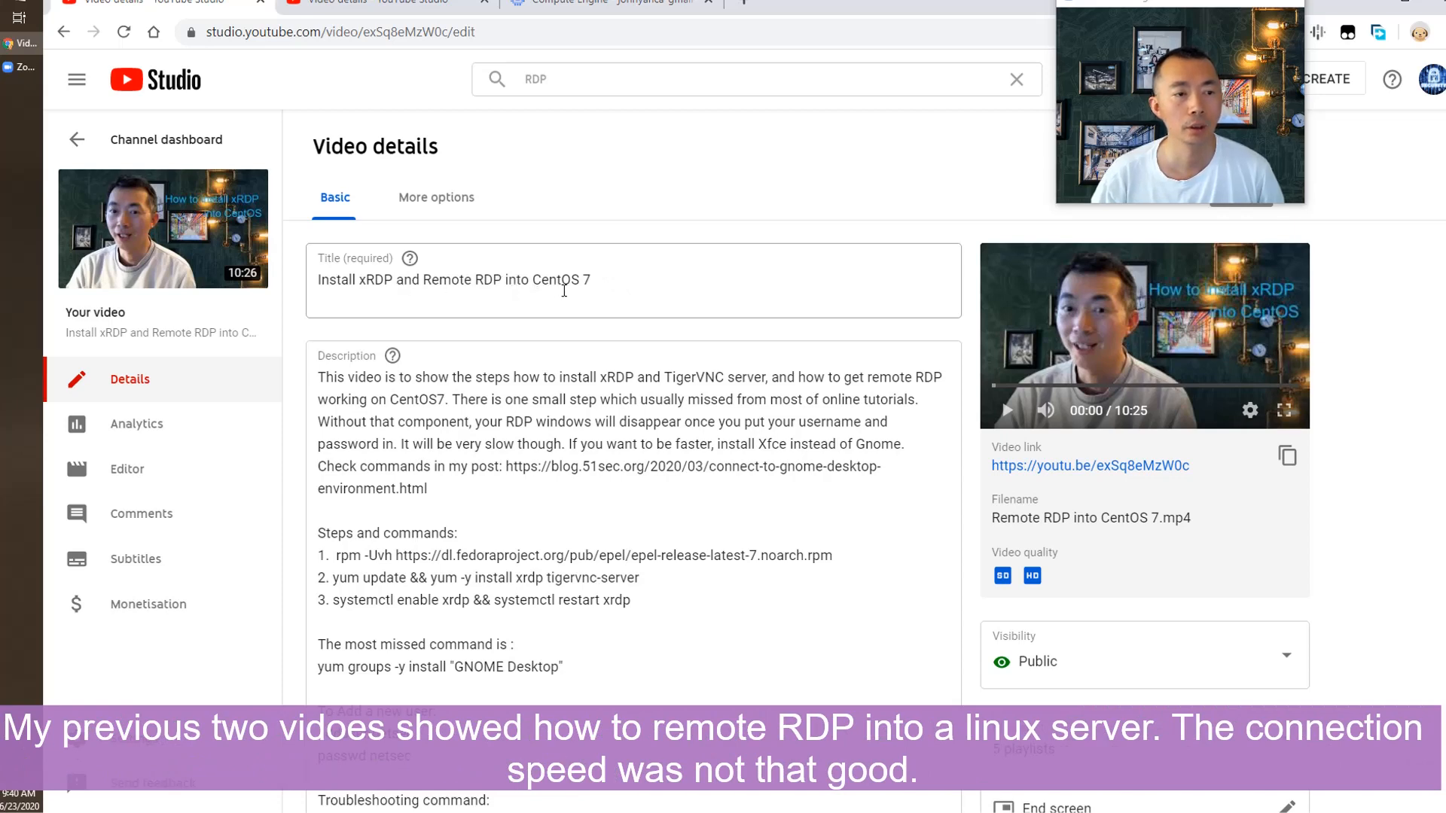
Point out the words RDP and Xfce in the tutorial video's title and description.
{"action": "left_click", "coordinate": [560, 280]}
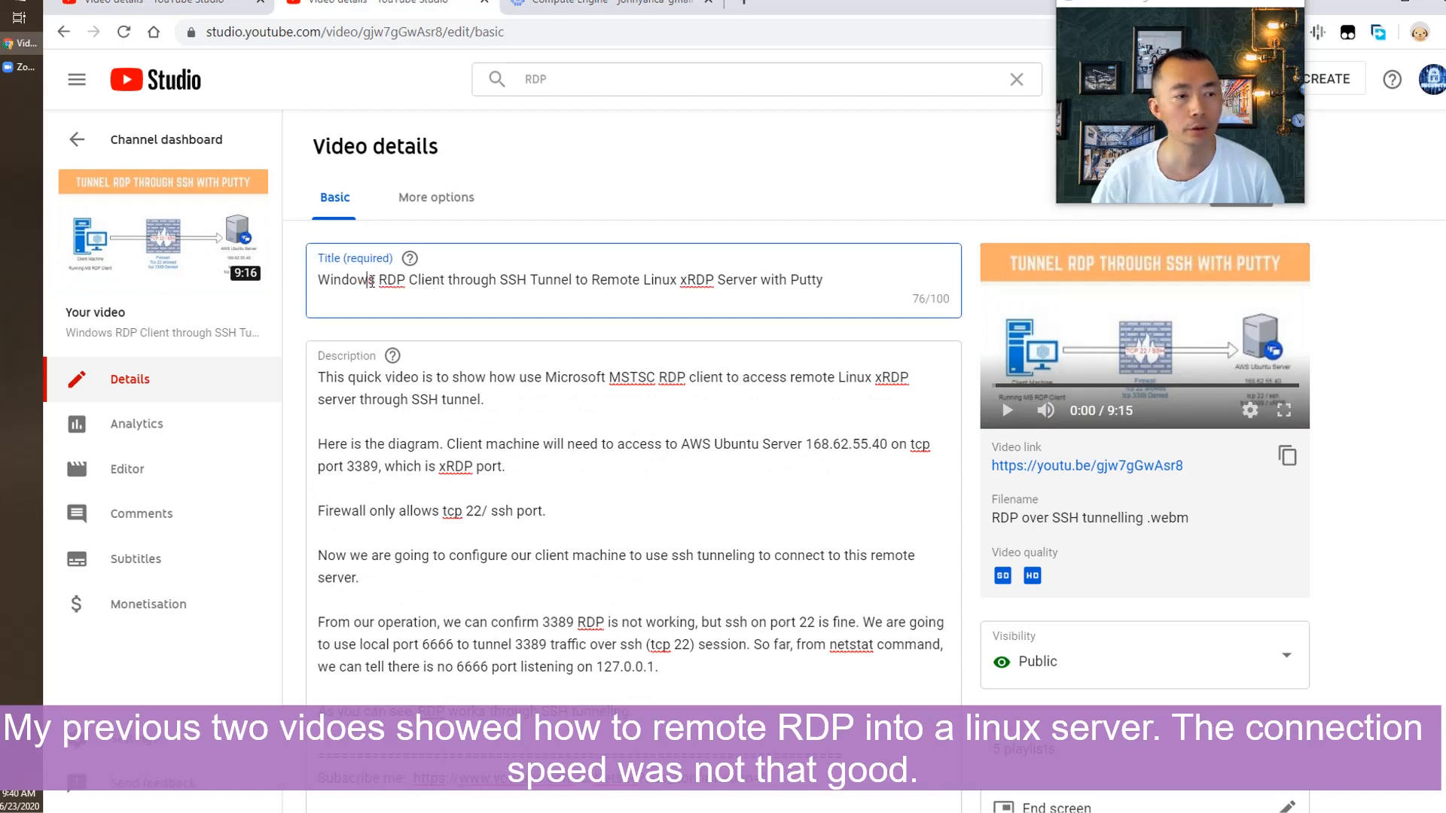
{"action": "double_click", "coordinate": [391, 280]}
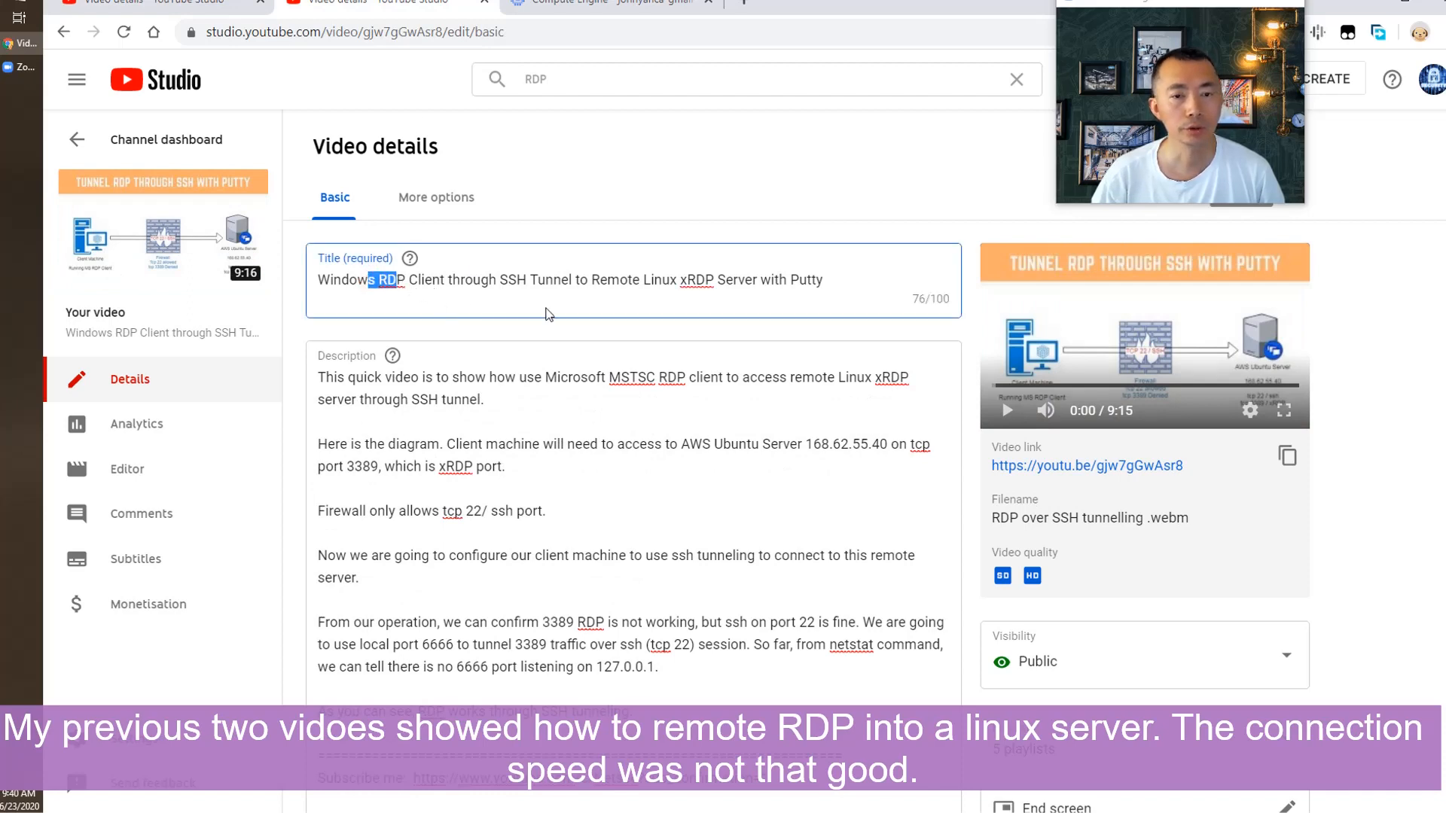
{"action": "mouse_move", "coordinate": [506, 251]}
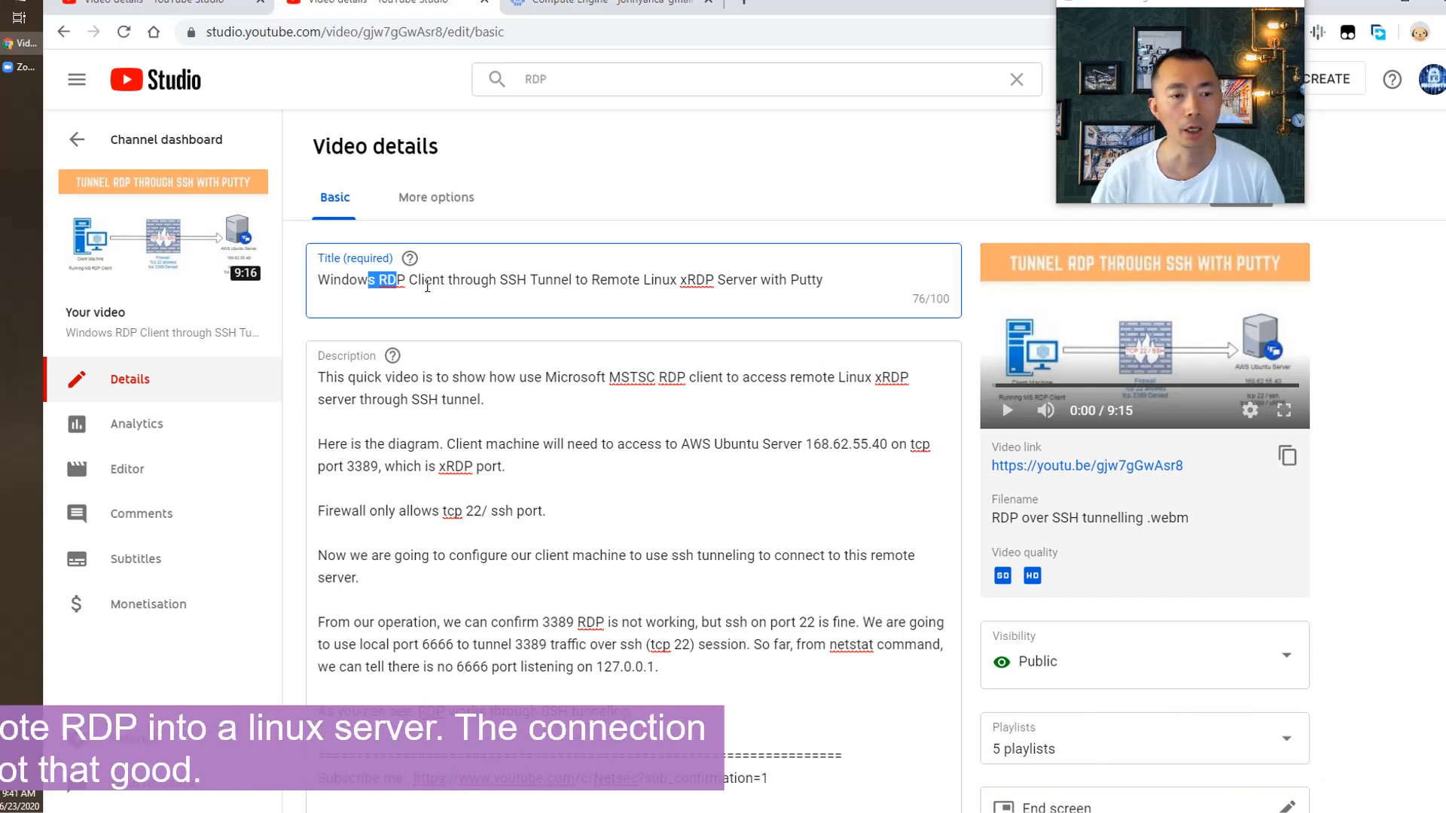
{"action": "double_click", "coordinate": [711, 280]}
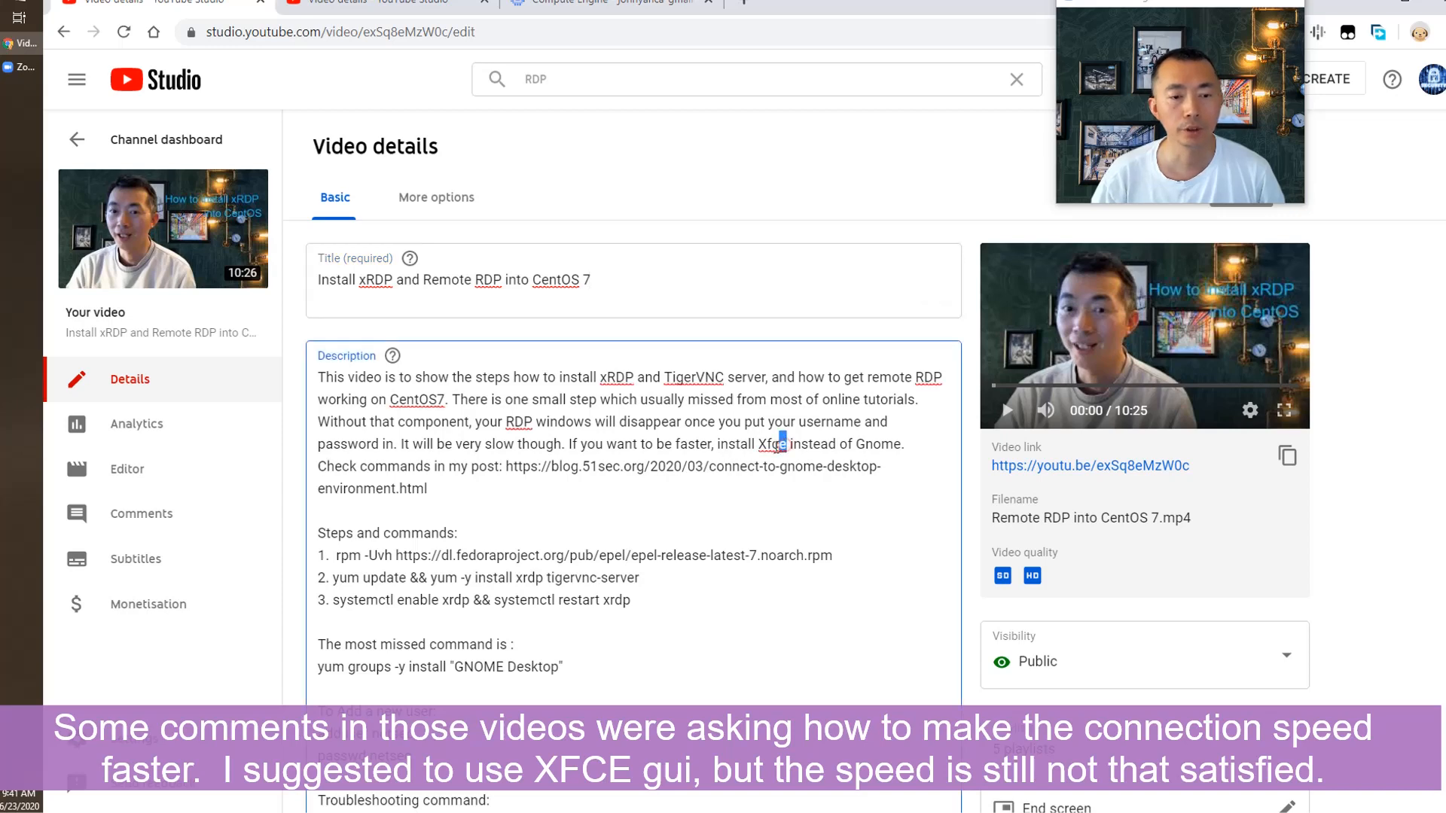
{"action": "double_click", "coordinate": [769, 442]}
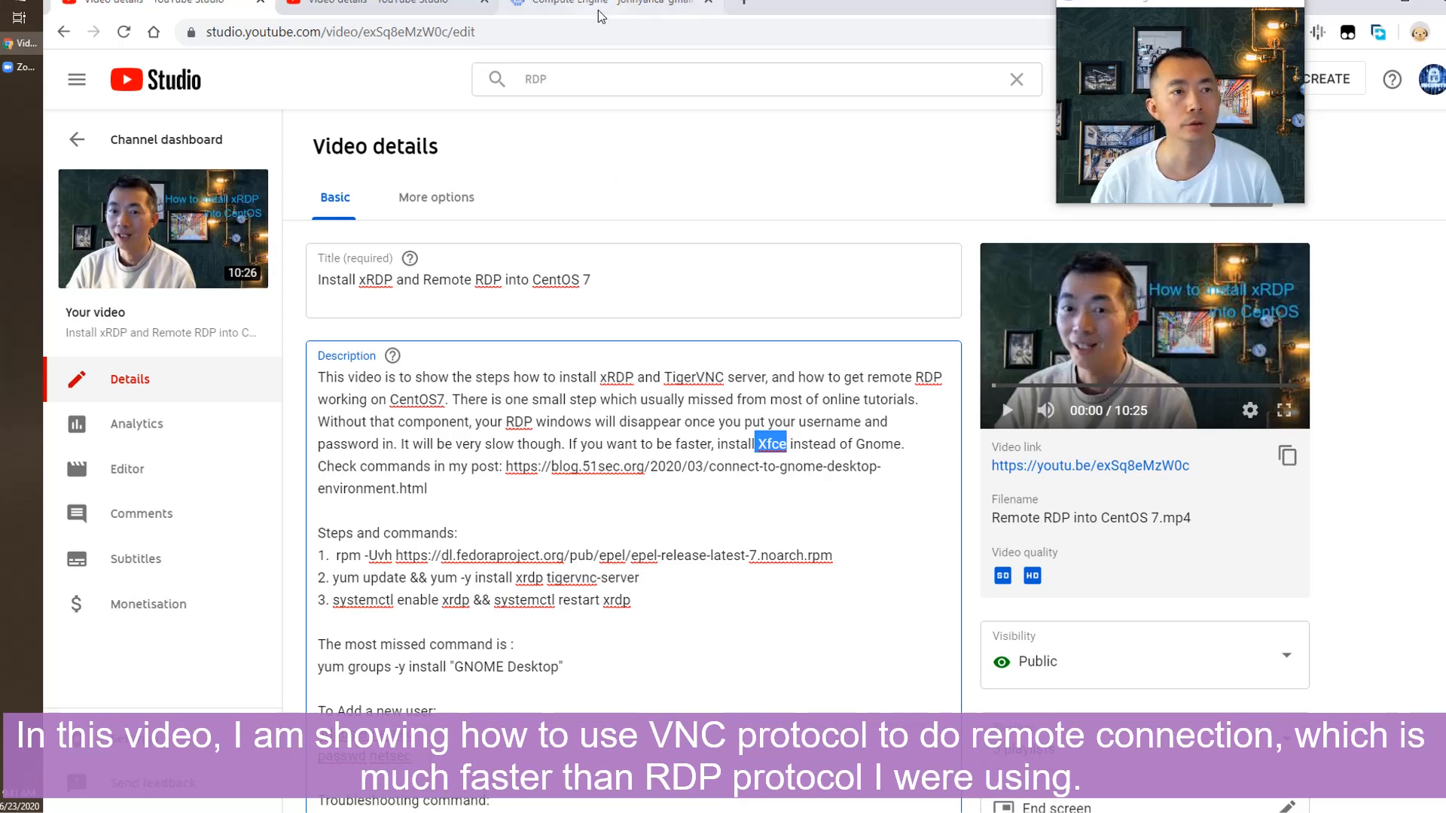
From the Compute Engine instances list, launch a browser SSH session to the centos7-vnc VM.
{"action": "left_click", "coordinate": [608, 3]}
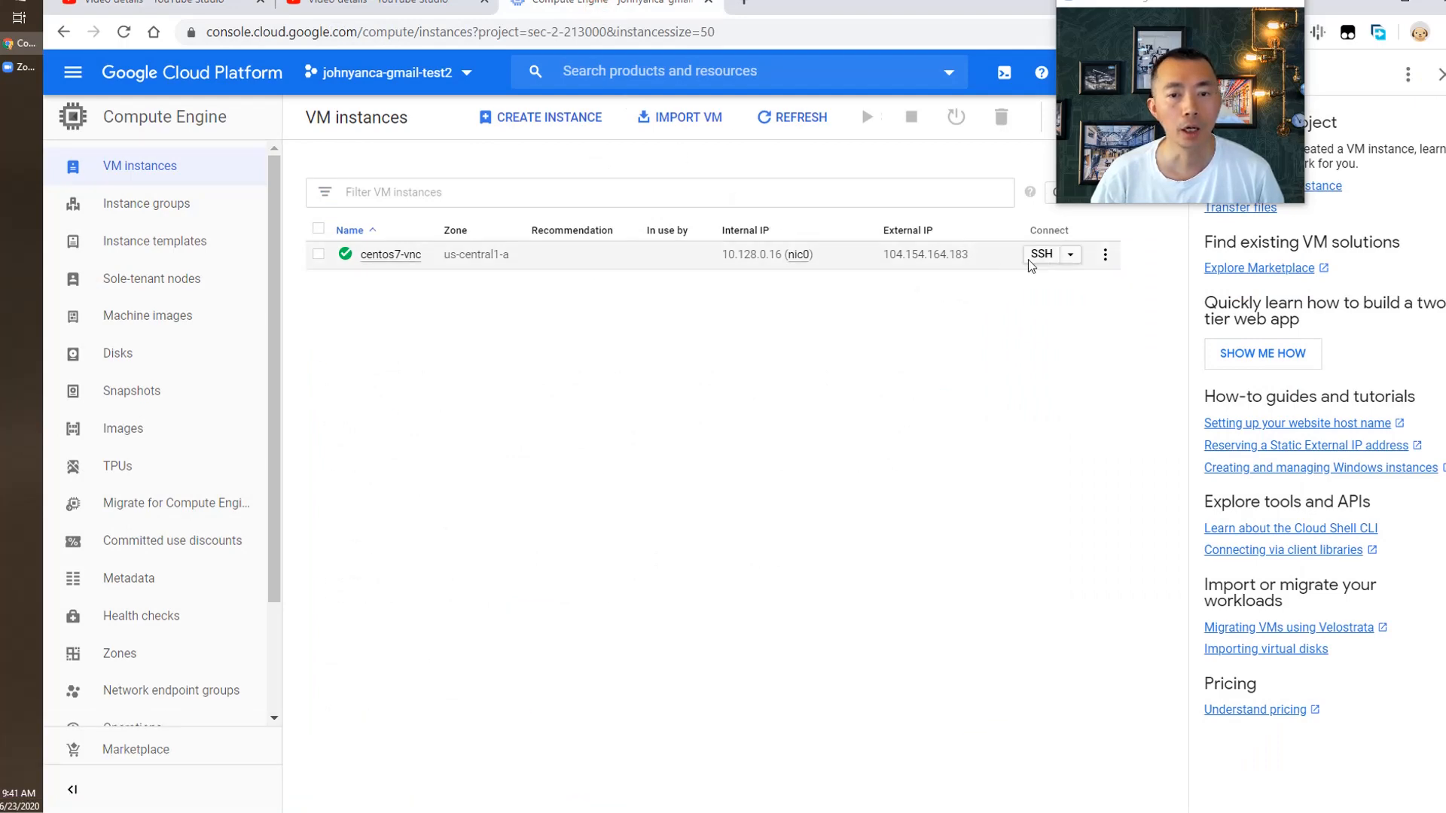
{"action": "left_click", "coordinate": [1039, 254]}
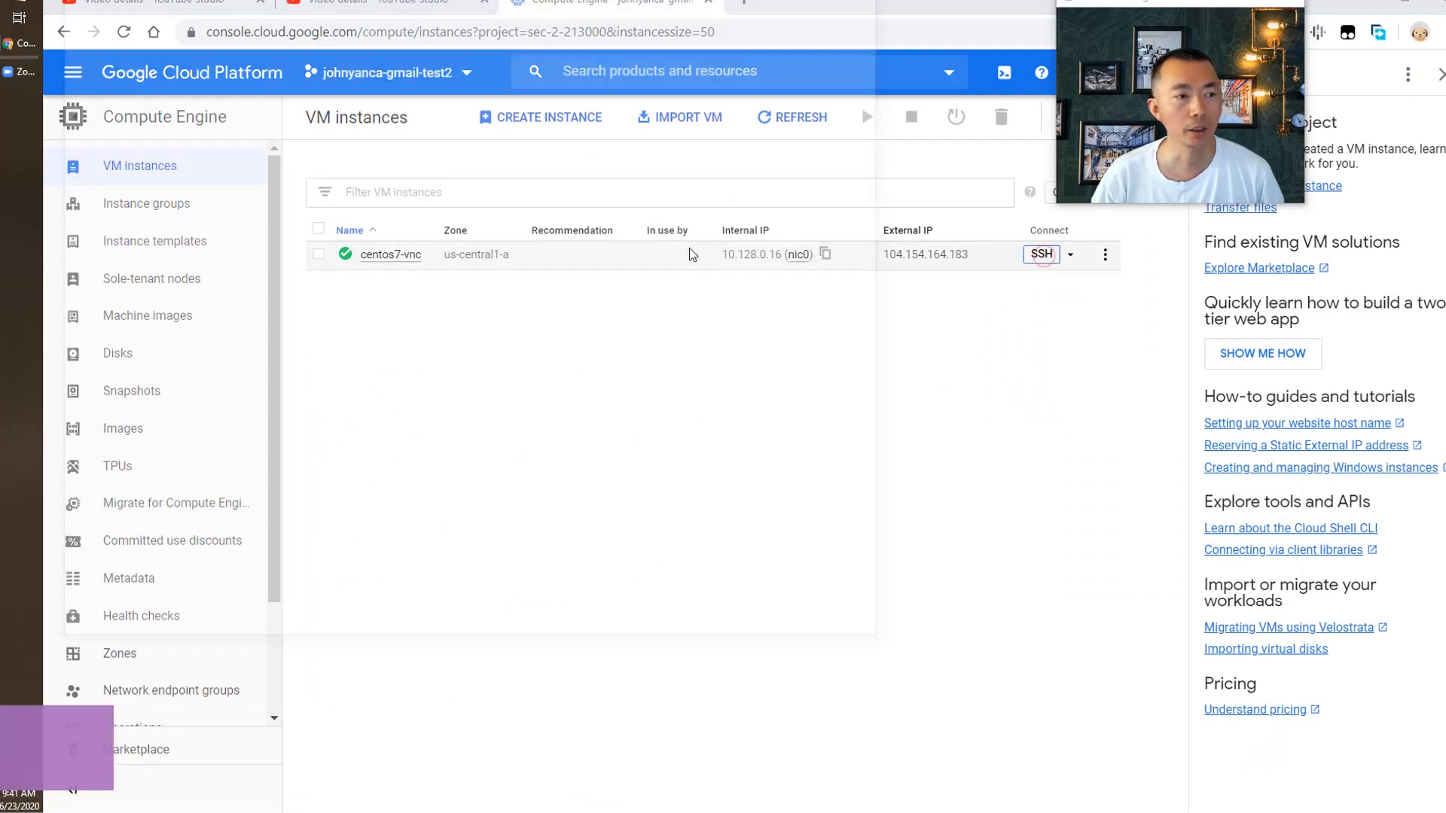
{"action": "left_click", "coordinate": [1040, 254]}
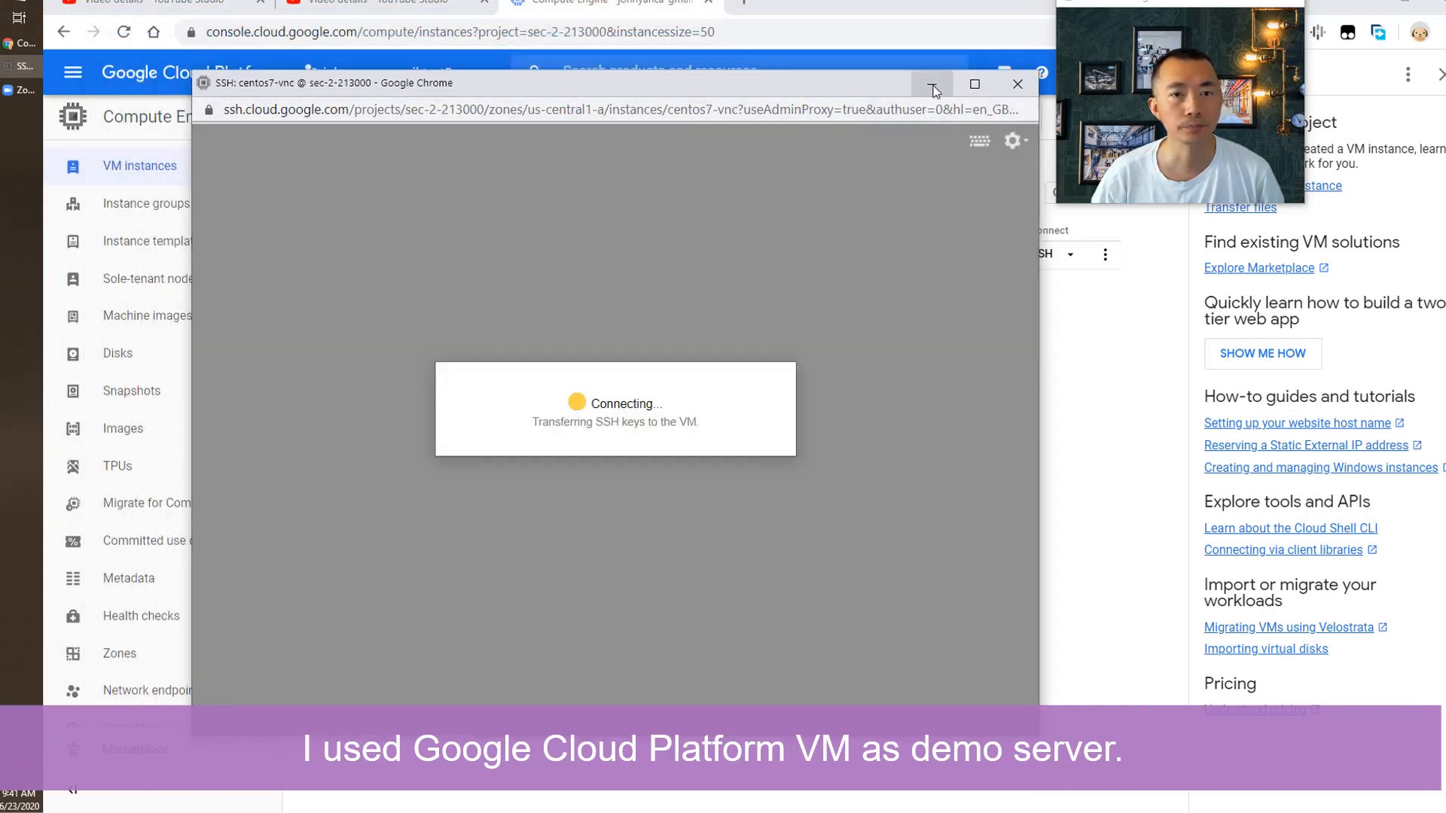
{"action": "mouse_move", "coordinate": [932, 84]}
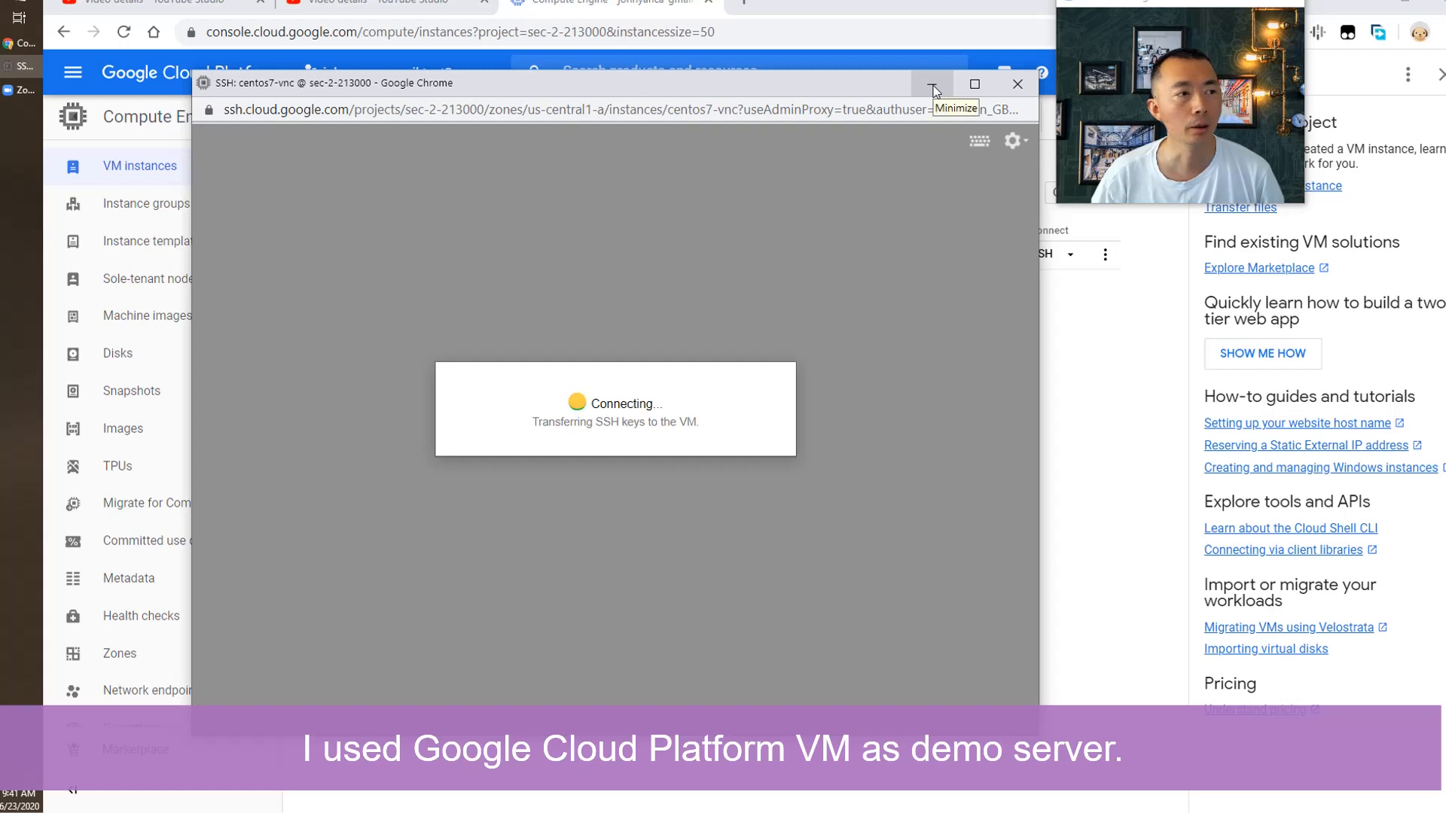
{"action": "mouse_move", "coordinate": [615, 181]}
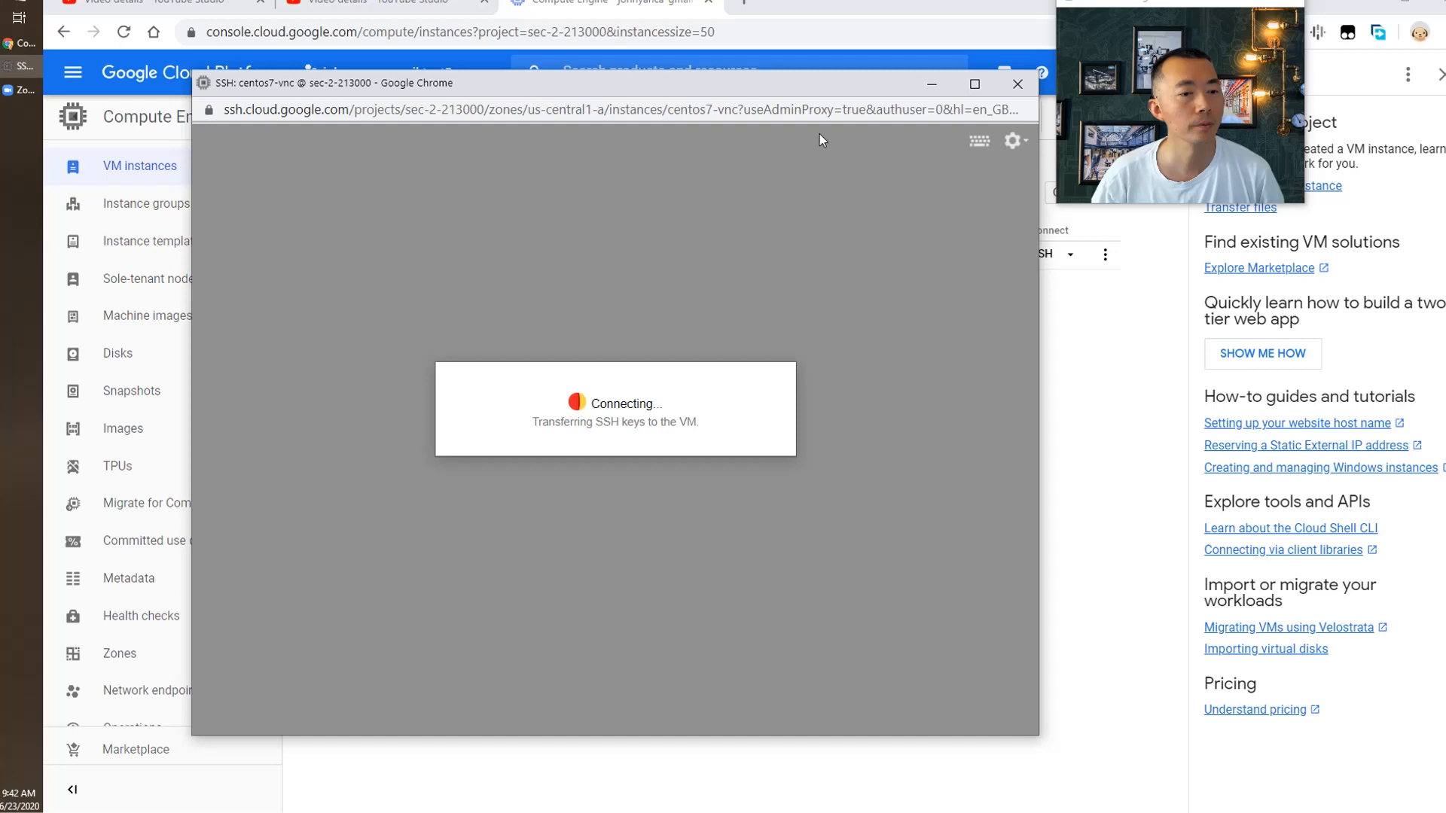
{"action": "mouse_move", "coordinate": [798, 197]}
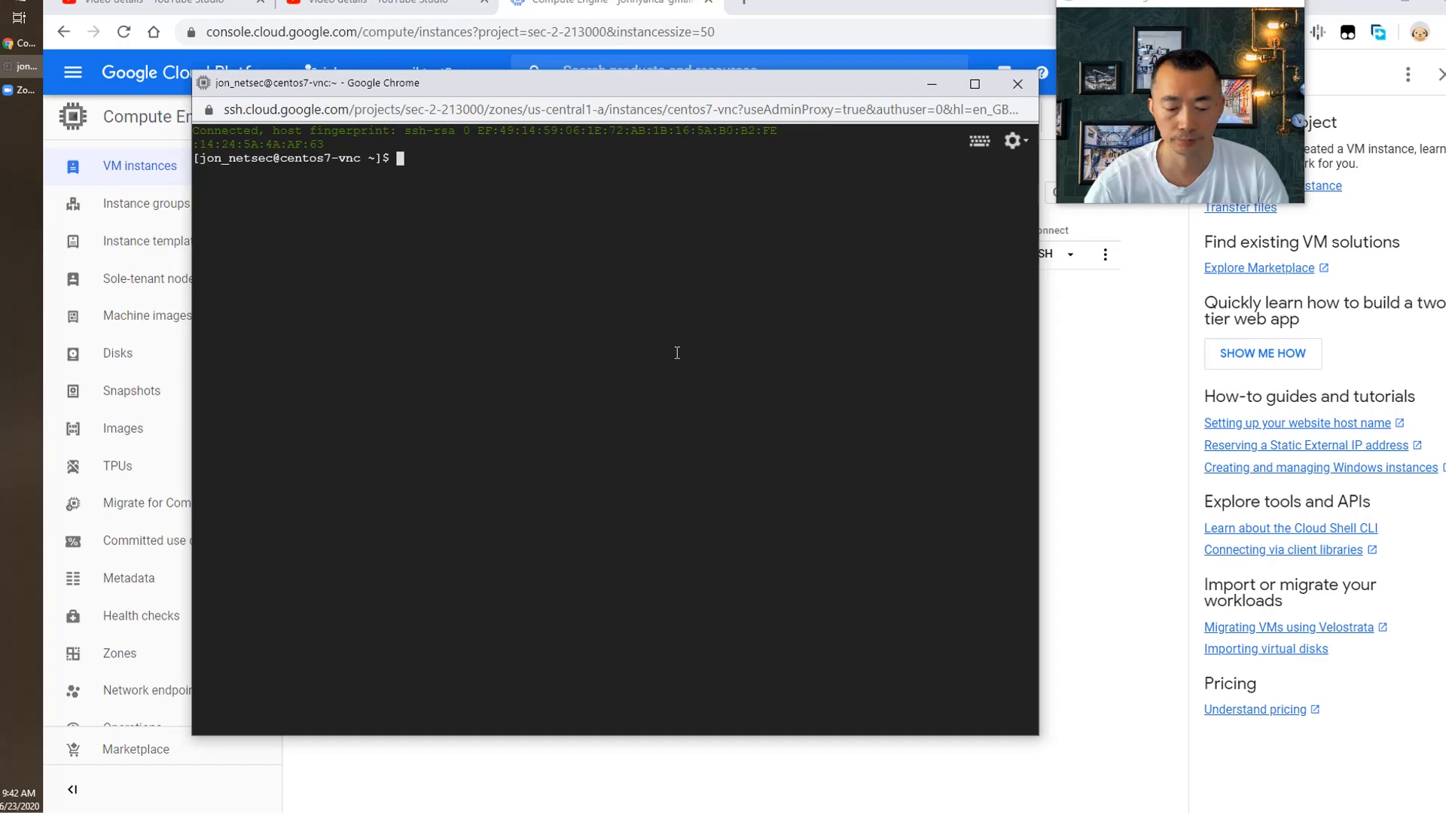
Become root with sudo -i and set a new password for the jon user with passwd.
{"action": "type", "text": "sudo -i"}
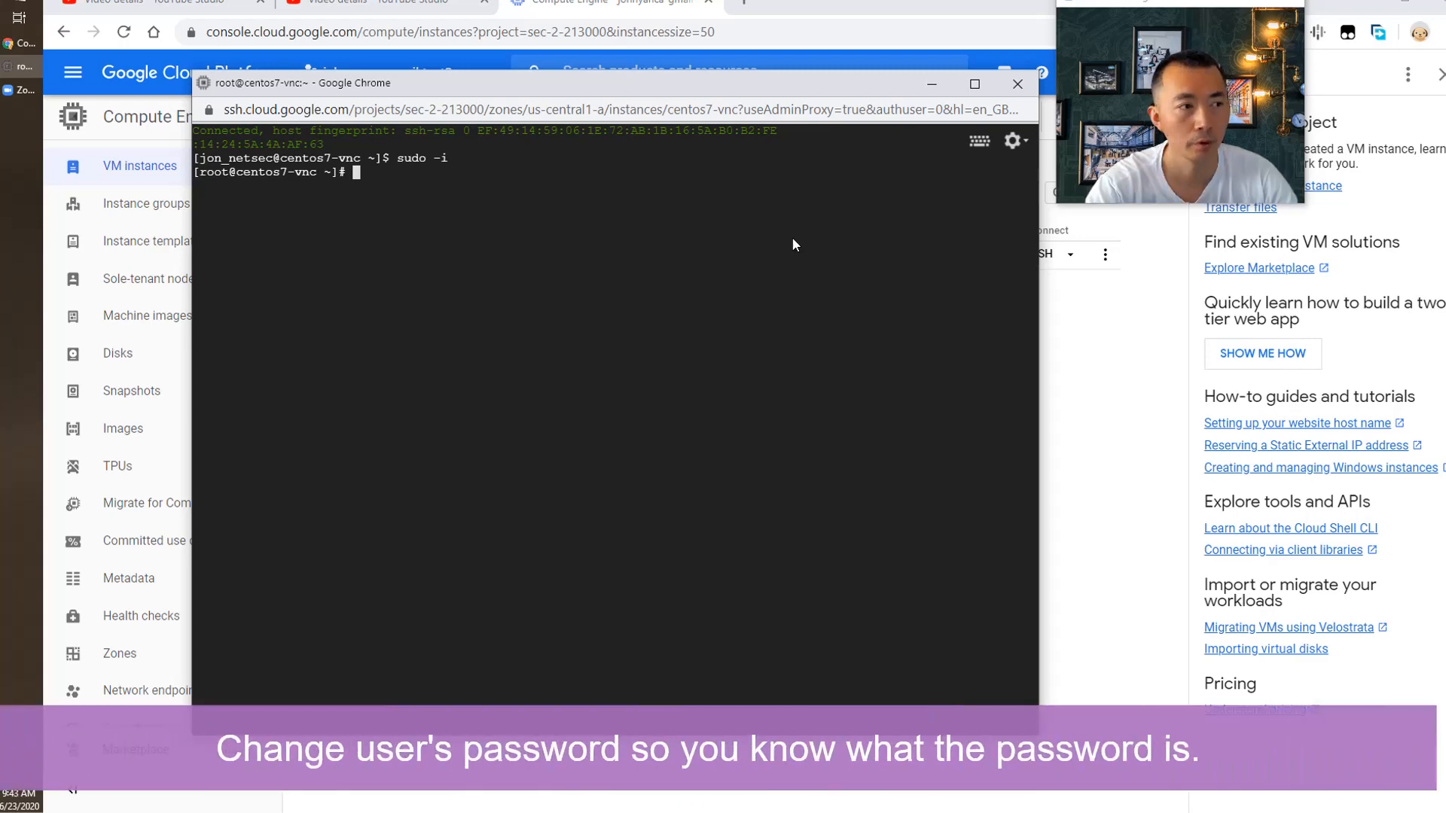
{"action": "type", "text": "passwd"}
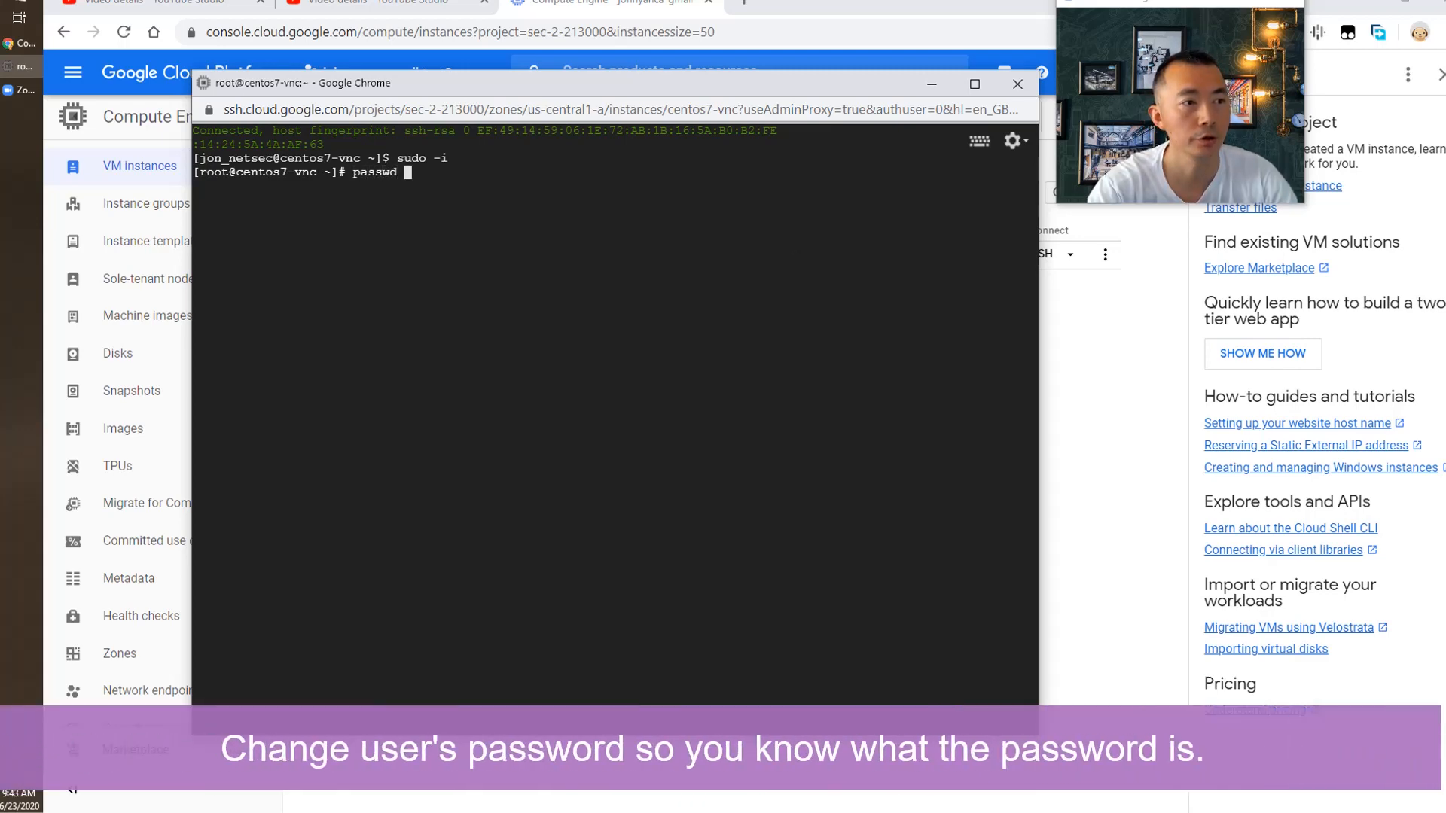
{"action": "type", "text": "jon_netsec"}
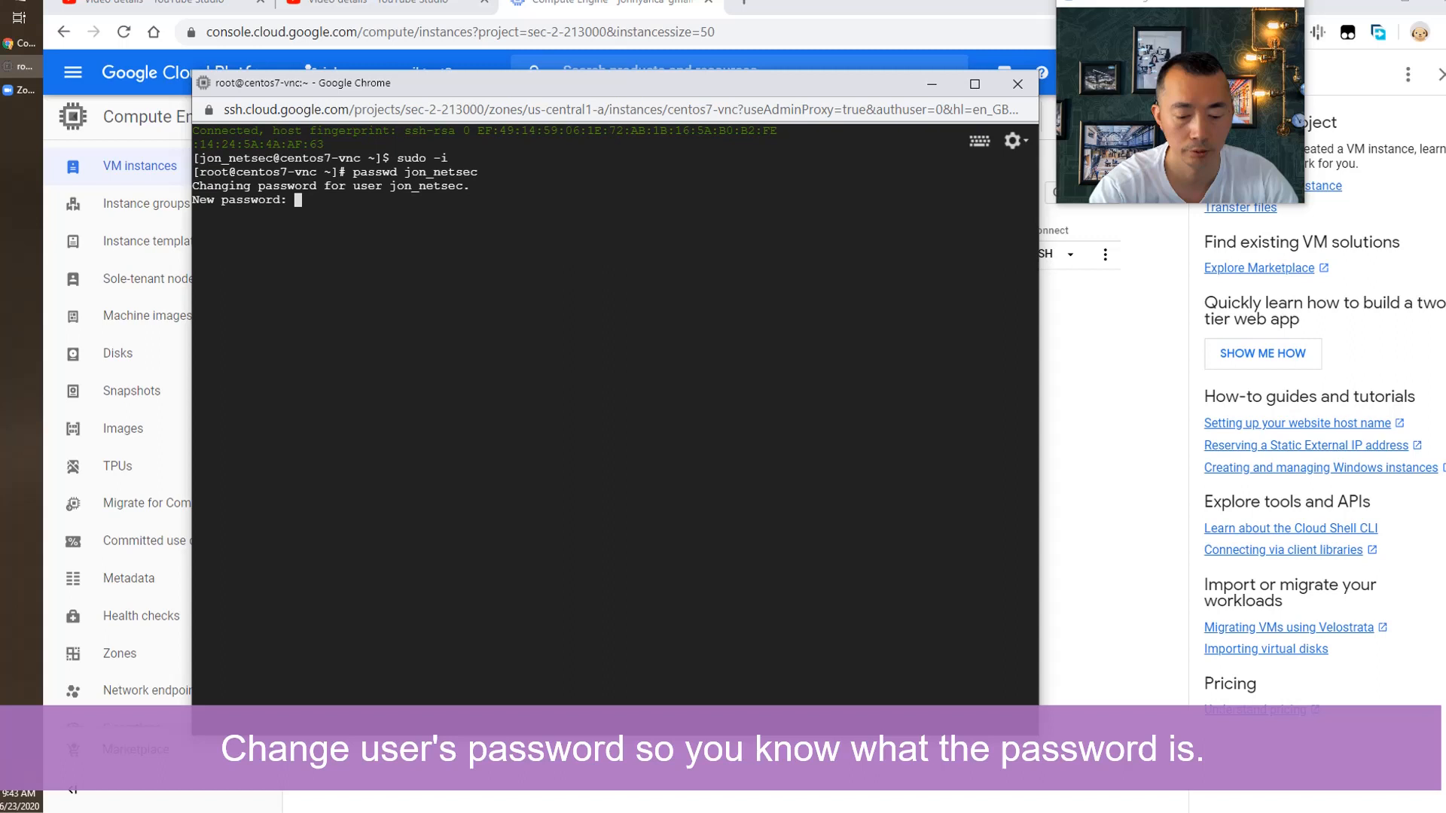
{"action": "key", "text": "Enter"}
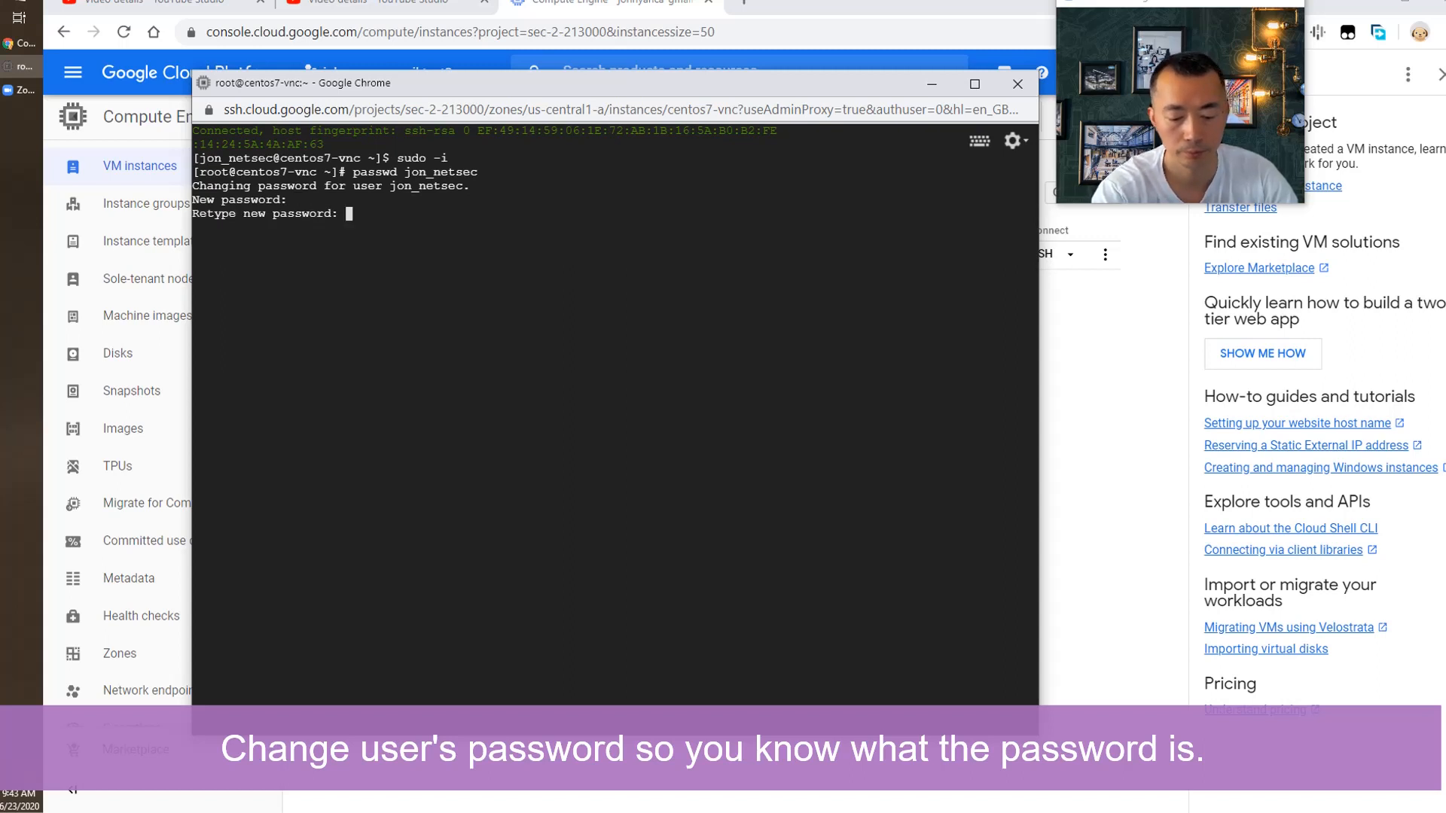
{"action": "key", "text": "Enter"}
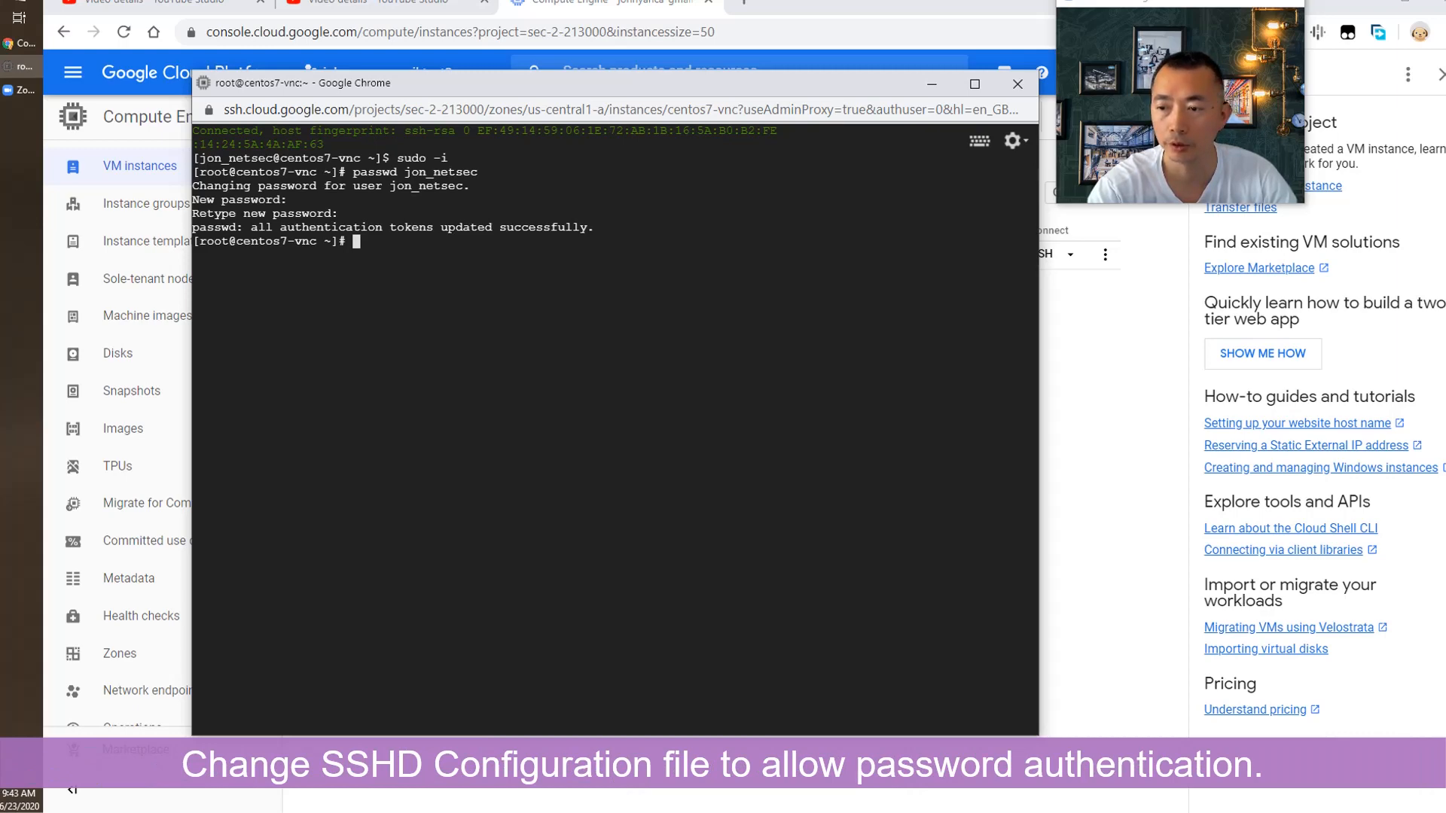
Edit /etc/ssh/sshd_config in vi and set PasswordAuthentication to yes.
{"action": "type", "text": "vi"}
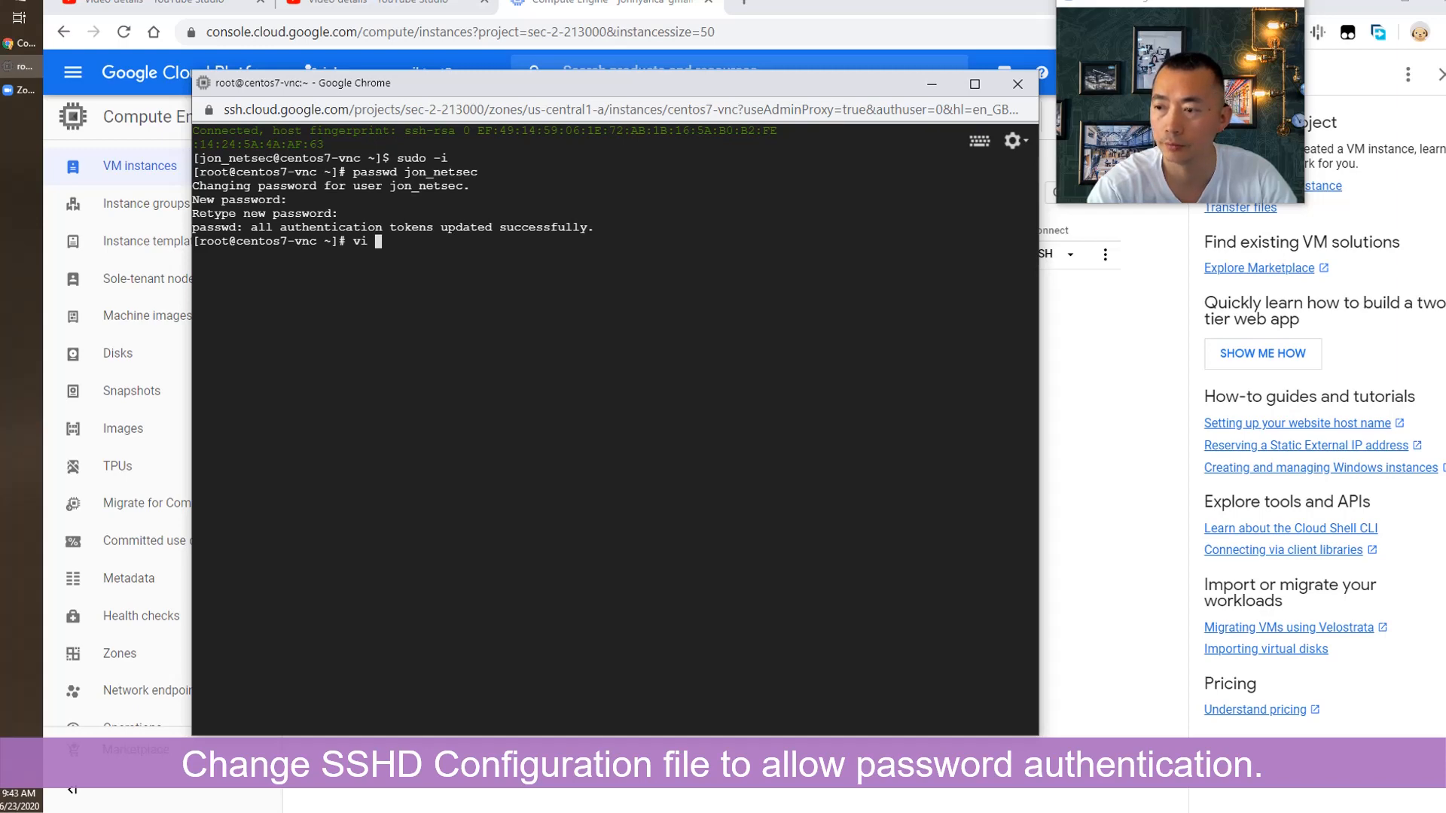
{"action": "type", "text": "/etc/ssh"}
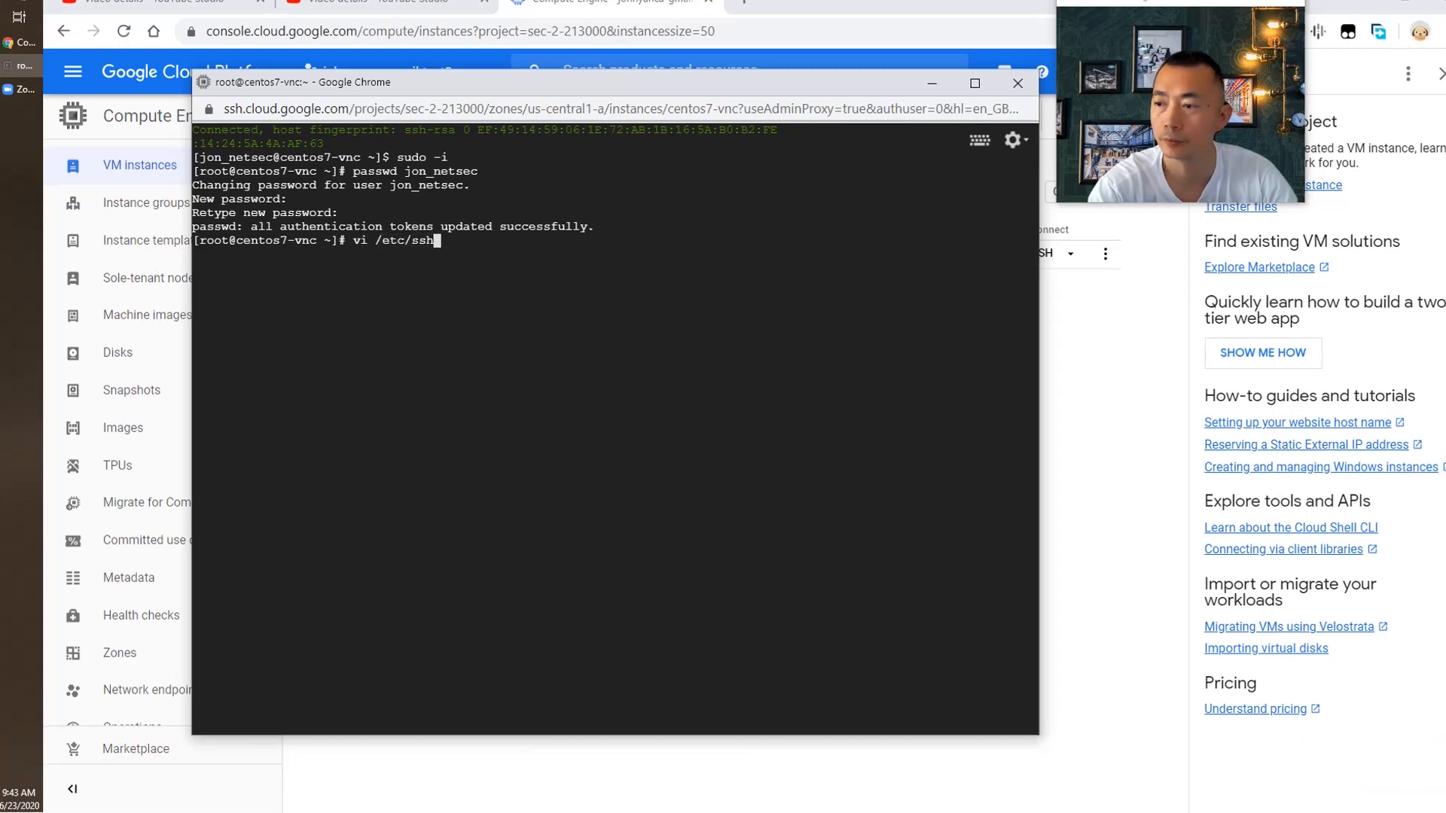
{"action": "type", "text": "/sshd_co"}
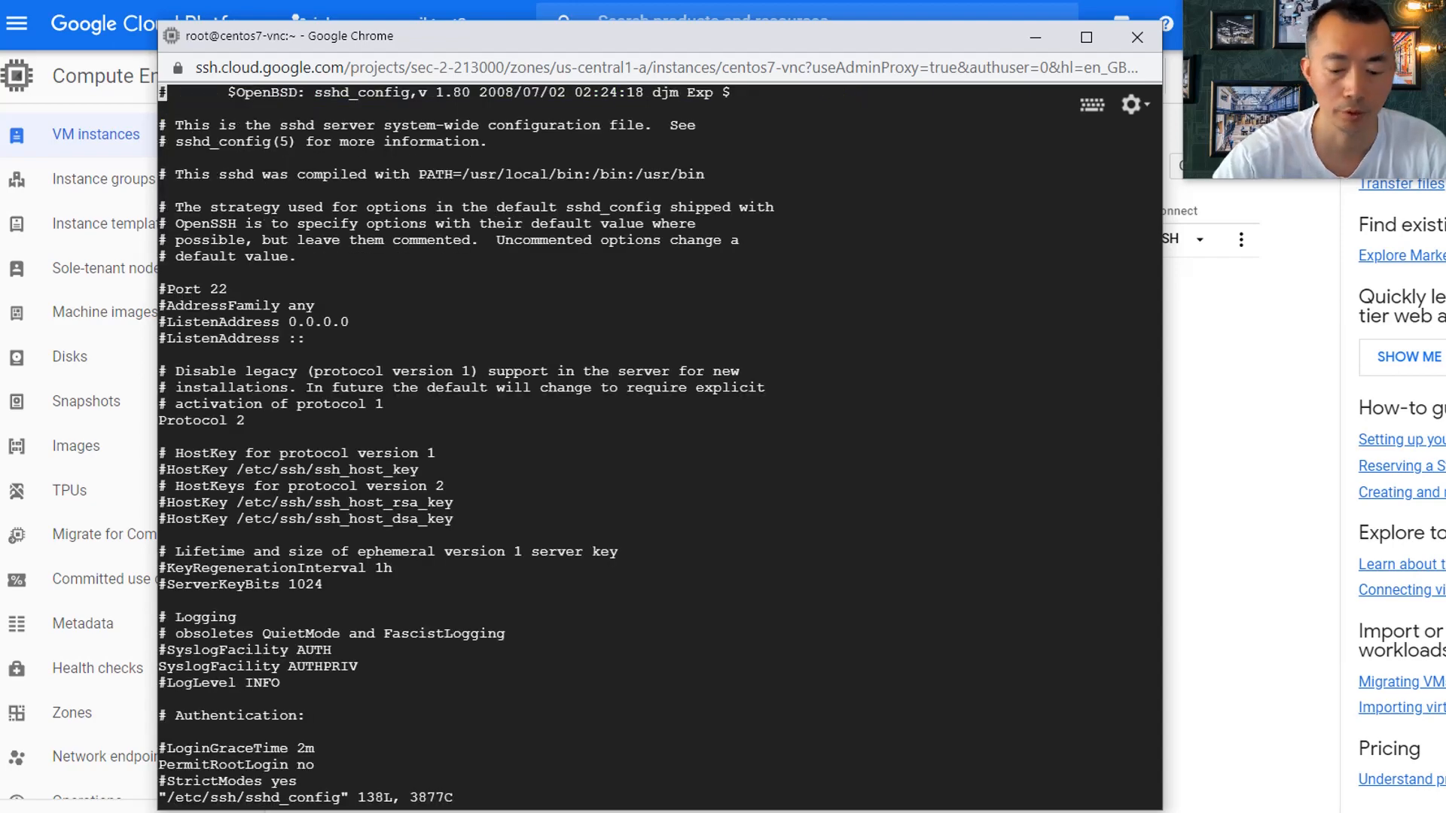
{"action": "type", "text": "/passwo"}
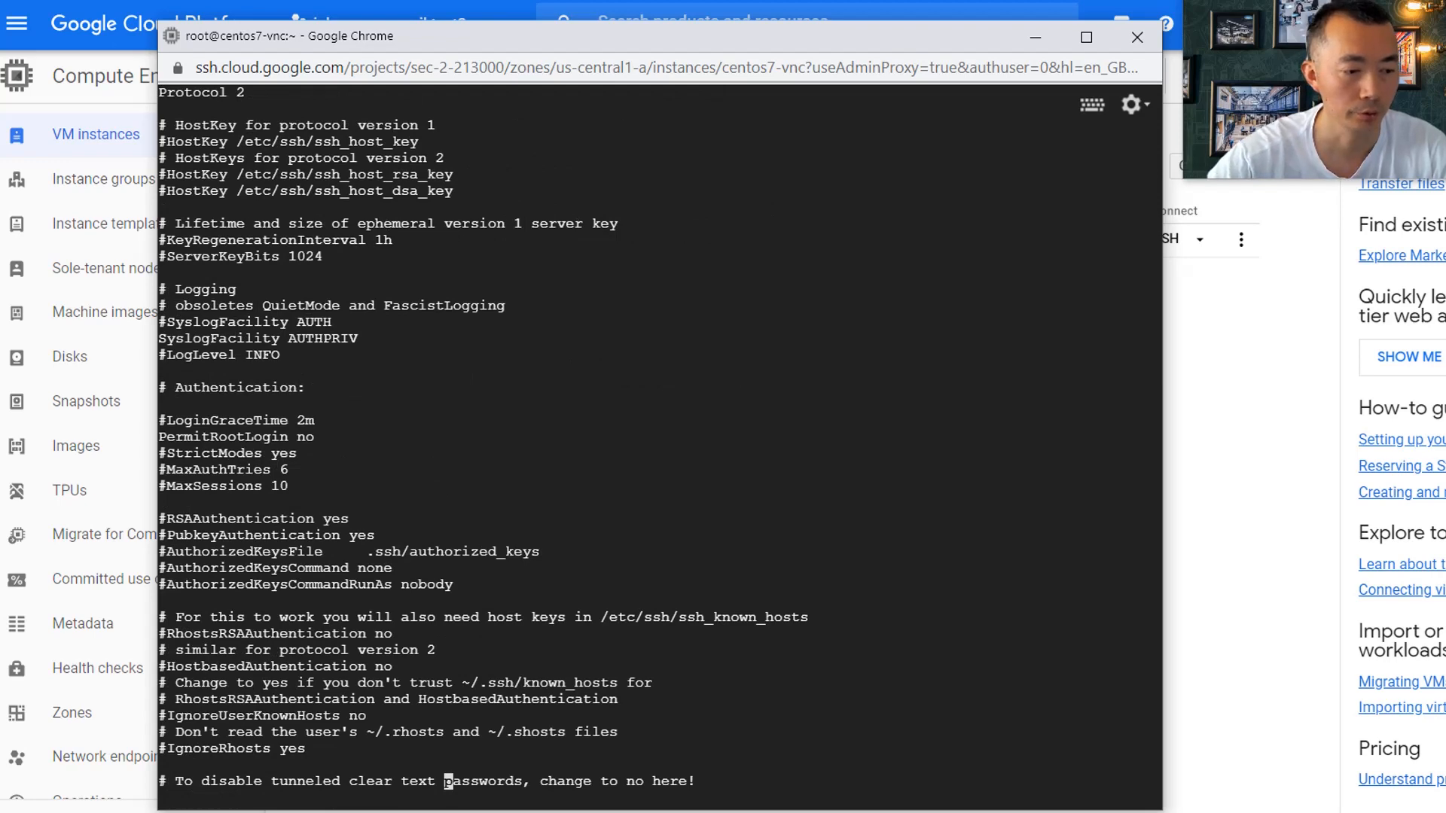
{"action": "scroll", "scroll_direction": "down", "scroll_amount": 3}
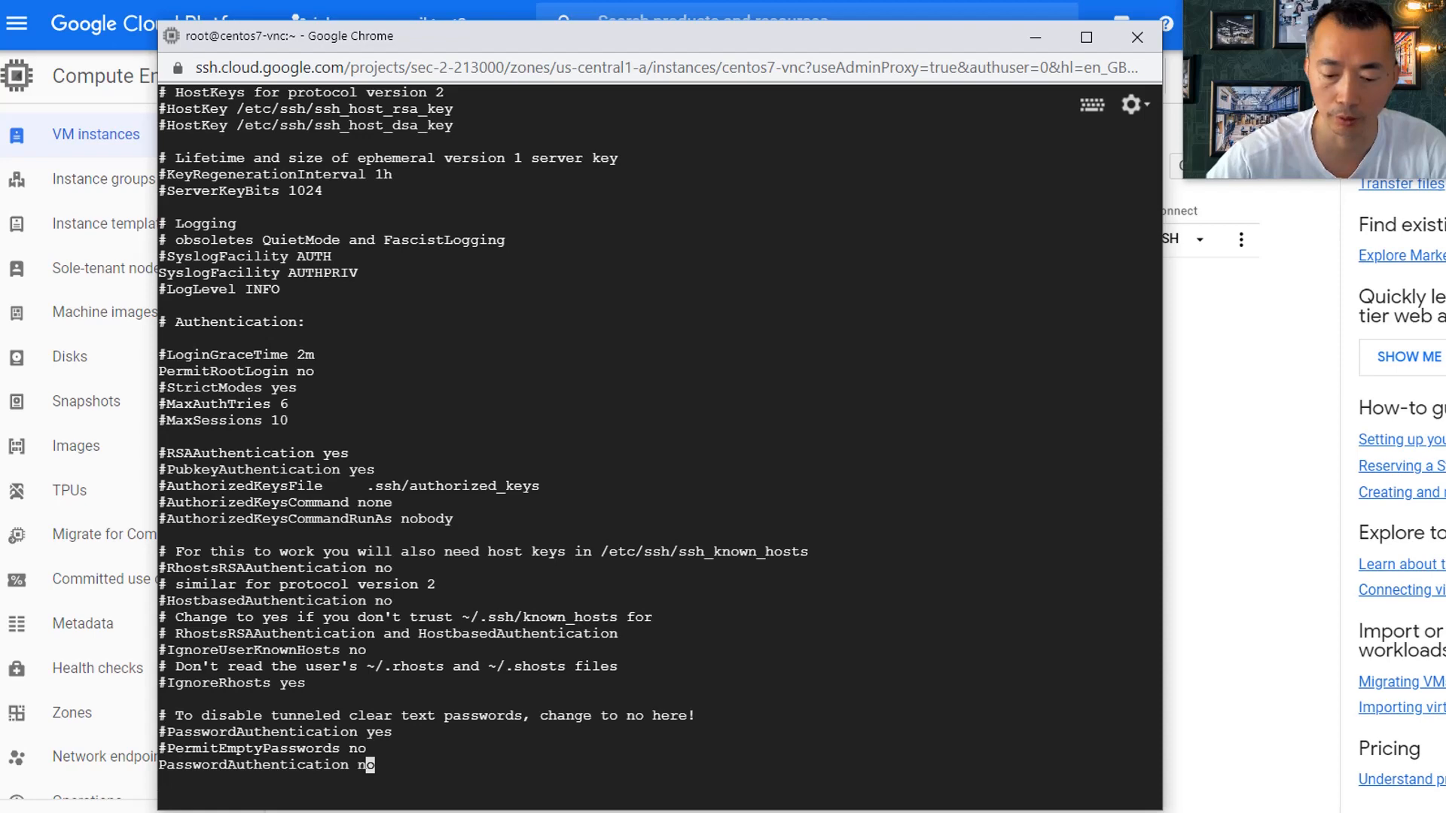
{"action": "key", "text": "i"}
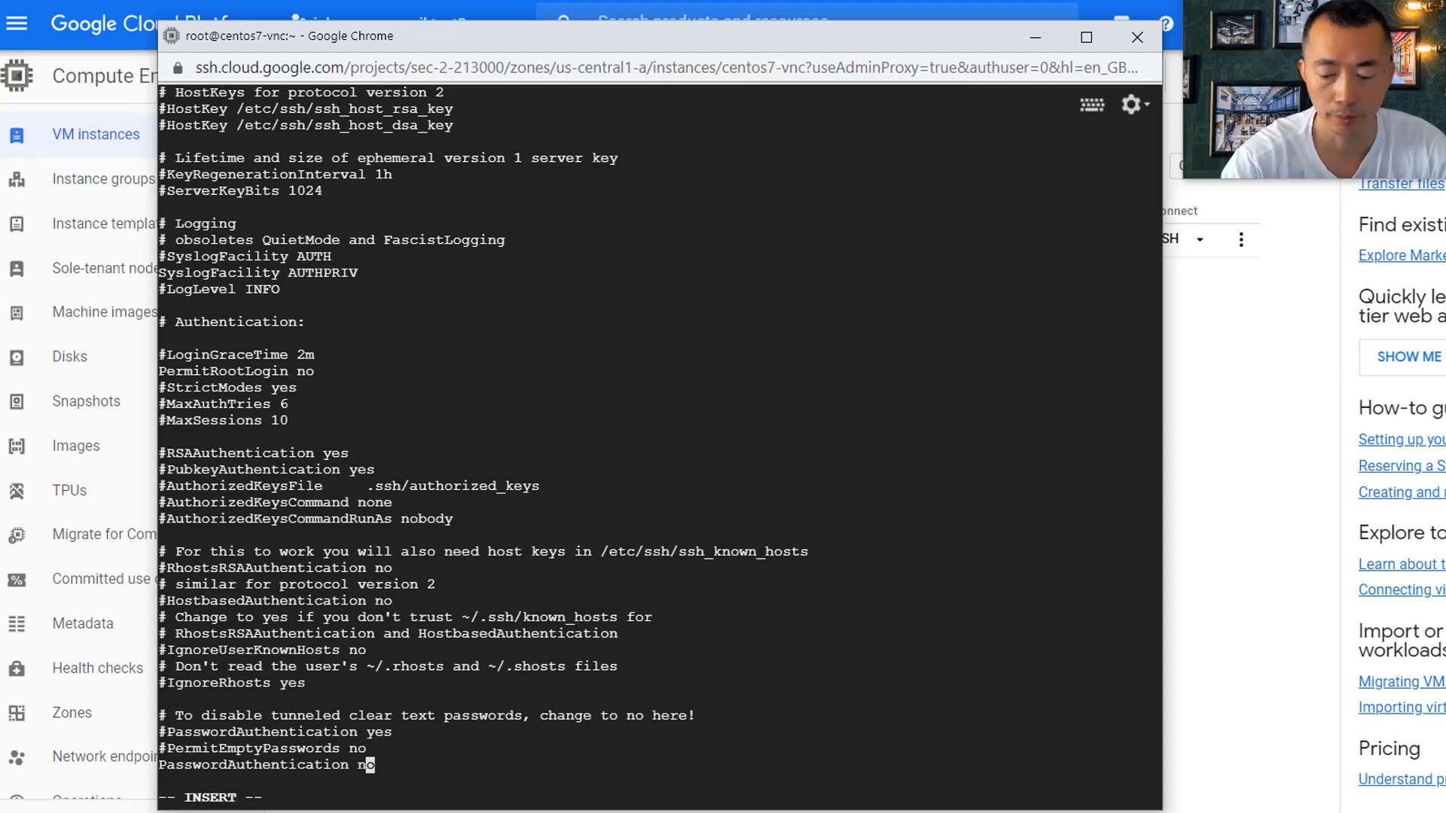
{"action": "type", "text": "yes"}
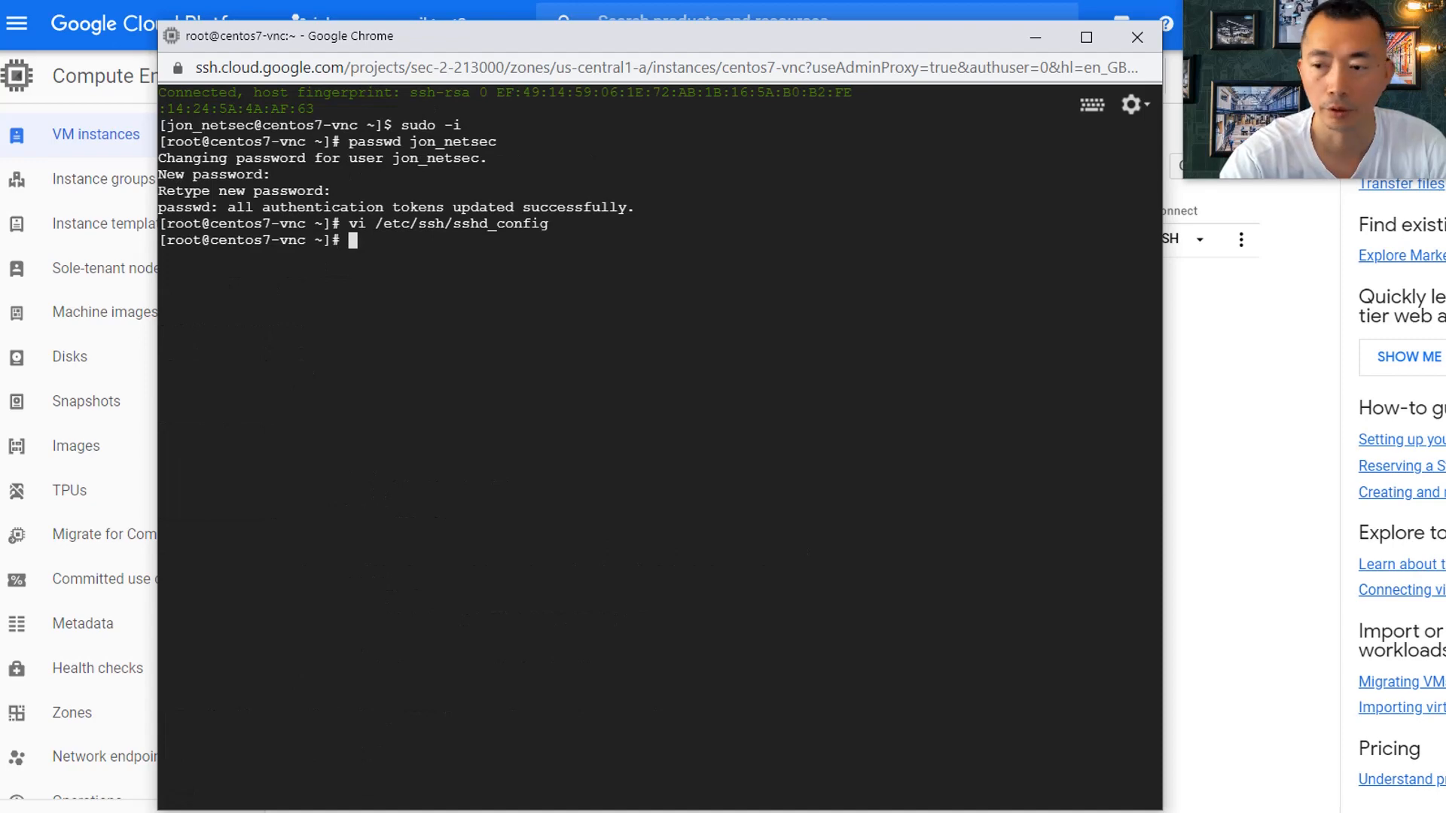
Restart the sshd service so password logins take effect.
{"action": "type", "text": "service"}
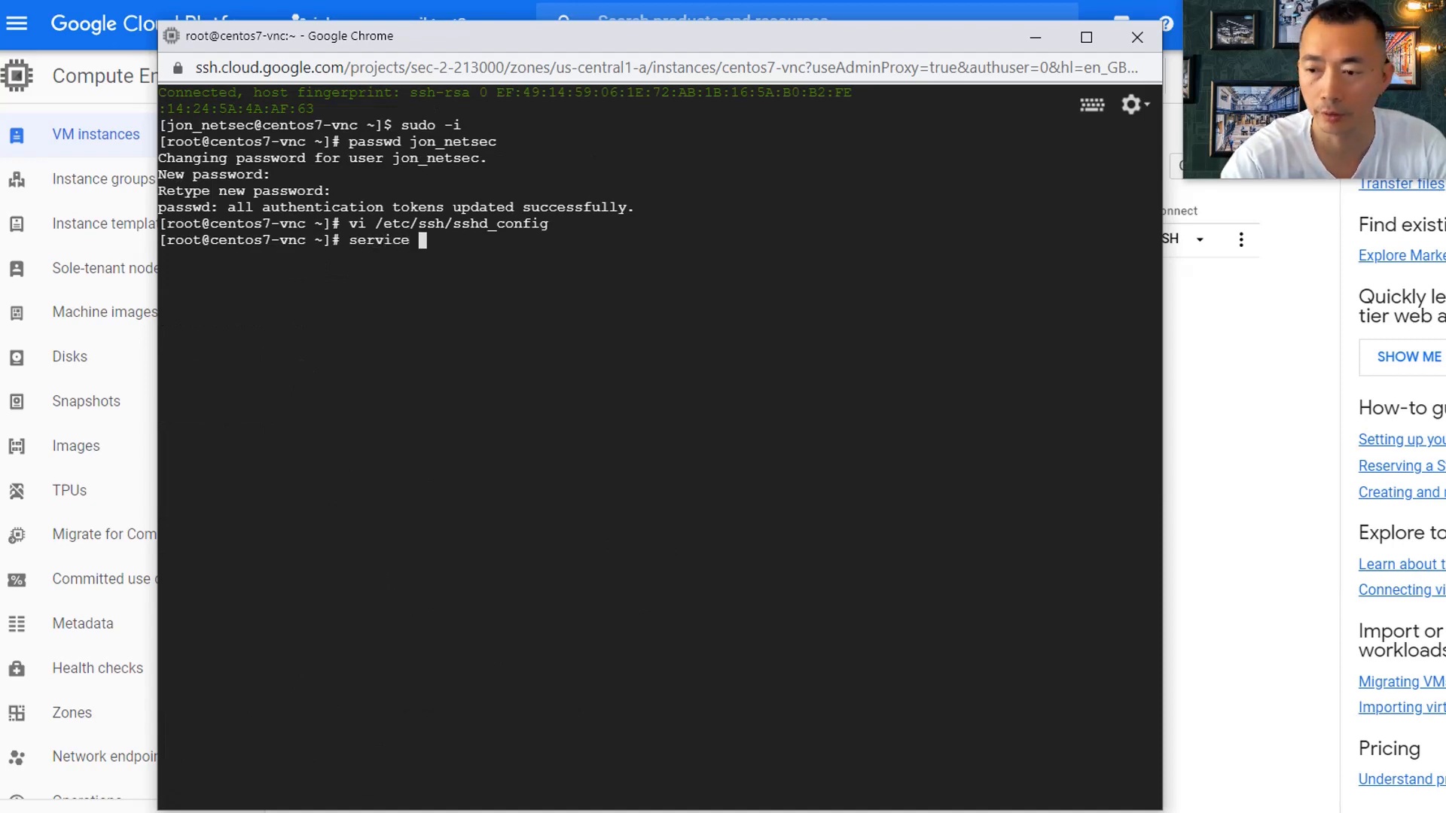
{"action": "type", "text": "ssh"}
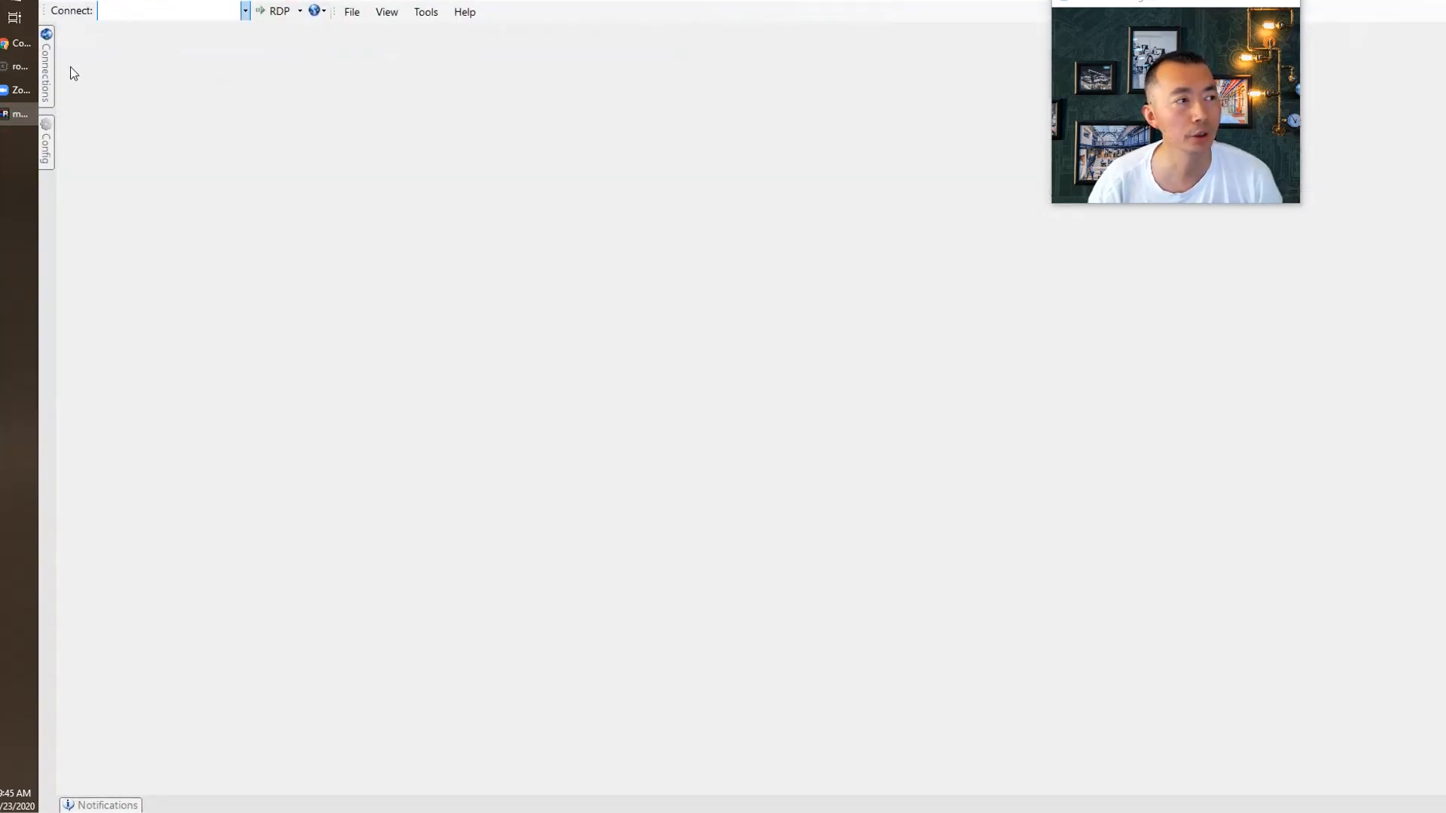
Connect to 104.154.164.183 over SSH2 and log in as jon_n.
{"action": "type", "text": "104.154.164.183"}
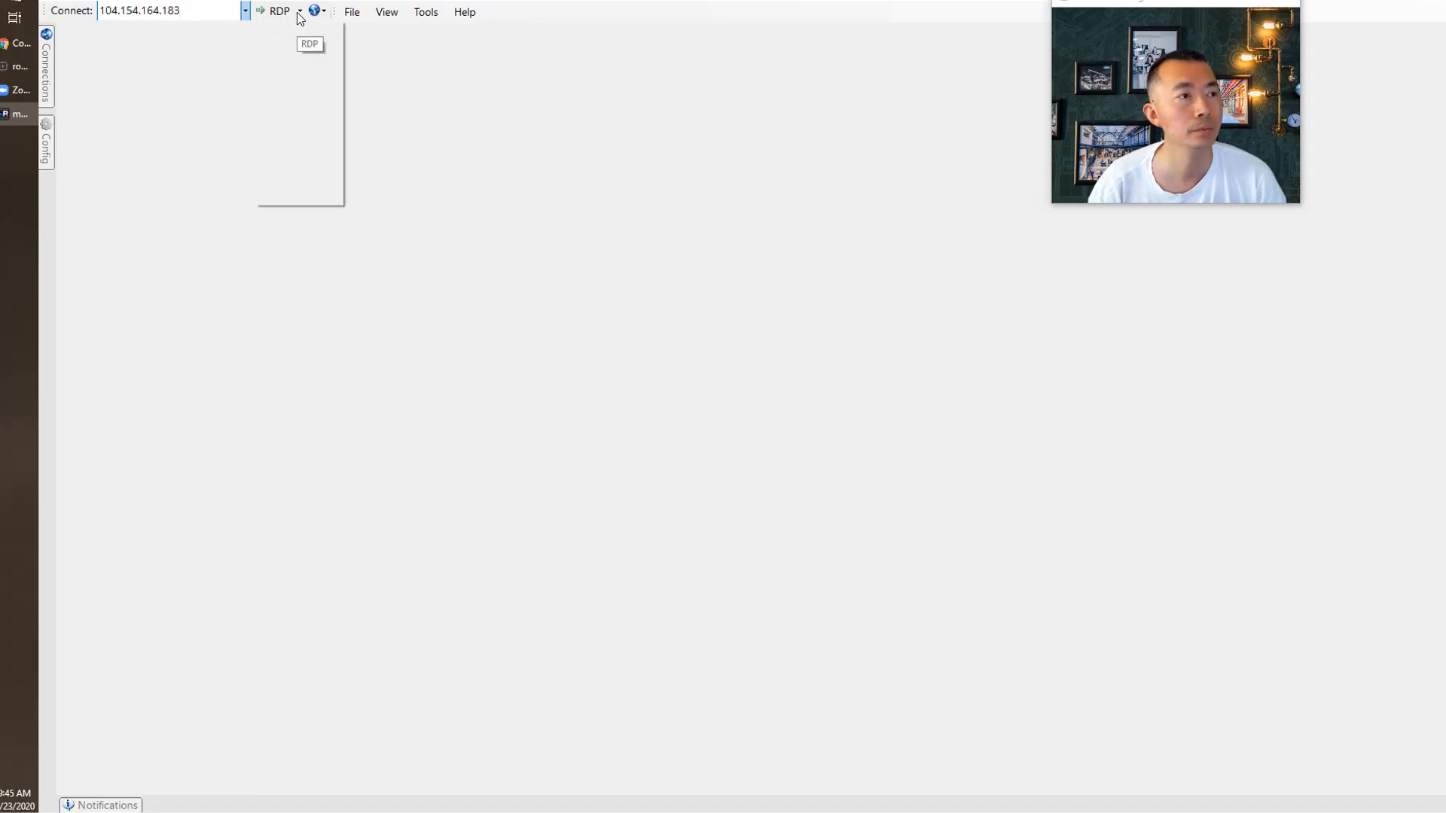
{"action": "left_click", "coordinate": [298, 11]}
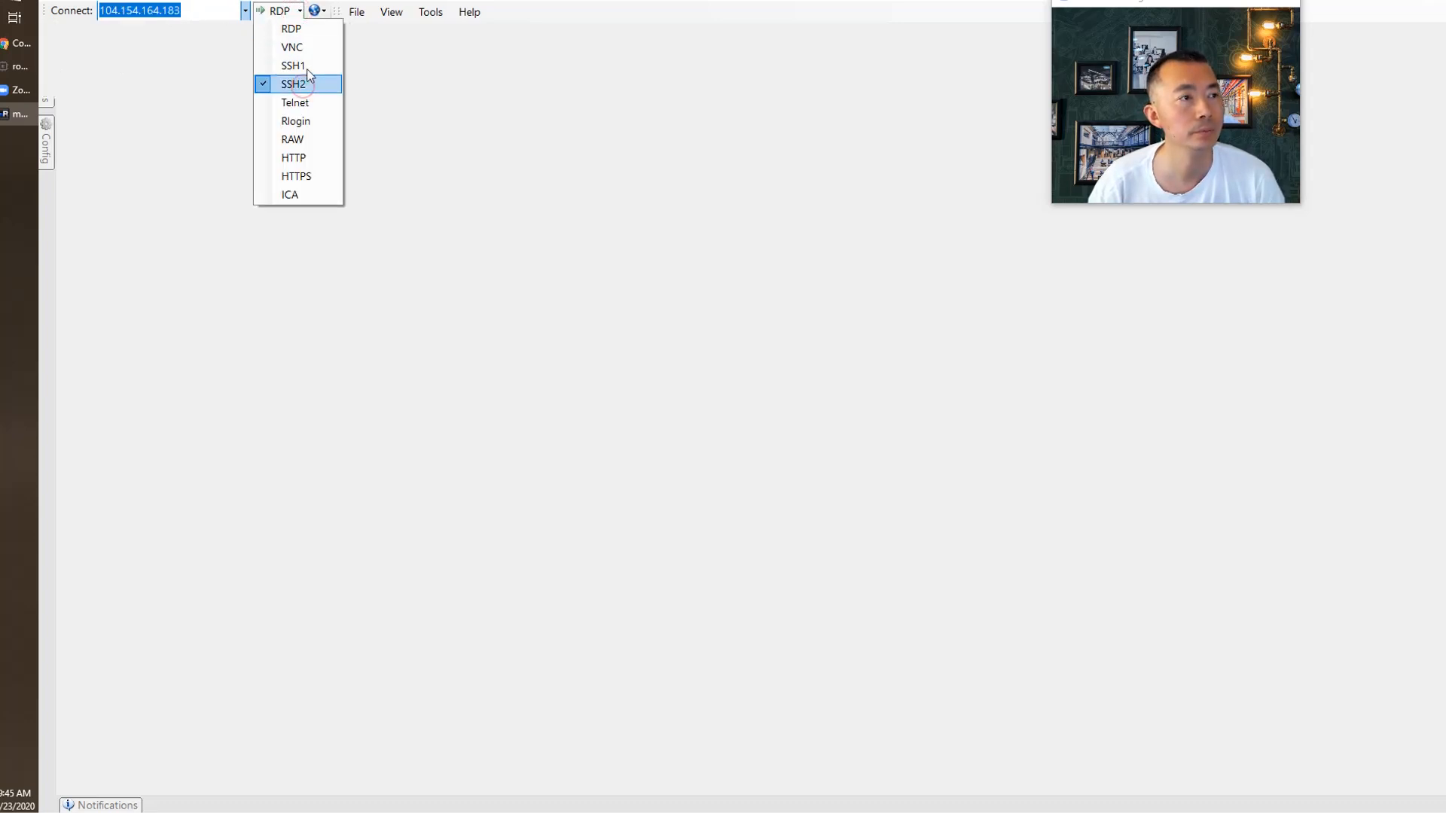
{"action": "left_click", "coordinate": [292, 85]}
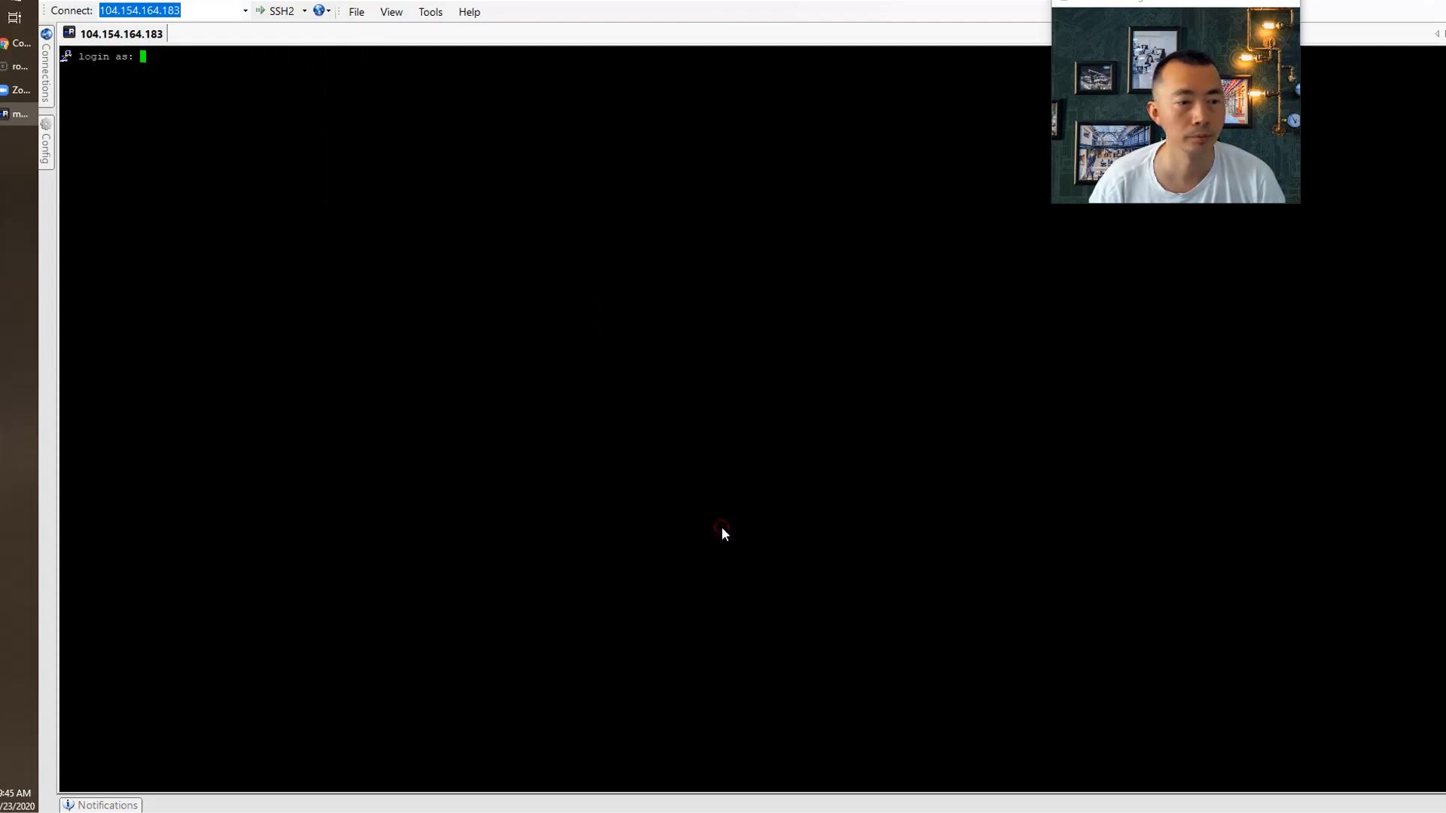
{"action": "type", "text": "jon_n"}
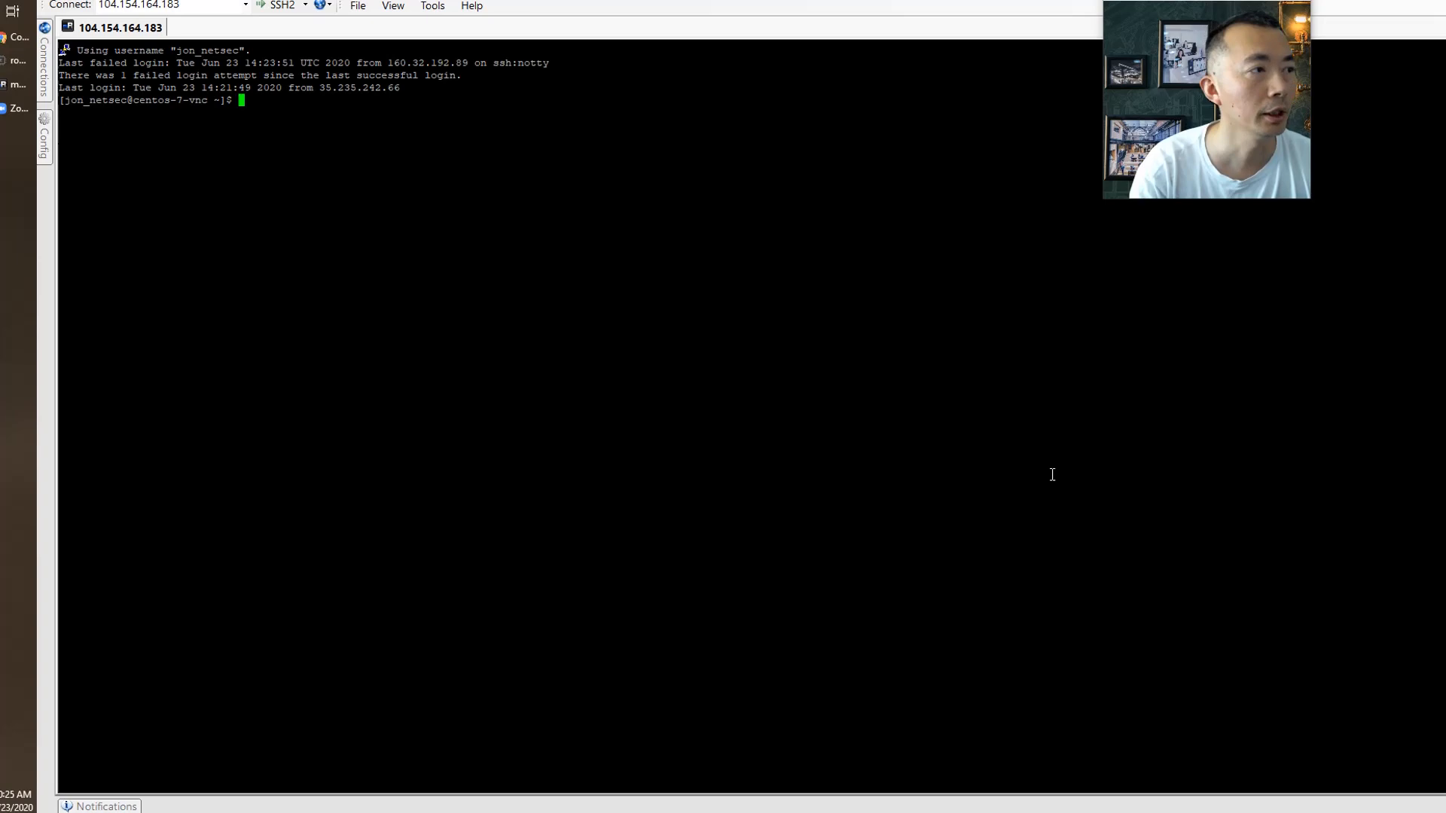
Check memory with free -h, become root and create a 1 GB /swapfile with dd.
{"action": "type", "text": "free -h"}
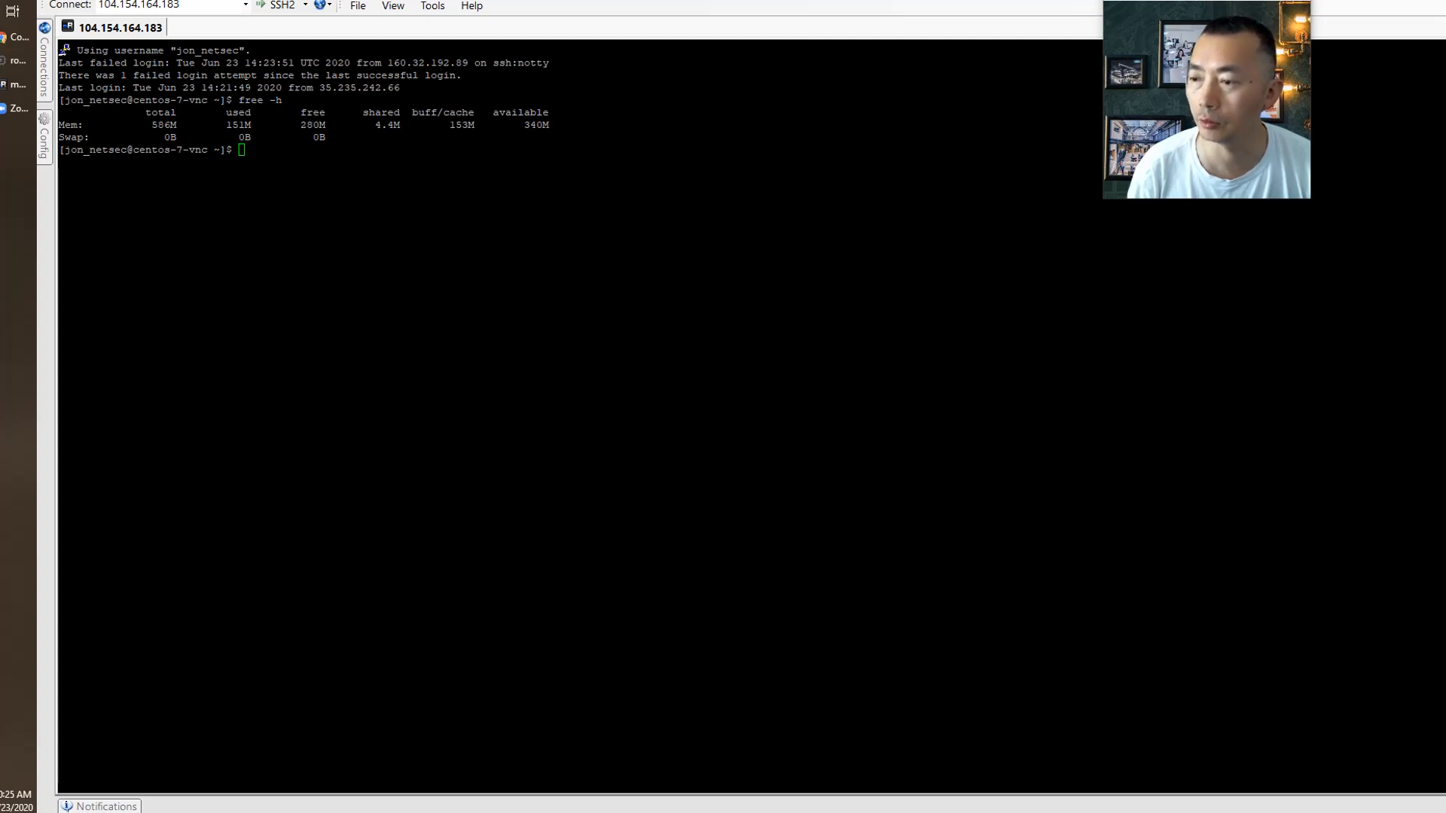
{"action": "type", "text": "fallocate -l 1G /swapfile"}
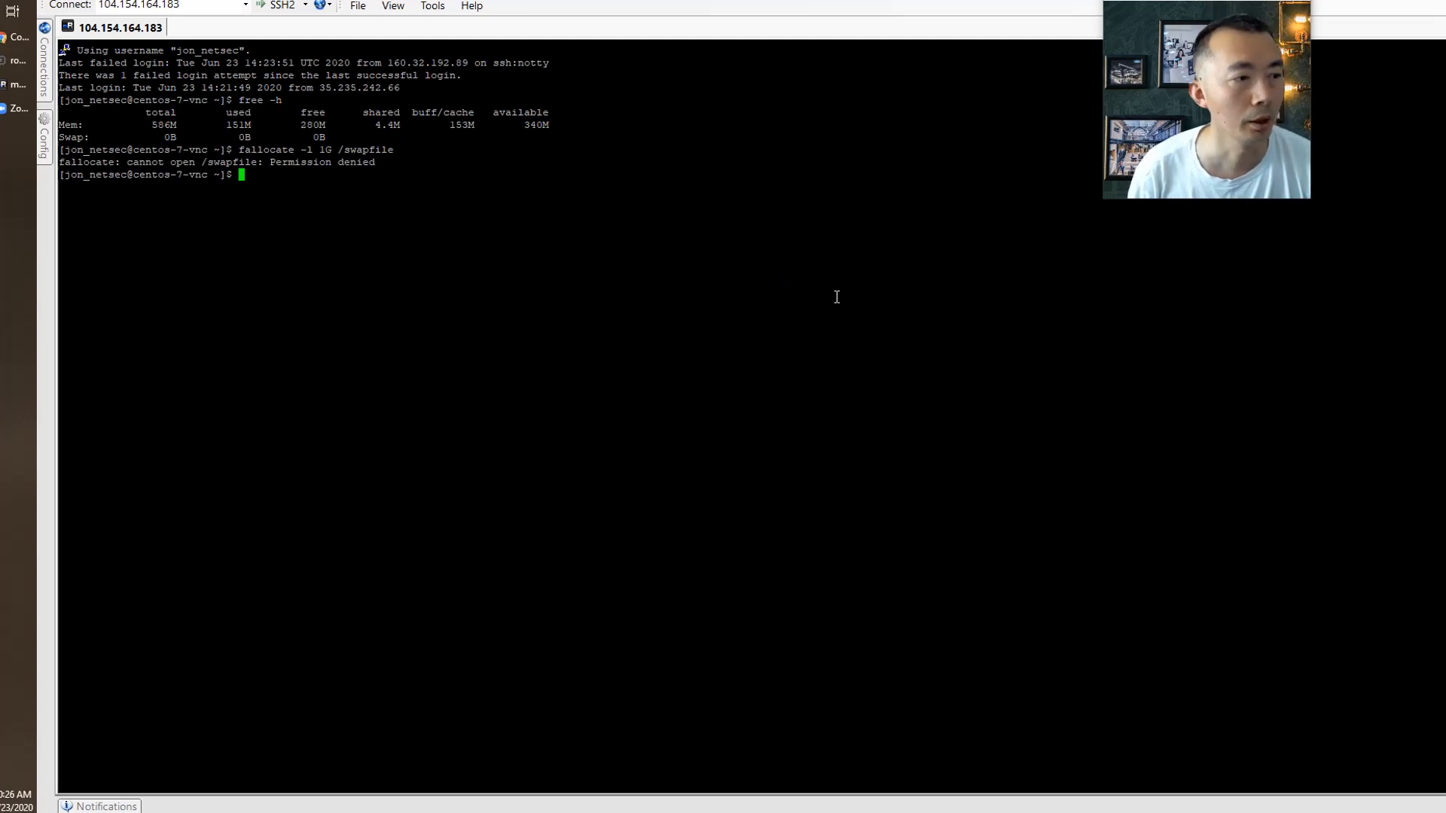
{"action": "type", "text": "sudo -i"}
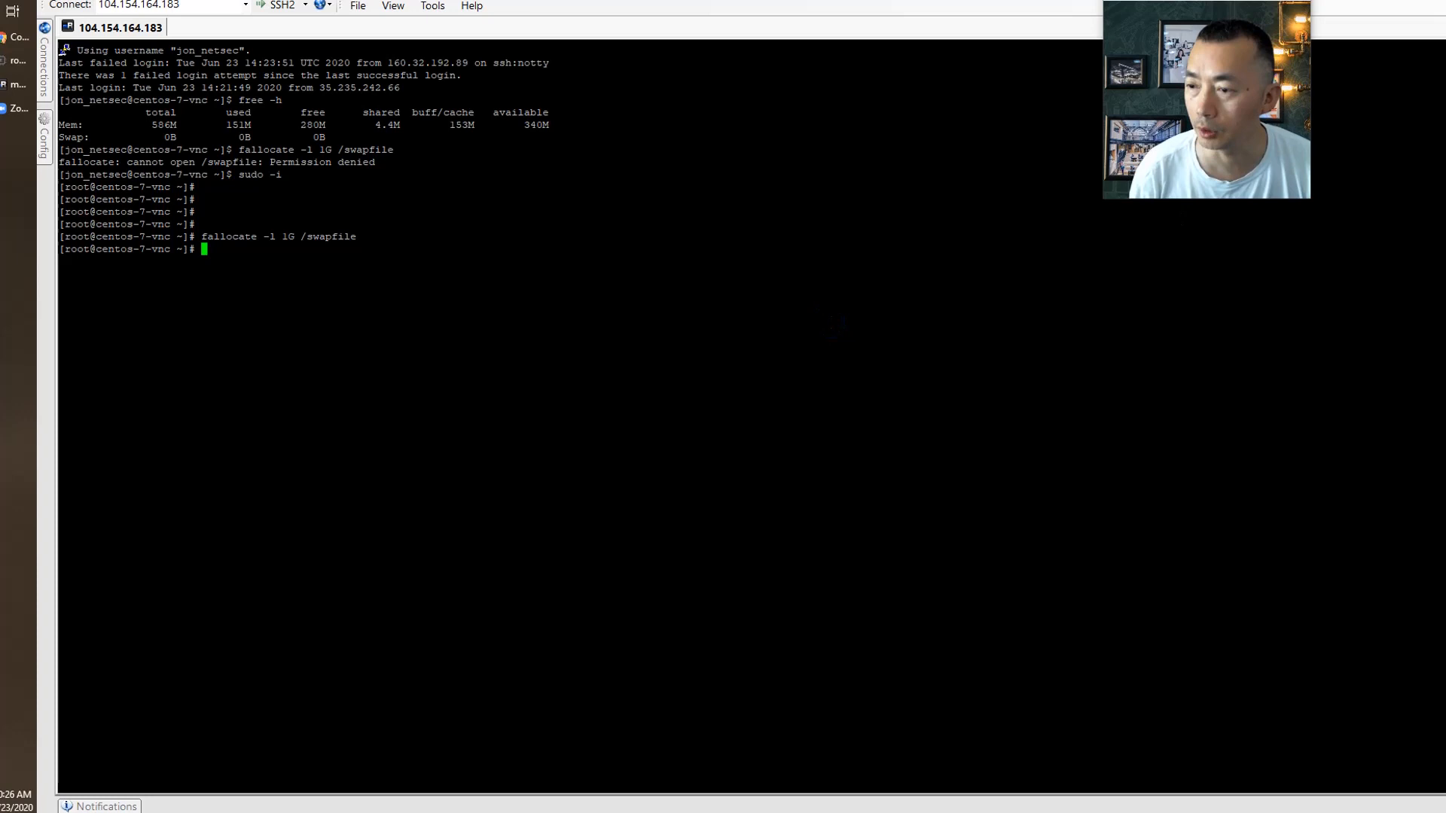
{"action": "type", "text": "dd if=/dev/zero of=/swapfile bs=1024 count=1048576"}
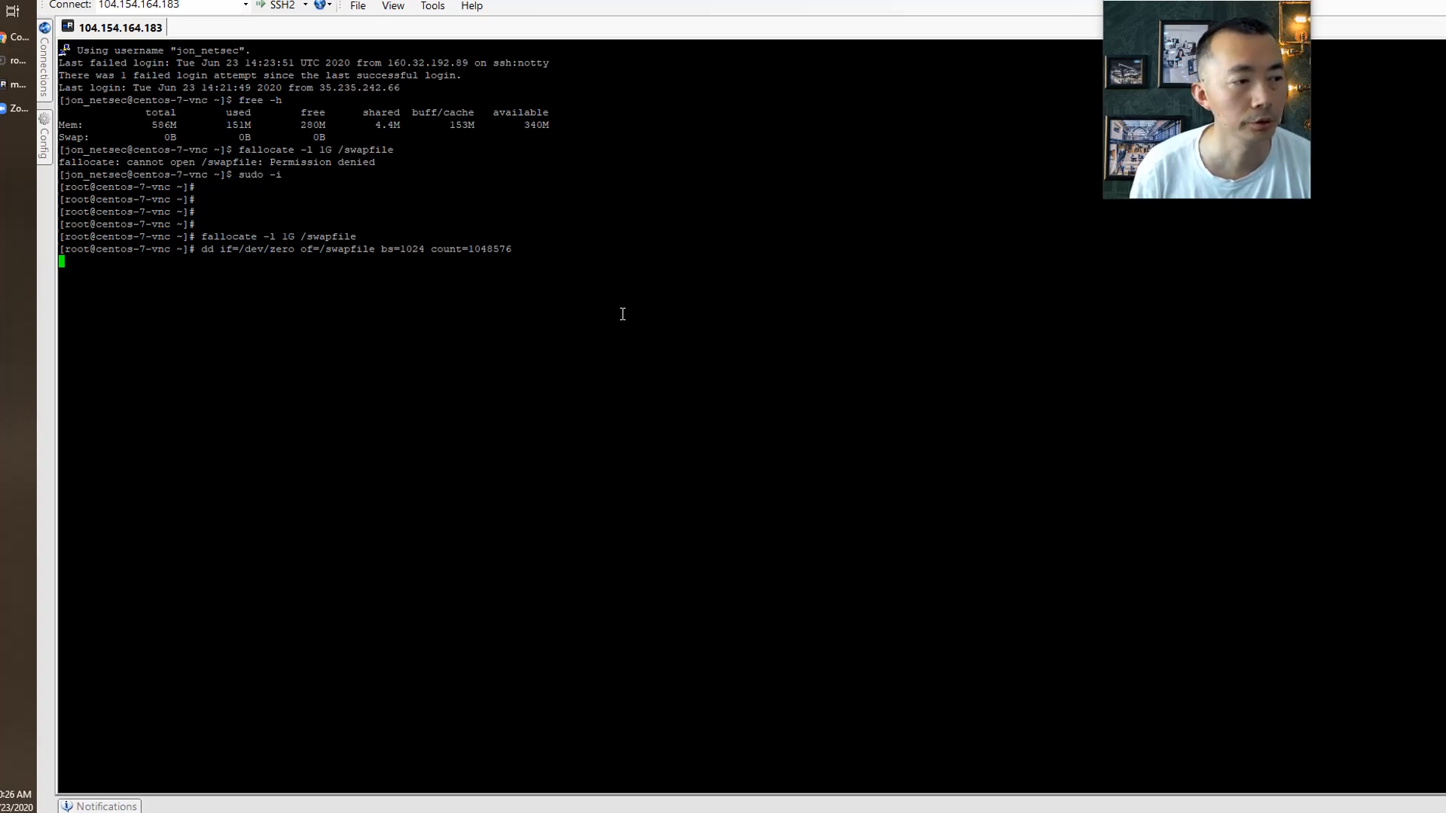
Restrict /swapfile to 600, enable it with swapon and start editing /etc/fstab.
{"action": "type", "text": "chmod 600 /swapfile"}
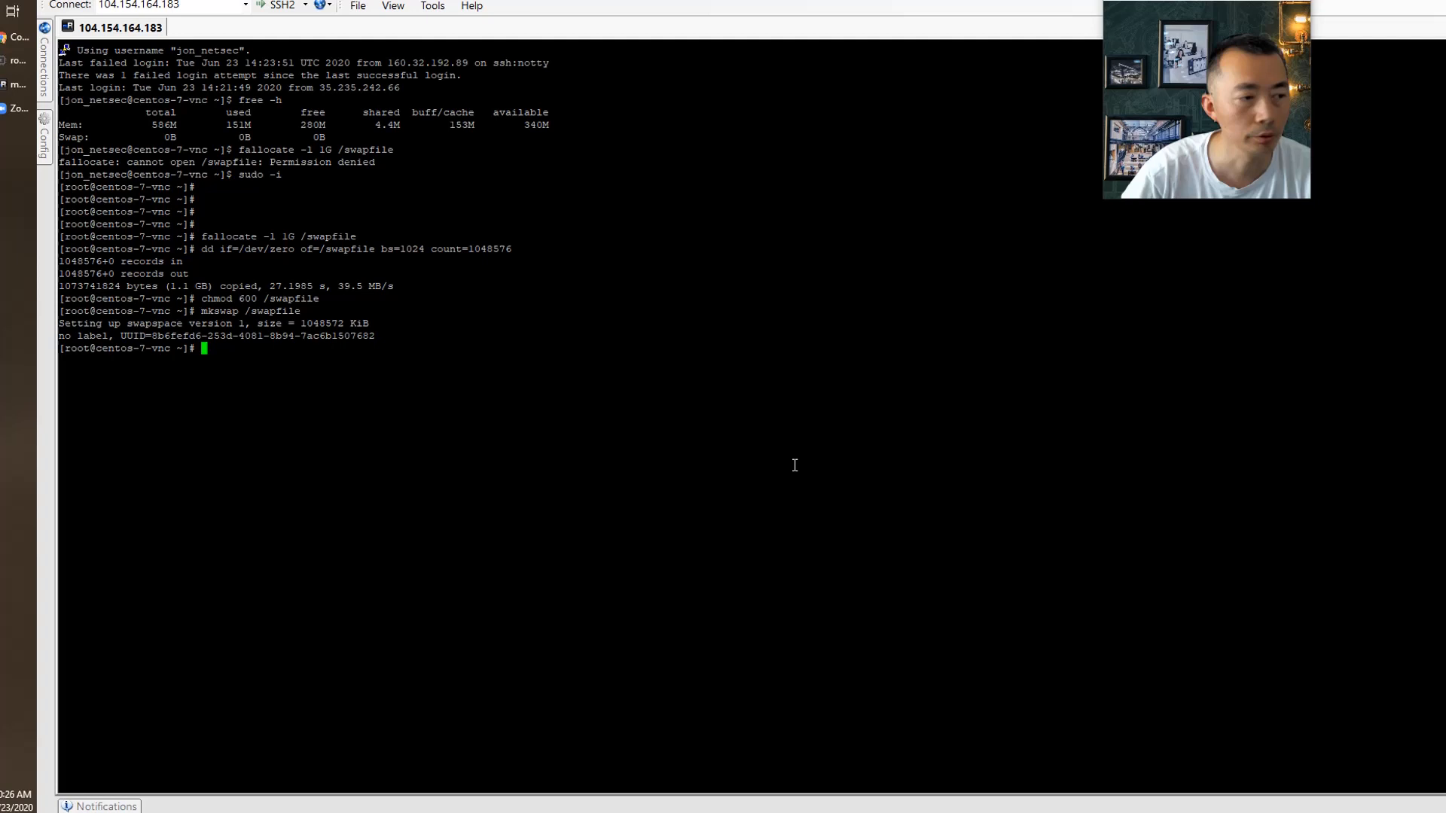
{"action": "mouse_move", "coordinate": [532, 430]}
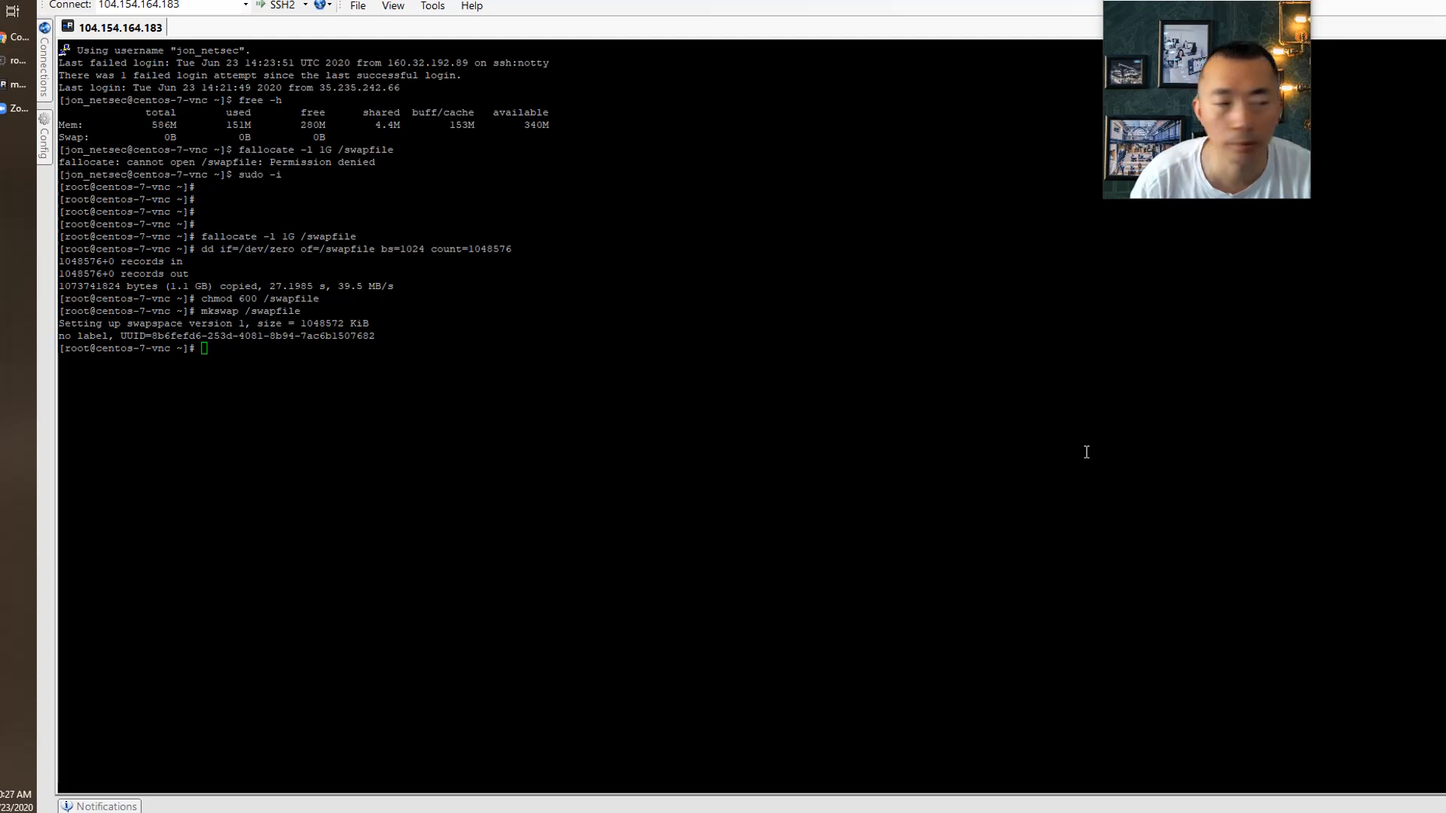
{"action": "type", "text": "swapon /swapfile"}
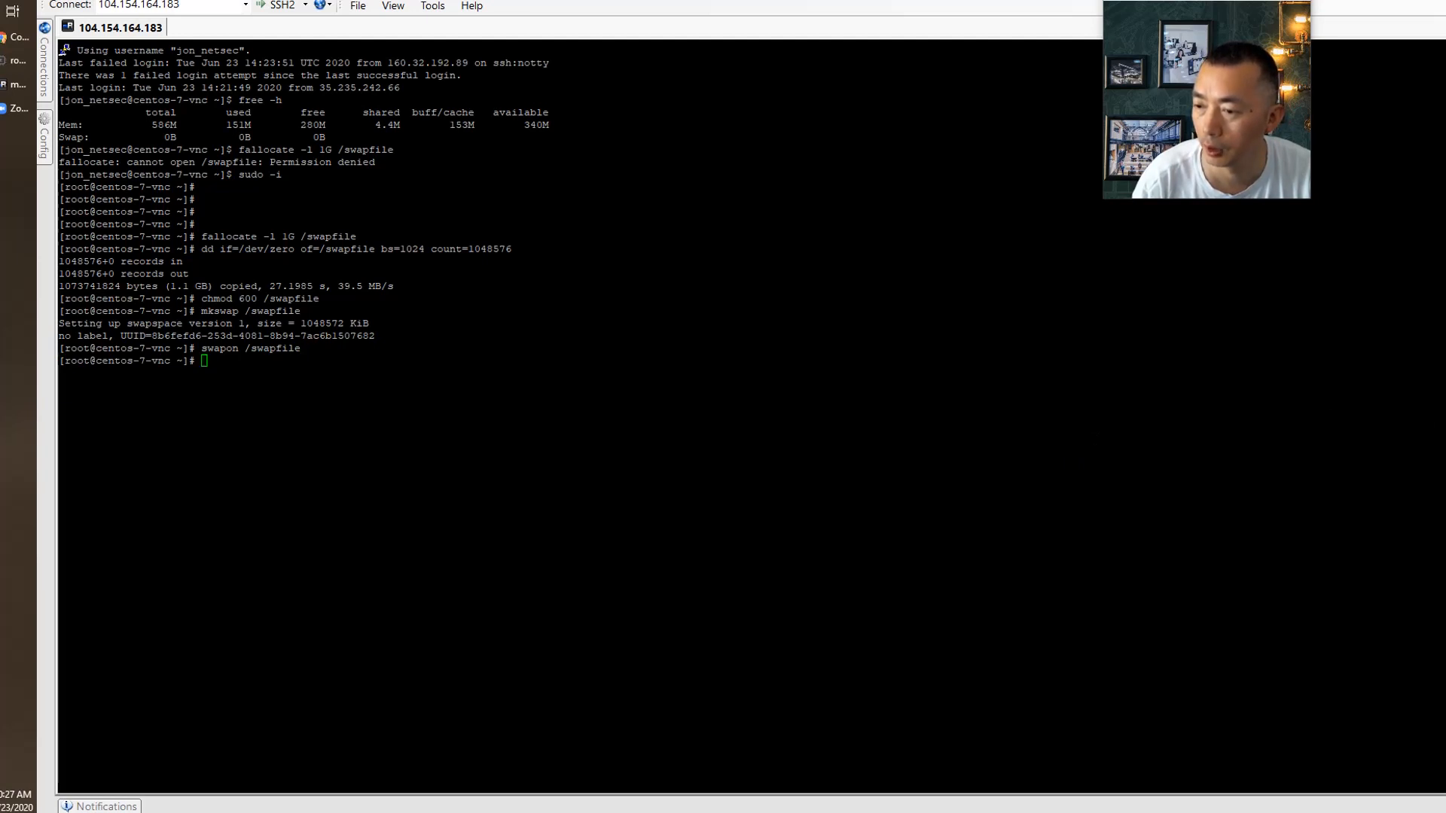
{"action": "type", "text": "vi /etc/fstab"}
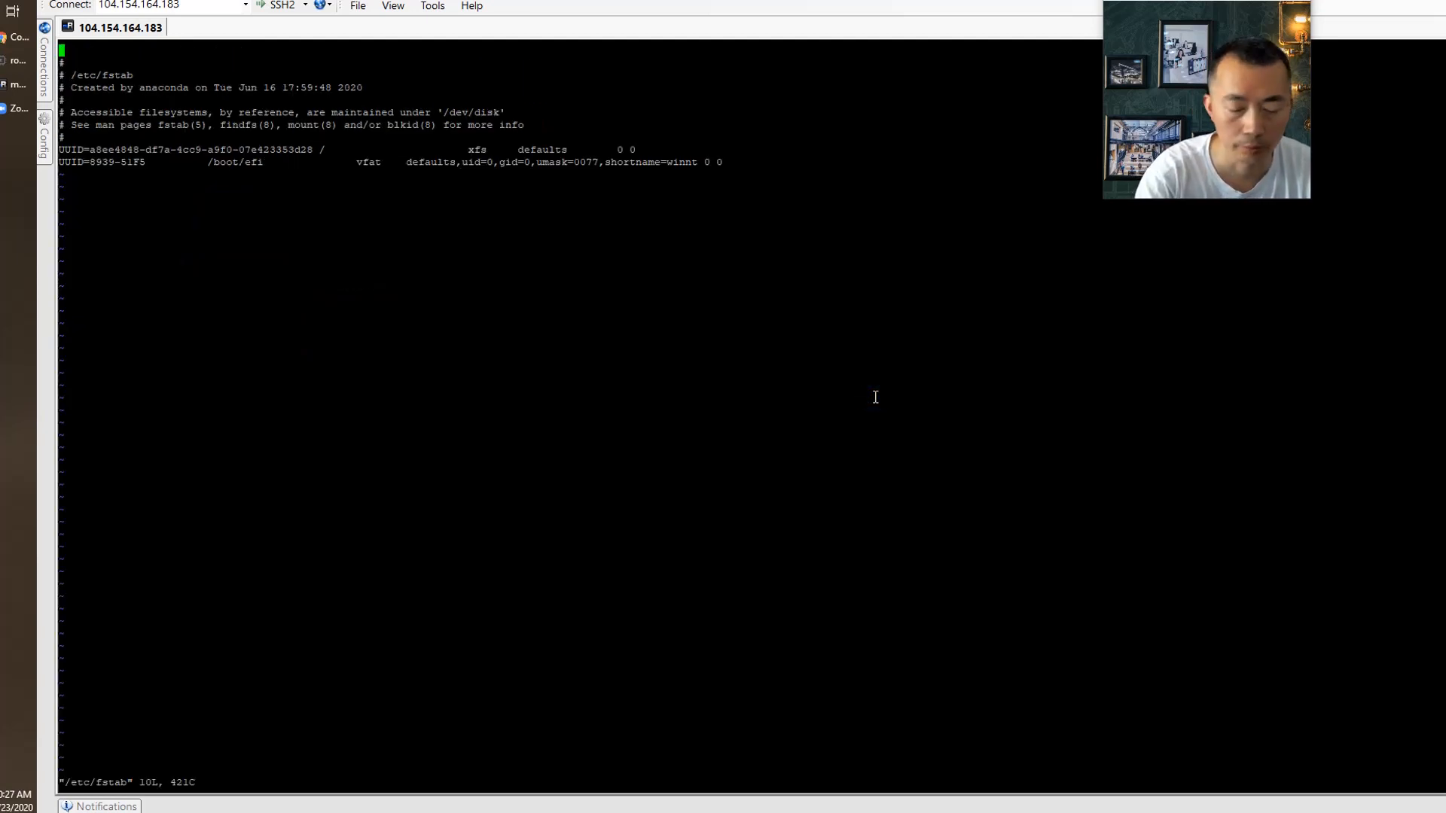
Add '/swapfile swap swap defaults 0 0' to fstab and confirm free -h shows 1.0G swap.
{"action": "key", "text": "i"}
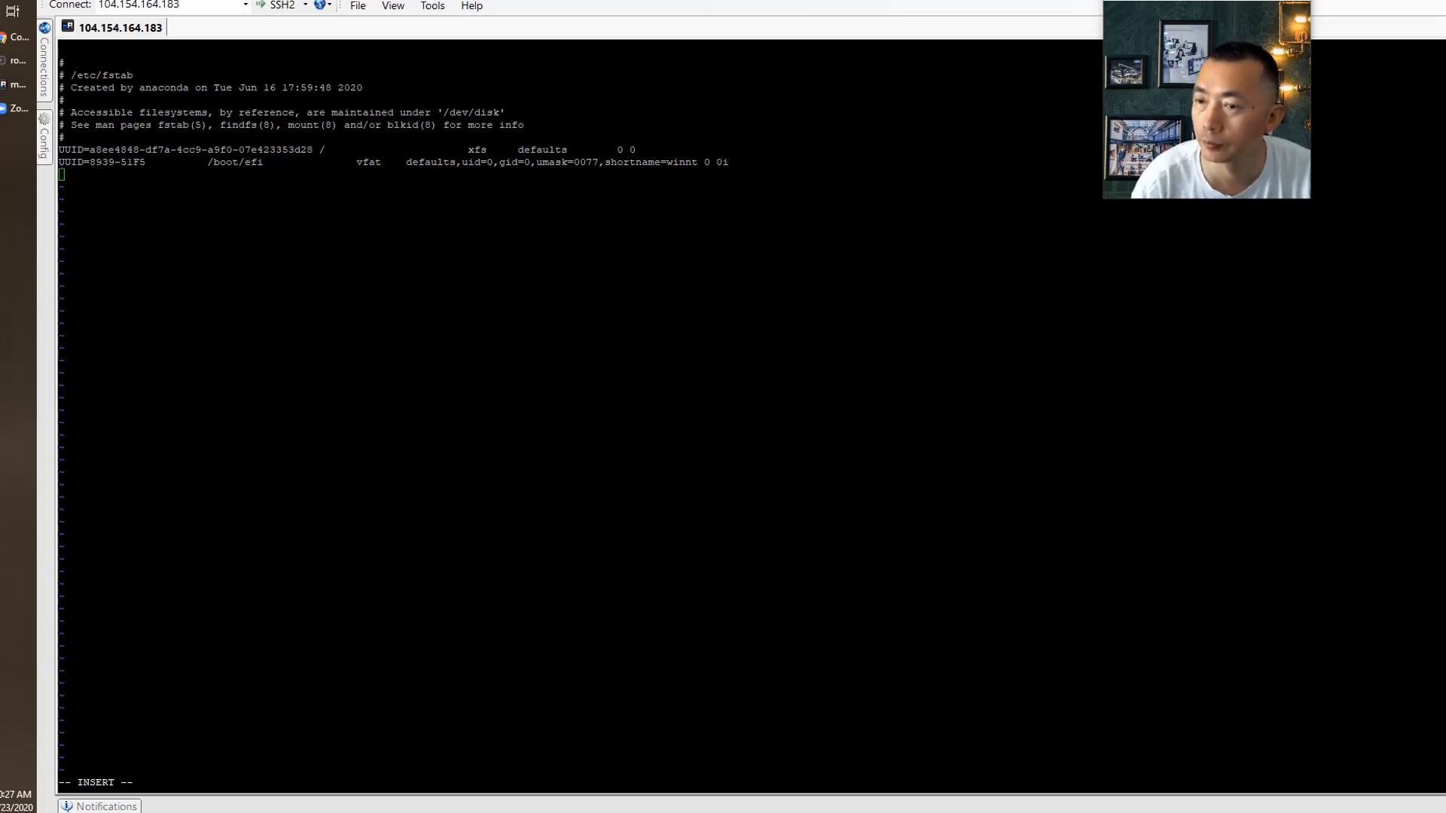
{"action": "type", "text": "/swapfile swap swap defaults 0 0"}
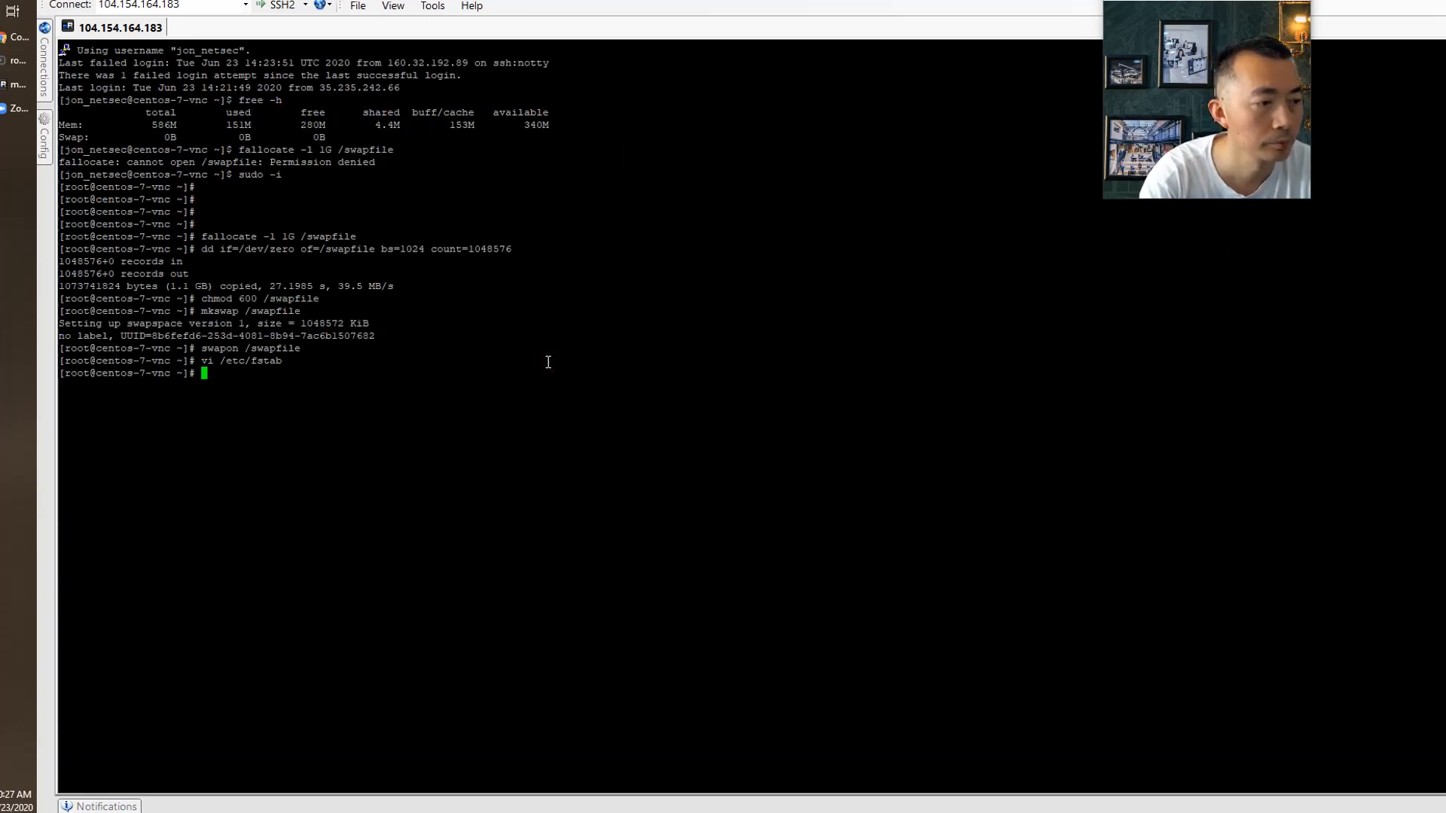
{"action": "type", "text": "free -h"}
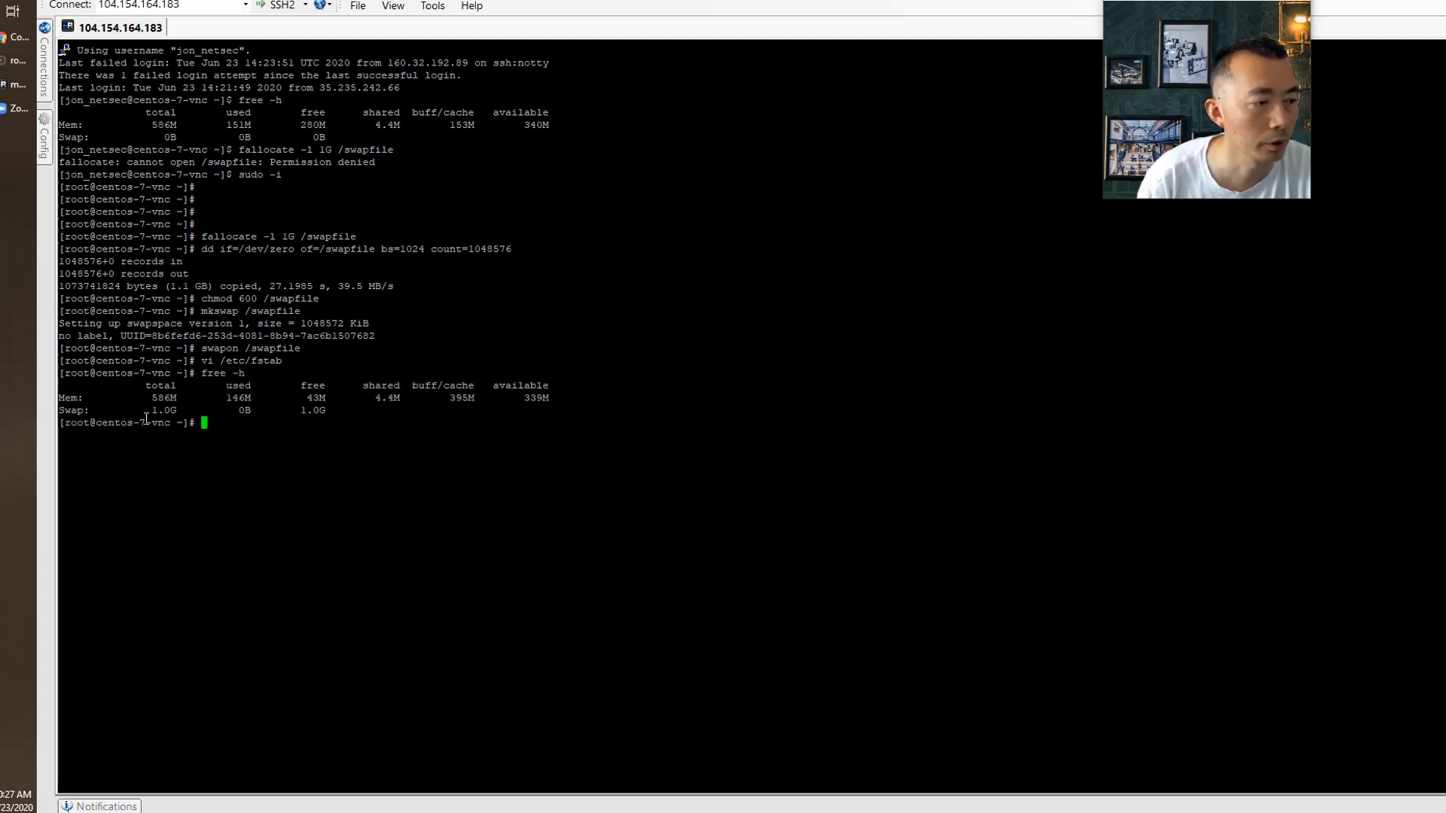
{"action": "double_click", "coordinate": [162, 410]}
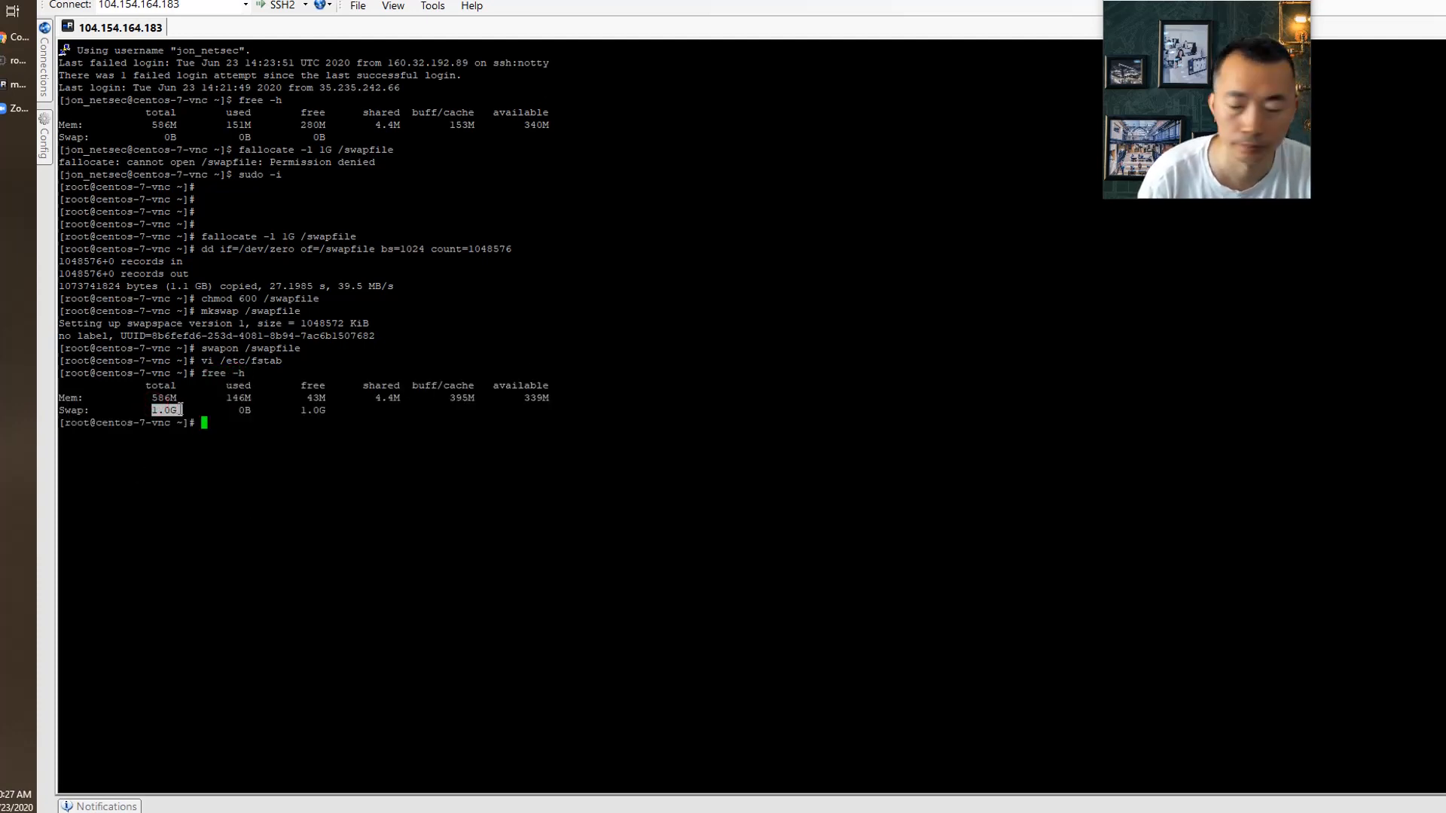
{"action": "type", "text": "clear"}
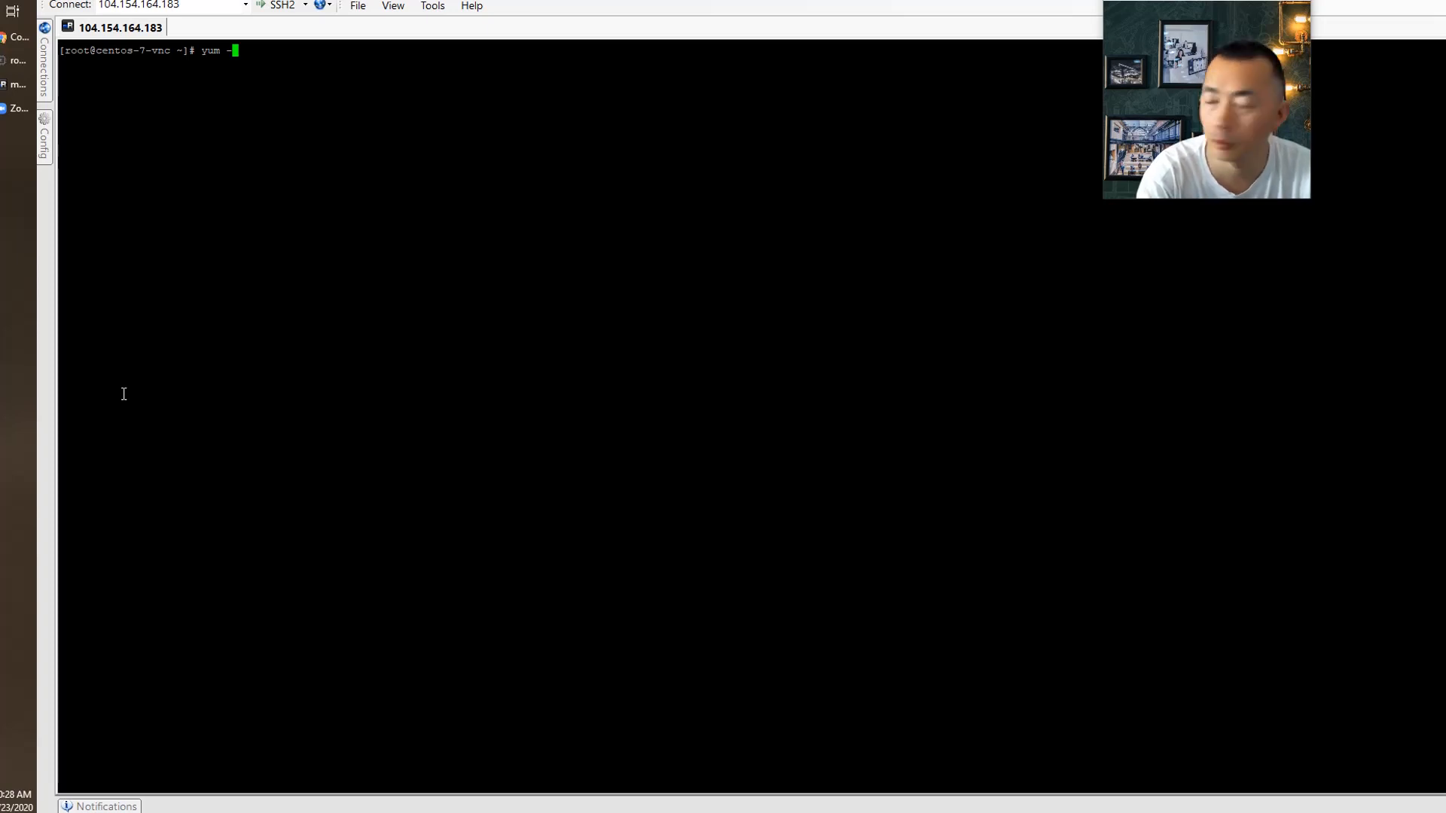
Run yum -y update to fully update the VM.
{"action": "type", "text": "y"}
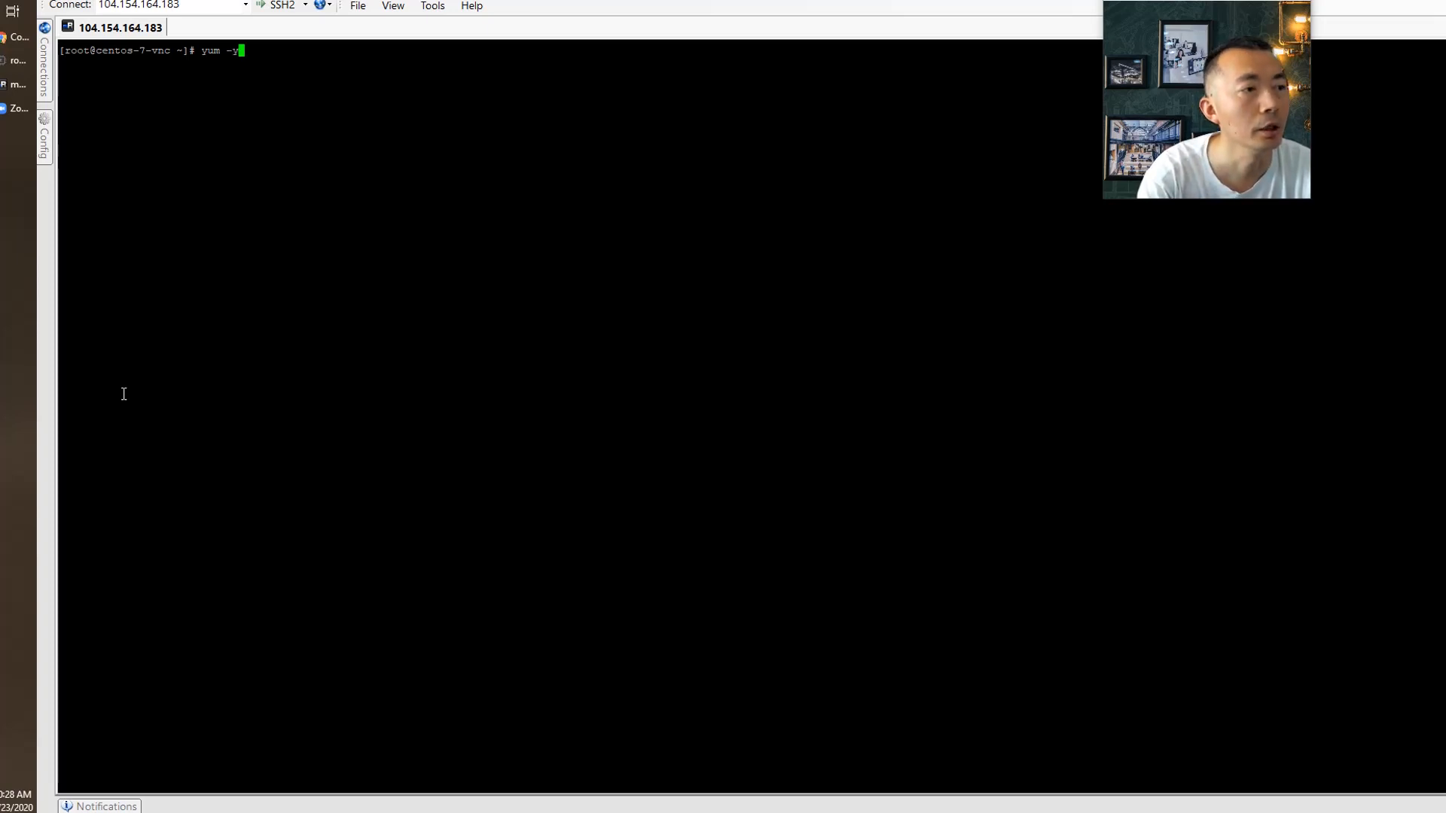
{"action": "type", "text": "update"}
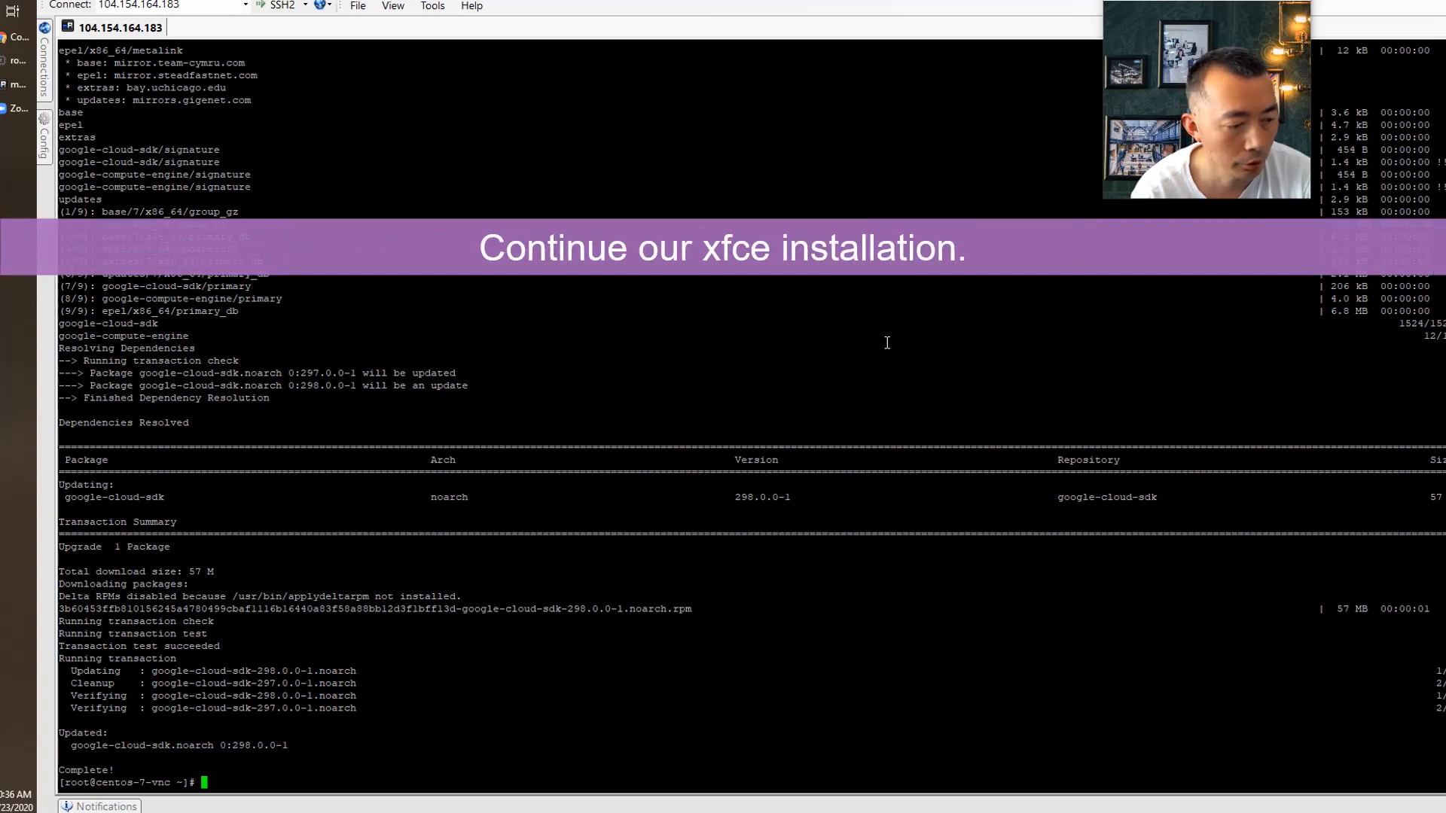
Confirm the update, install epel-release and prepare yum groupinstall xfce.
{"action": "type", "text": "y"}
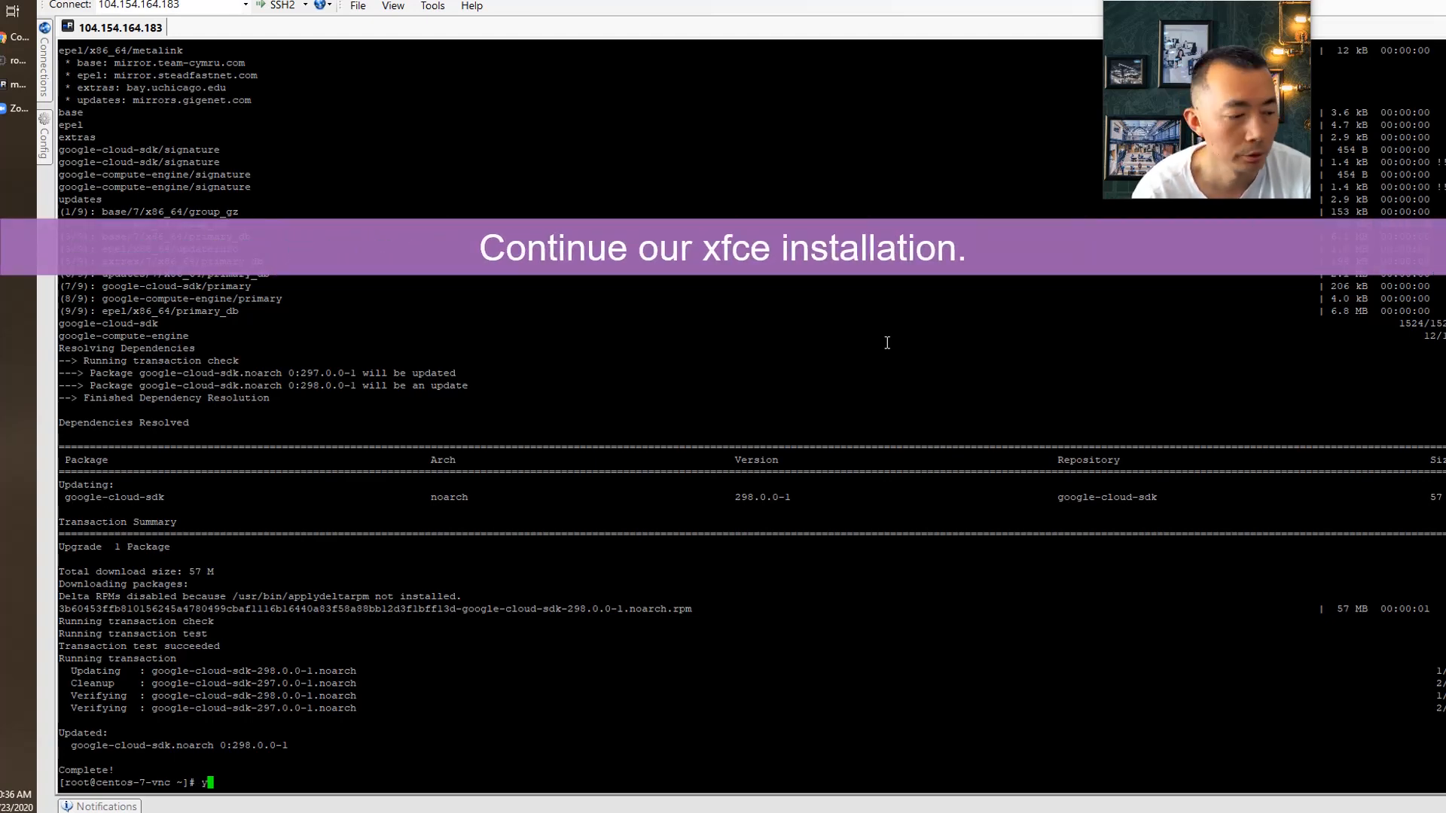
{"action": "type", "text": "um"}
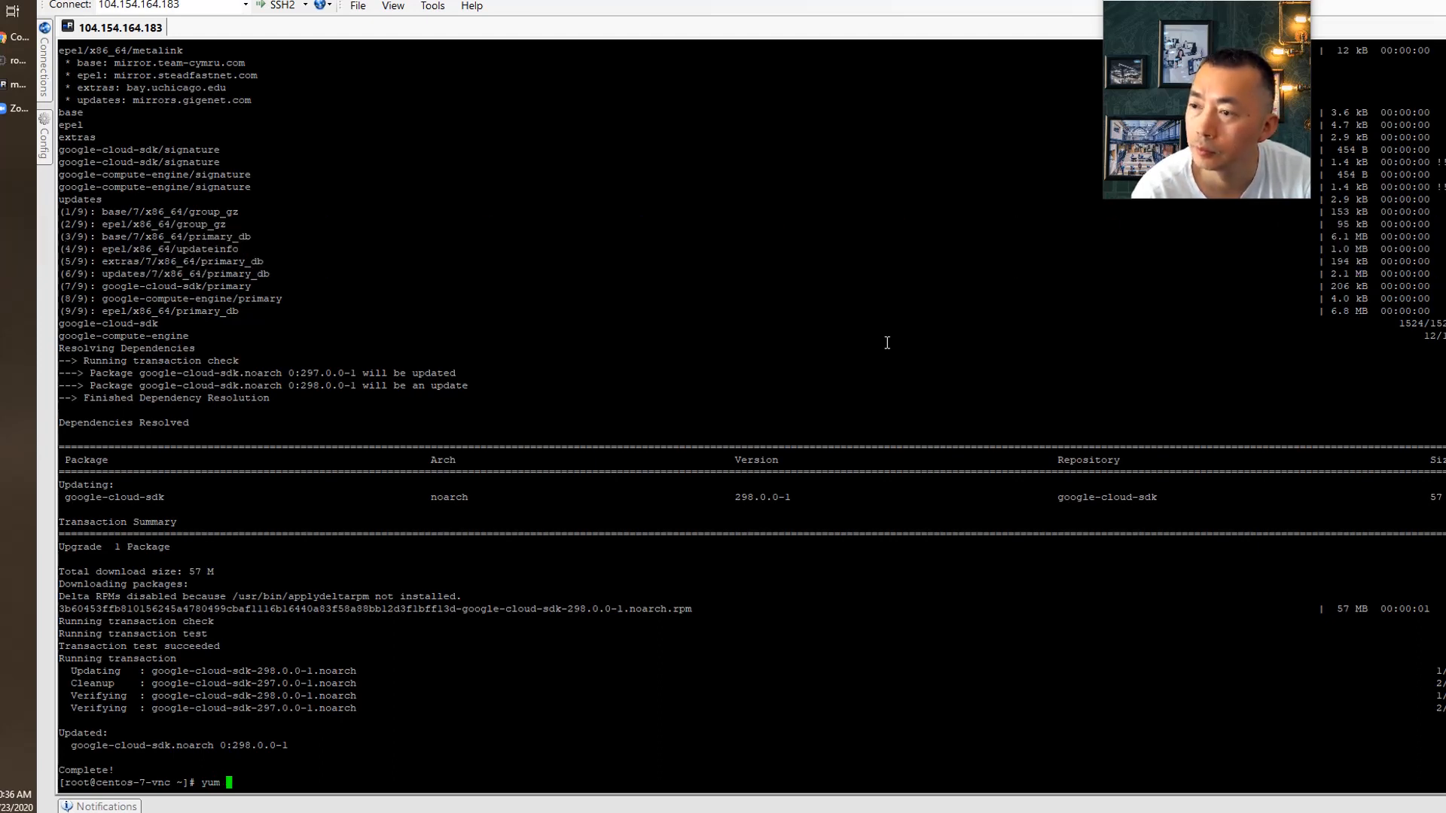
{"action": "type", "text": "install epel-release"}
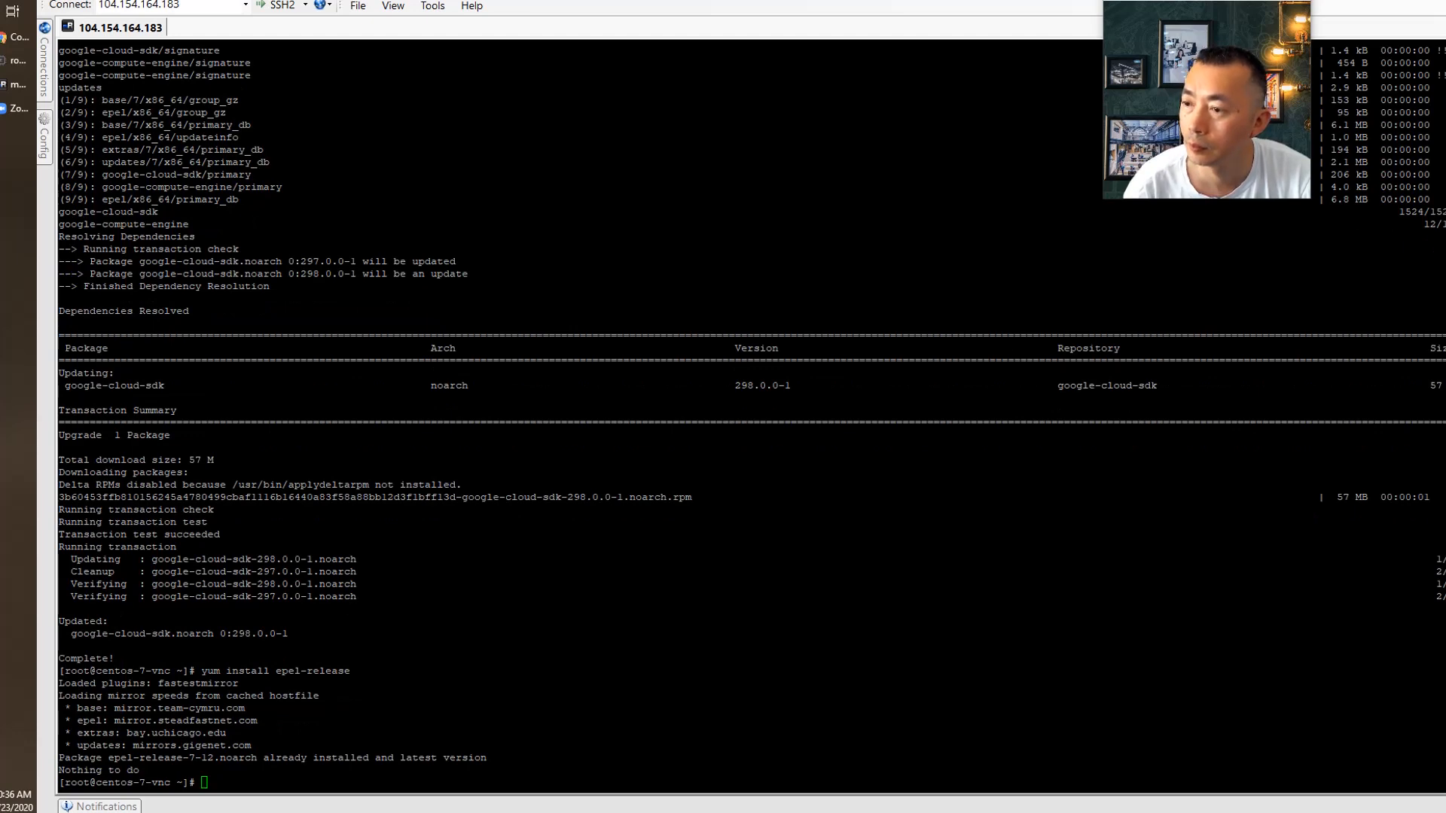
{"action": "type", "text": "yum groupinstall xfce"}
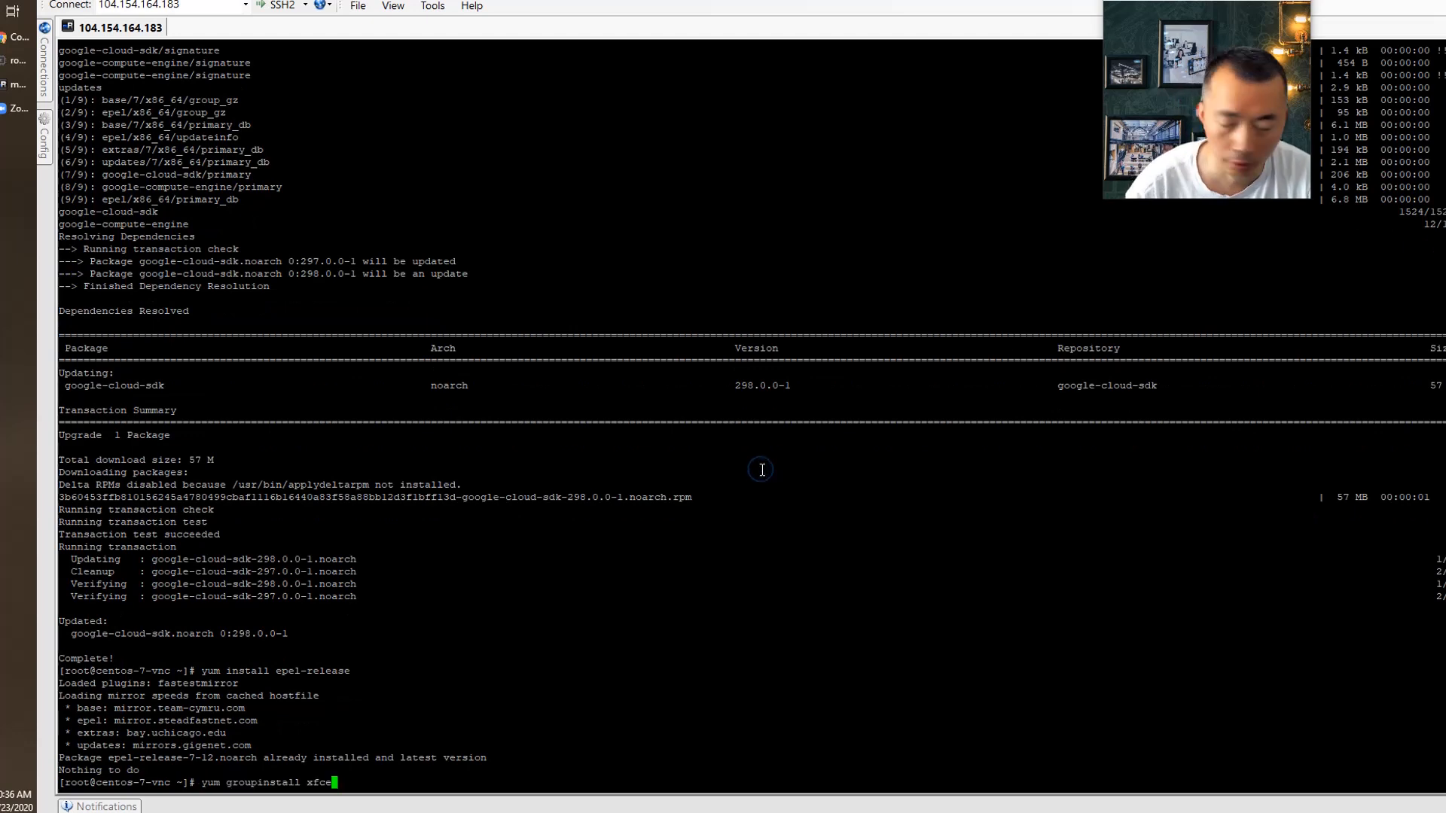
Install the Xfce desktop group, then start yum install tigervnc-server.
{"action": "key", "text": "Return"}
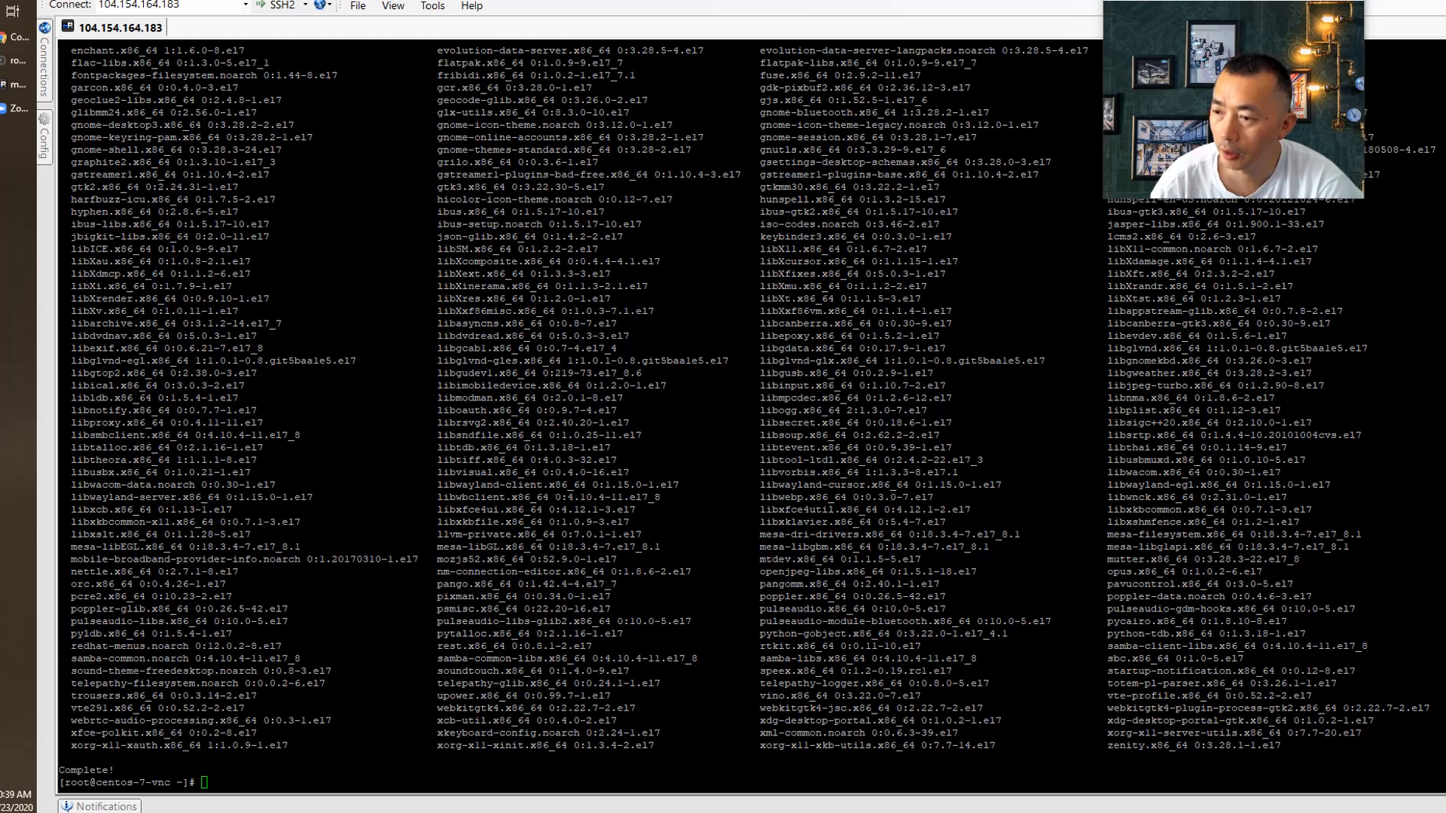
{"action": "type", "text": "yum install tigervnc-server"}
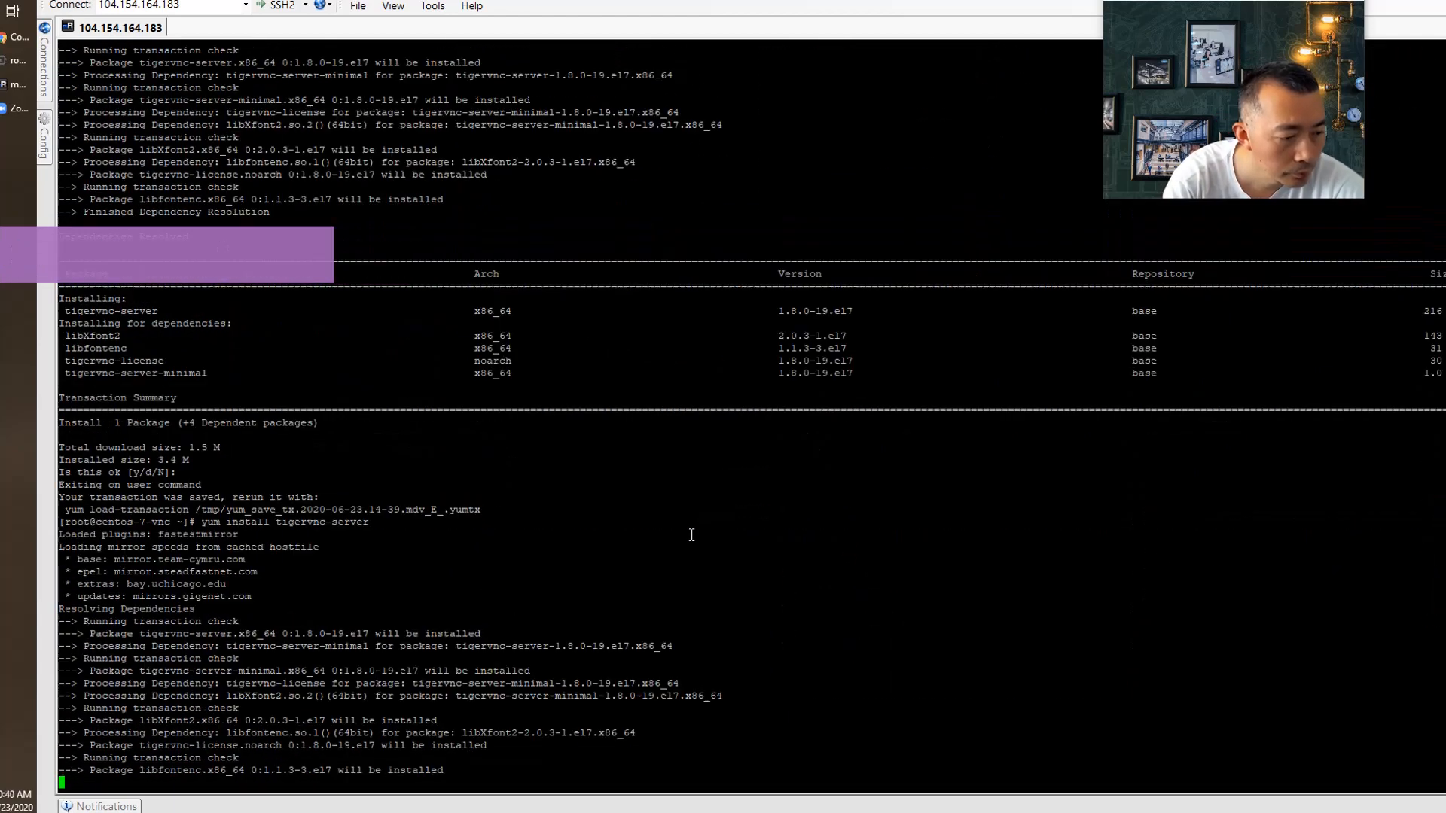
Confirm the tigervnc-server install and add the new user john with useradd.
{"action": "type", "text": "y"}
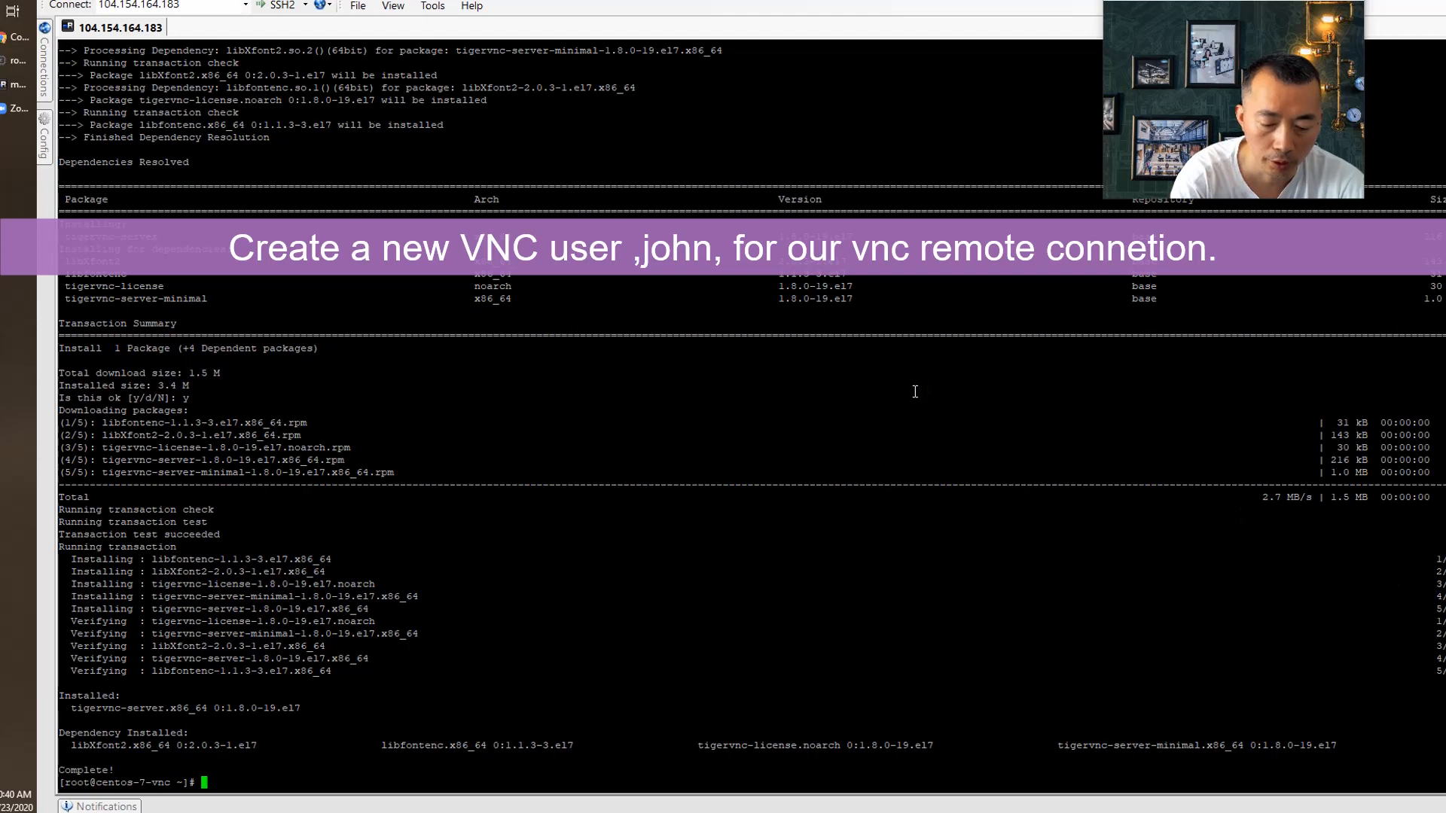
{"action": "type", "text": "useradd john"}
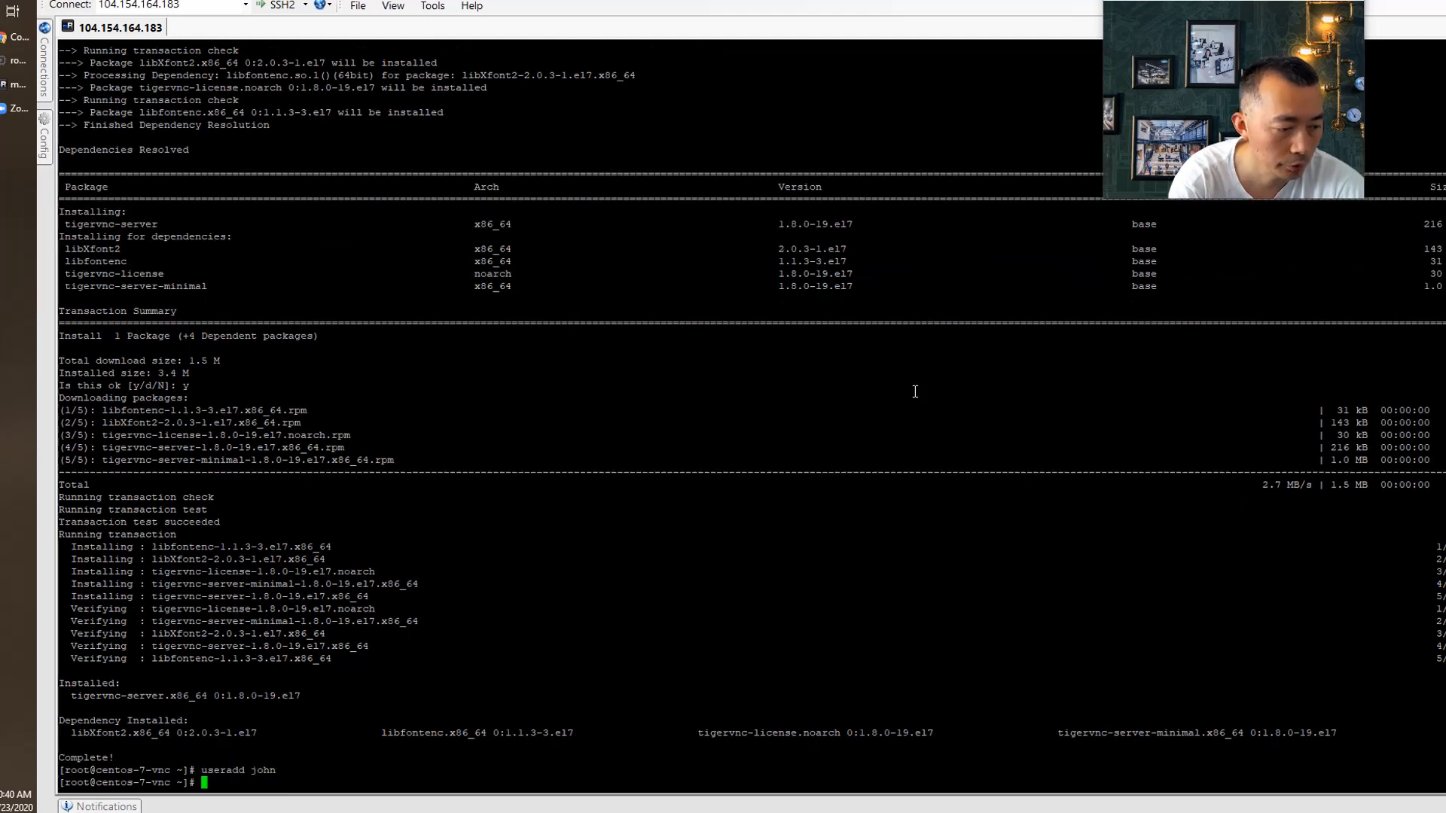
Run passwd for john and submit the new password.
{"action": "type", "text": "passwd john"}
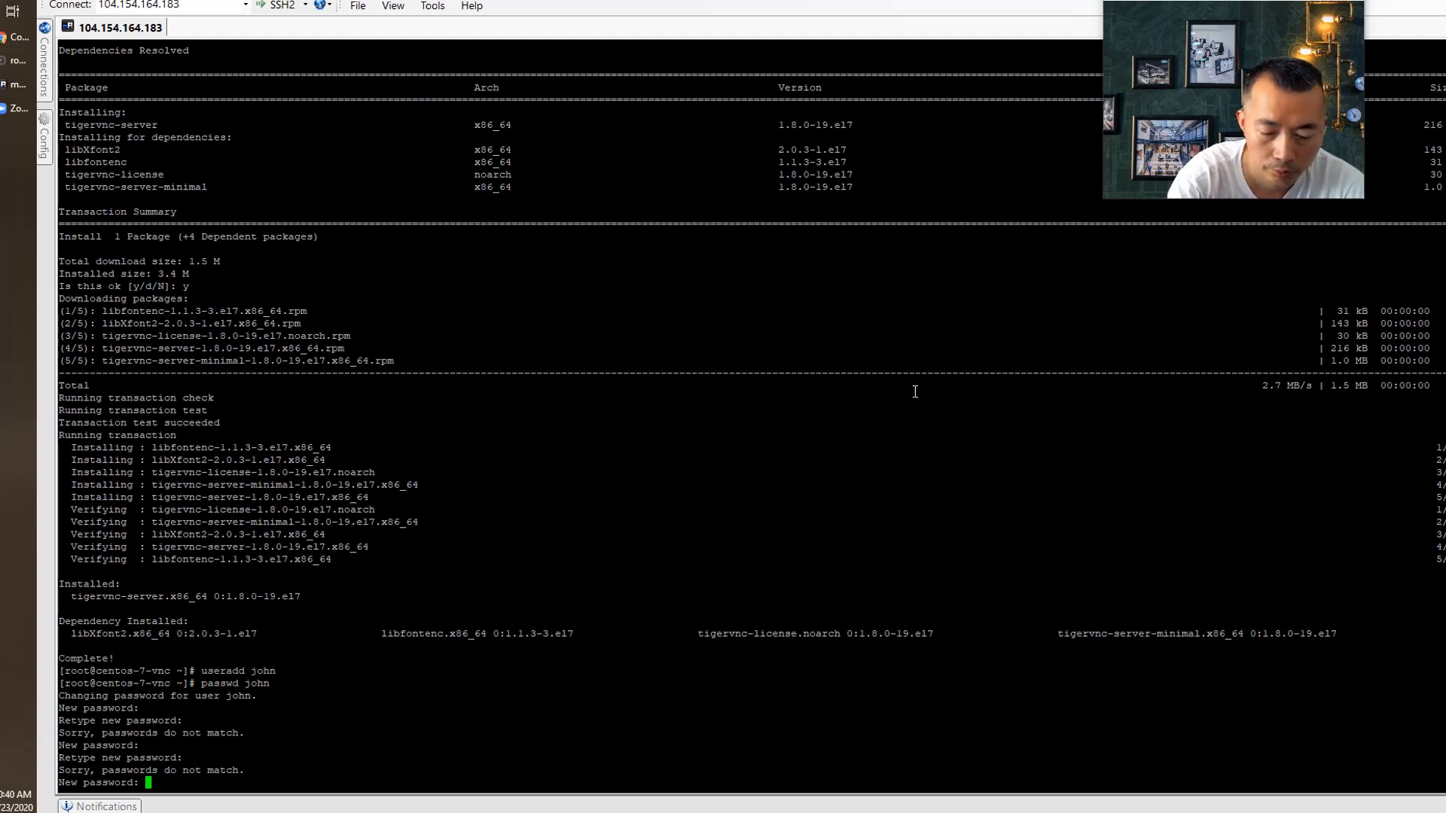
{"action": "key", "text": "Return"}
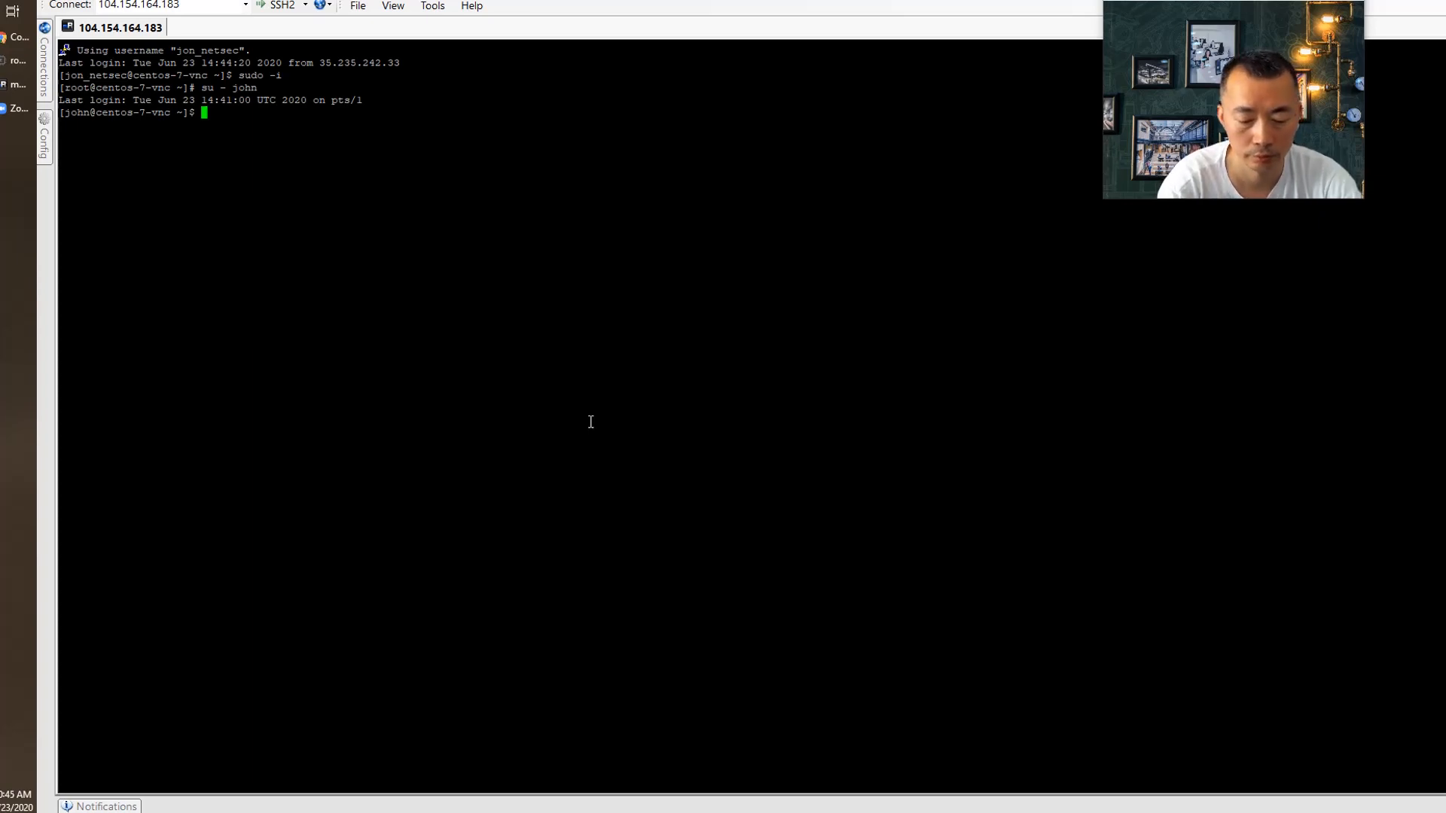
Run vncserver as john, set the access password and answer y for a view-only password.
{"action": "type", "text": "vncserver"}
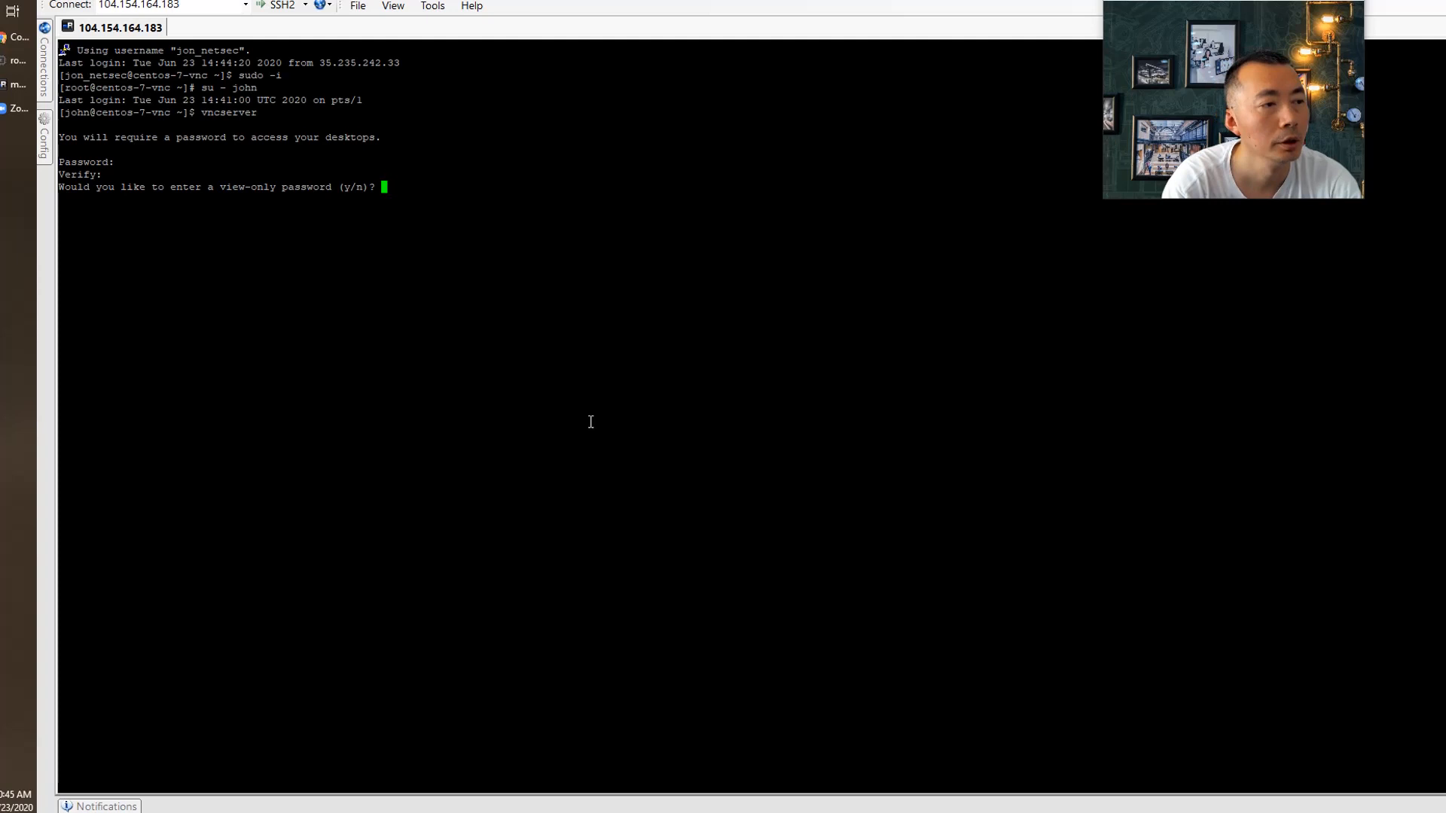
{"action": "type", "text": "y"}
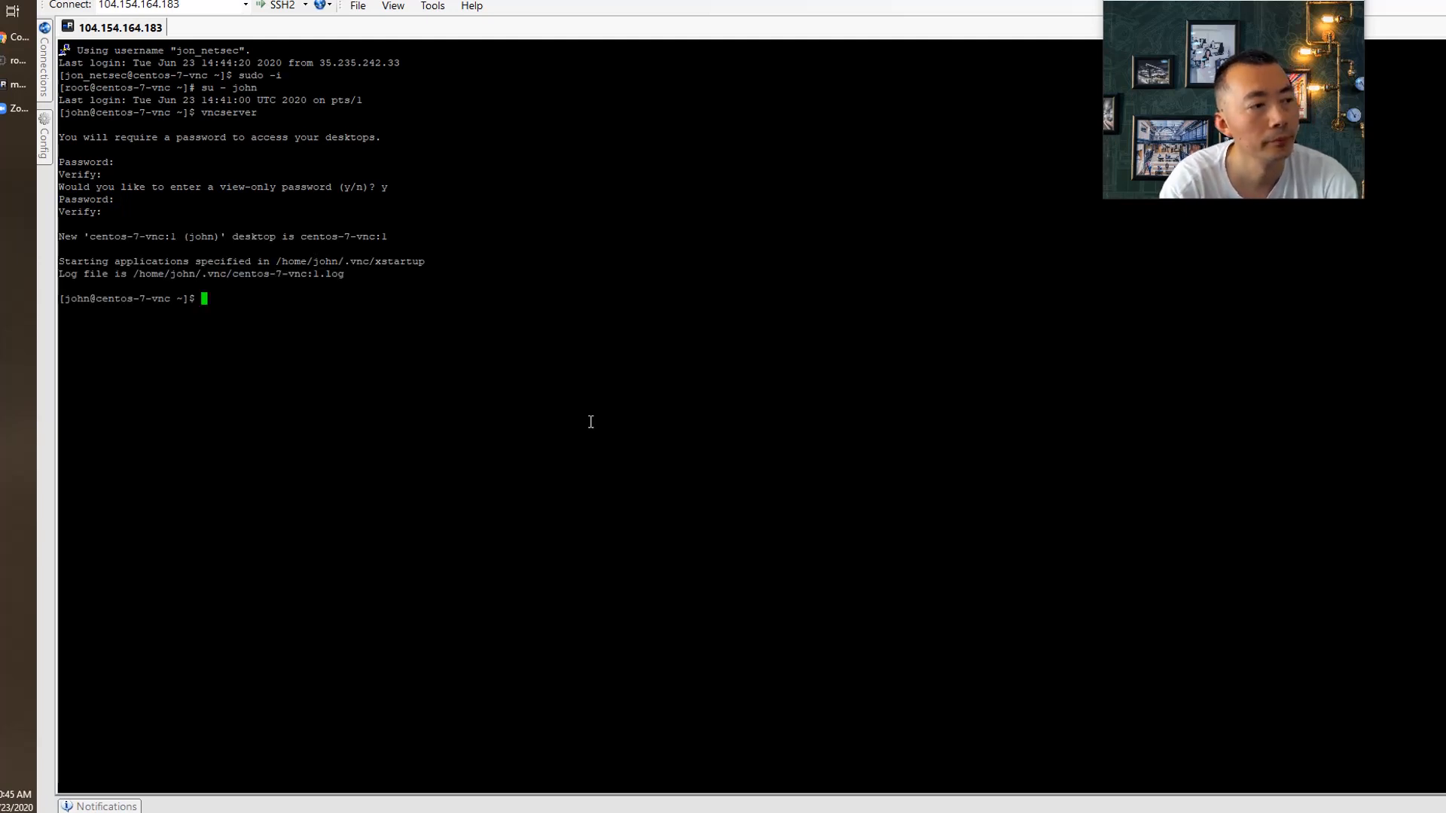
{"action": "key", "text": "enter"}
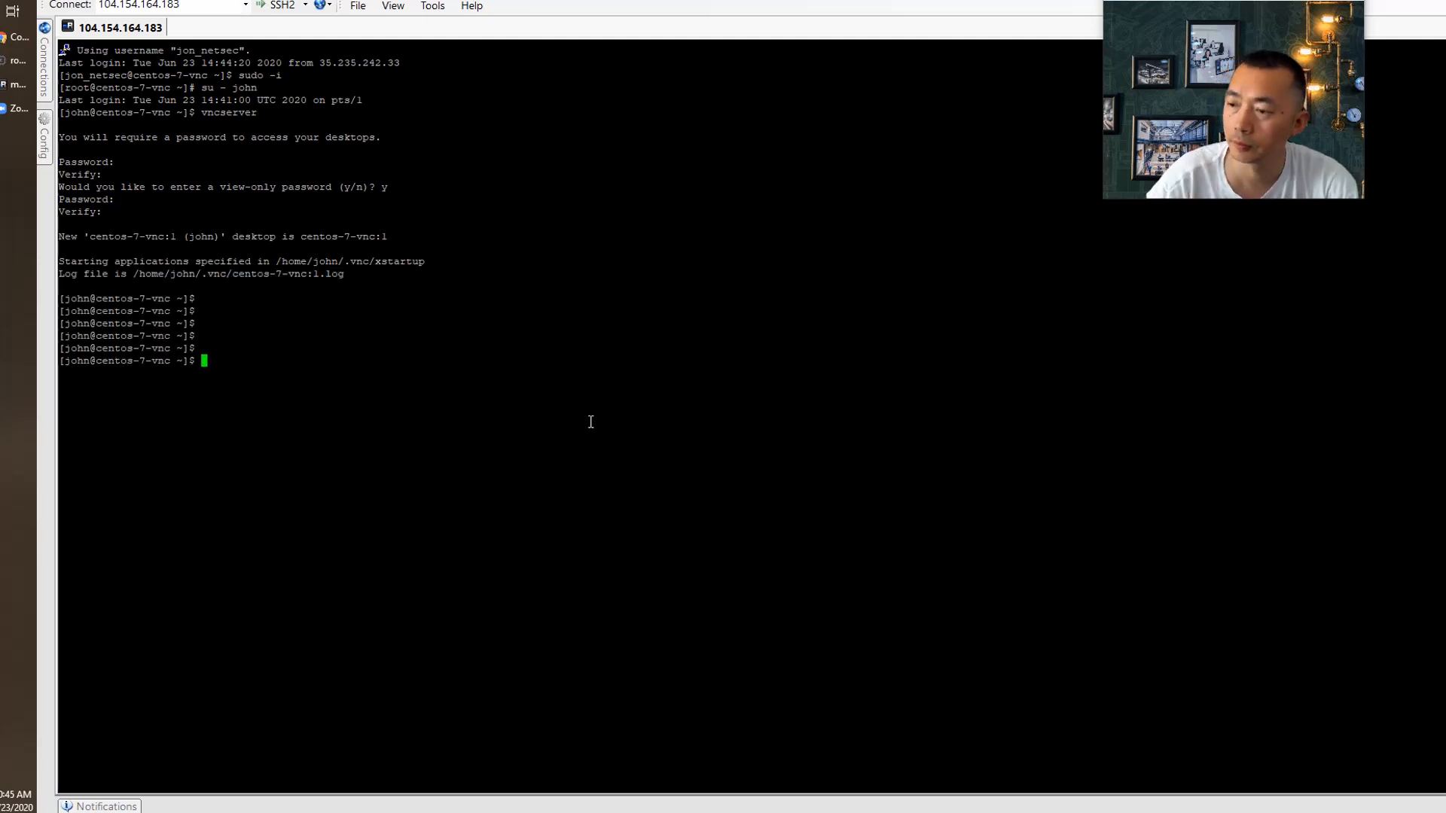
Run vncserver -list to check john's VNC sessions, retrying the command.
{"action": "type", "text": "vnc"}
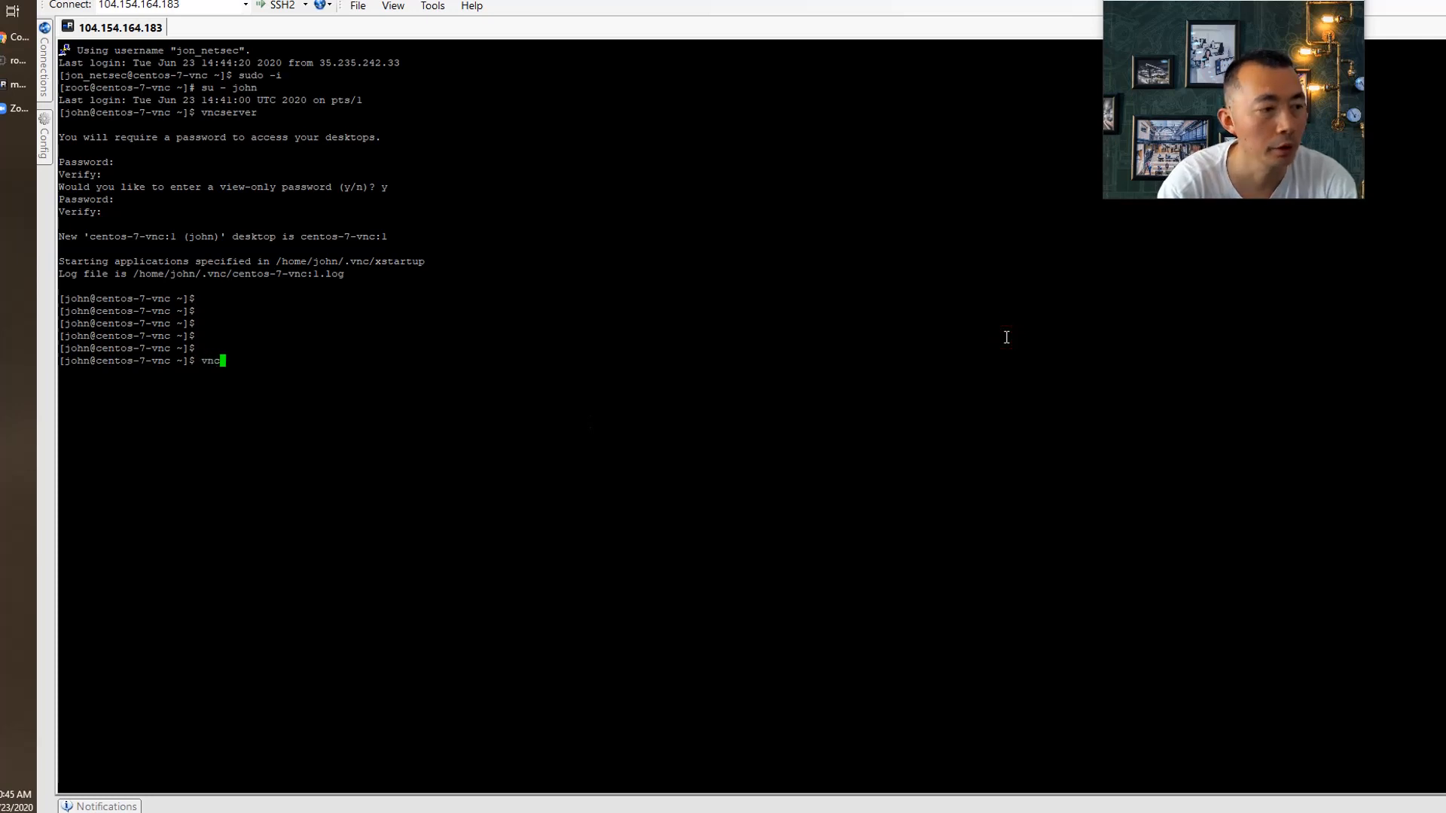
{"action": "type", "text": "server"}
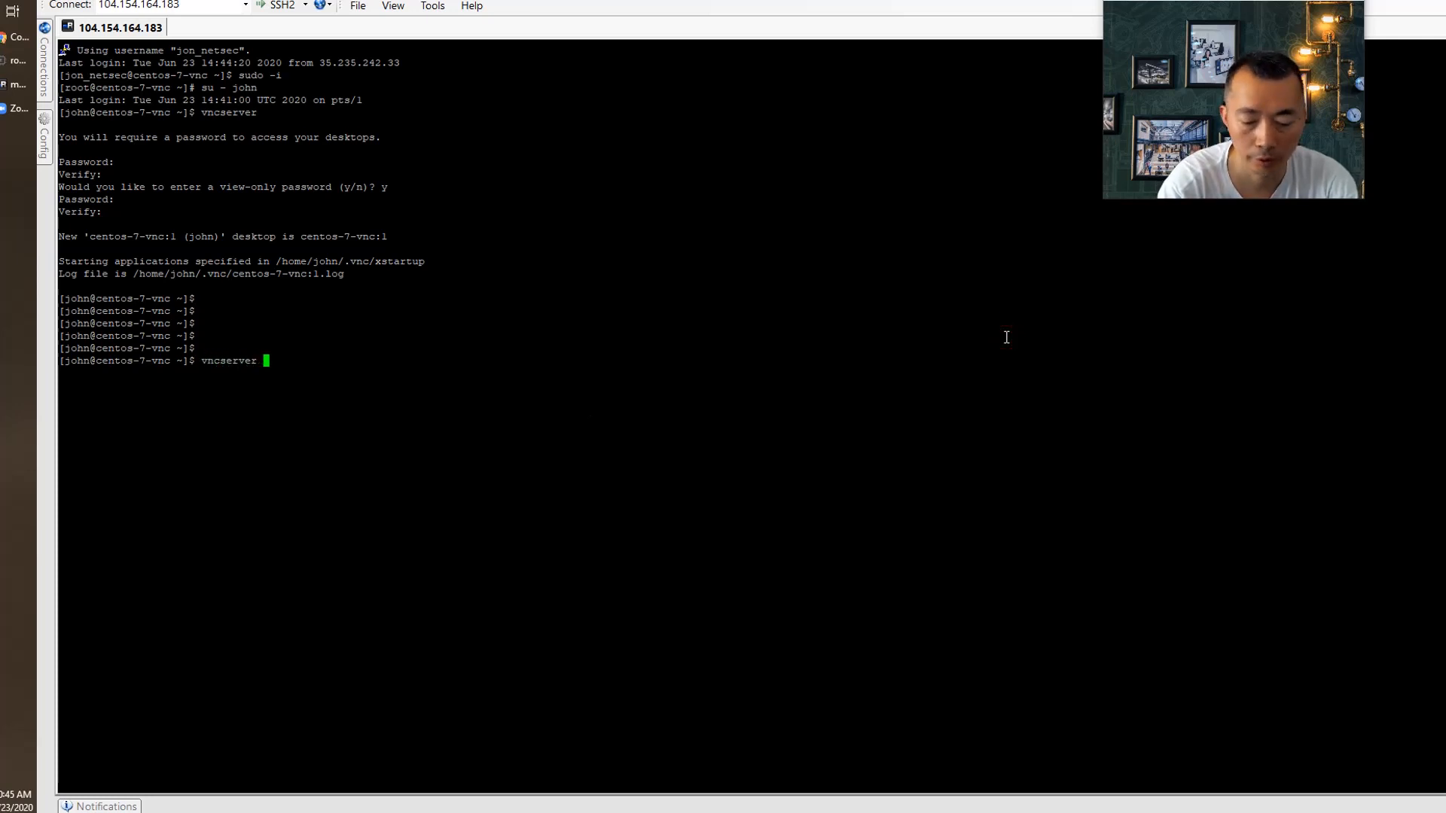
{"action": "type", "text": "-list"}
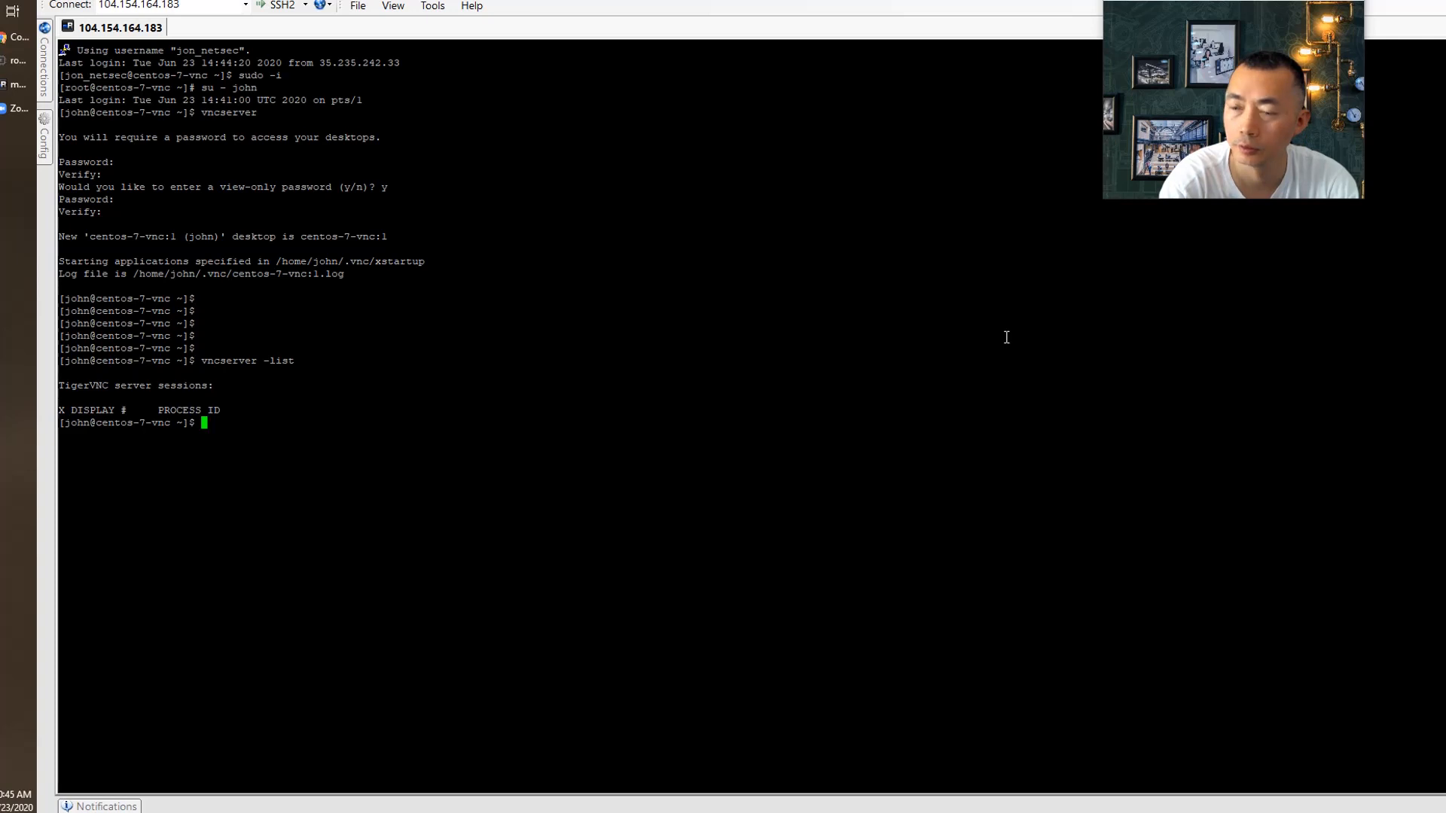
{"action": "type", "text": "vncserver"}
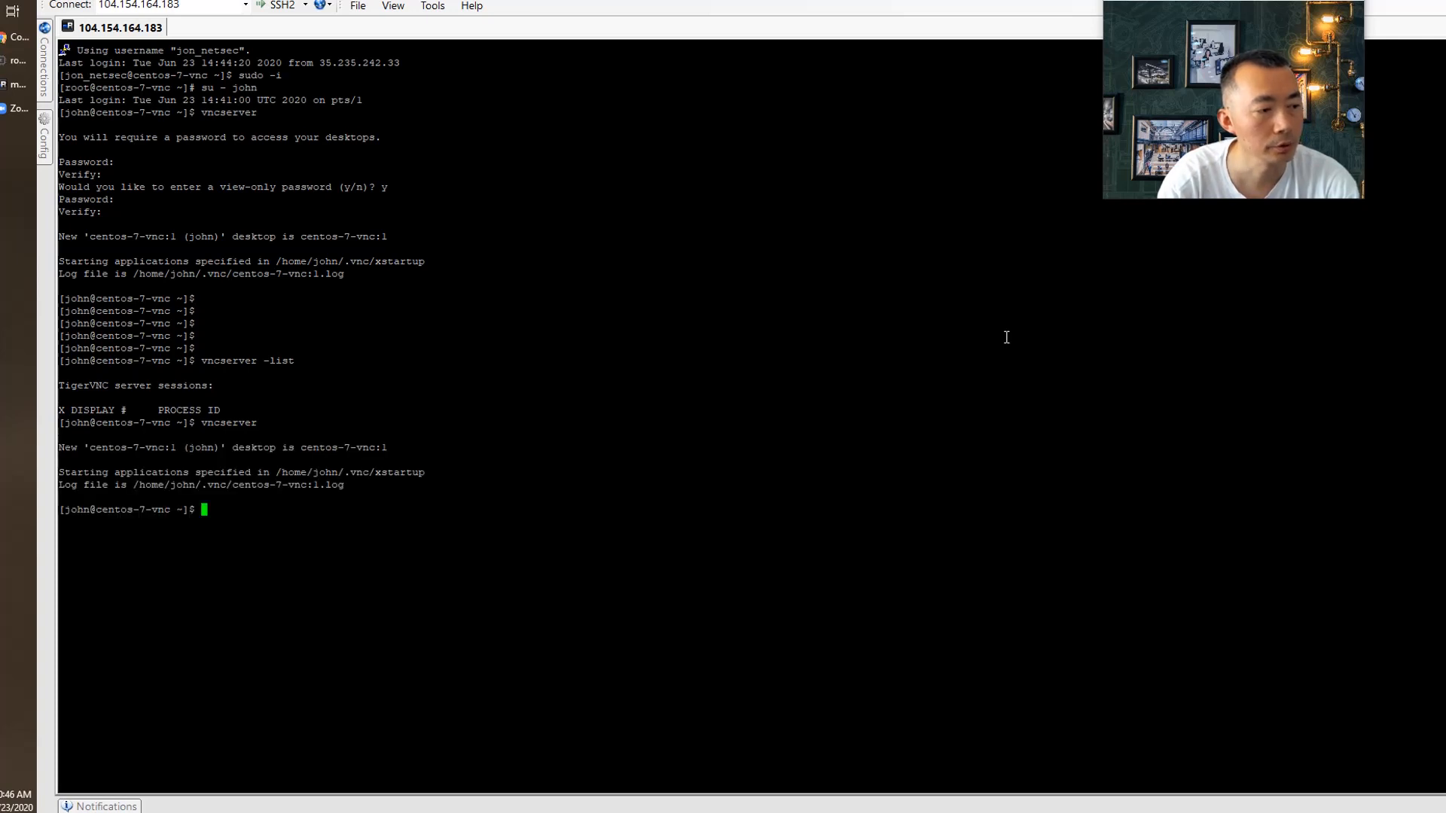
{"action": "type", "text": "vncserver -list"}
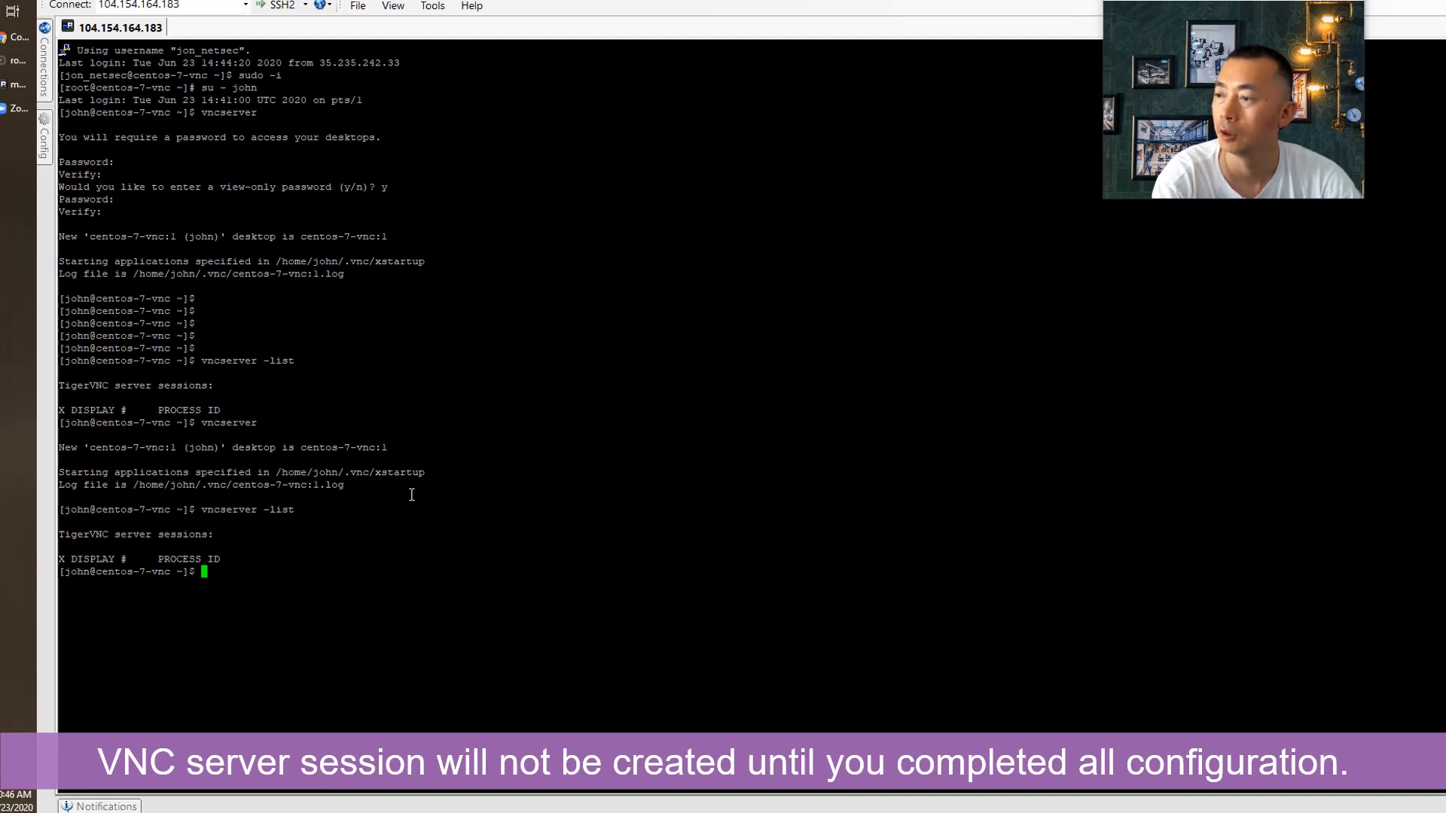
{"action": "type", "text": "v"}
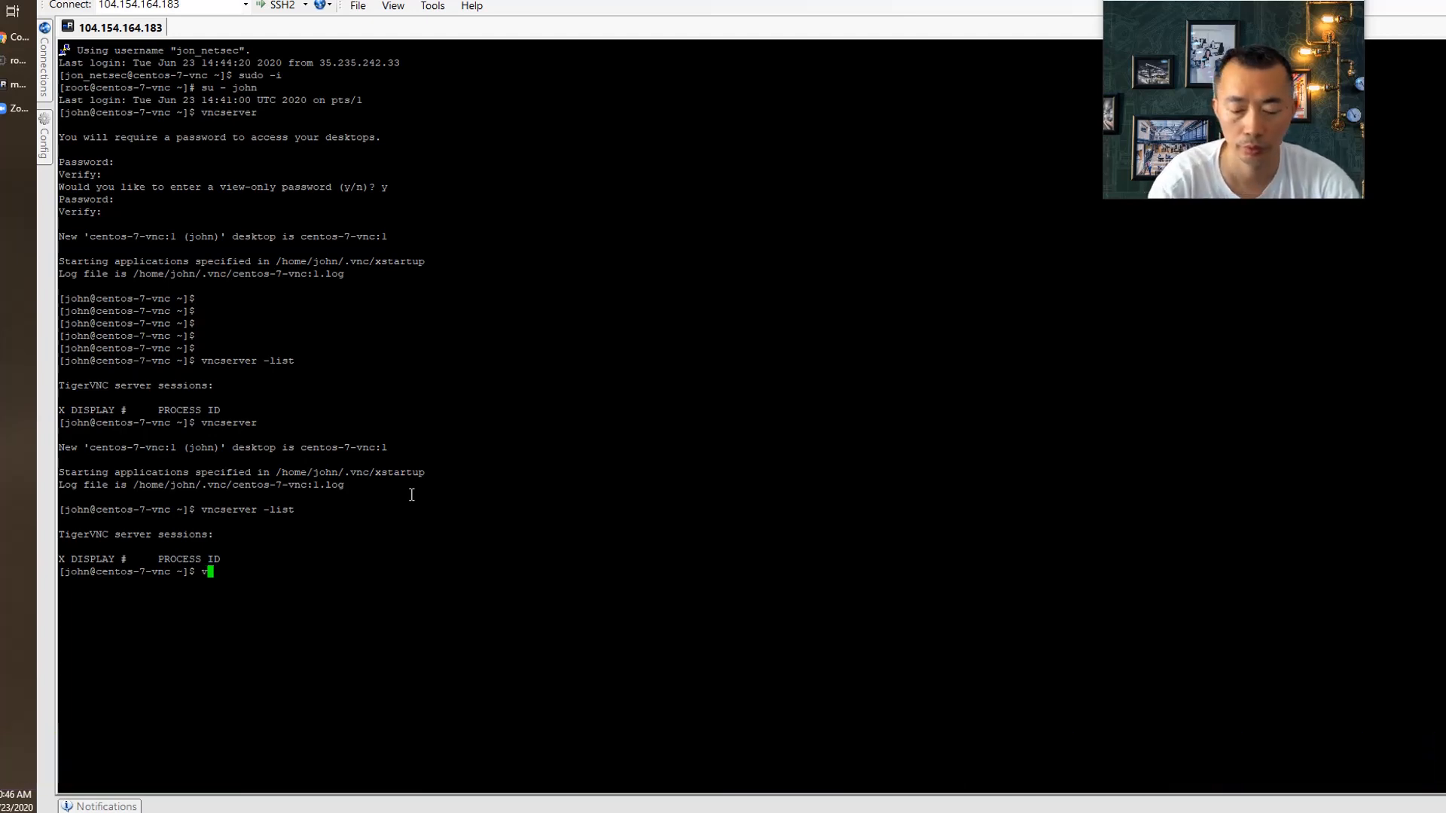
Rename ~/.vnc/xstartup to ~/.vnc/xstartup.bak and start a new xstartup in vi.
{"action": "type", "text": "i"}
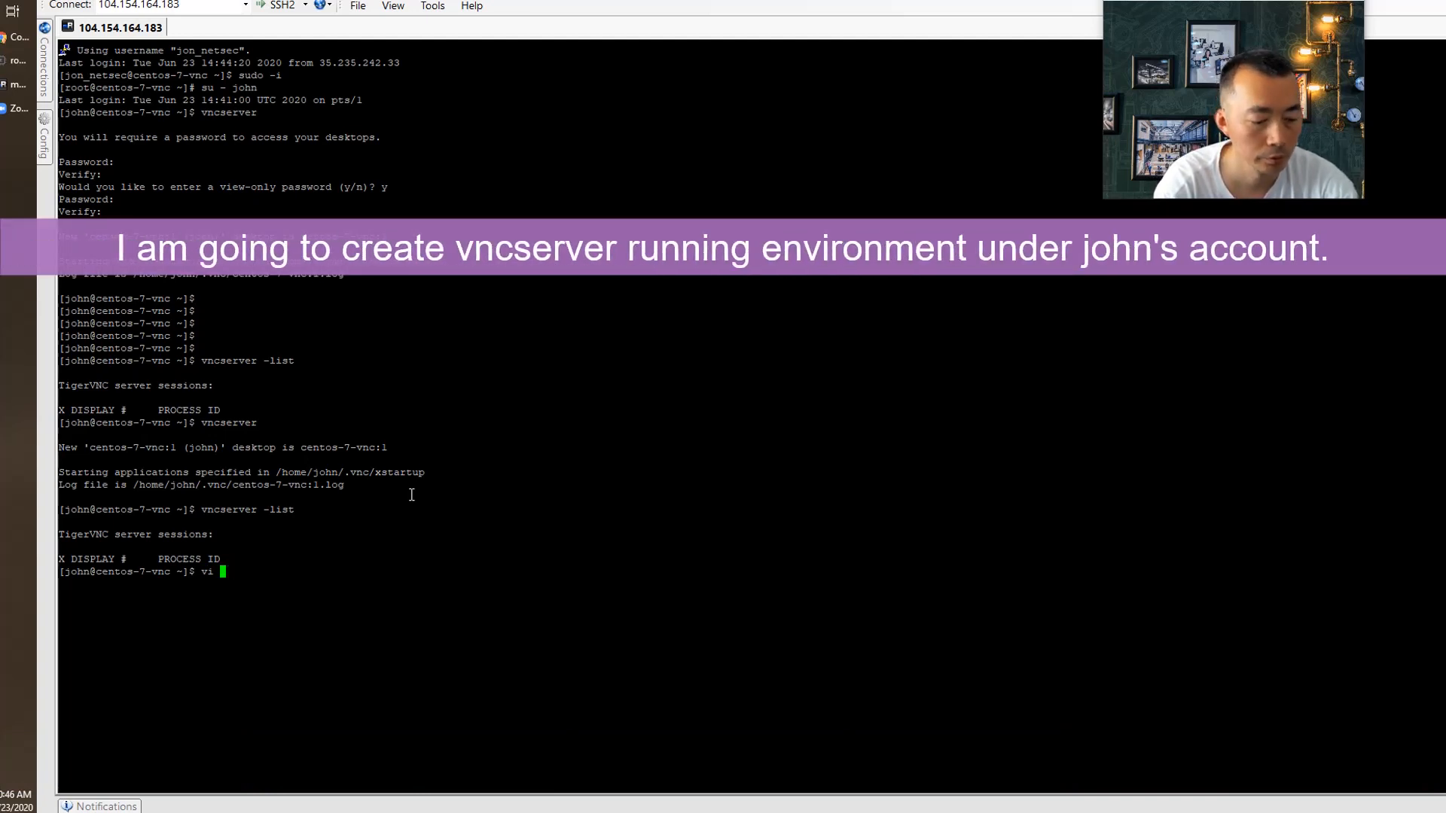
{"action": "type", "text": "~/"}
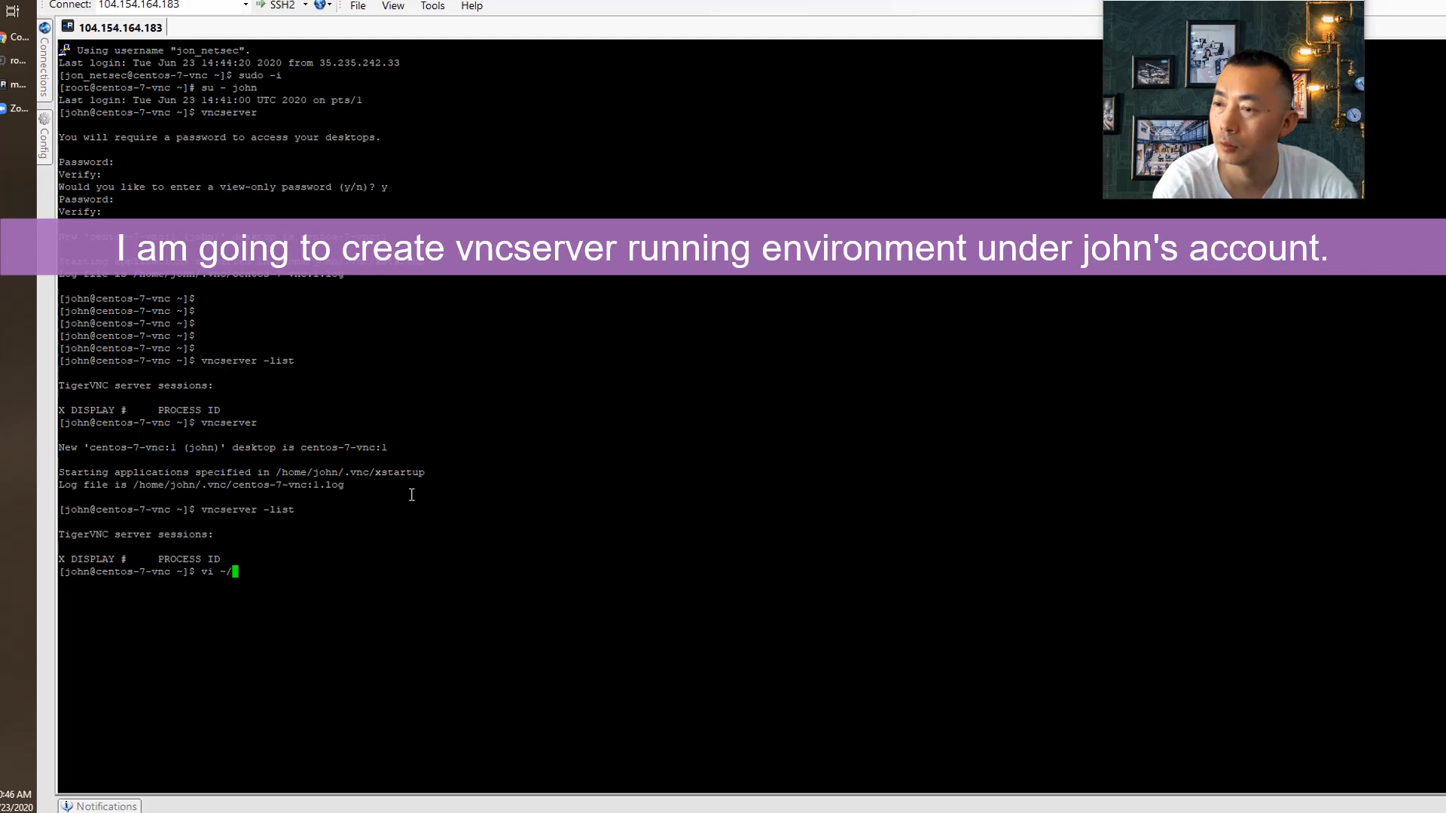
{"action": "type", "text": ".n"}
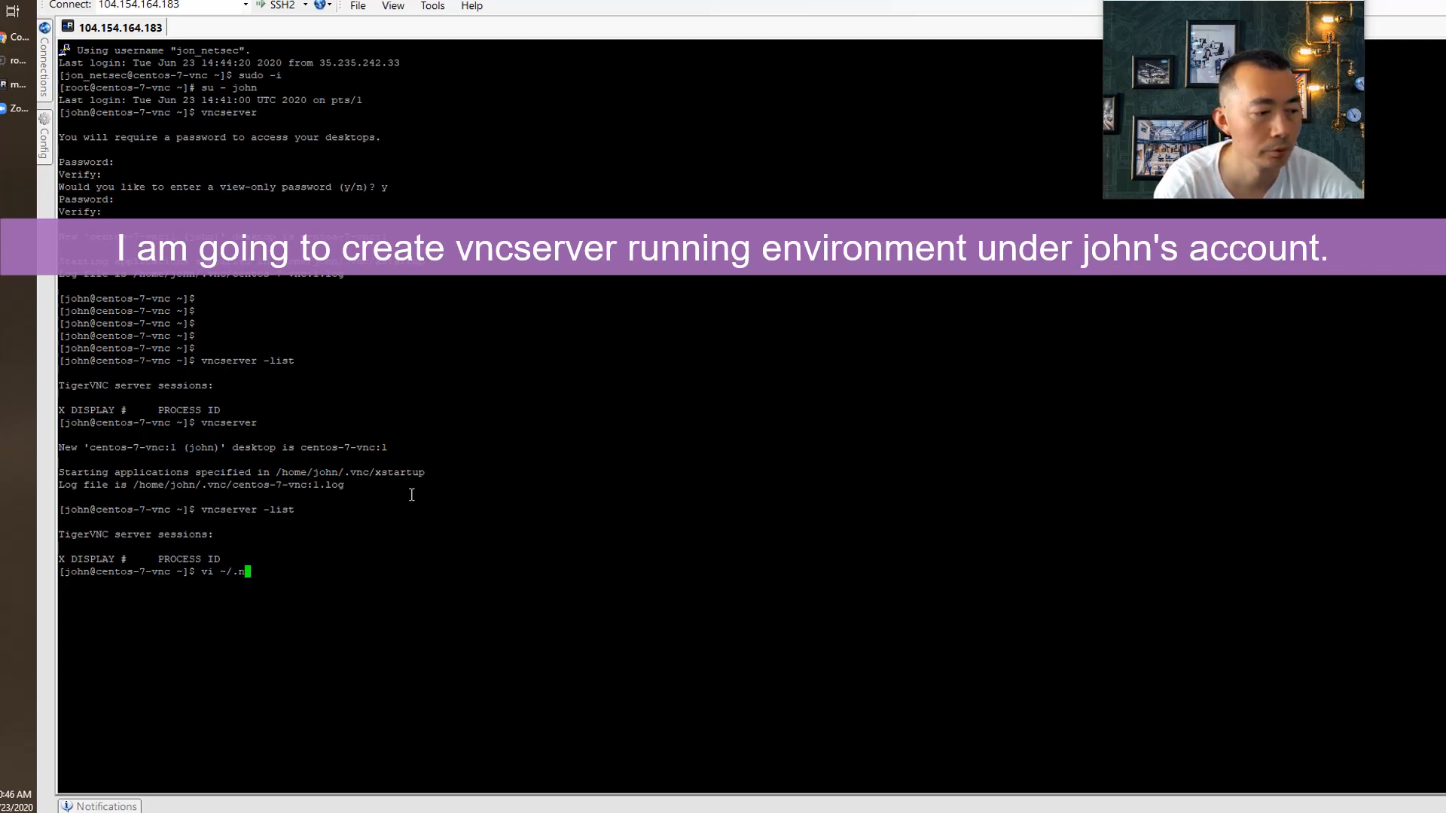
{"action": "type", "text": "vnc/xstartup"}
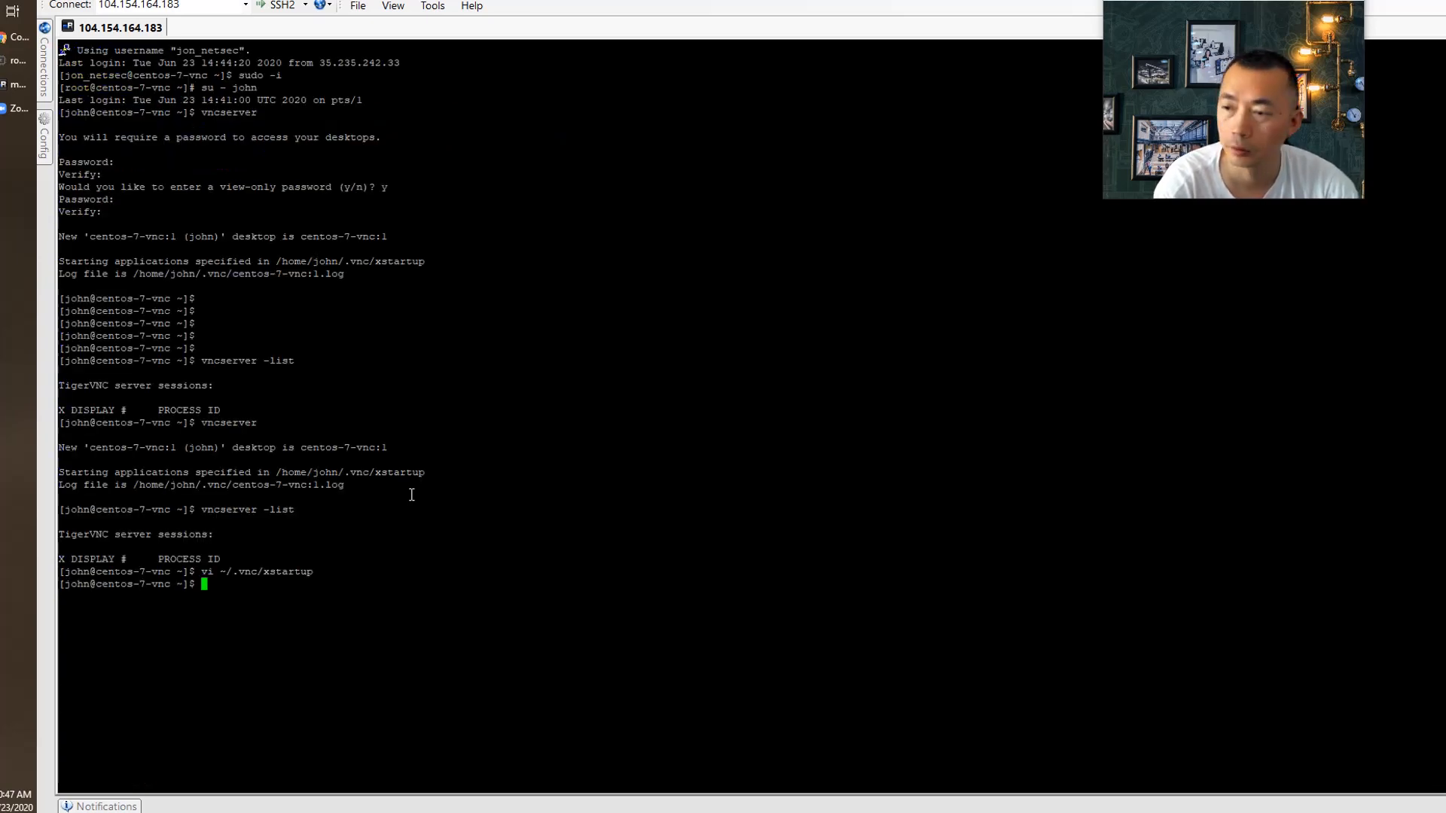
{"action": "type", "text": "mv ~/.vnc/xstartup"}
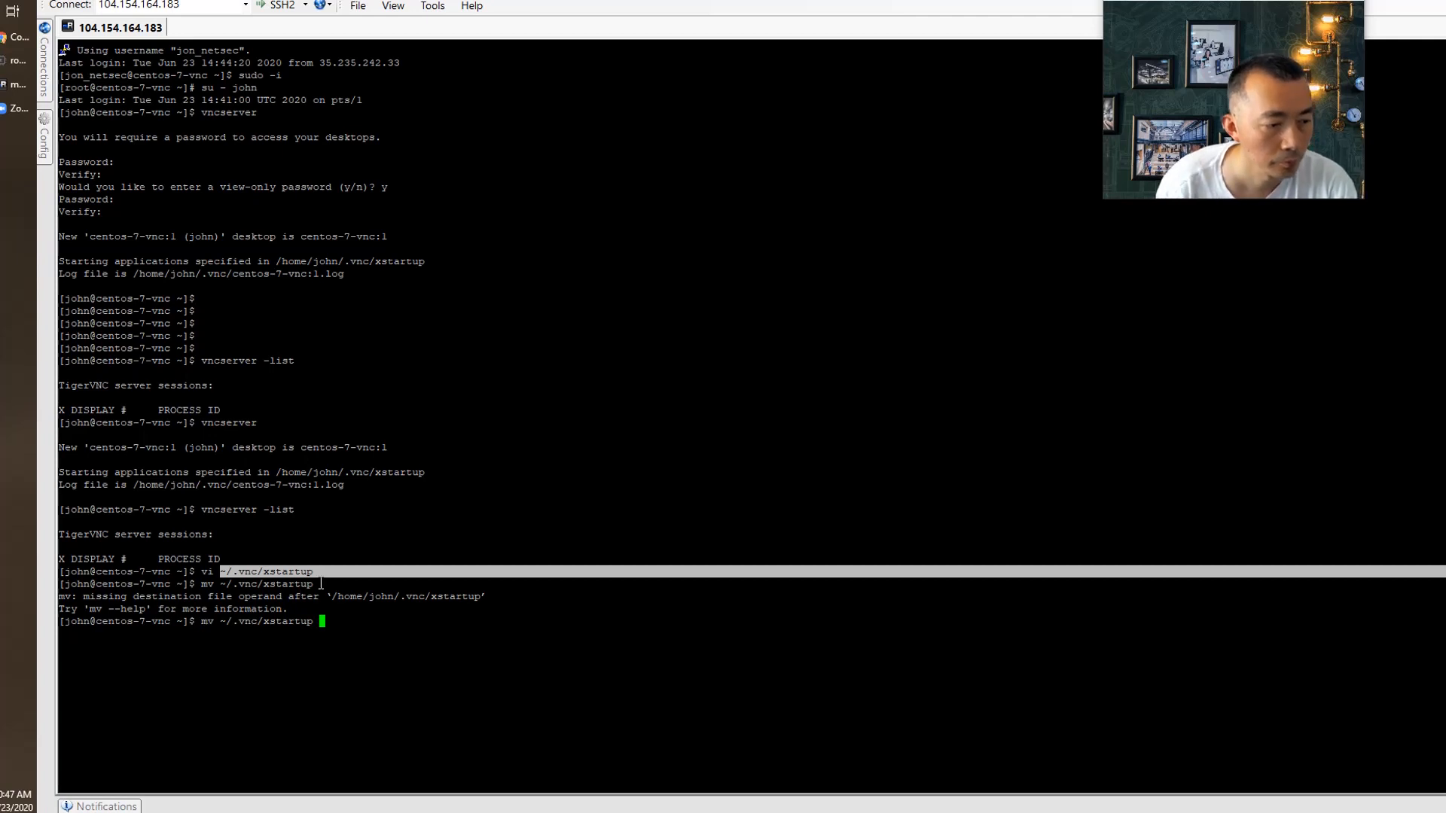
{"action": "double_click", "coordinate": [268, 572]}
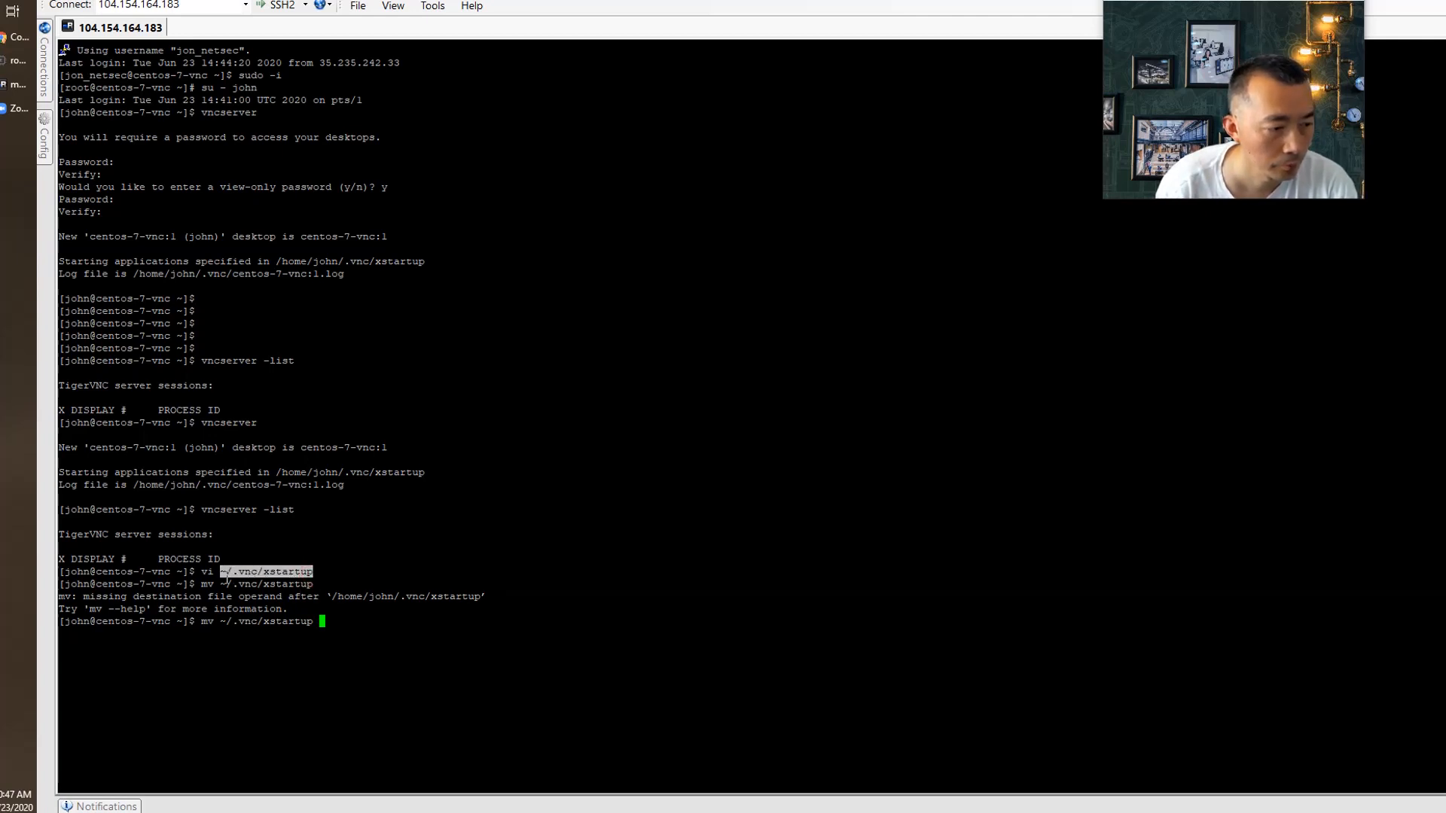
{"action": "type", "text": "~/.vnc/xstartup.bak"}
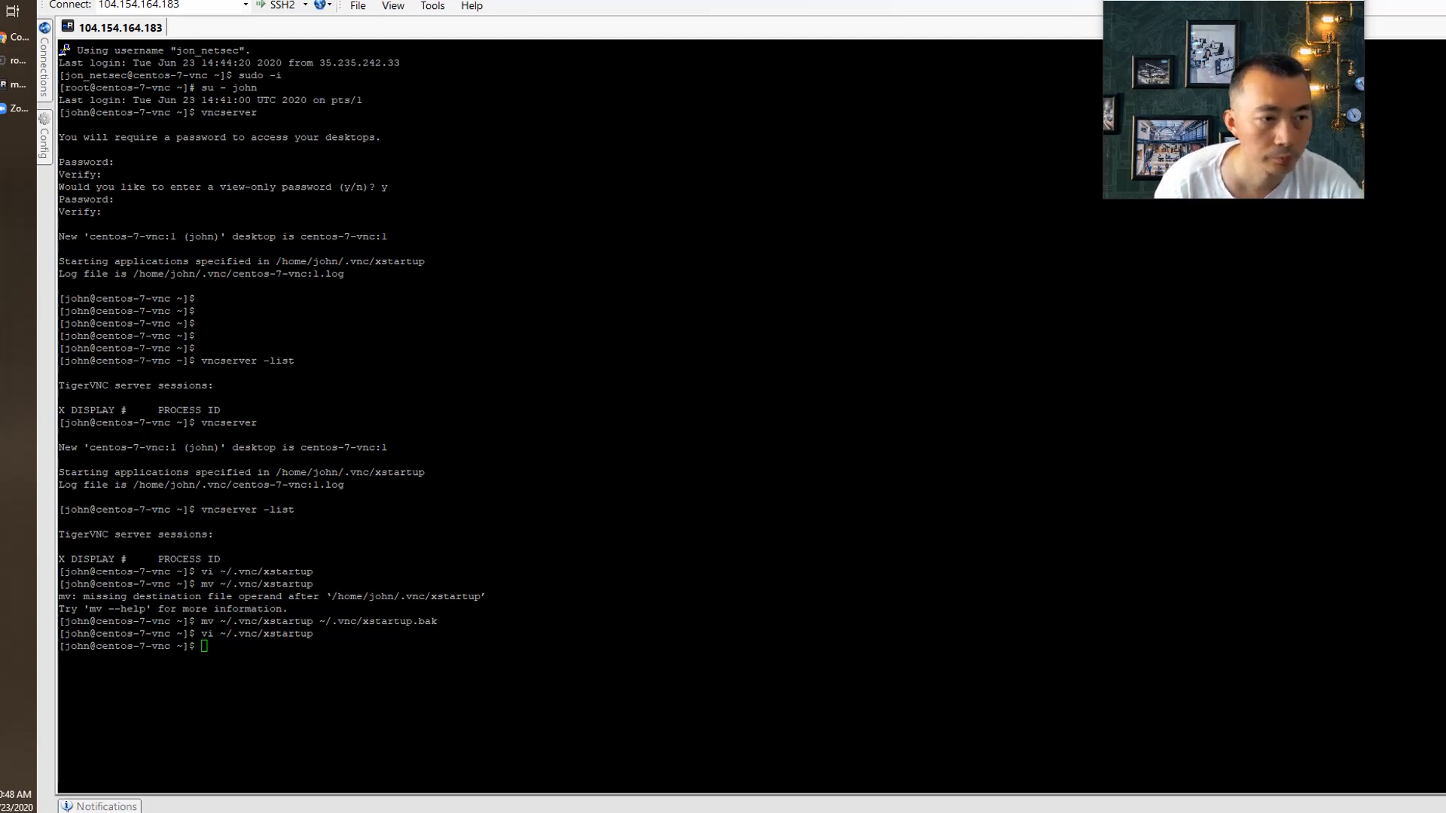
Exit john's shell back to root.
{"action": "type", "text": "ex"}
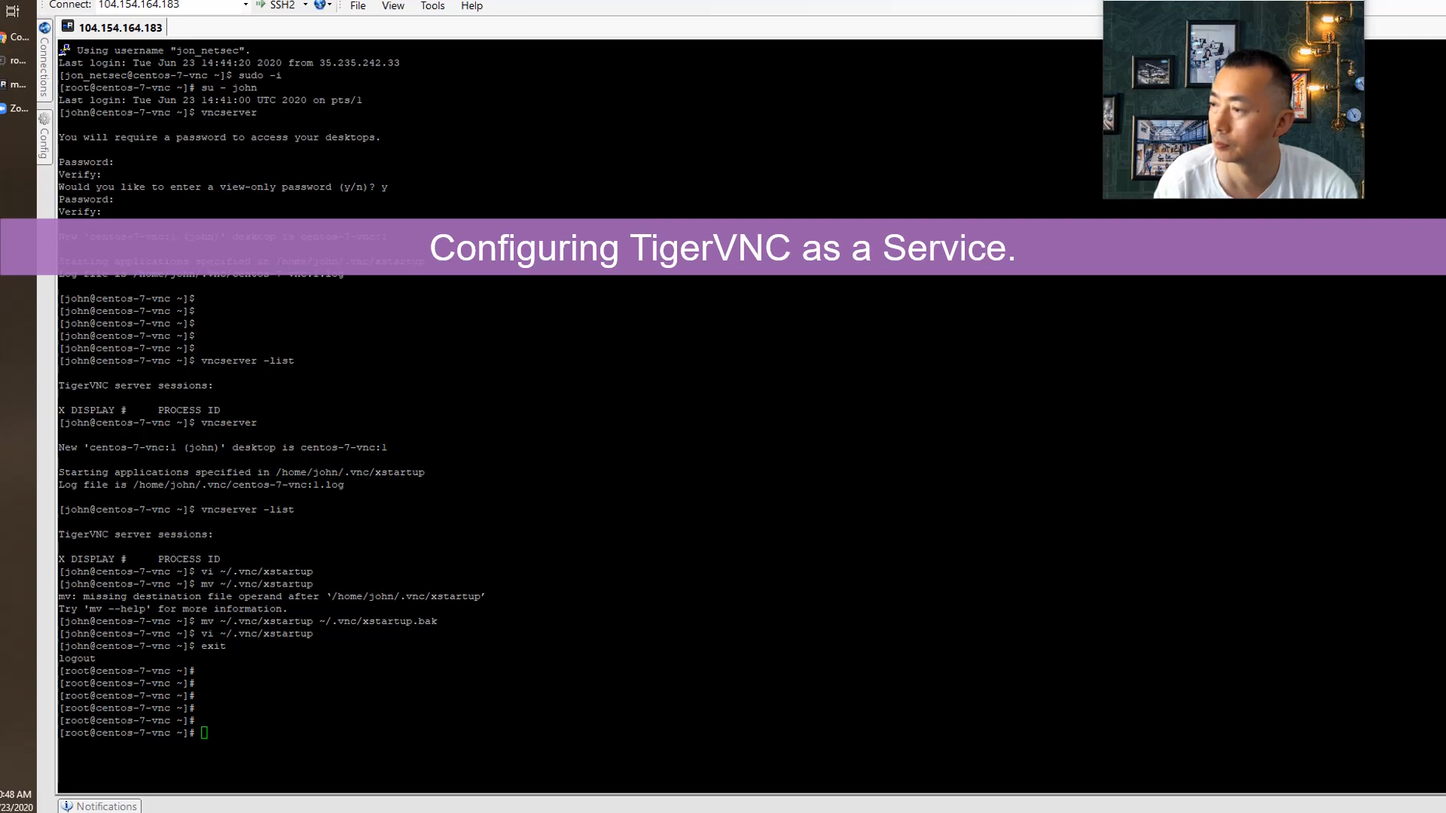
Copy vncserver@.service to /etc/systemd/system/vncserver@:1.service and edit it in vi.
{"action": "type", "text": "cp /usr/lib/systemd/system/vncserver@.service /etc/systemd/system/vncserver@:1.service"}
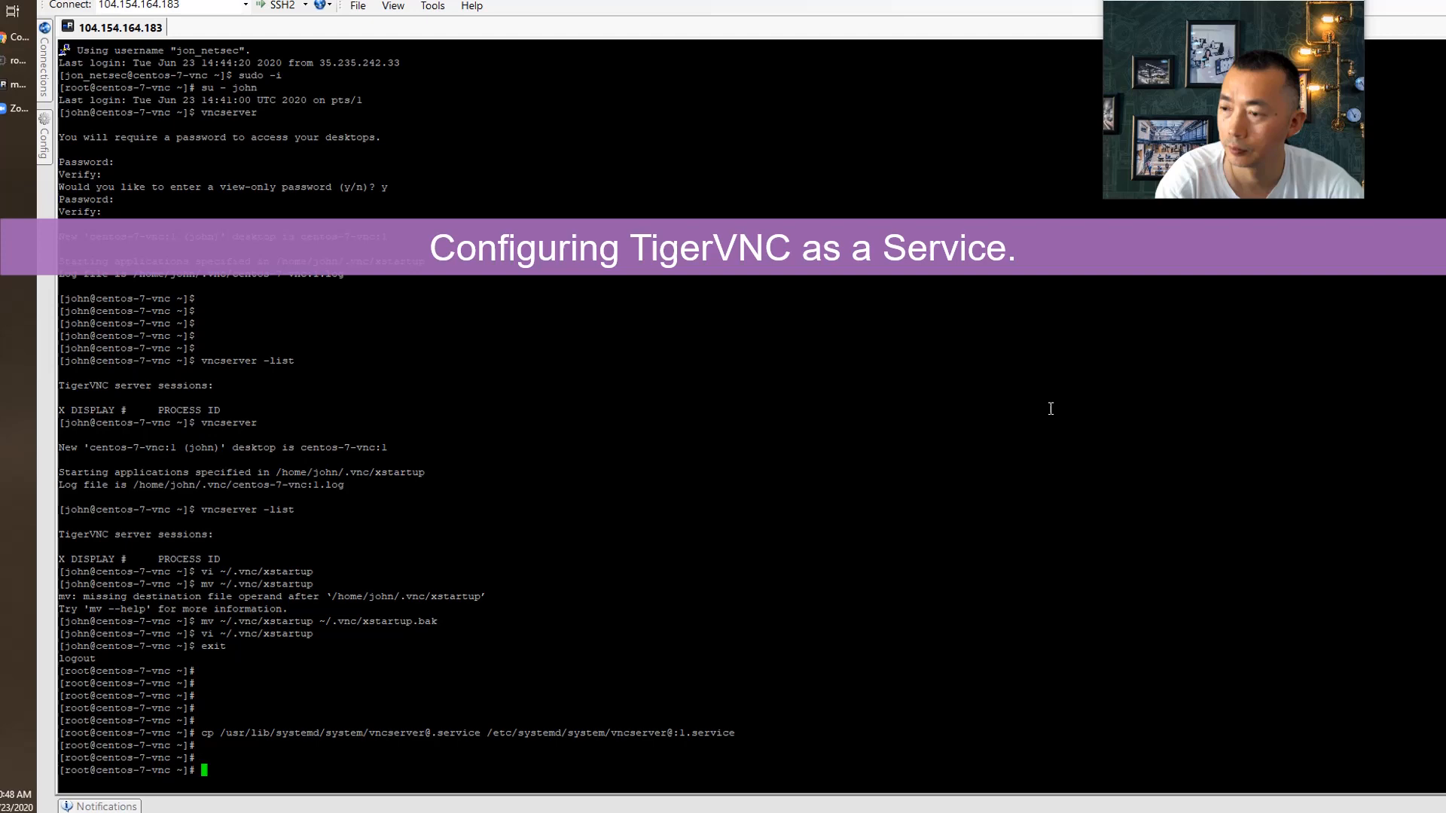
{"action": "type", "text": "vi /etc/systemd/system/vncserver@\\:1.service"}
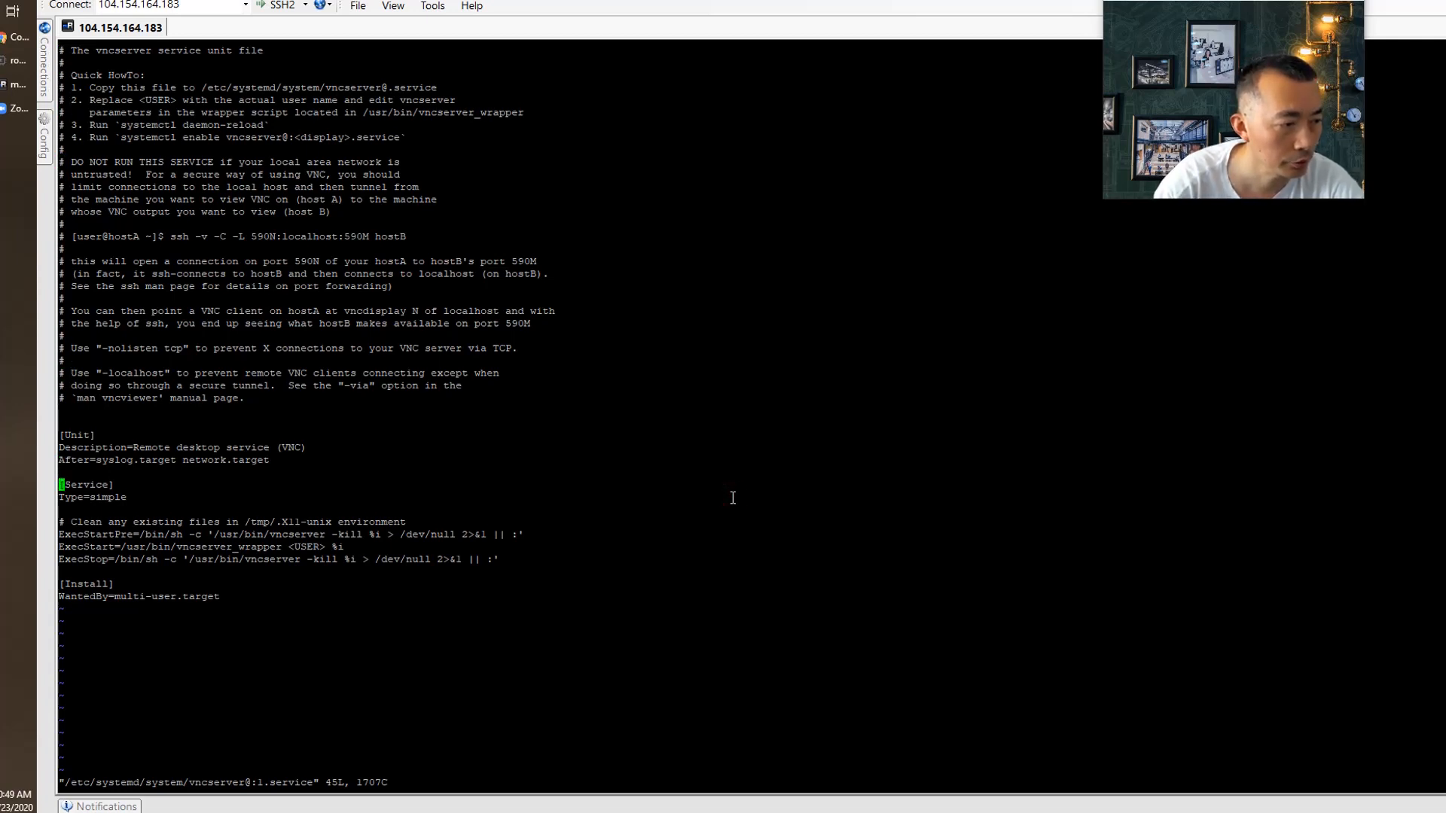
Delete the existing [Service] lines and insert the reworked section for display :1.
{"action": "key", "text": "dd"}
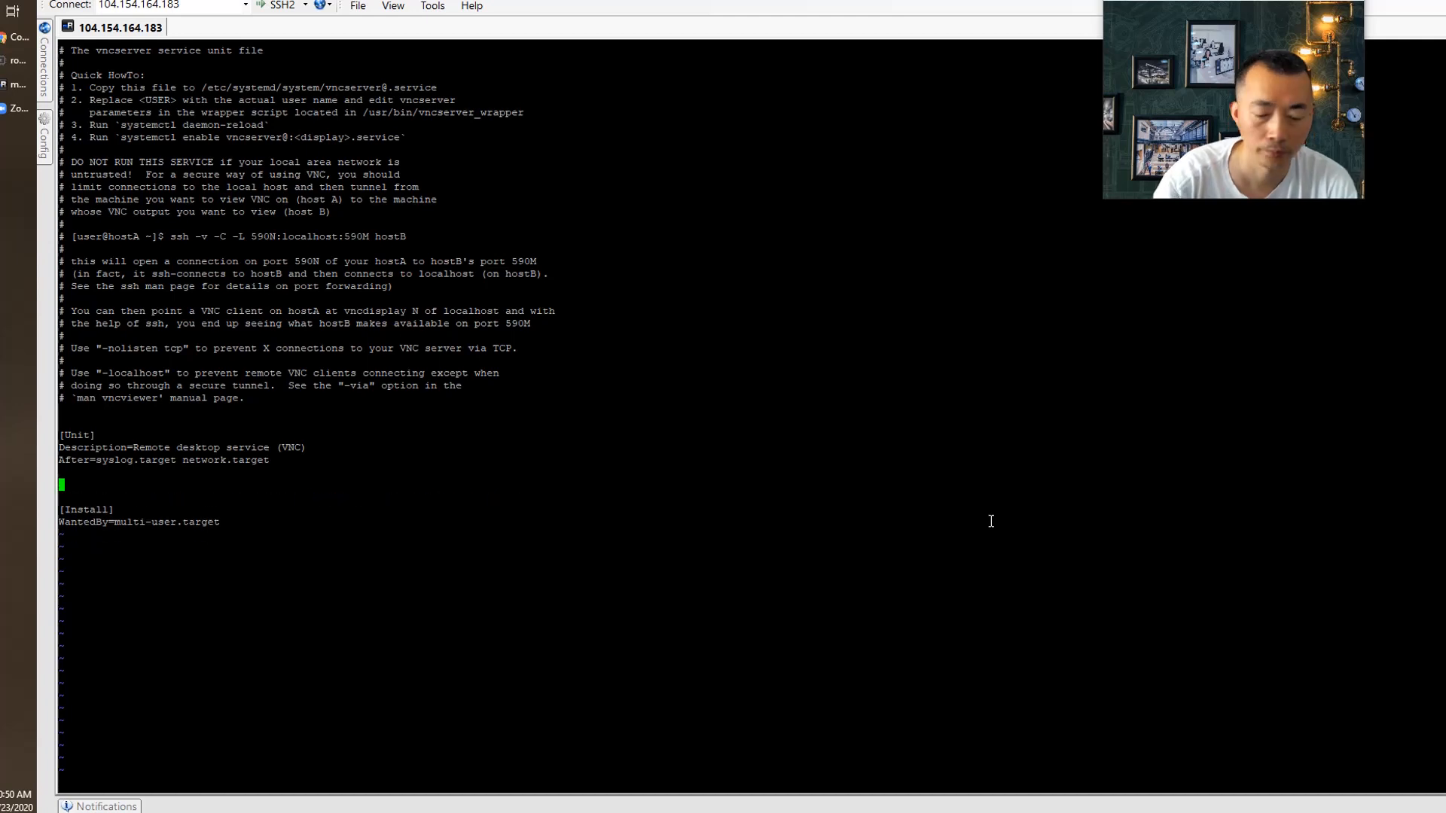
{"action": "key", "text": "i"}
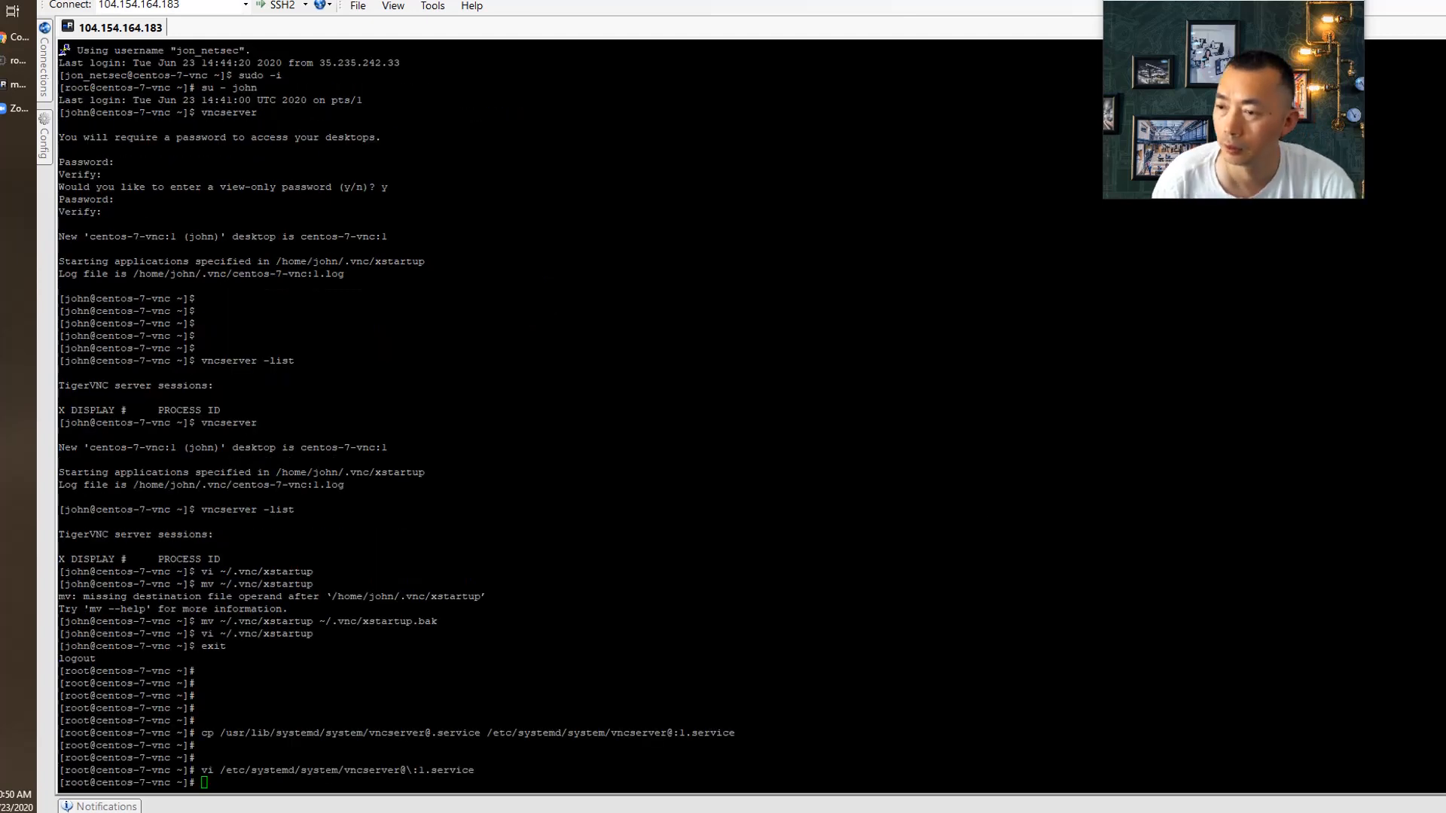
{"action": "mouse_move", "coordinate": [1248, 318]}
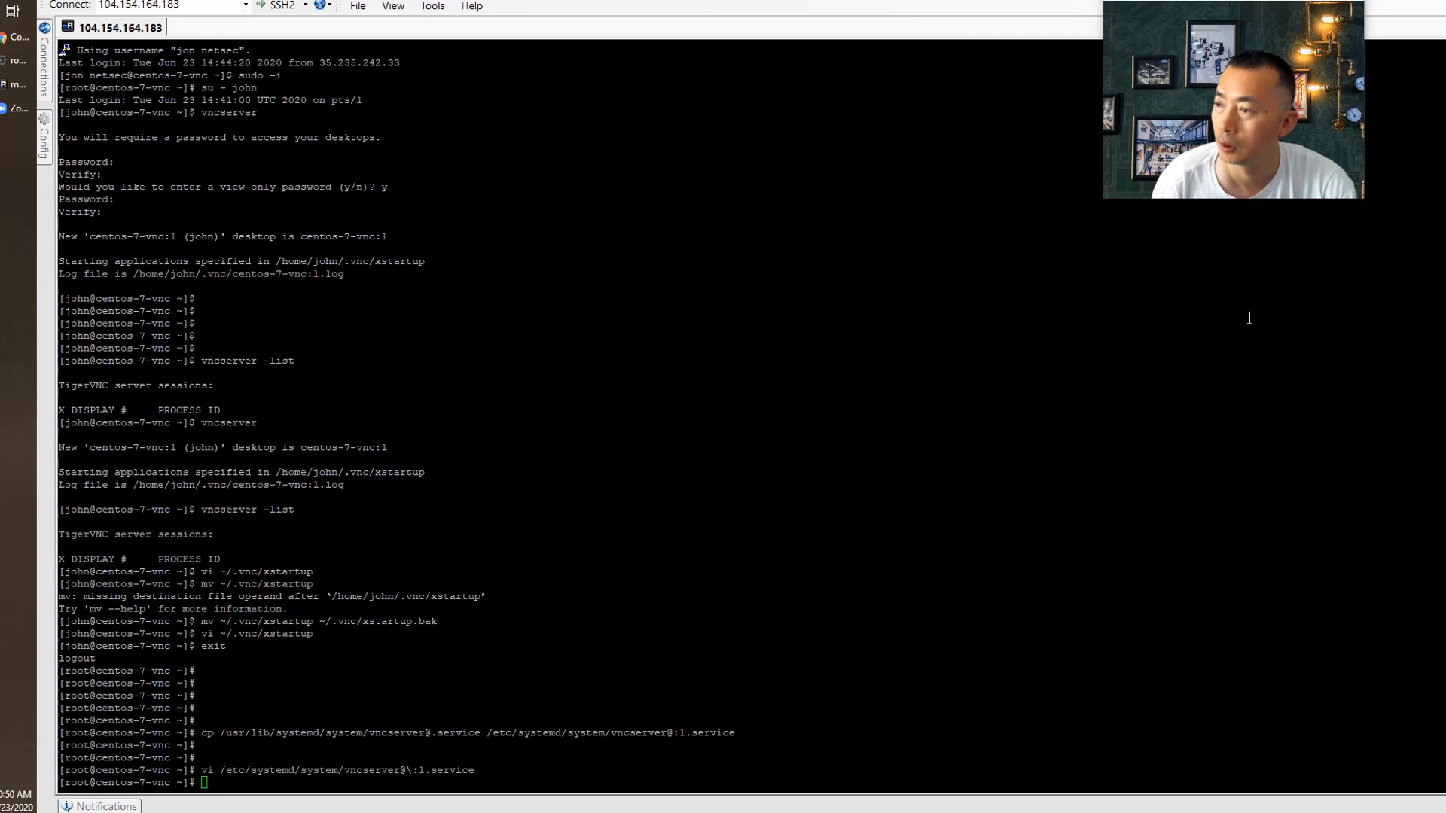
Run systemctl daemon-reload and start vncserver@:1.service.
{"action": "type", "text": "systemctl daemon-reload"}
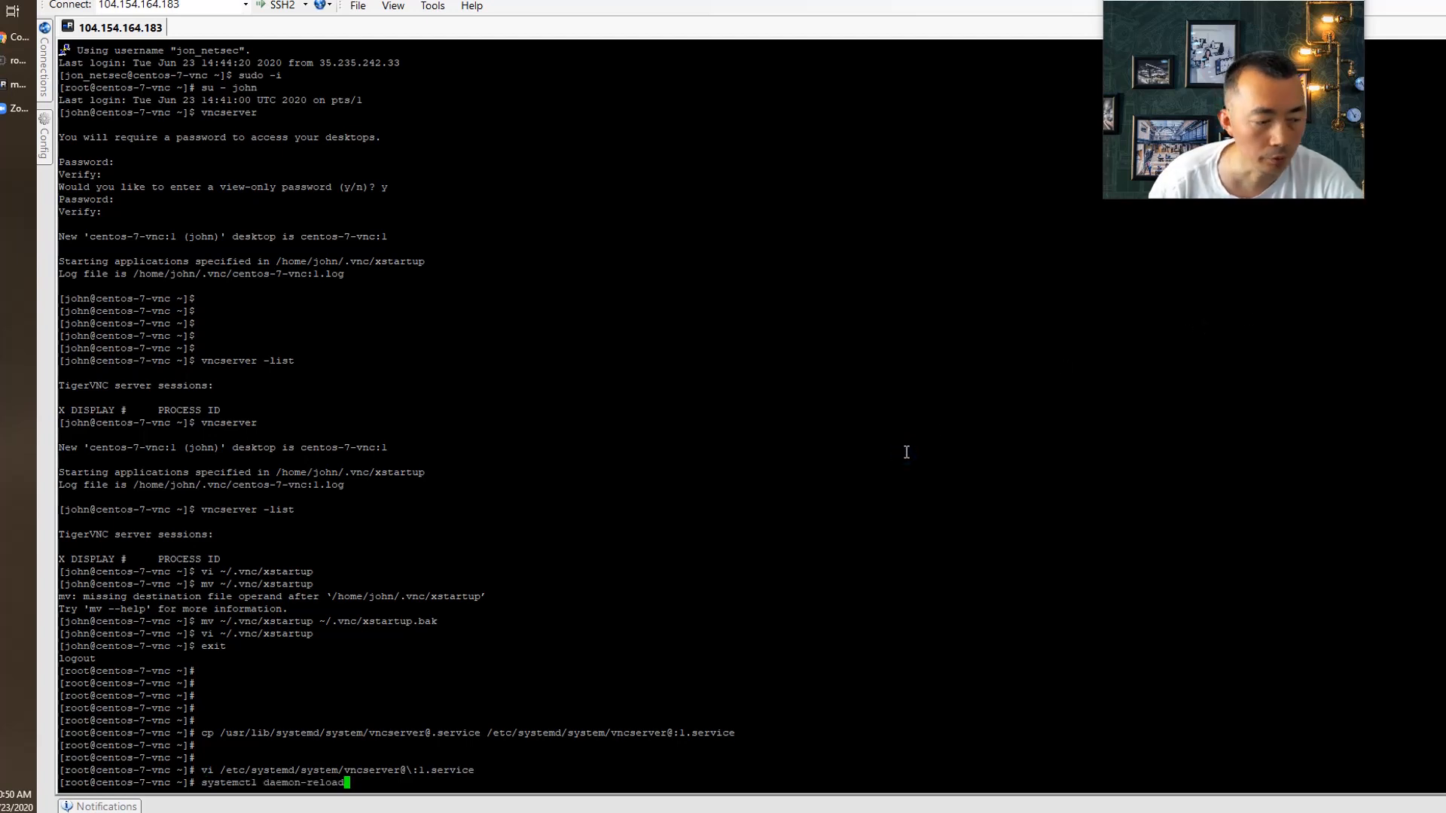
{"action": "key", "text": "Return"}
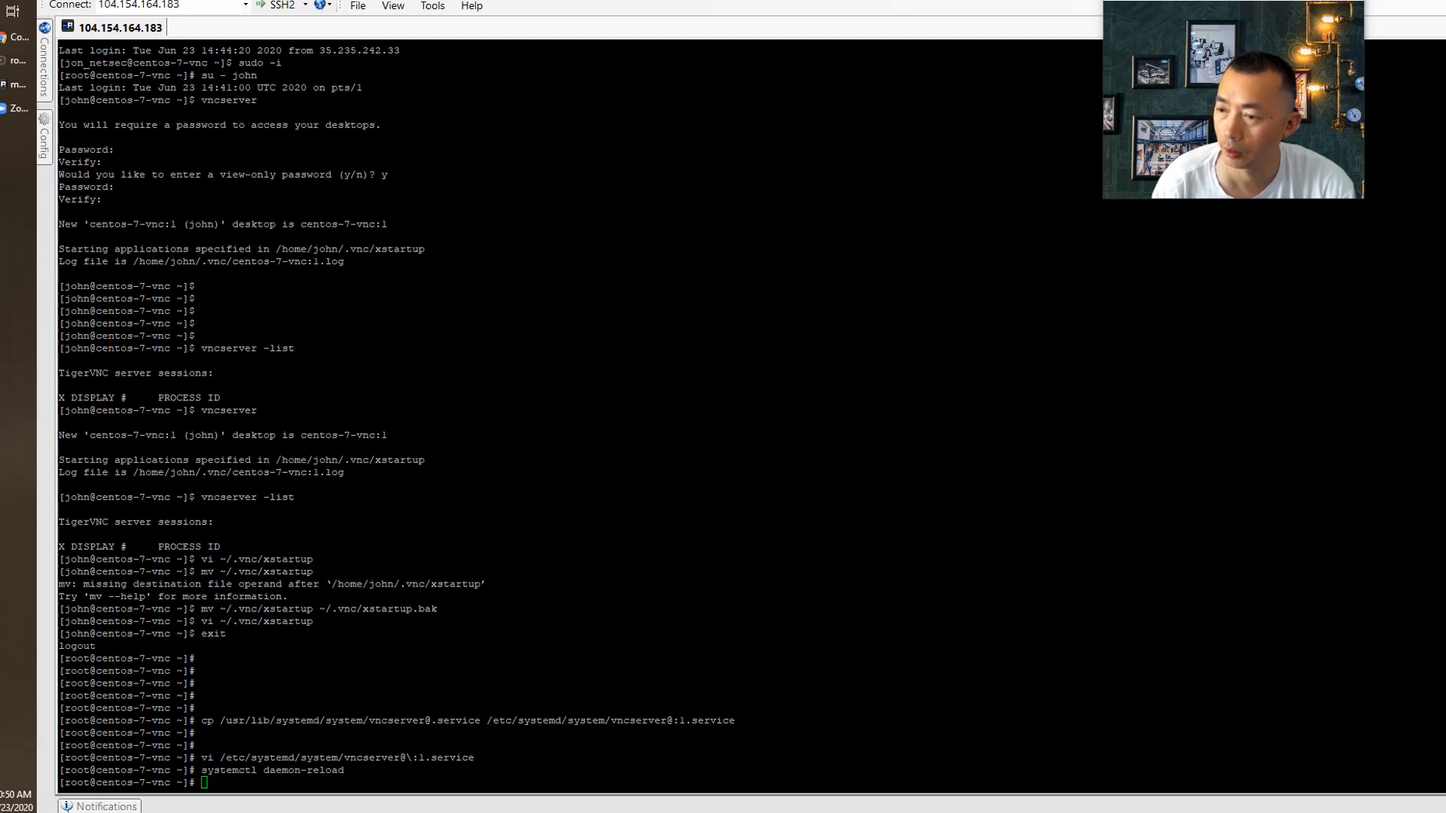
{"action": "type", "text": "systemctl start vncserver@:1.service"}
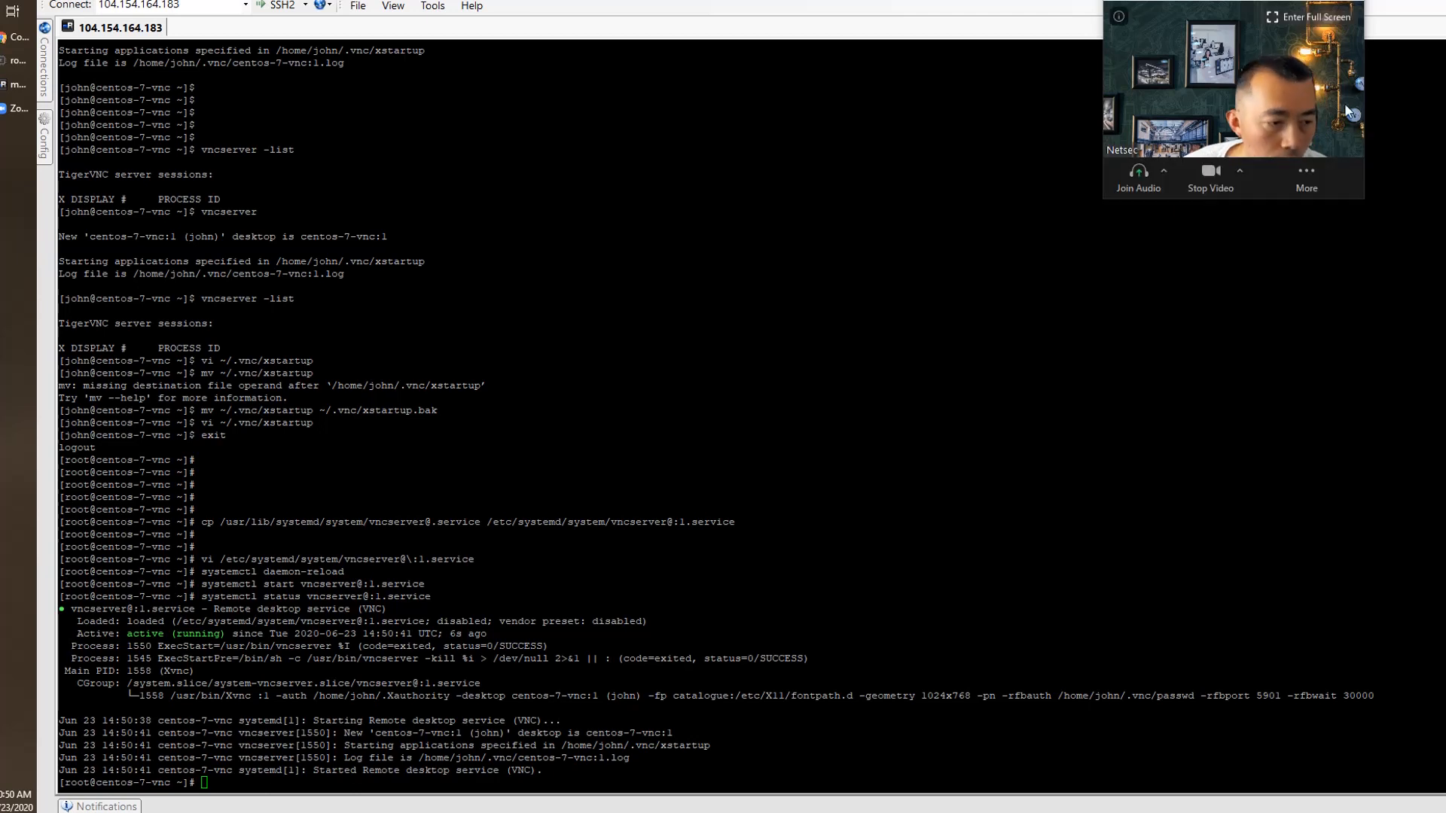
Switch to john, confirm display :1 with vncserver -list, then exit to root.
{"action": "type", "text": "su - john"}
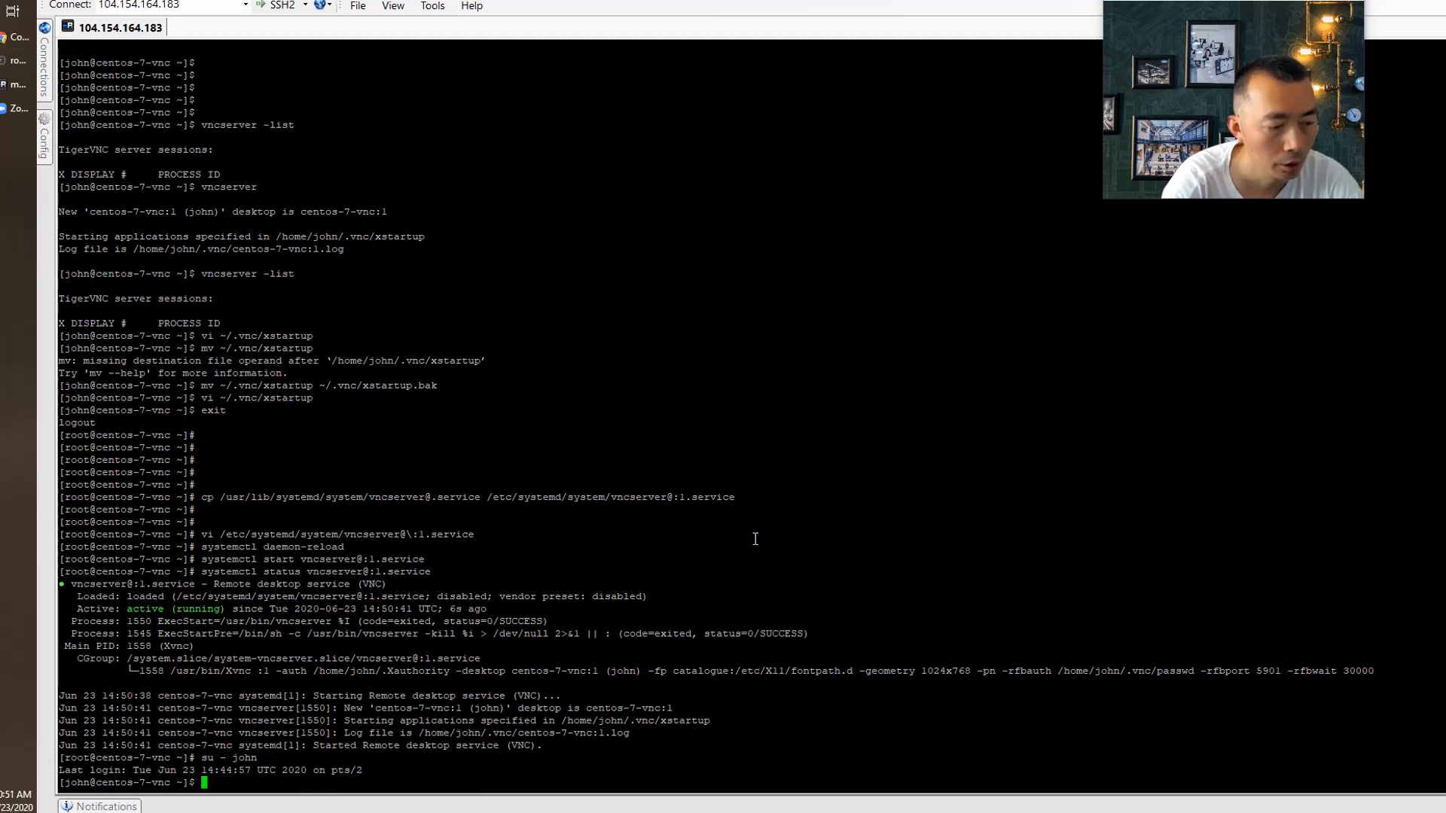
{"action": "type", "text": "vncserver -list"}
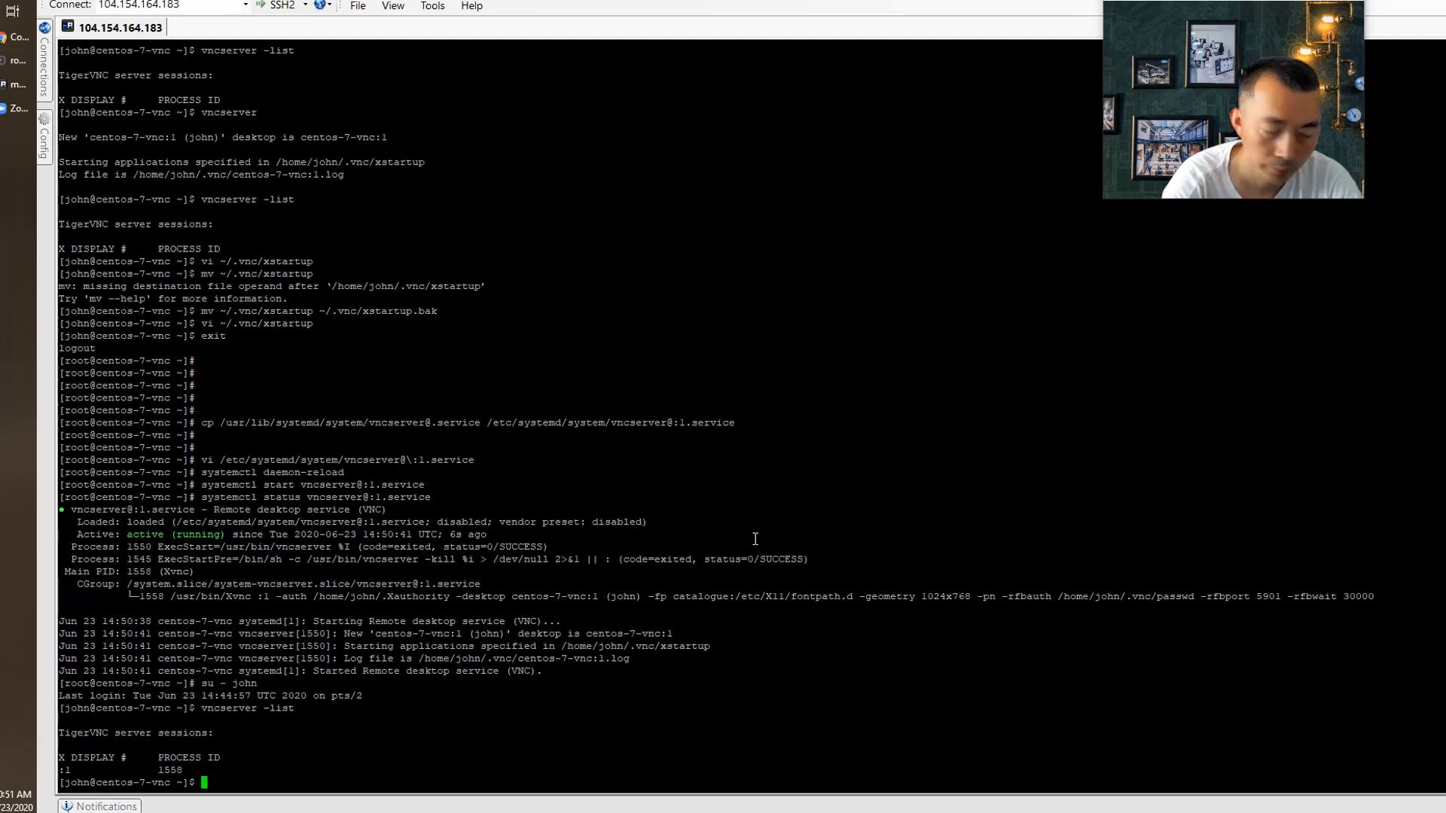
{"action": "type", "text": "exit"}
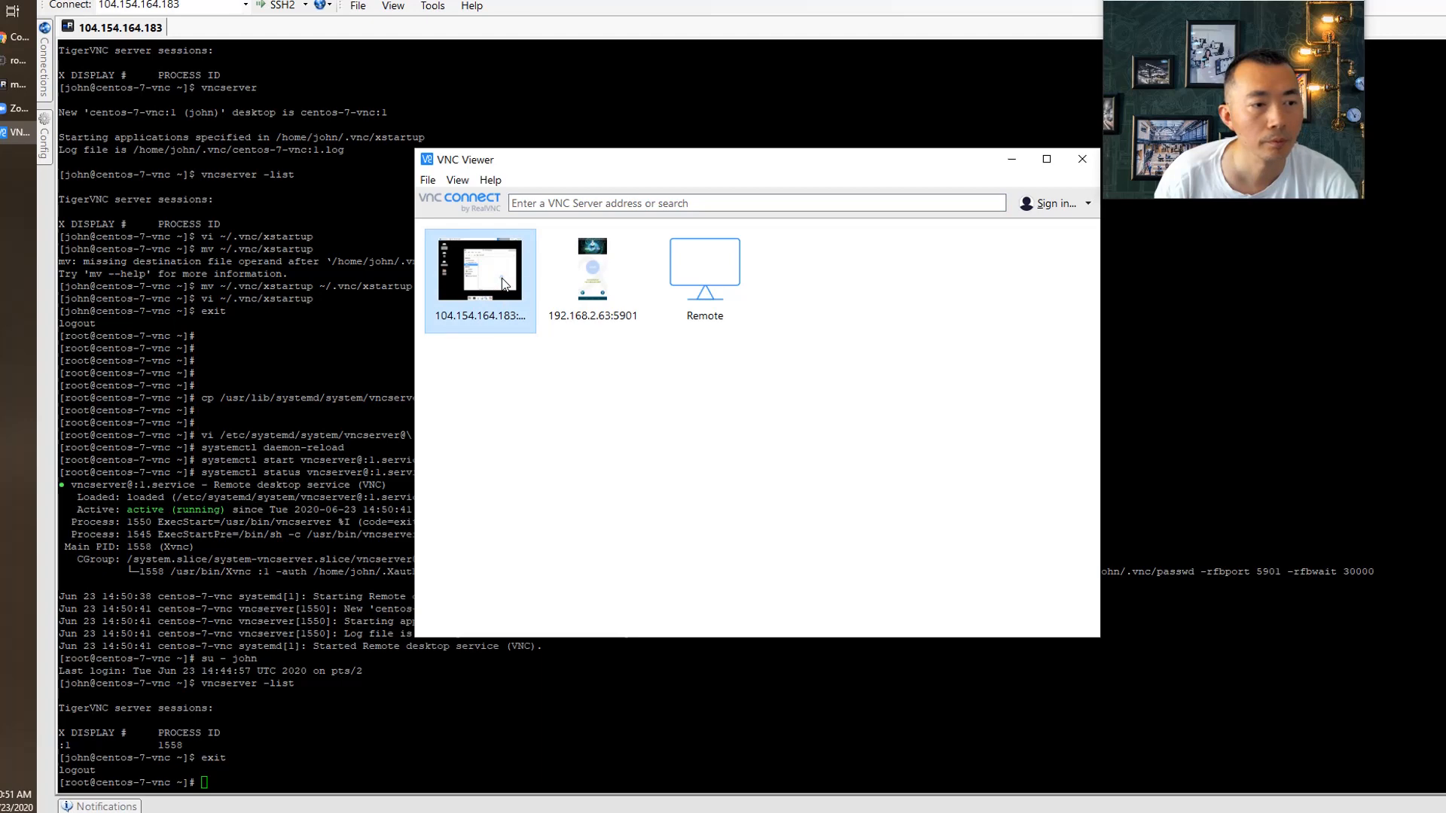
Connect to the saved 104.154.164.183 server and submit the VNC password.
{"action": "right_click", "coordinate": [479, 272]}
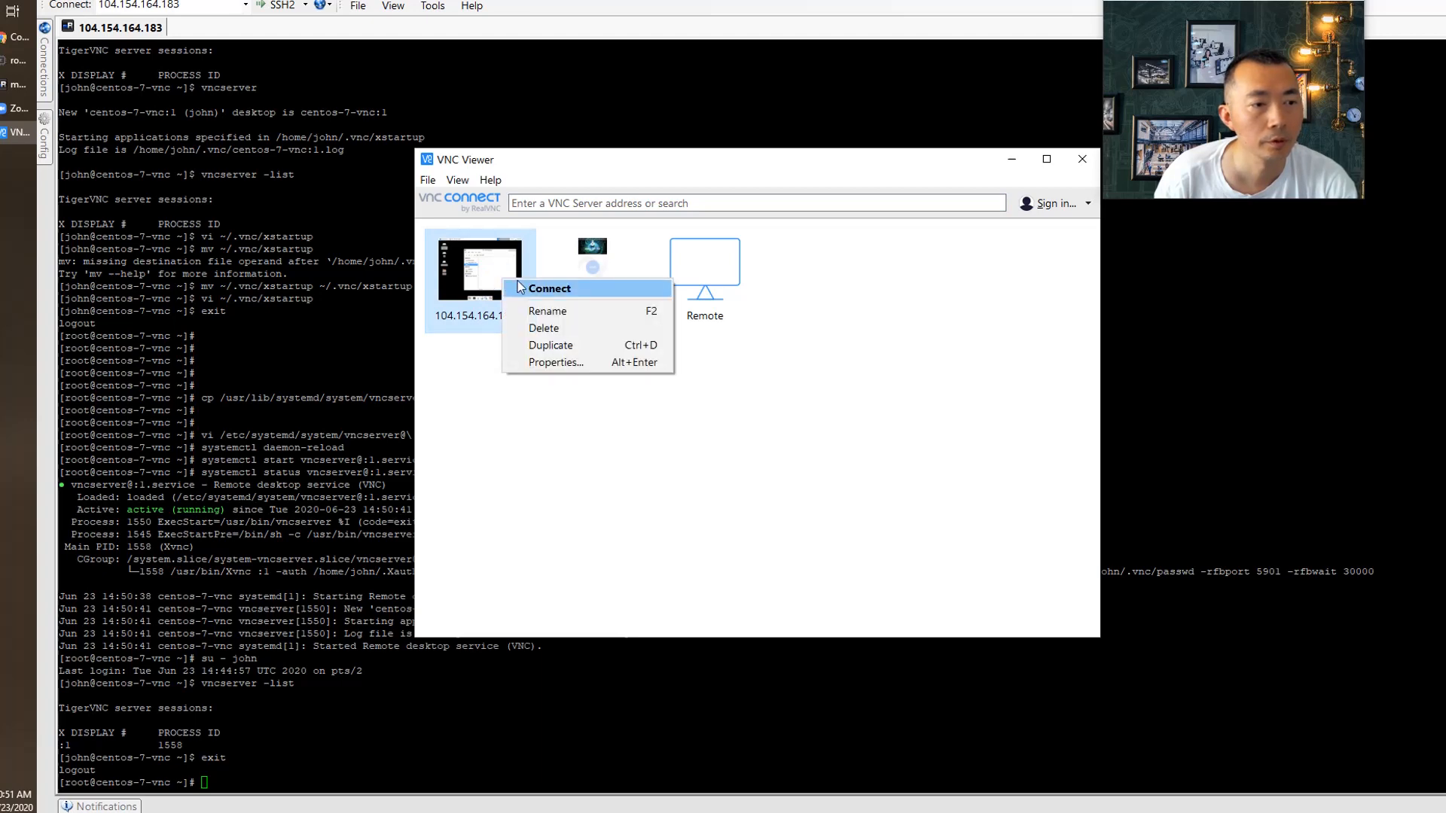
{"action": "left_click", "coordinate": [550, 287]}
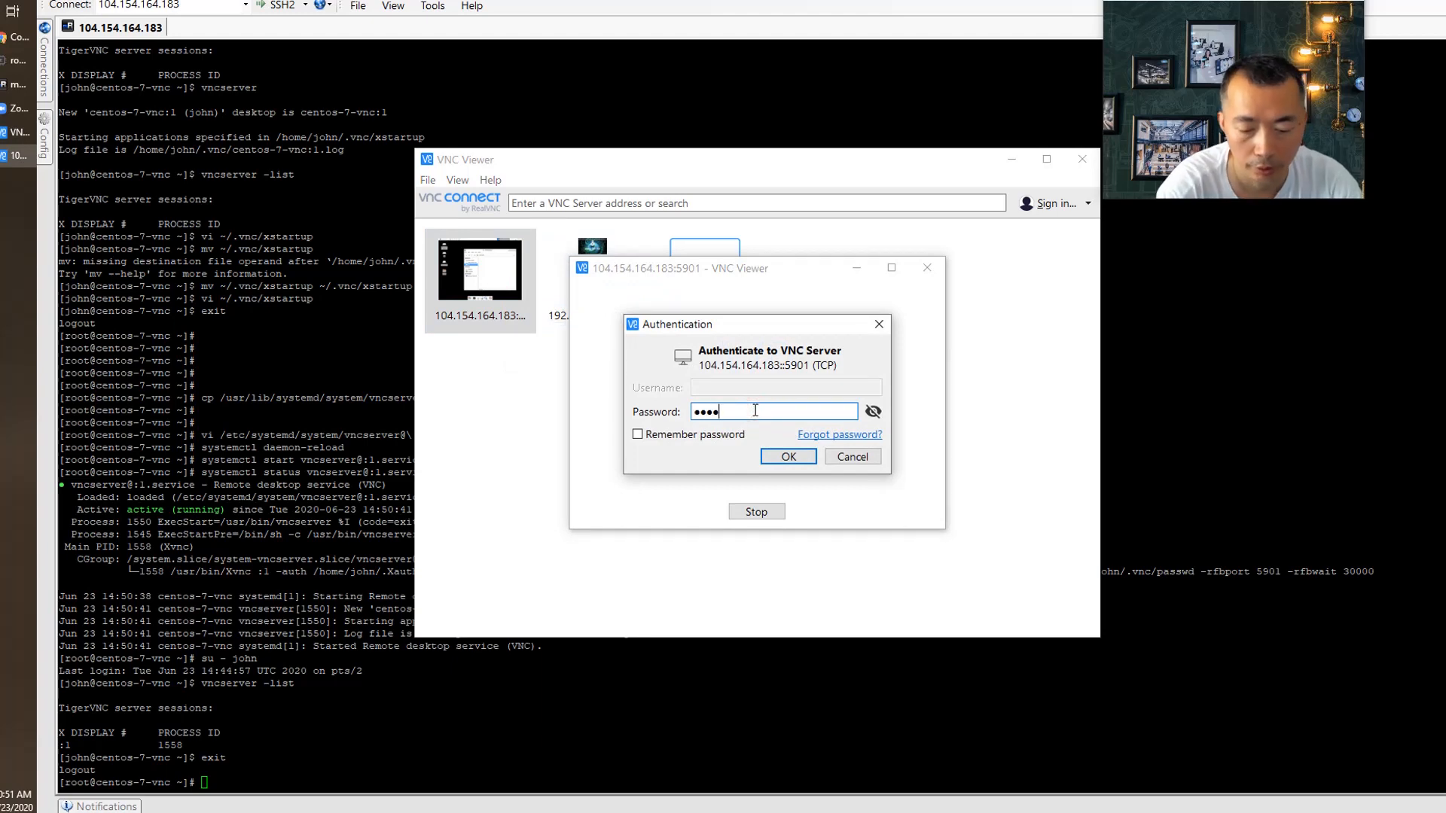
{"action": "left_click", "coordinate": [788, 456]}
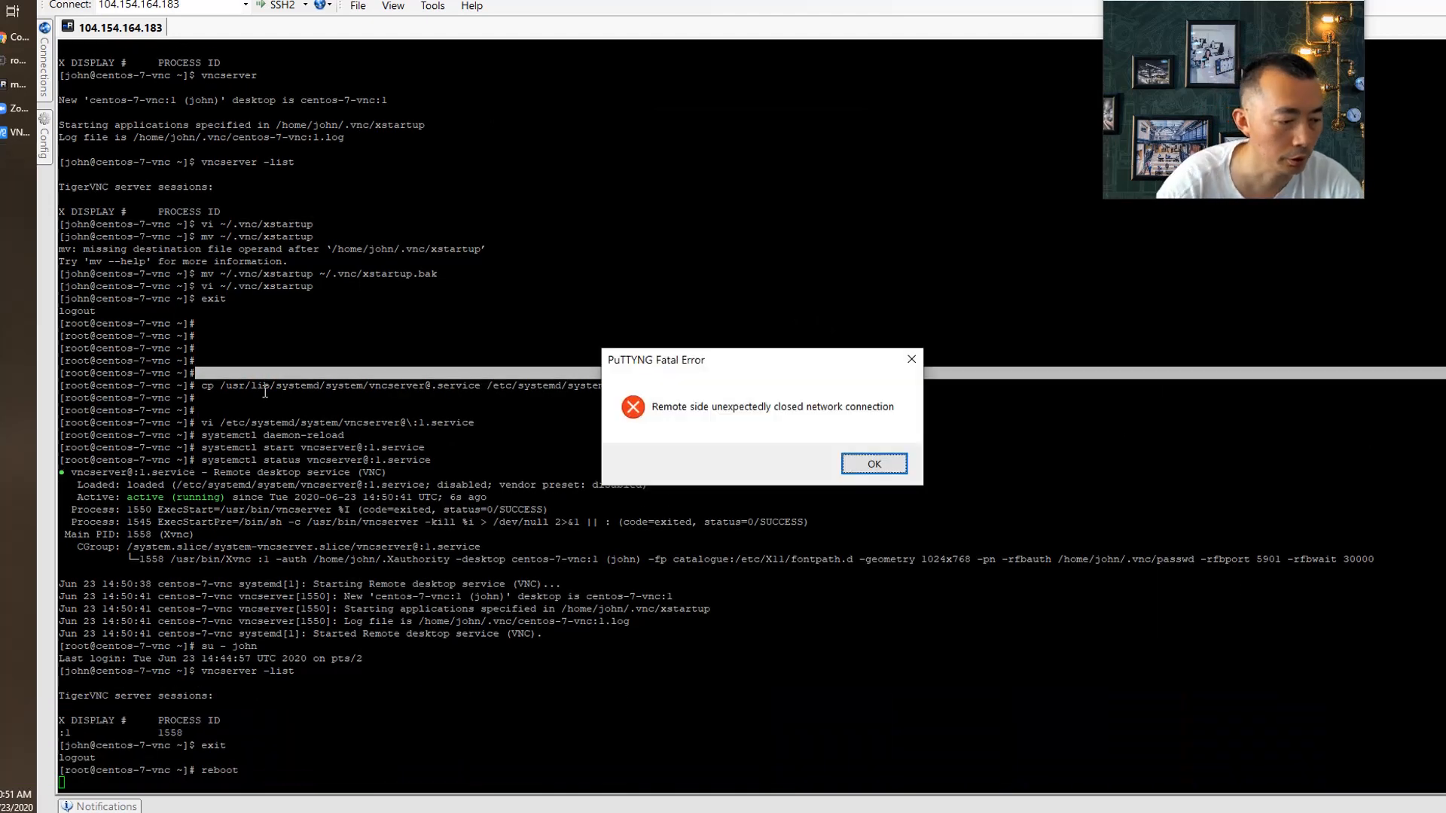
Dismiss the closed-connection error and enter systemctl start vncserver@:1.service.
{"action": "left_click", "coordinate": [872, 462]}
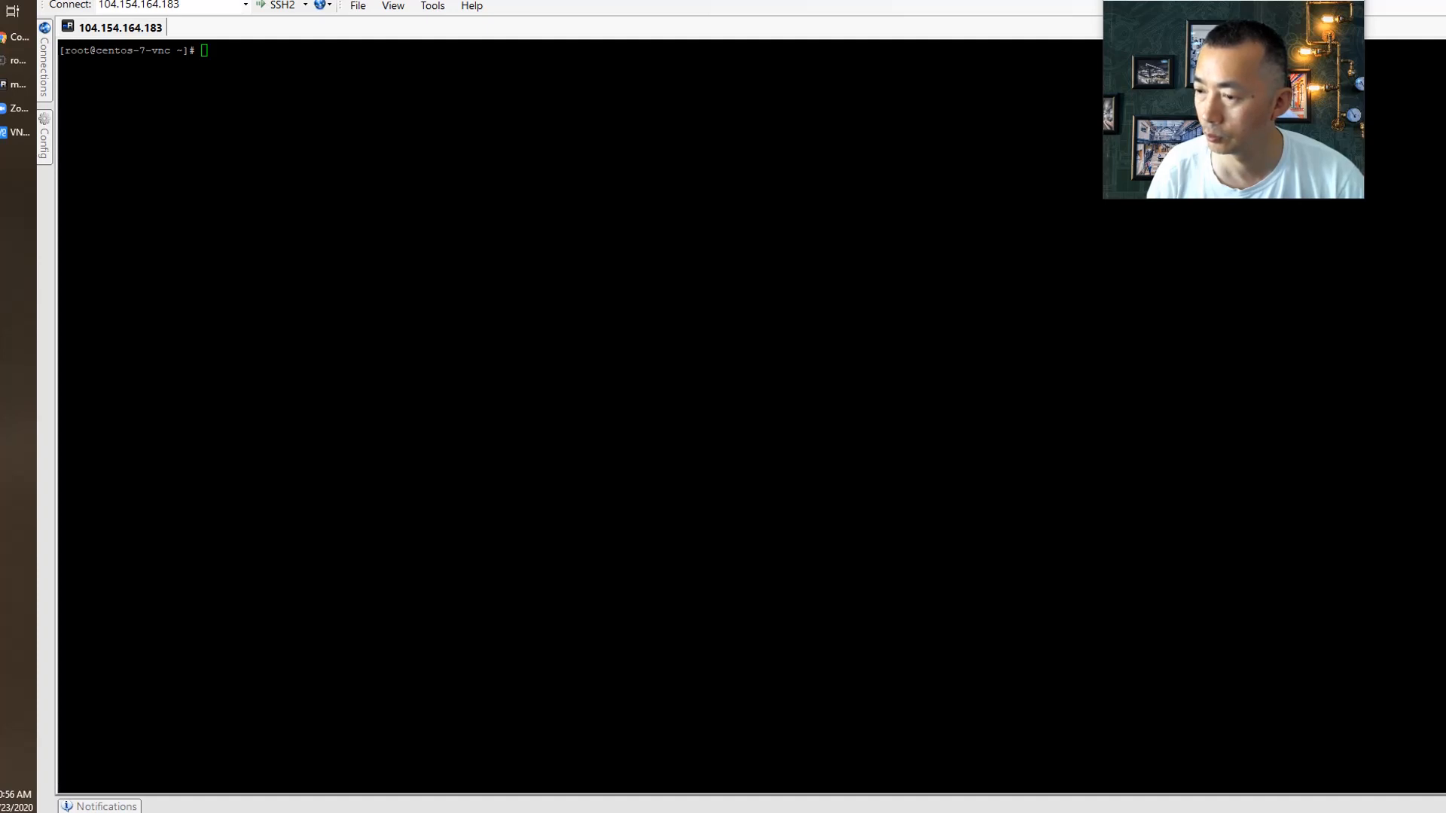
{"action": "type", "text": "systemctl start vncserver@:1.service"}
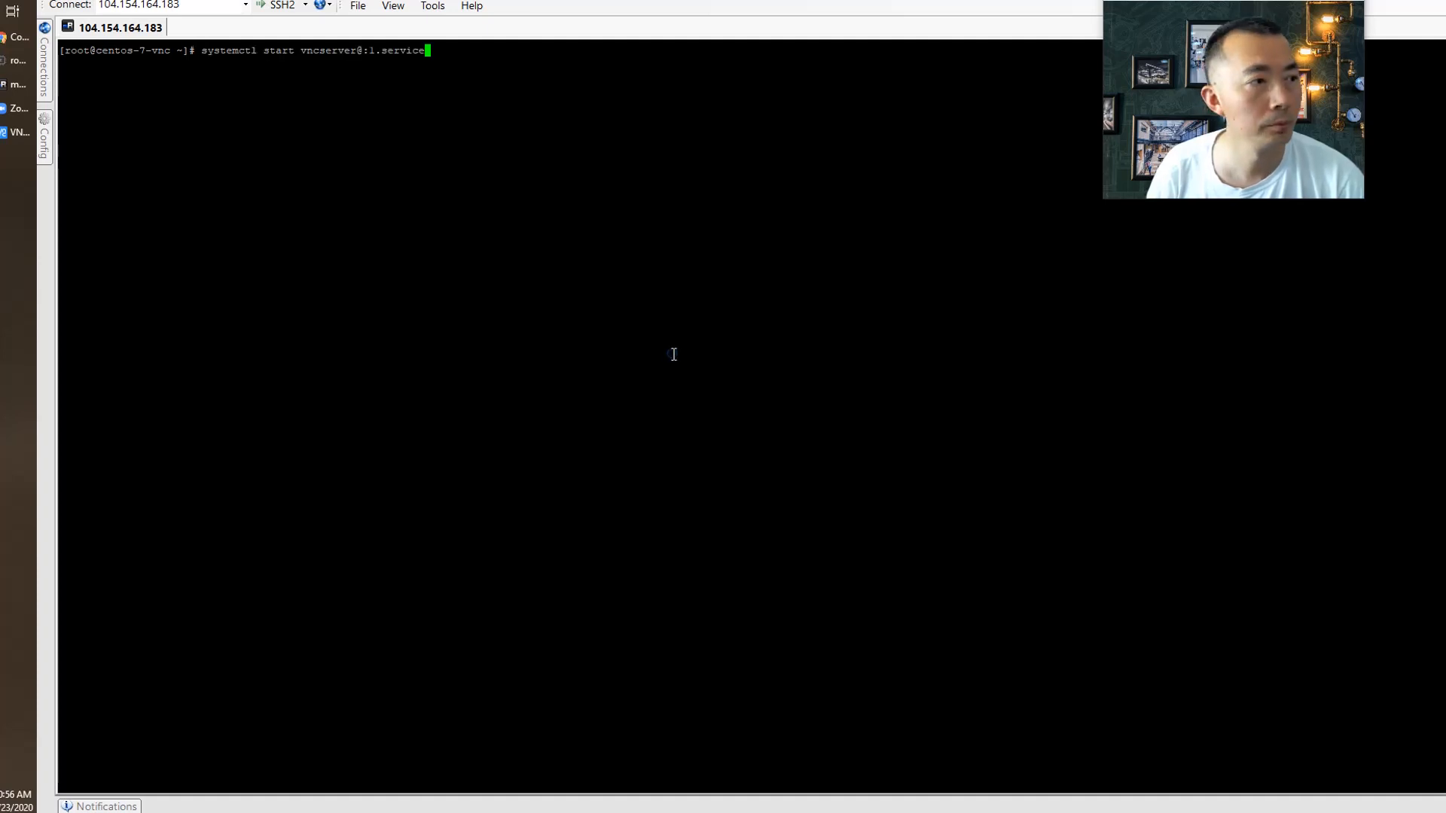
Run the command to start vncserver@:1.service.
{"action": "key", "text": "enter"}
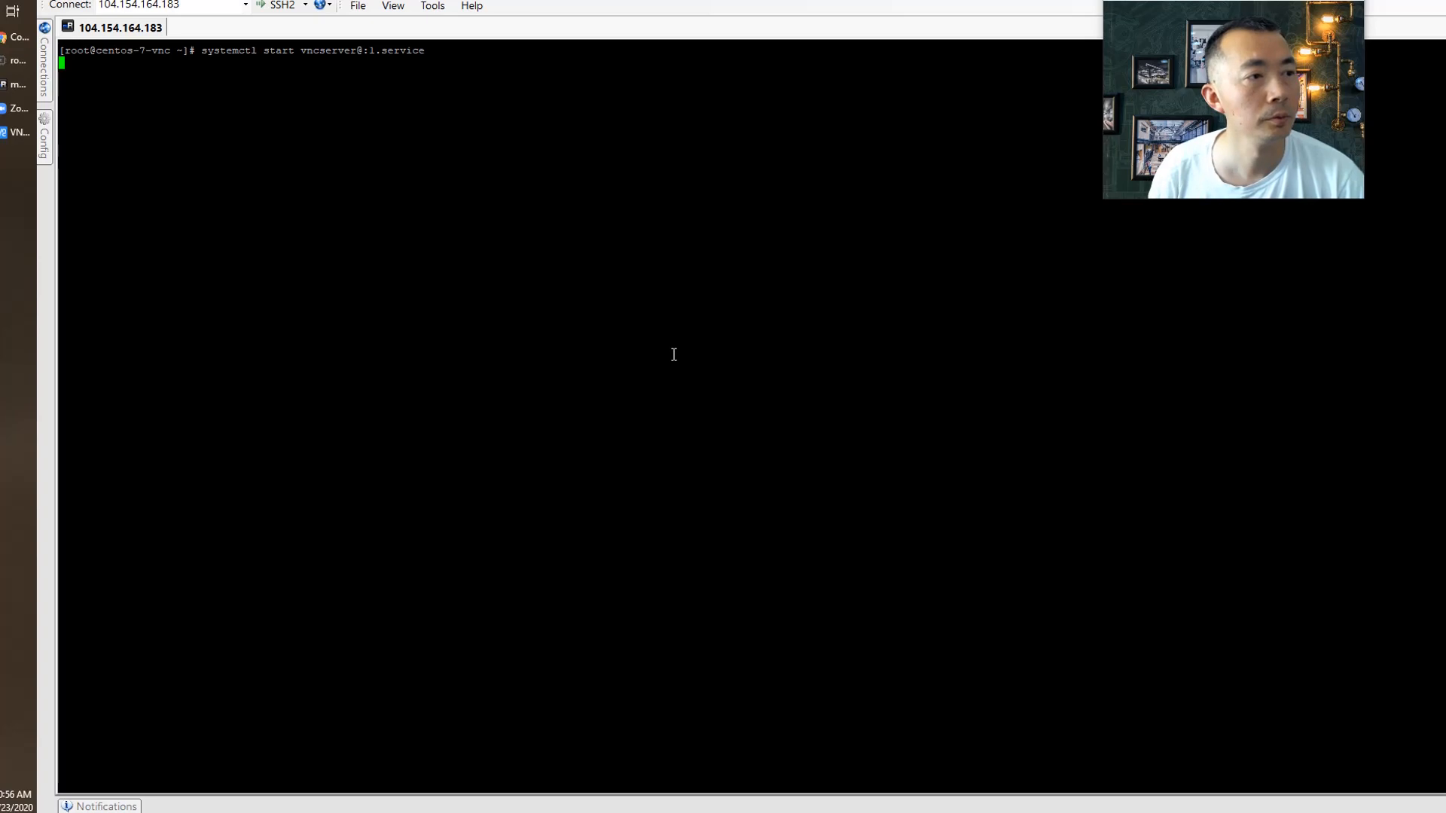
{"action": "mouse_move", "coordinate": [762, 445]}
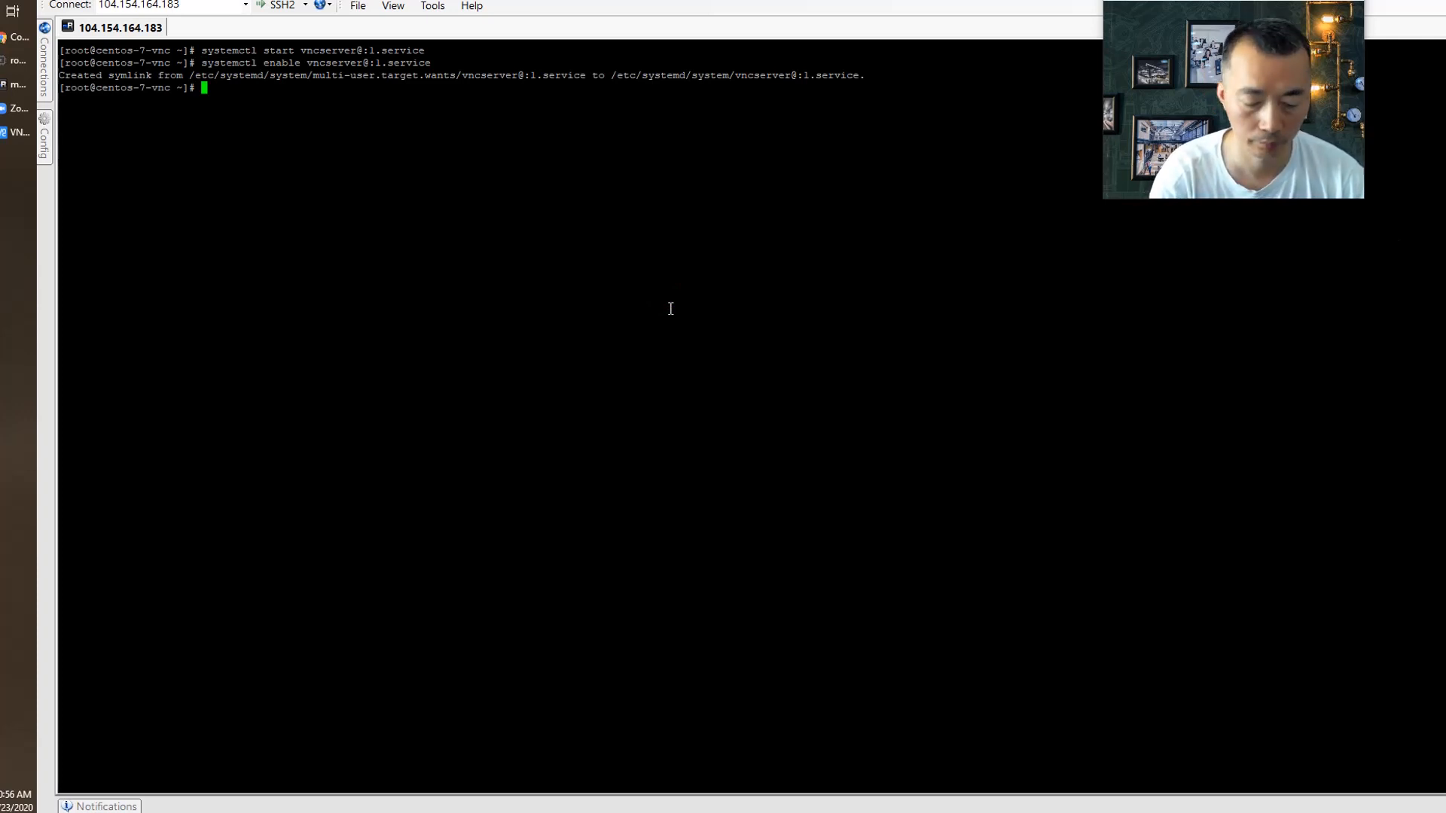
Check the service with systemctl status vncserver@:1.
{"action": "type", "text": "systemctl st"}
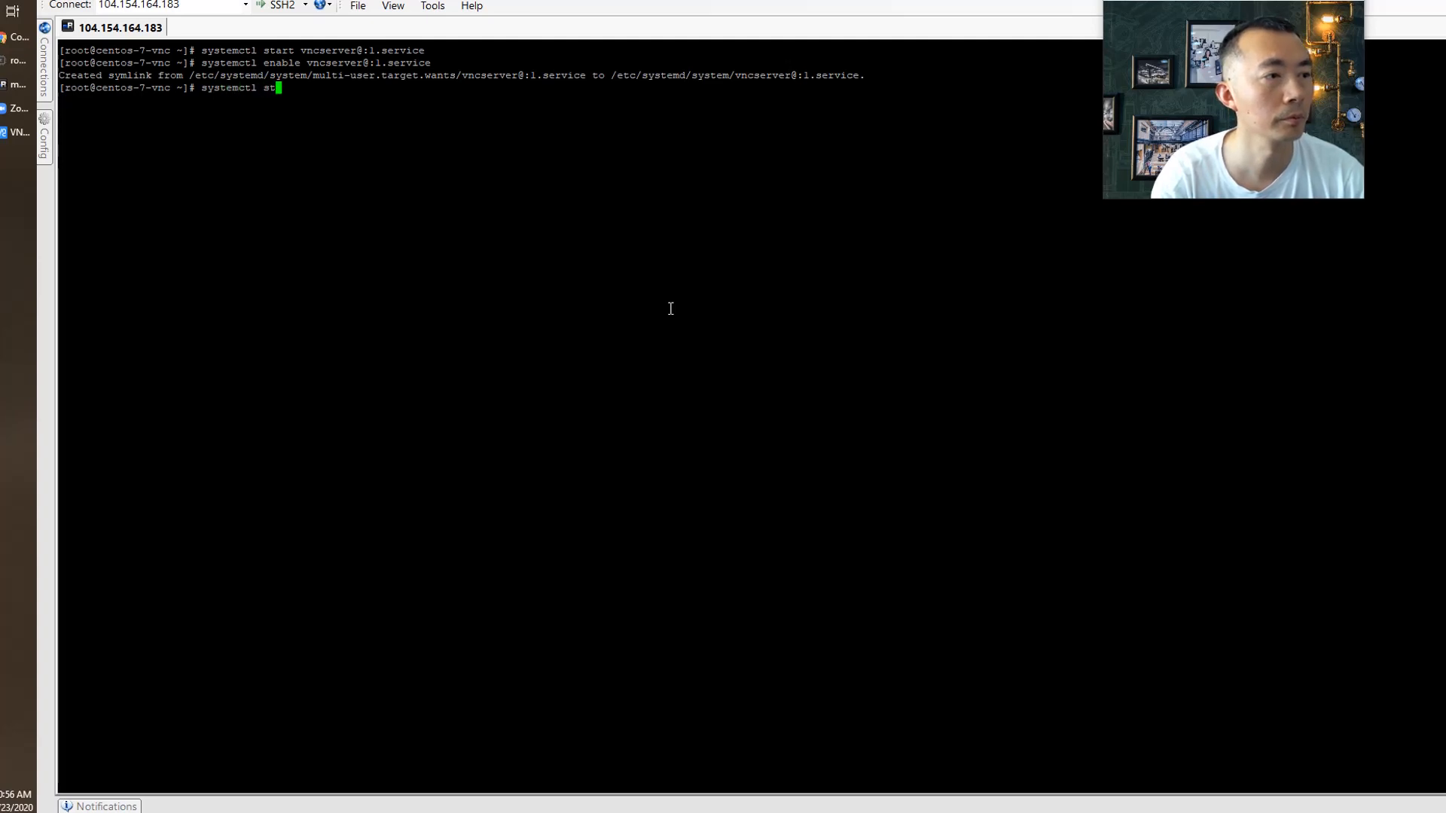
{"action": "type", "text": "atus"}
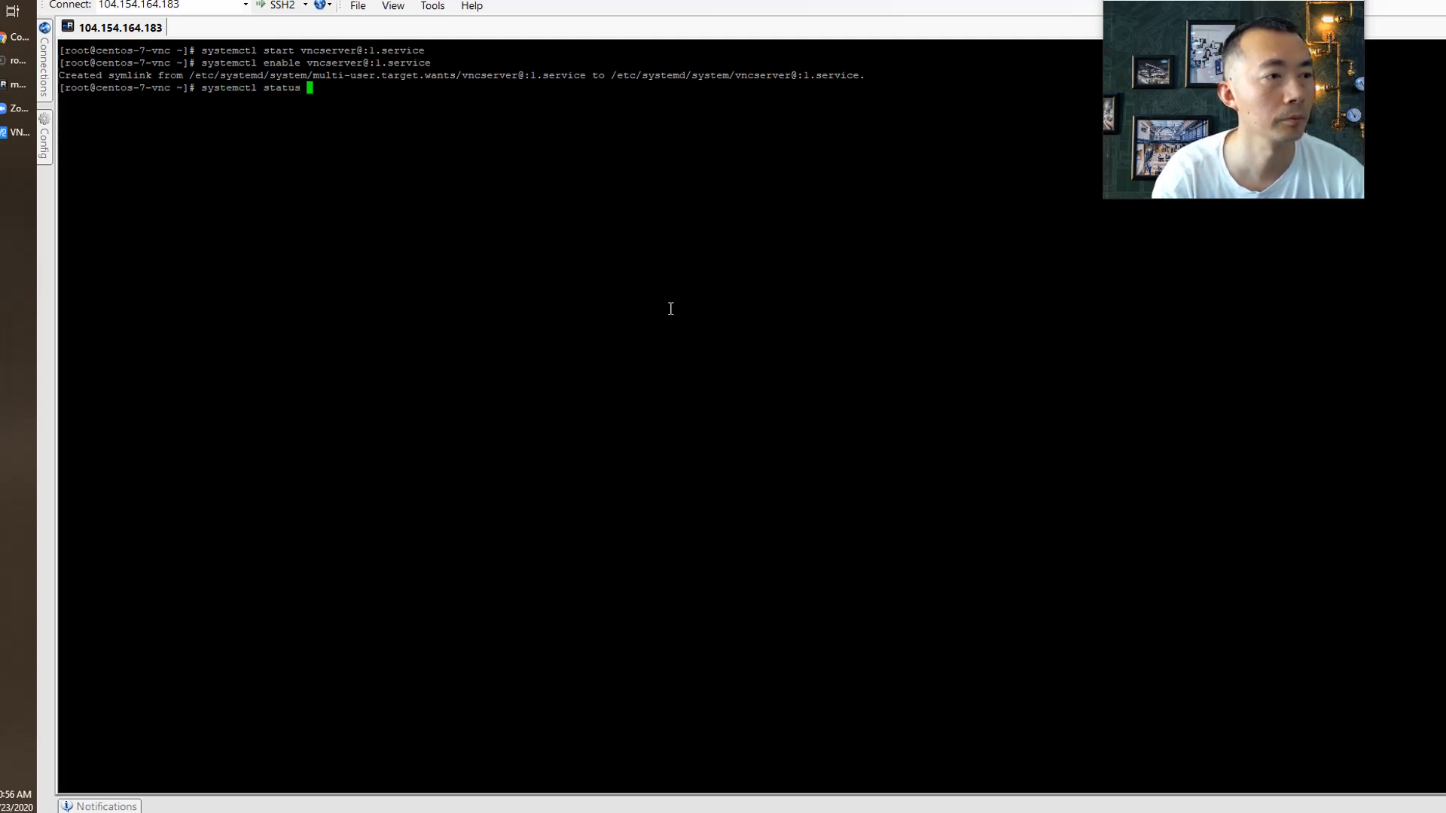
{"action": "type", "text": "vnc"}
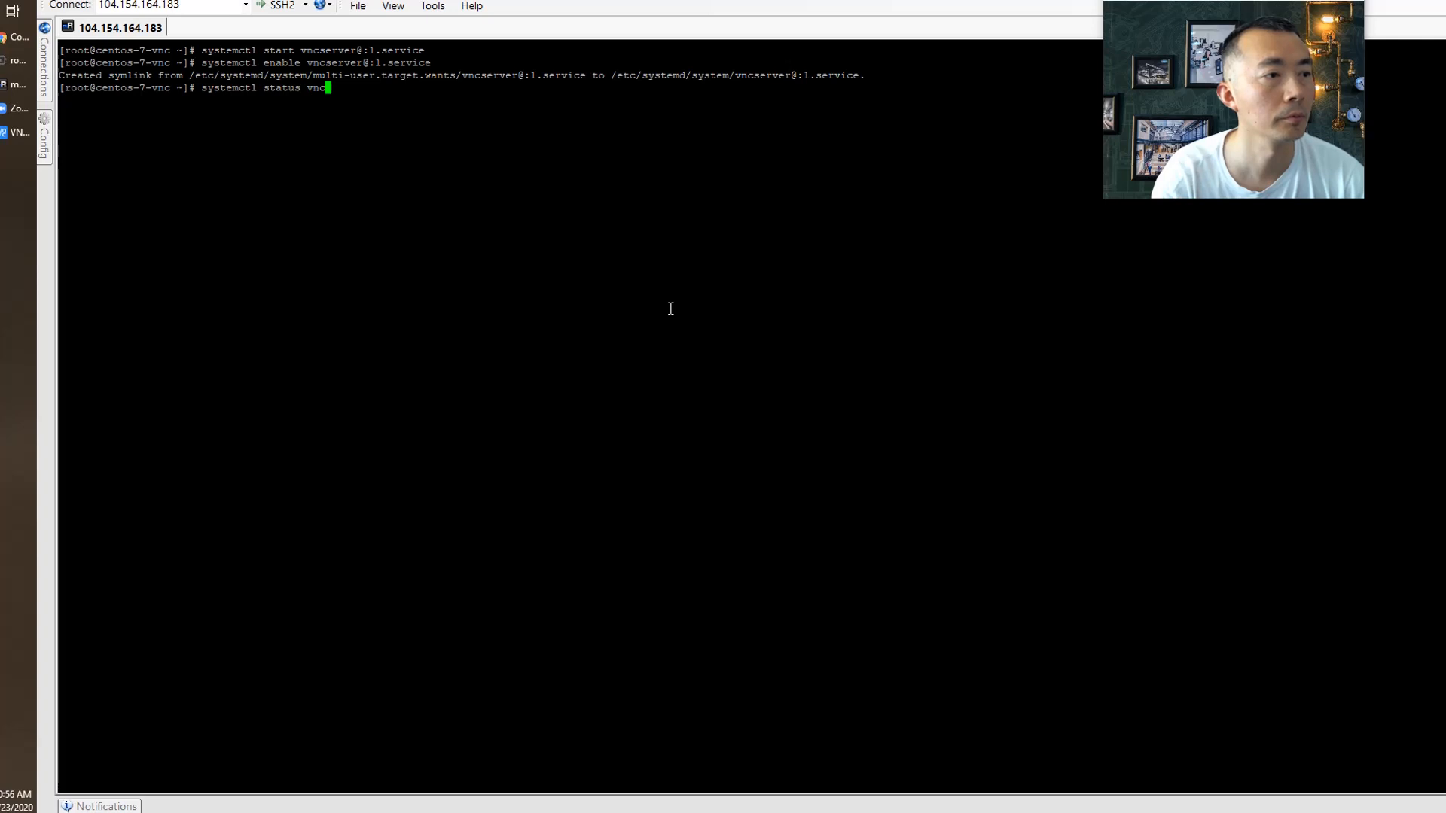
{"action": "type", "text": "server@"}
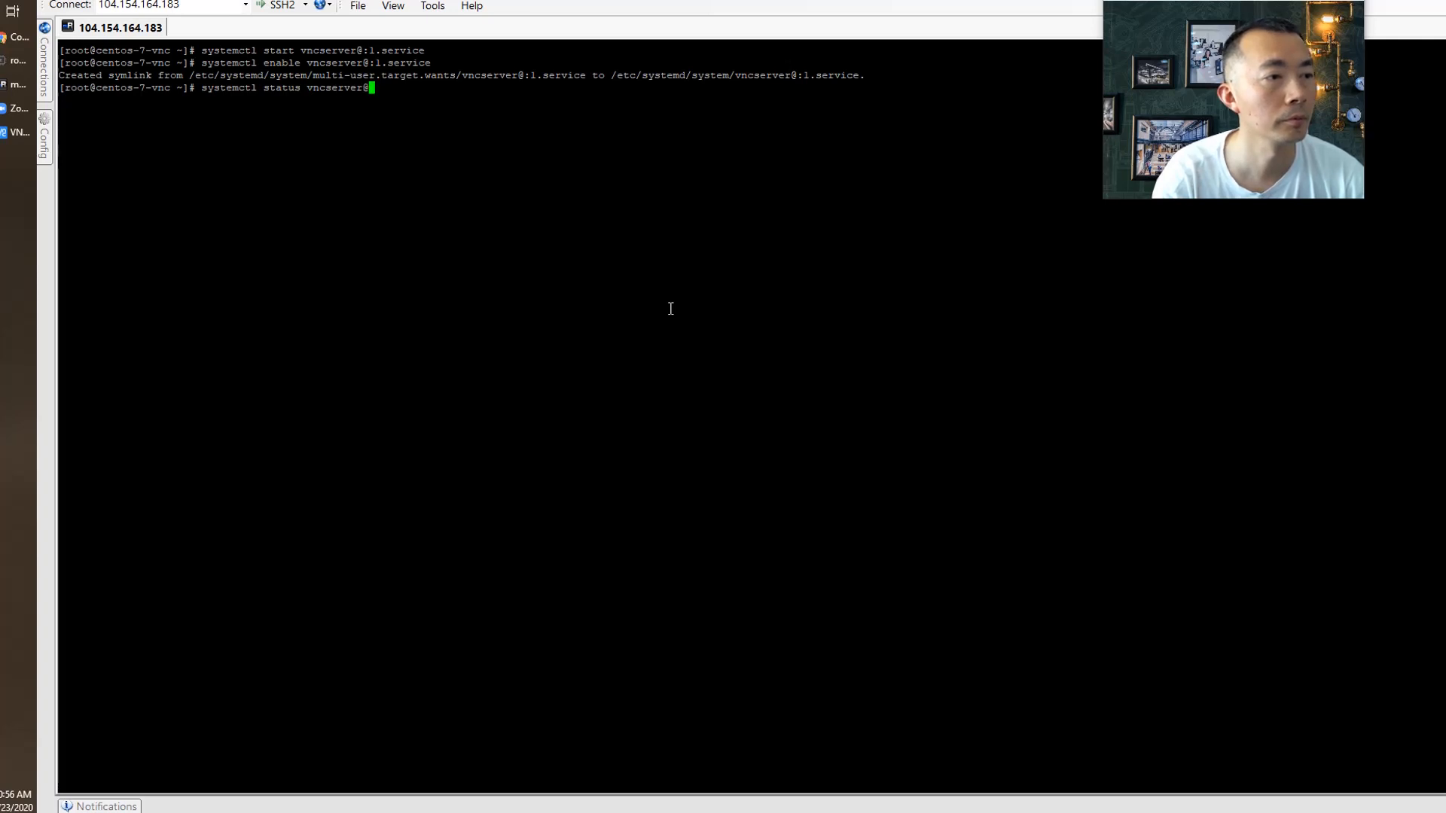
{"action": "type", "text": "1"}
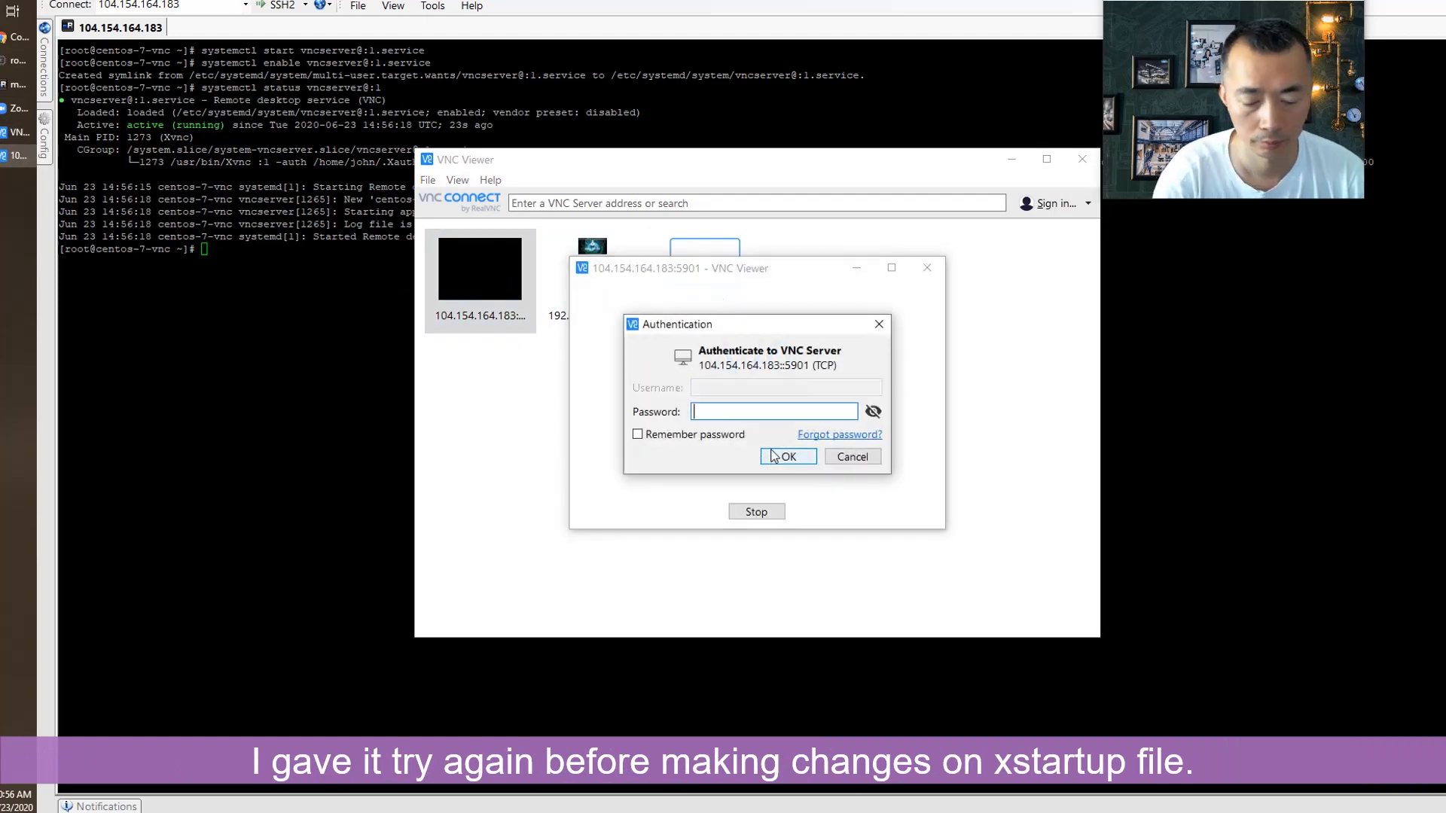
Authenticate with the VNC password and dismiss the unencrypted connection warning.
{"action": "type", "text": "password"}
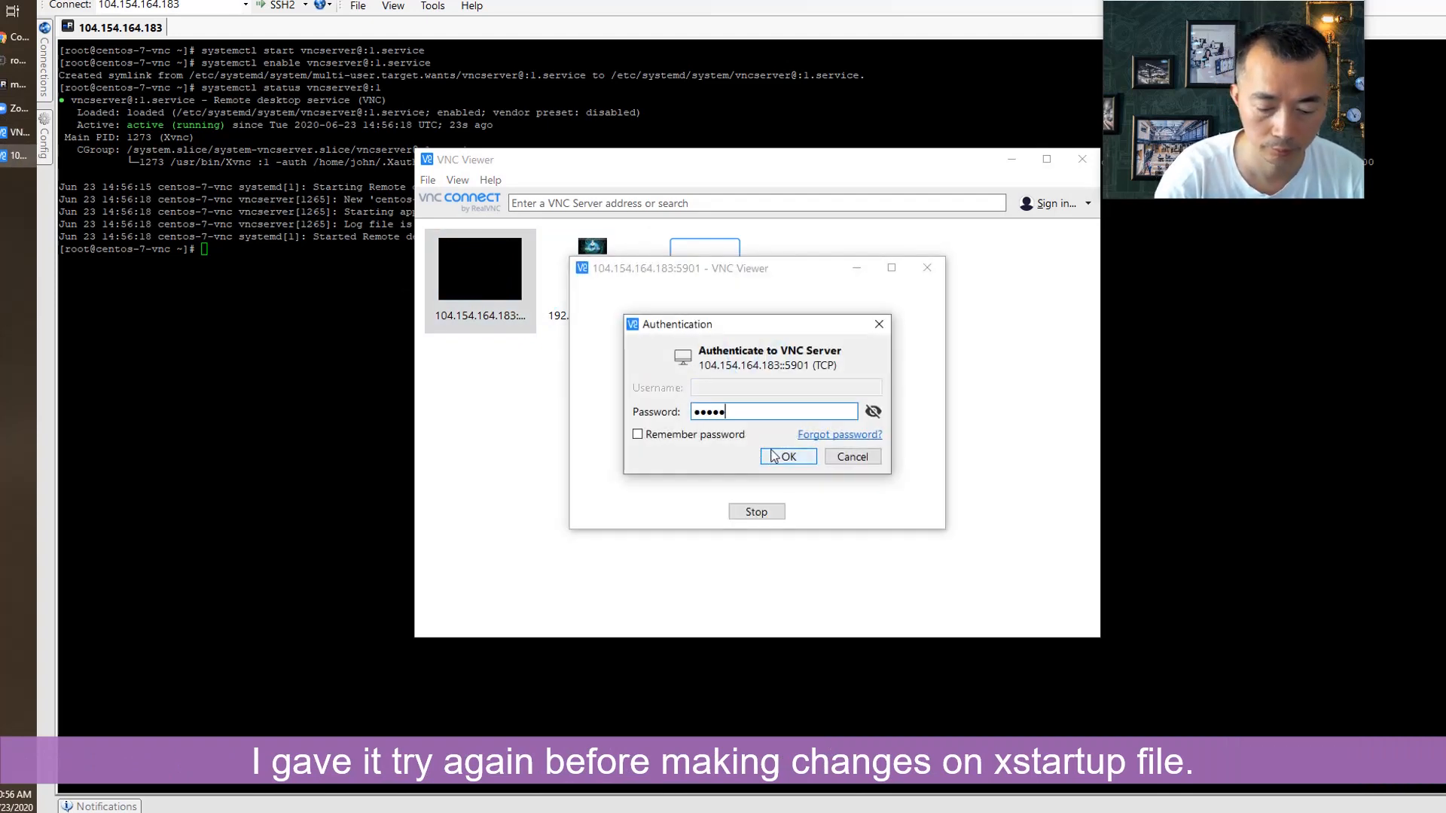
{"action": "left_click", "coordinate": [786, 457]}
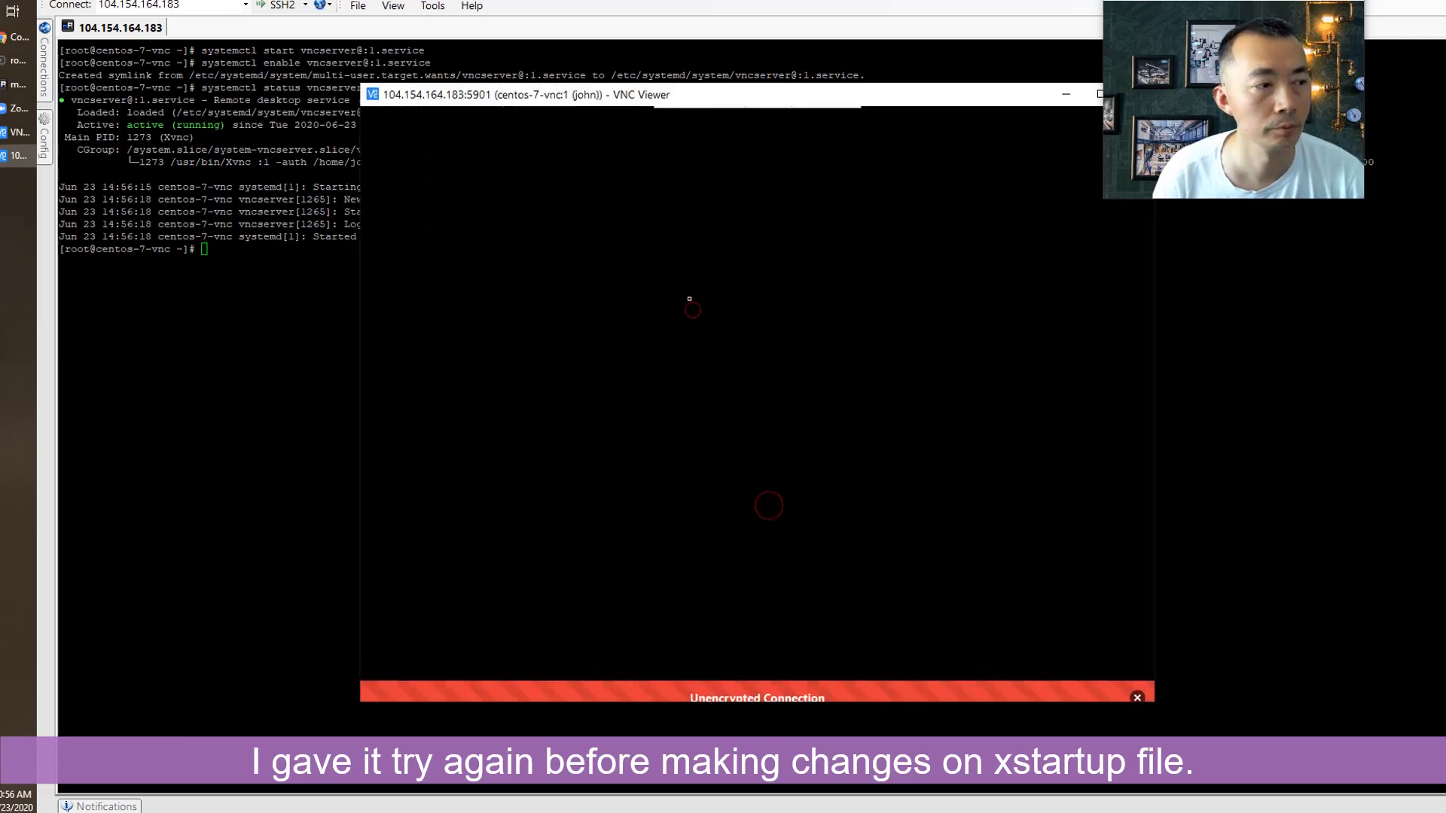
{"action": "left_click", "coordinate": [1137, 697]}
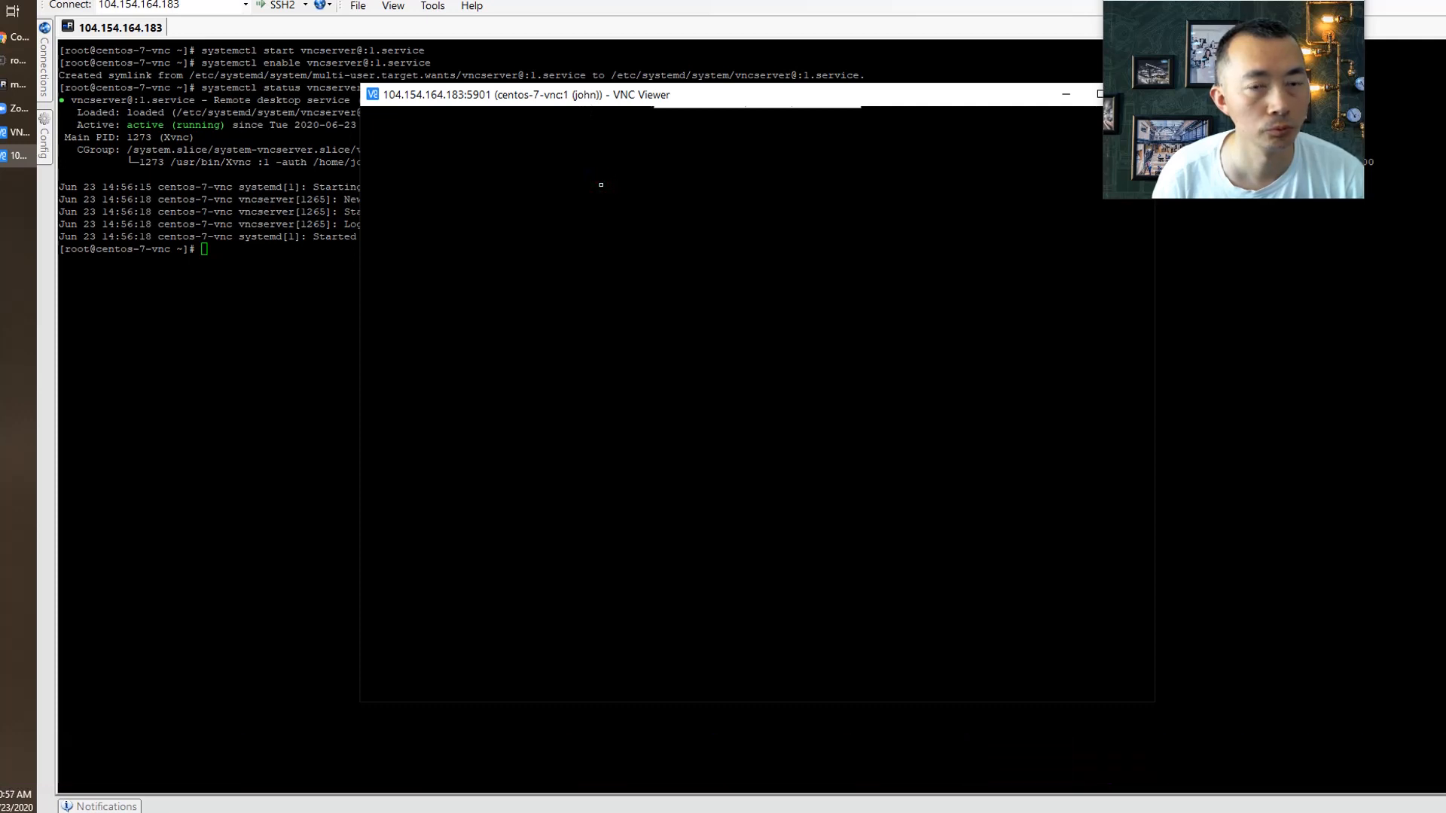
{"action": "mouse_move", "coordinate": [322, 254]}
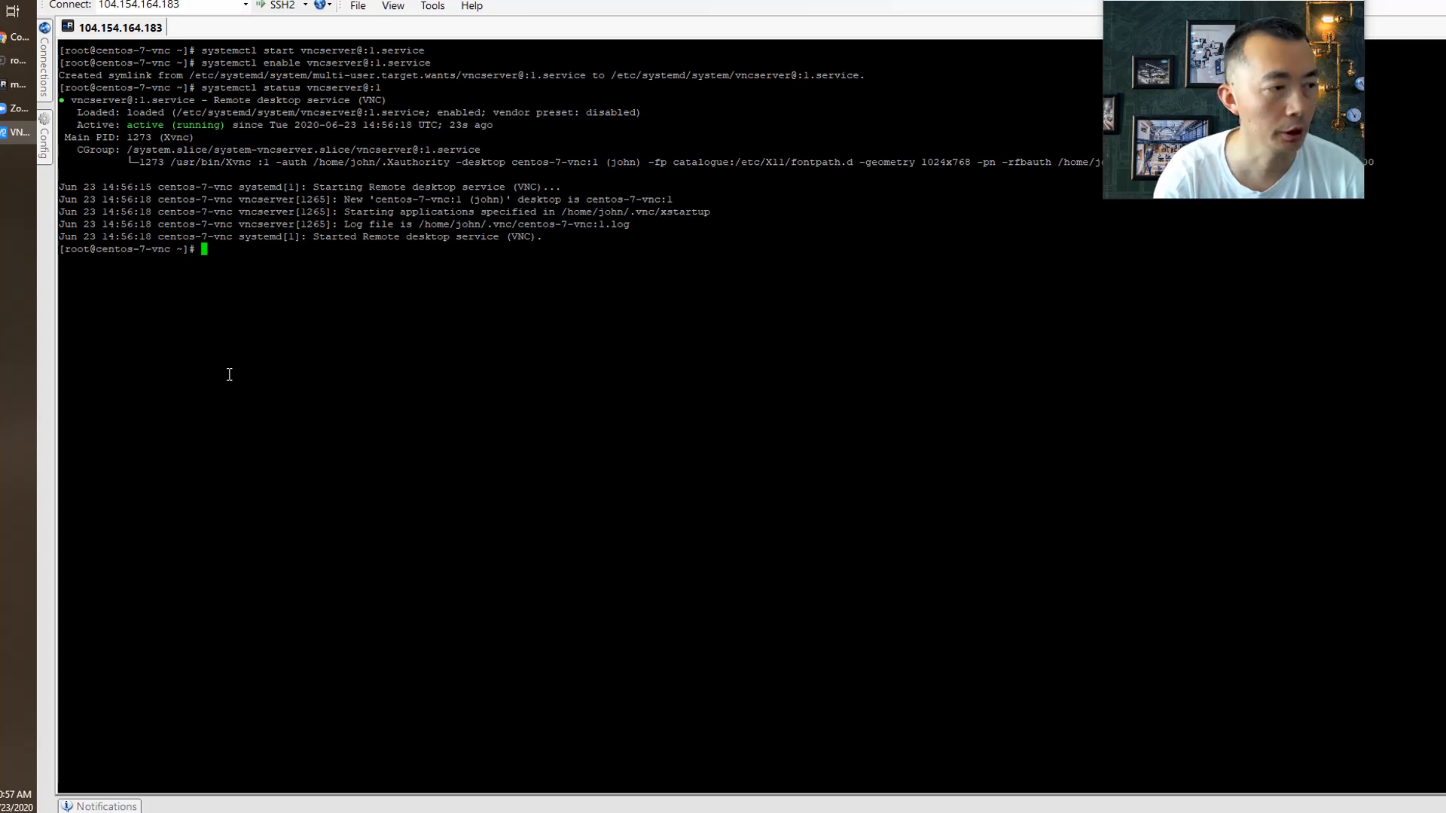
Switch to john, cd into .vnc and edit xstartup in vi.
{"action": "type", "text": "su -"}
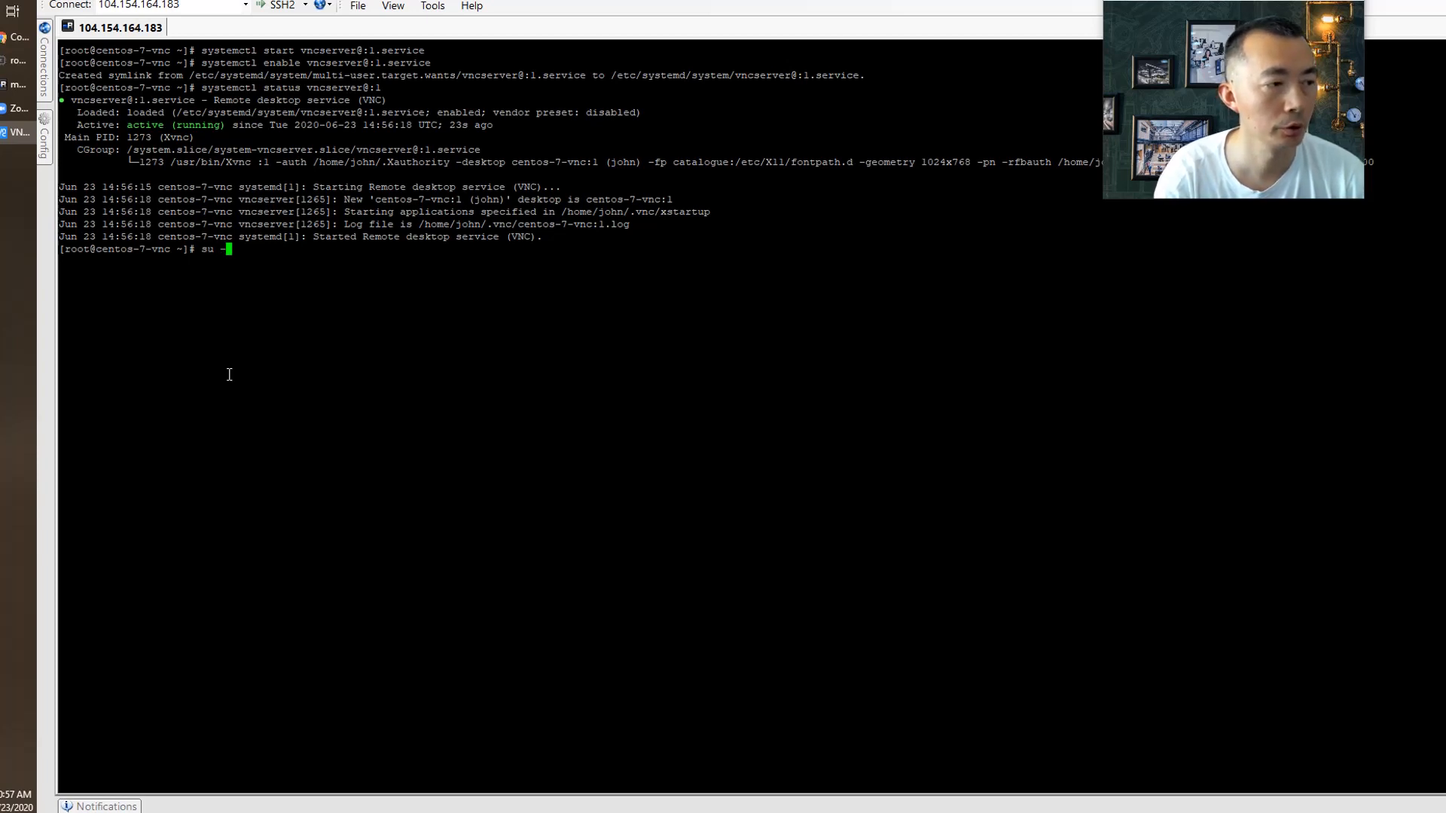
{"action": "type", "text": "john"}
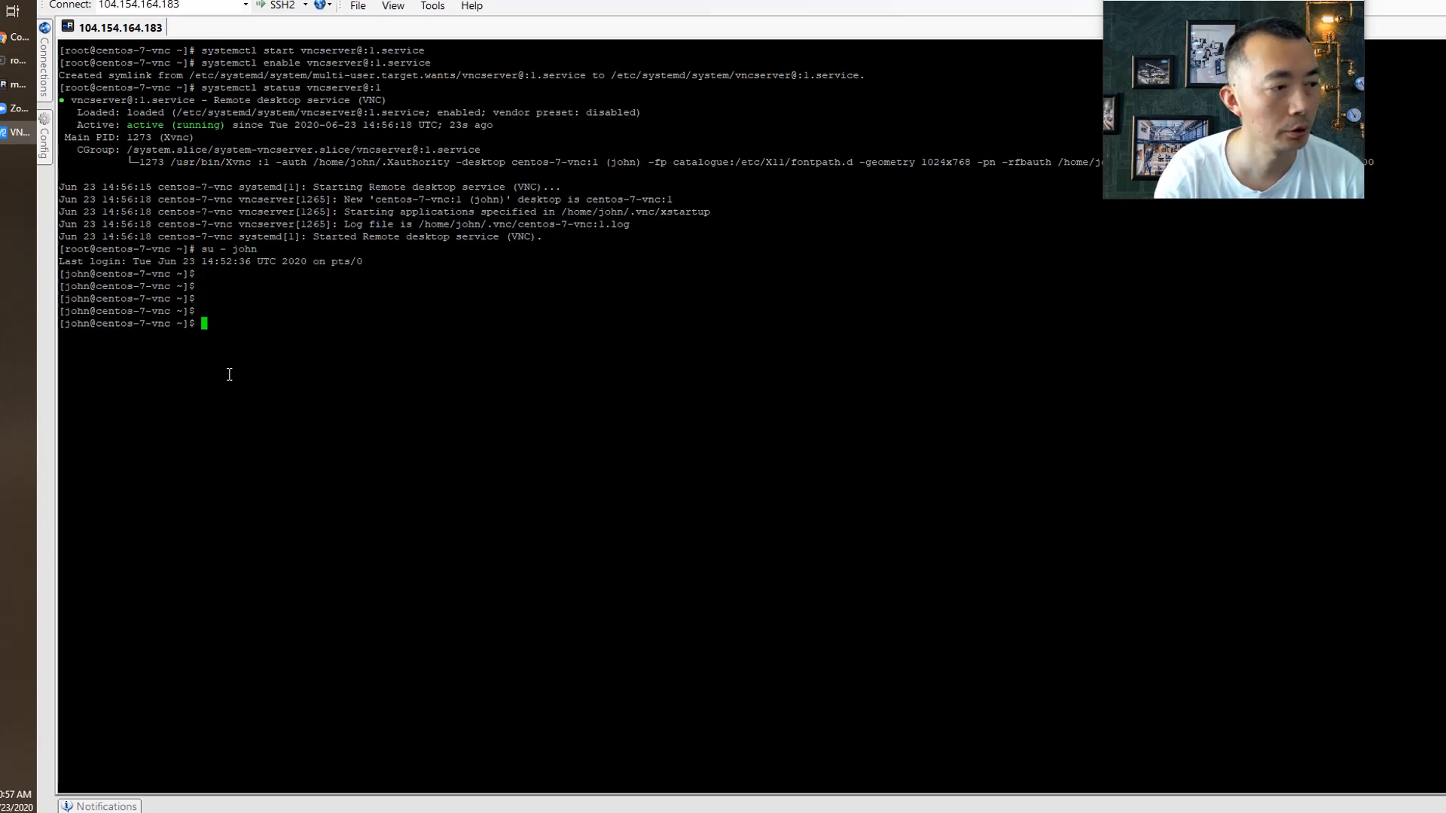
{"action": "type", "text": "cd .vnc"}
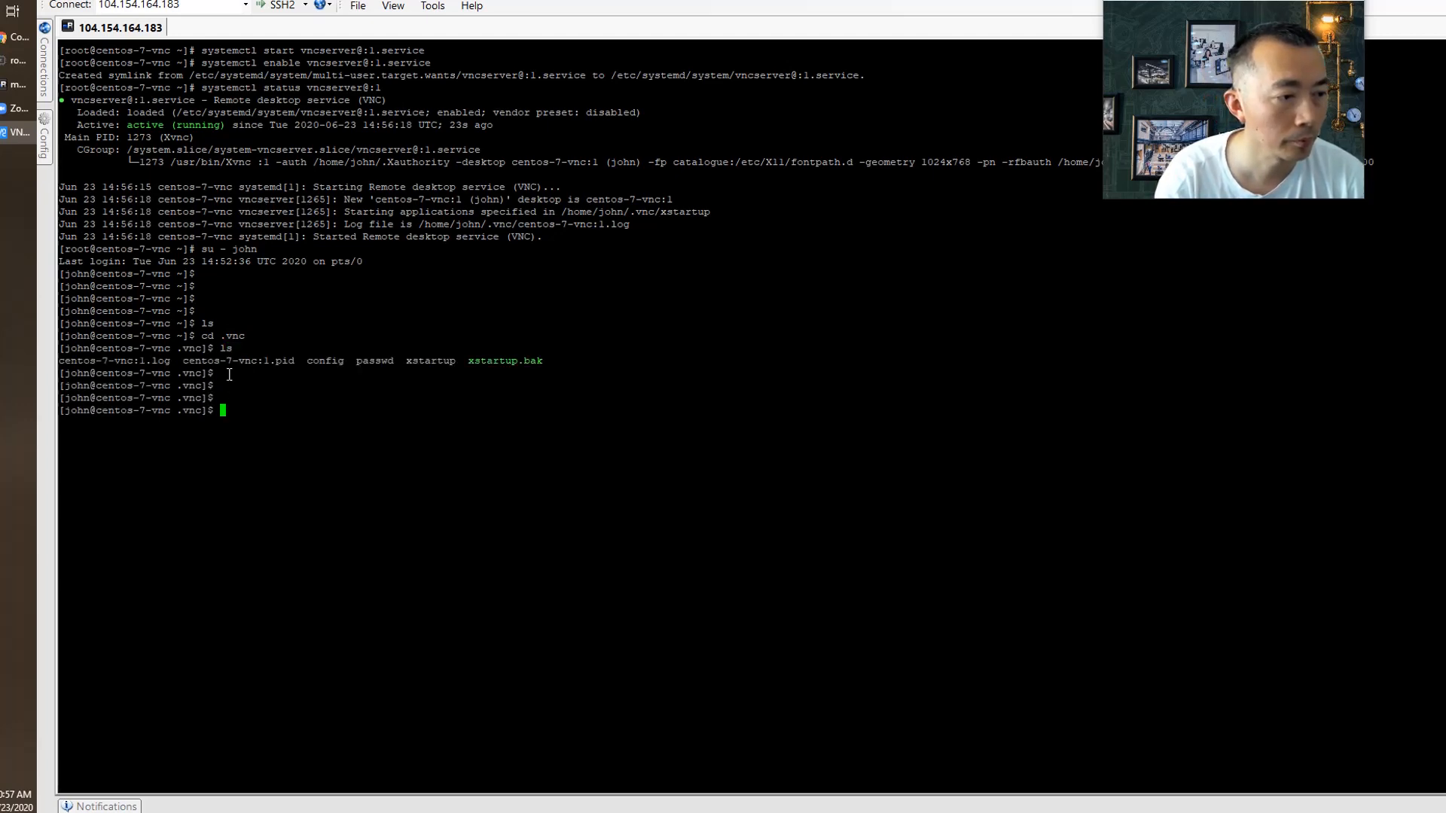
{"action": "type", "text": "vi"}
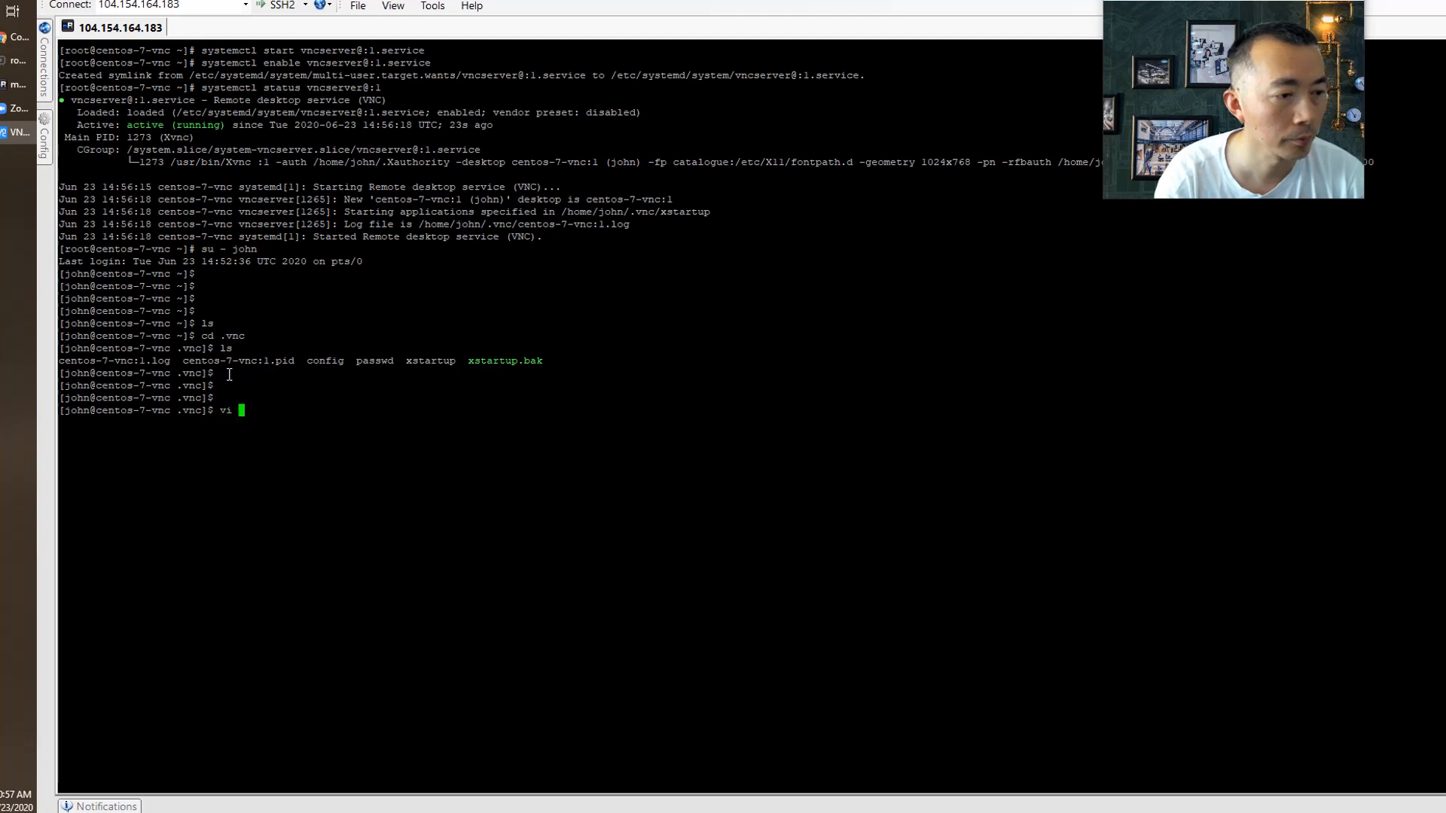
{"action": "type", "text": "xstartup"}
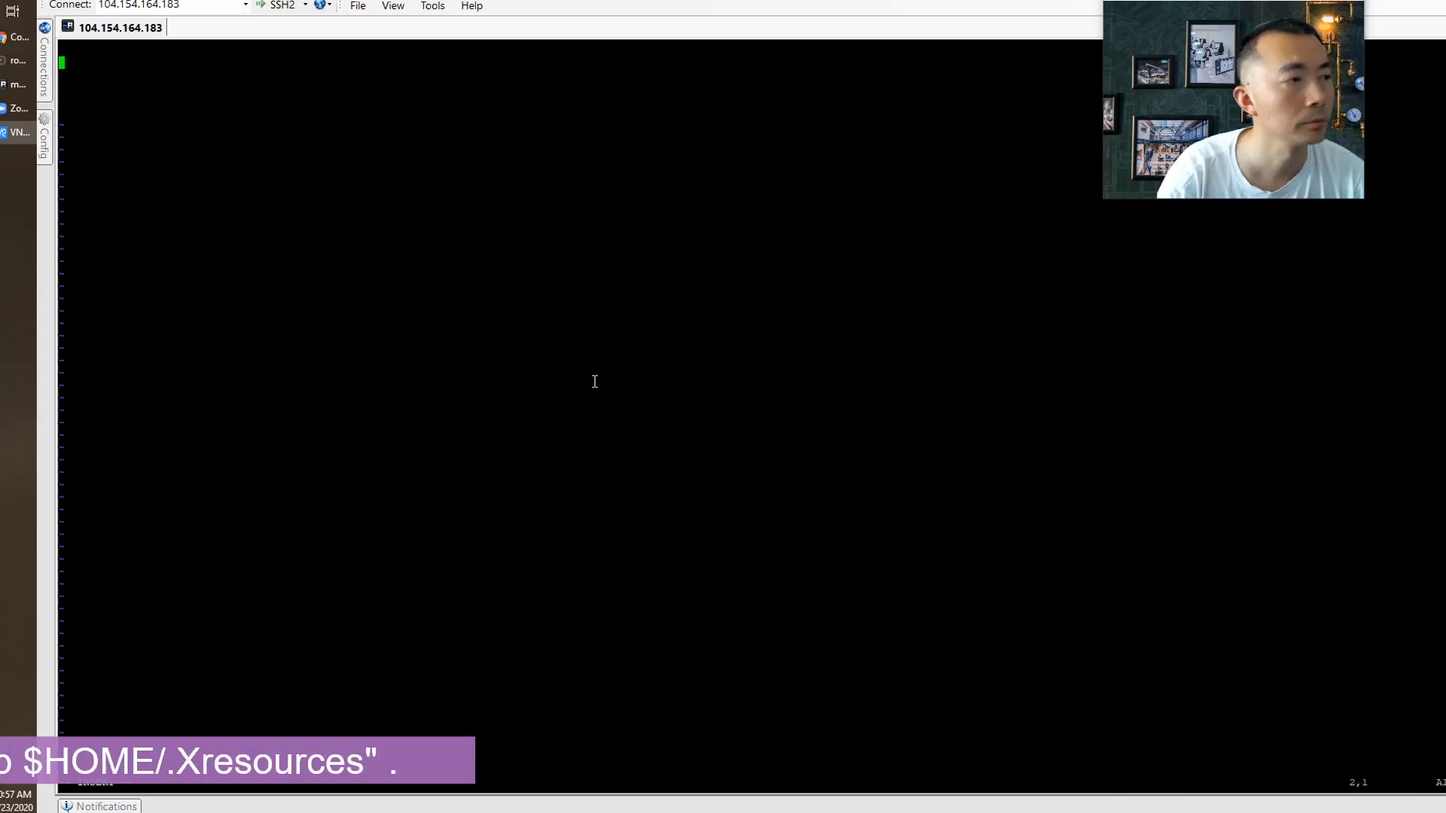
Add startxfce4 & to xstartup, save, exit to root and reboot the VM.
{"action": "type", "text": "startxfce4 &"}
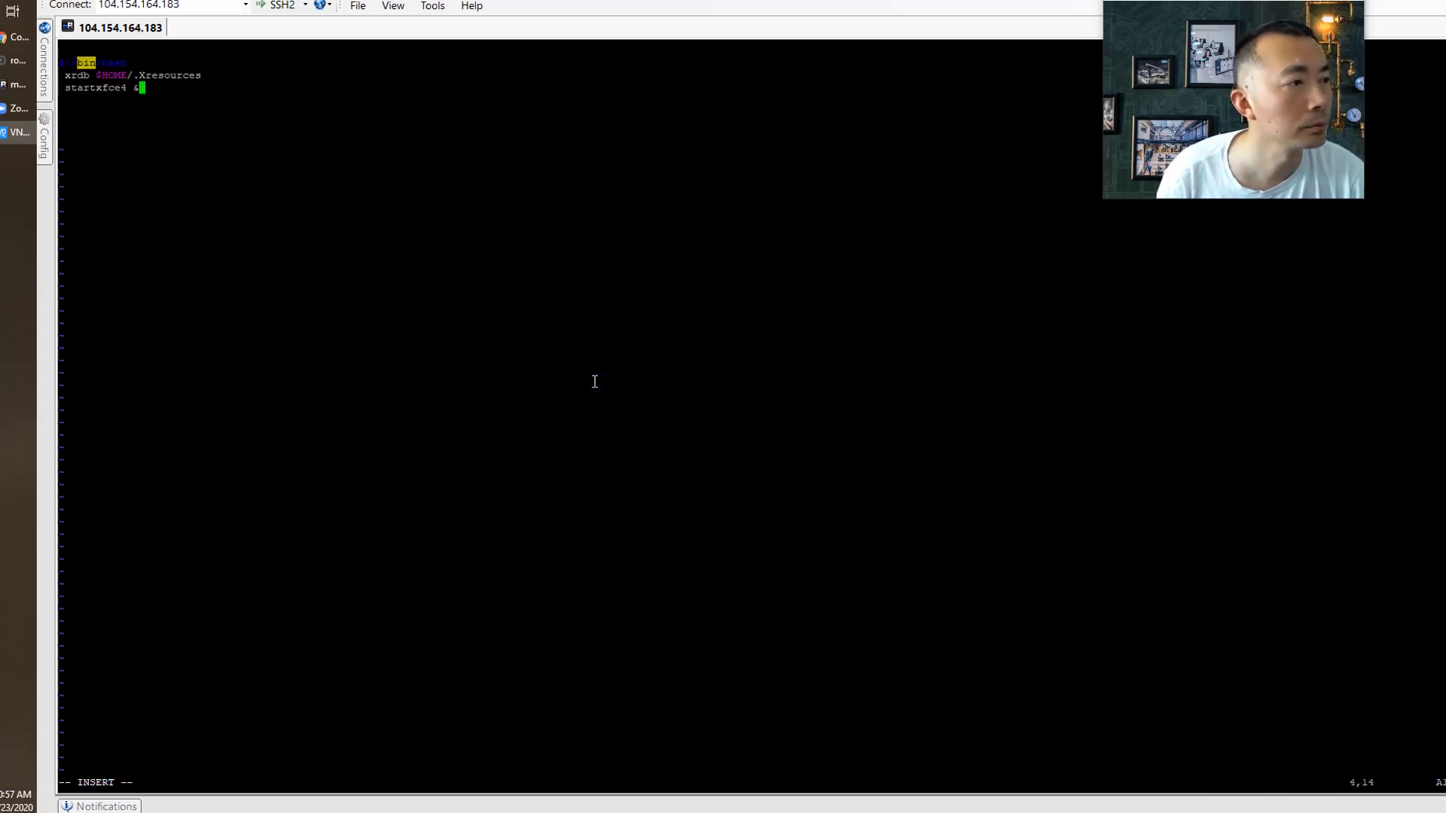
{"action": "key", "text": "backspace"}
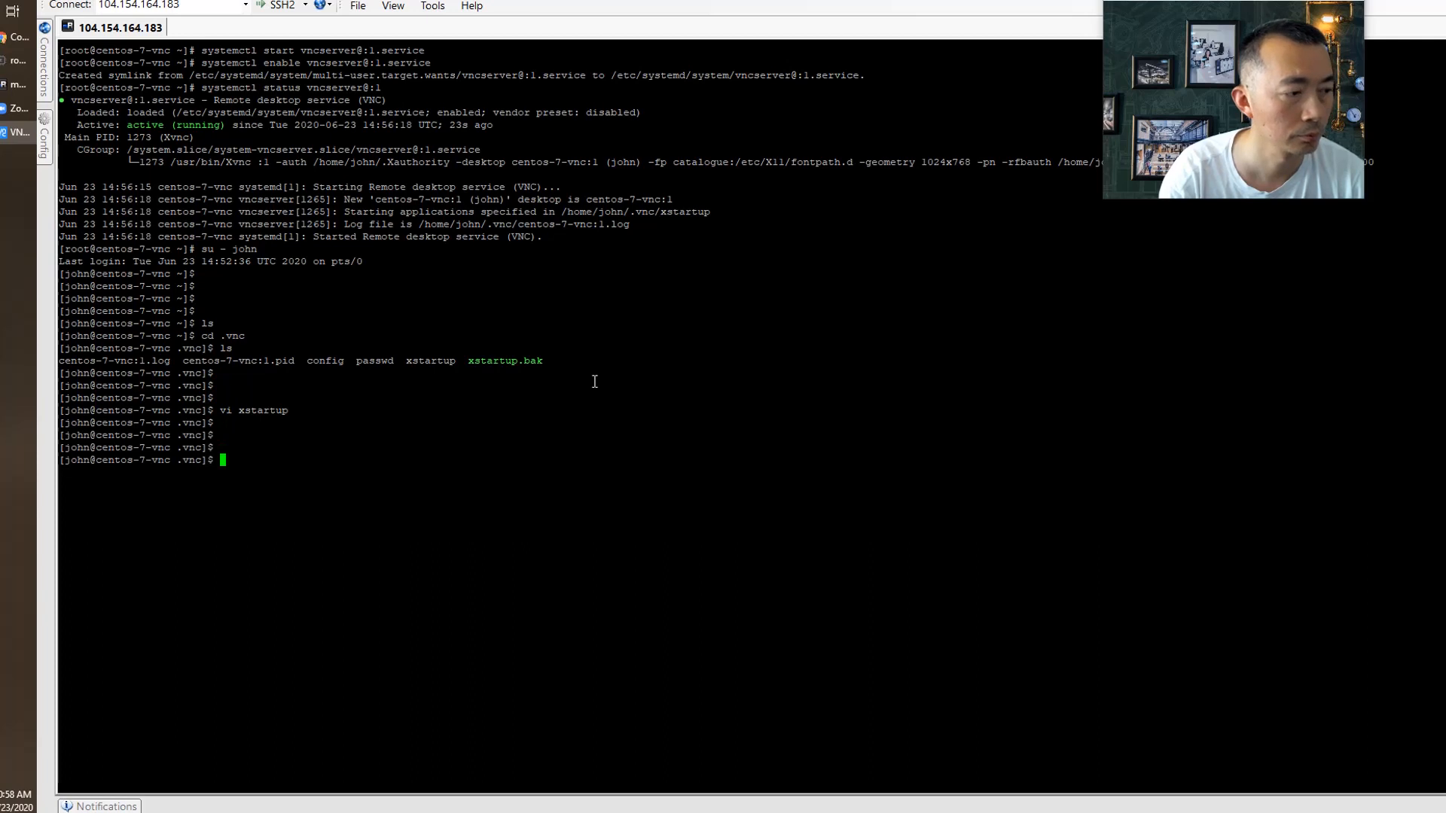
{"action": "type", "text": "exit"}
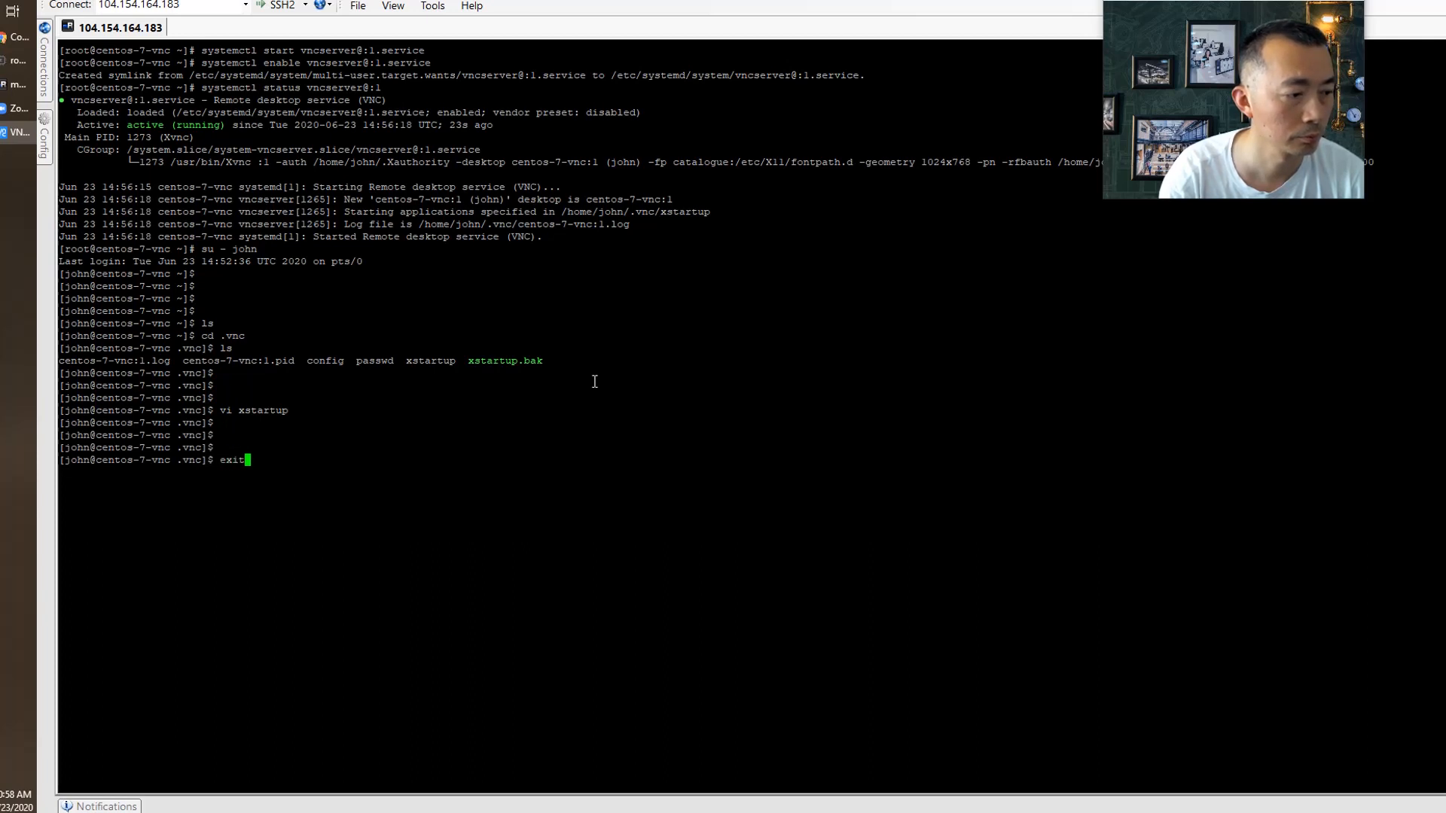
{"action": "type", "text": "reboot"}
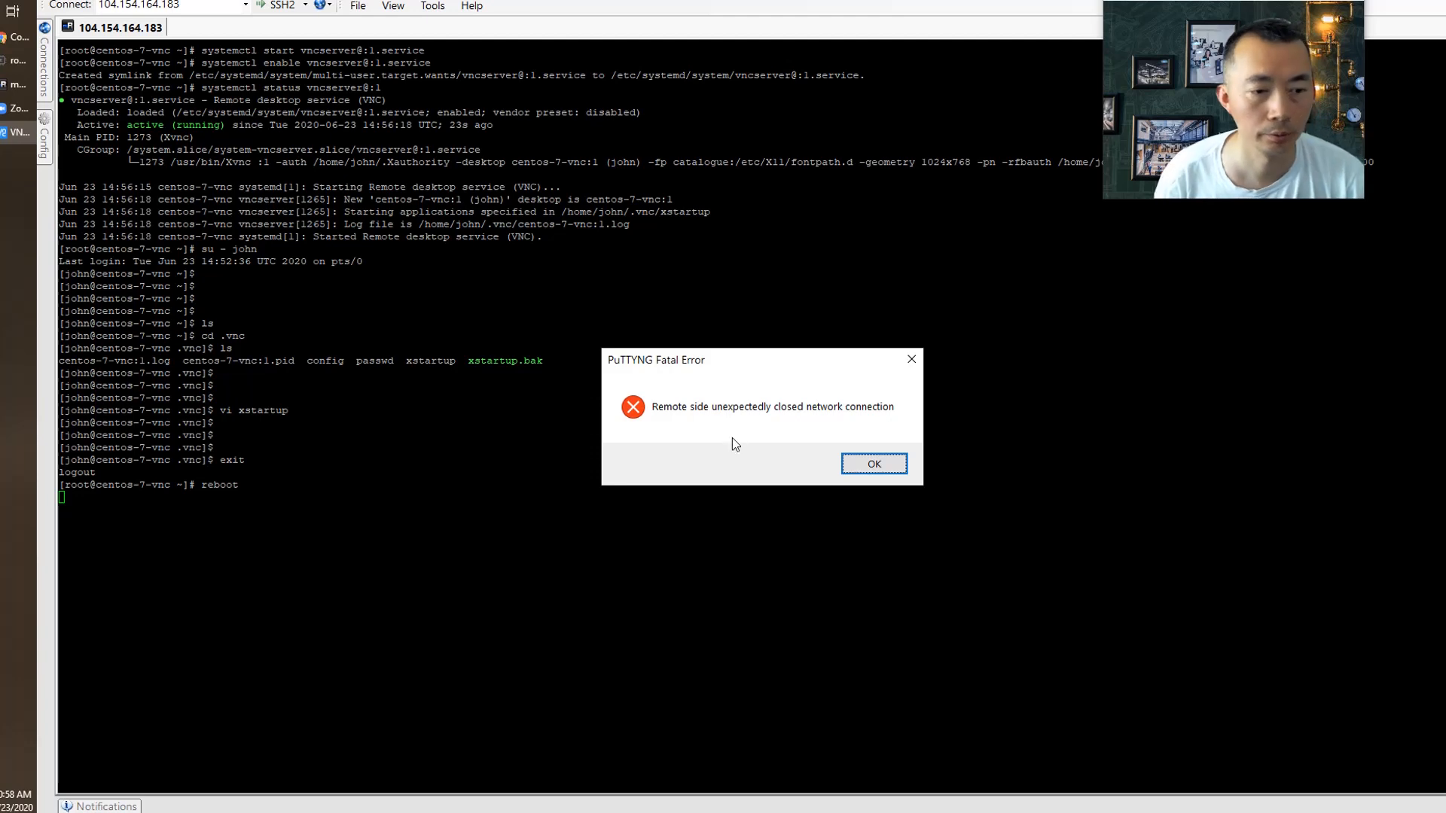
Dismiss the closed-connection error so mRemoteNG reconnects over SSH2 as jon_netsec.
{"action": "left_click", "coordinate": [872, 463]}
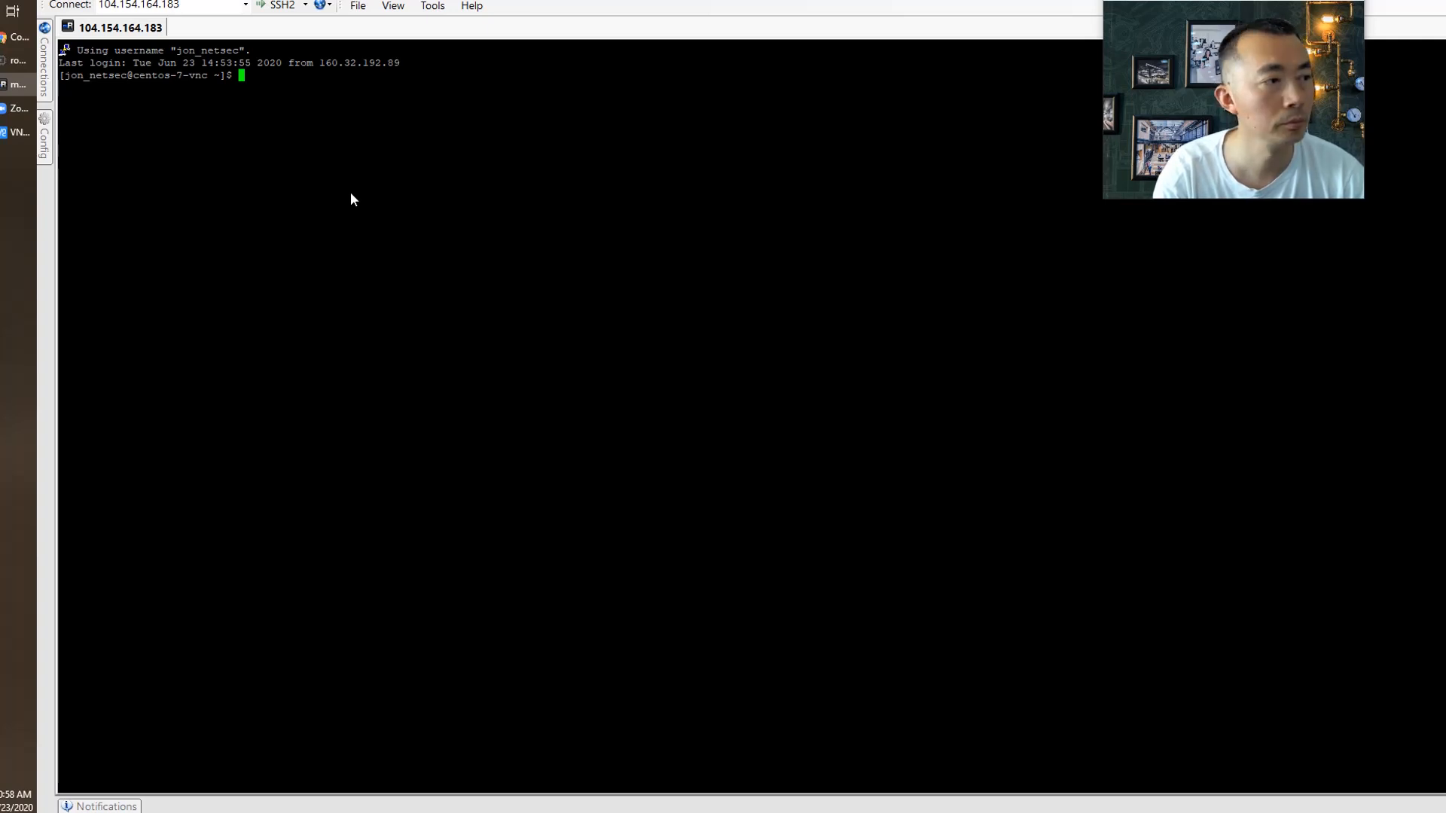
Make ~/.vnc/xstartup executable and change into the .vnc folder to check it.
{"action": "type", "text": "su -i"}
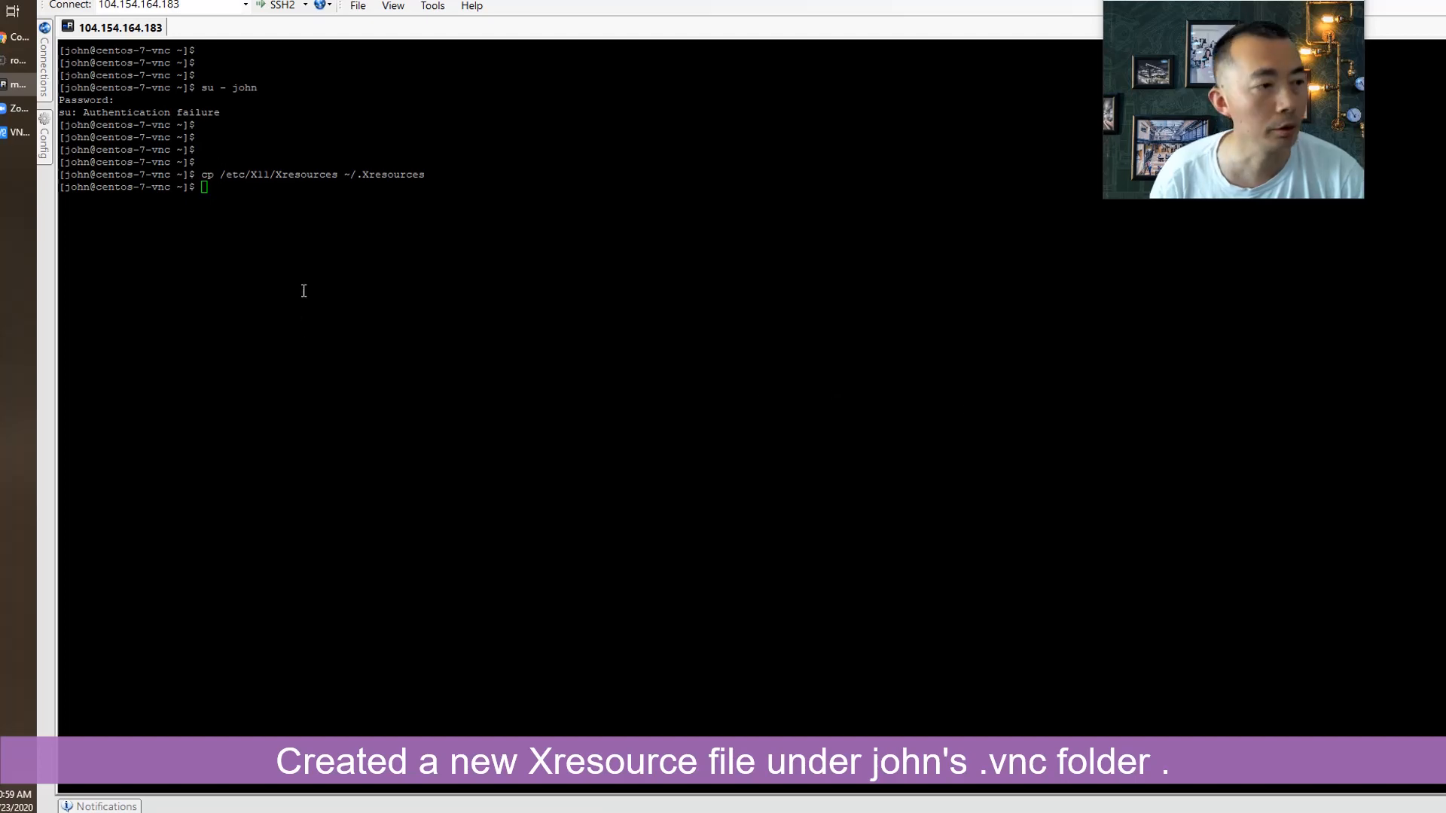
{"action": "type", "text": "chmod +x ~/.vnc/xstartup"}
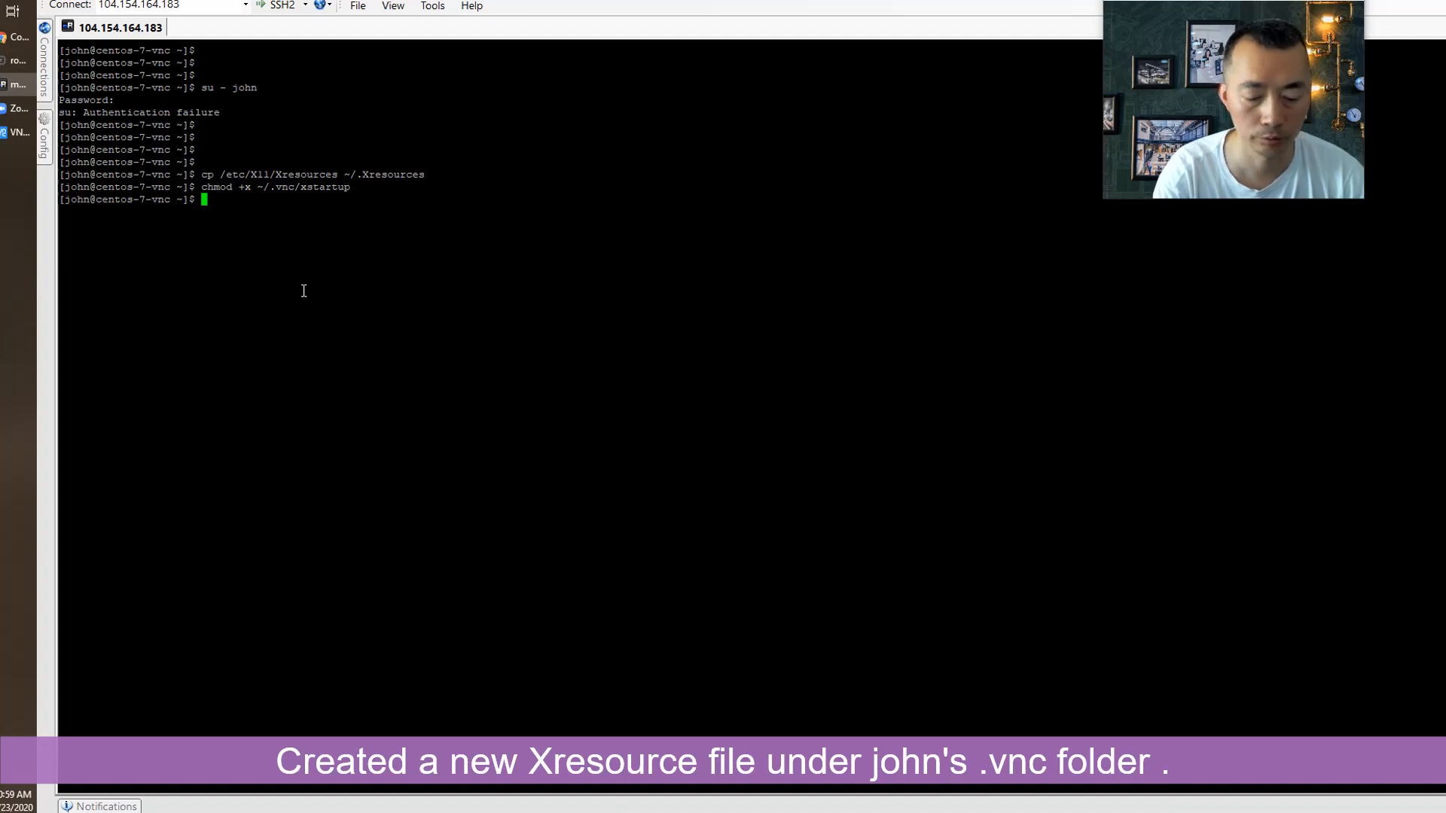
{"action": "type", "text": "cd .vn"}
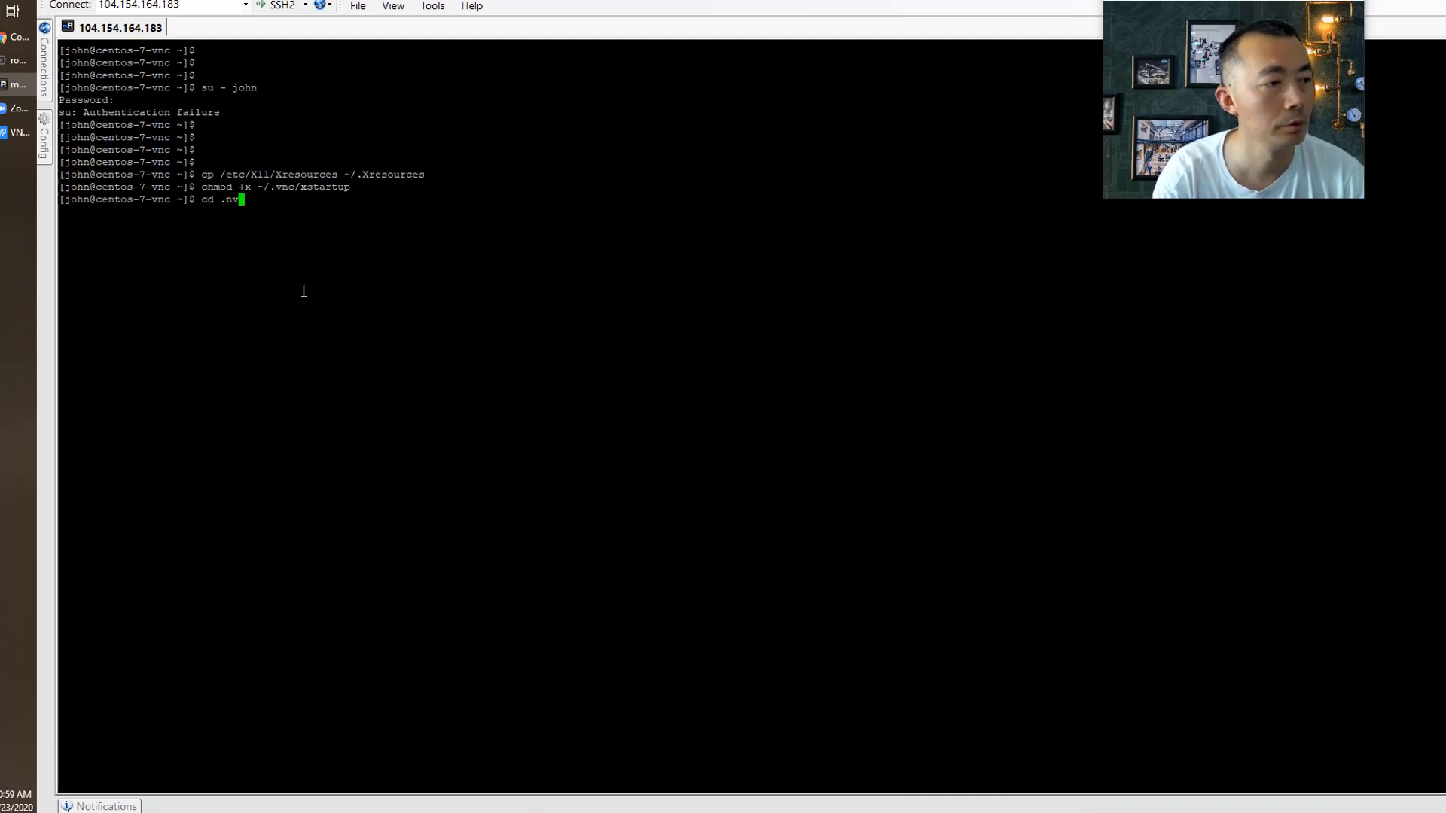
{"action": "key", "text": "backspace"}
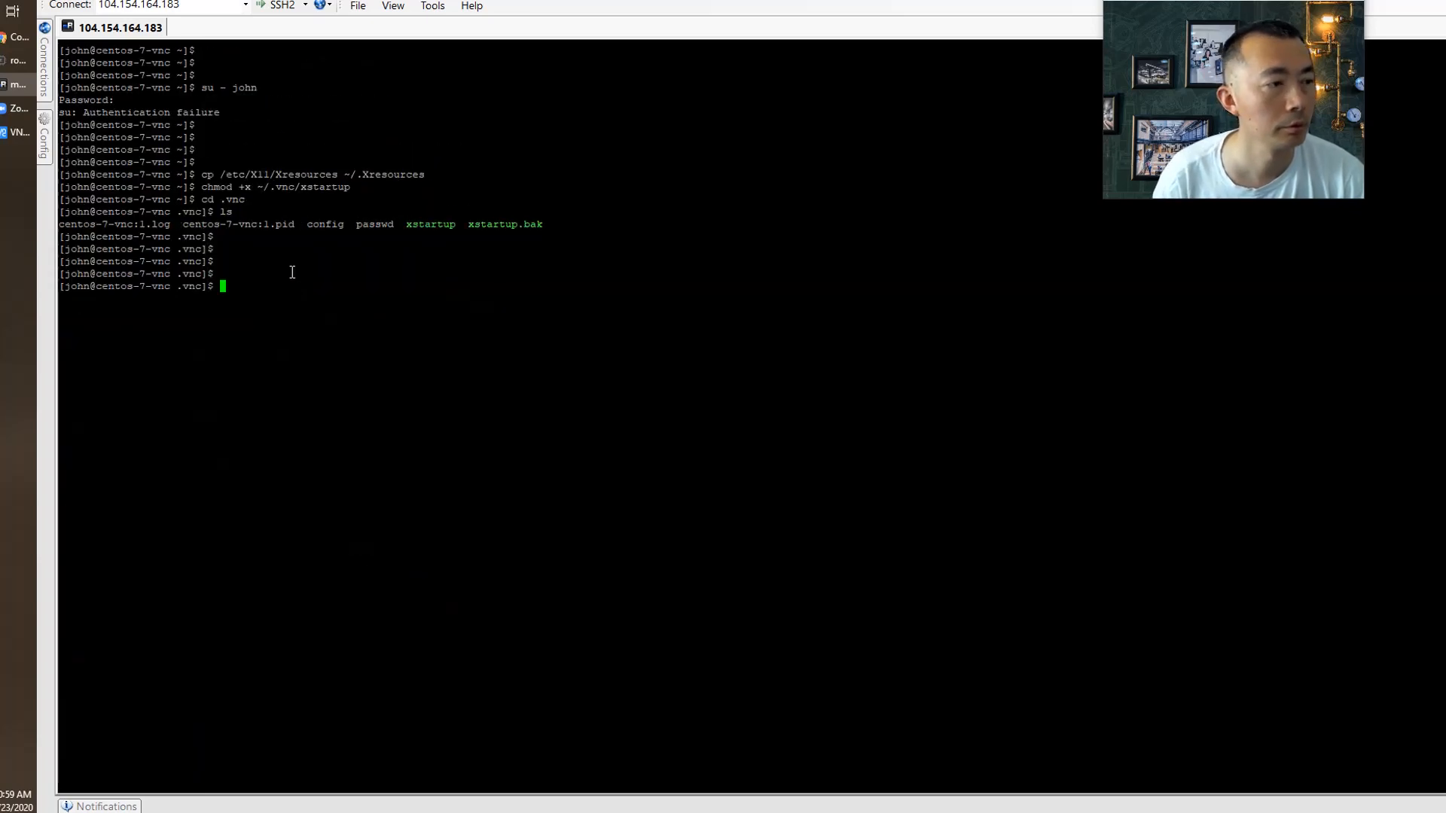
Reboot the VM from a root shell and dismiss the lost-connection error to reconnect.
{"action": "type", "text": "reboot"}
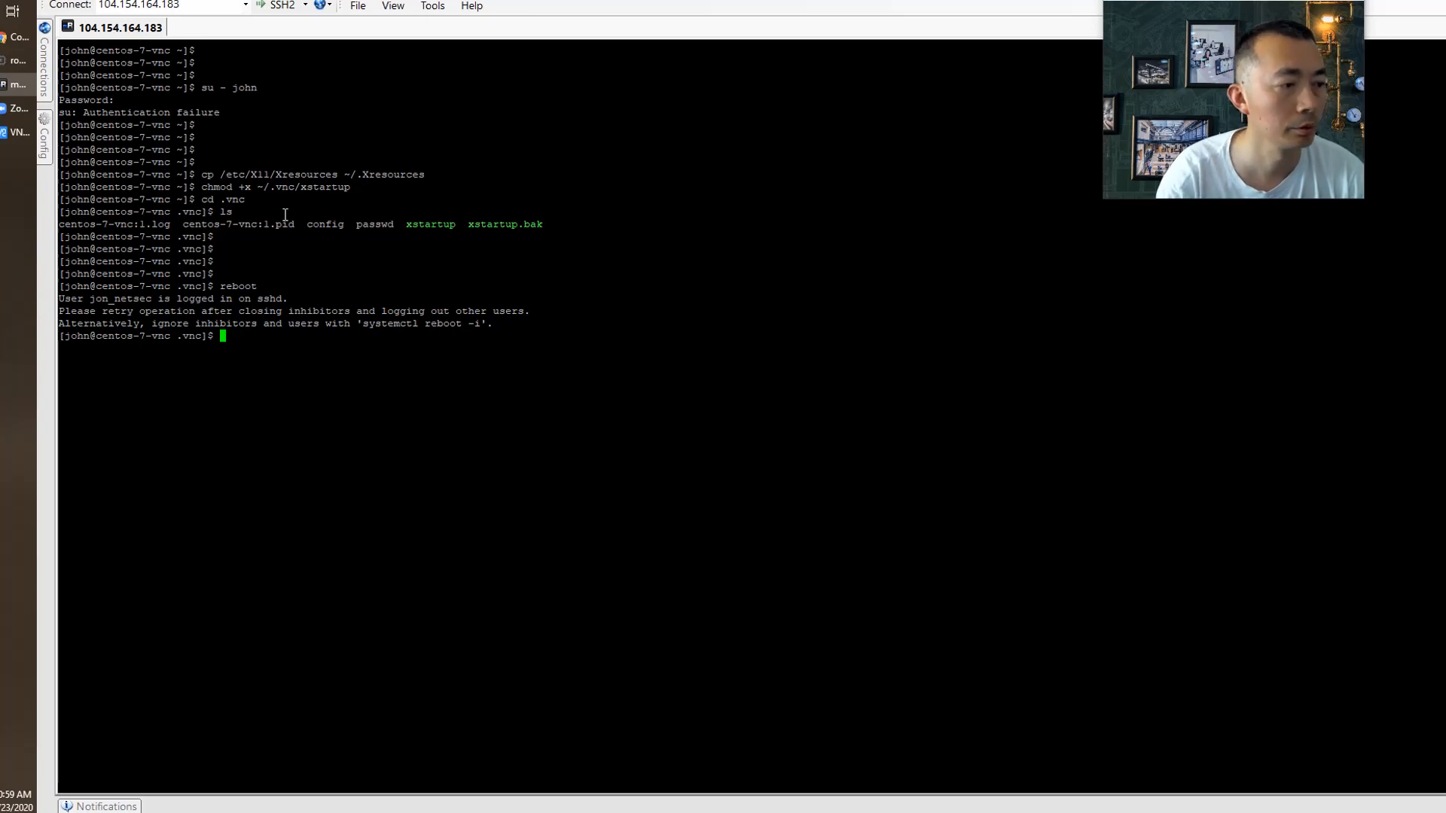
{"action": "type", "text": "exit"}
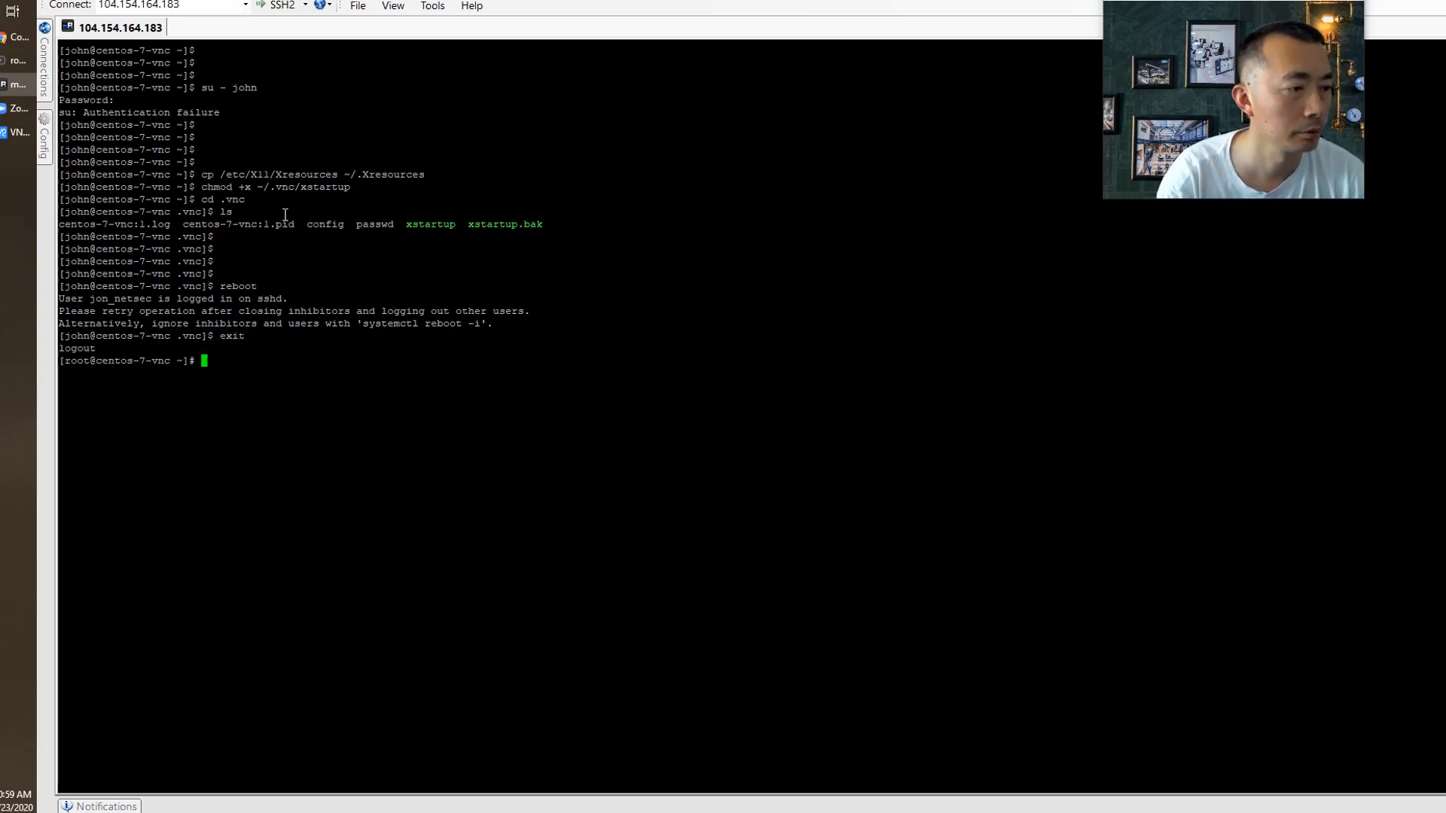
{"action": "type", "text": "sud"}
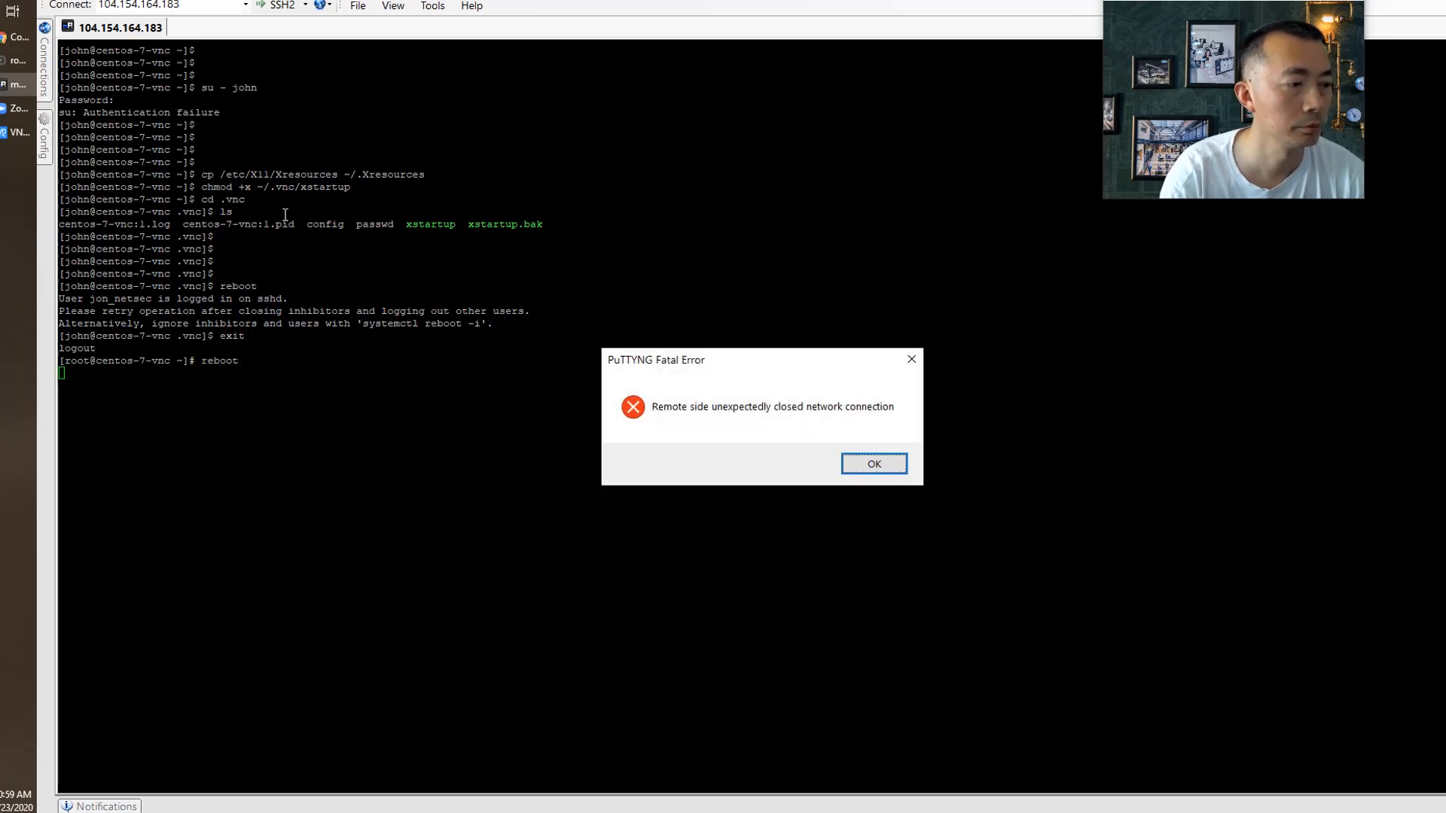
{"action": "left_click", "coordinate": [872, 462]}
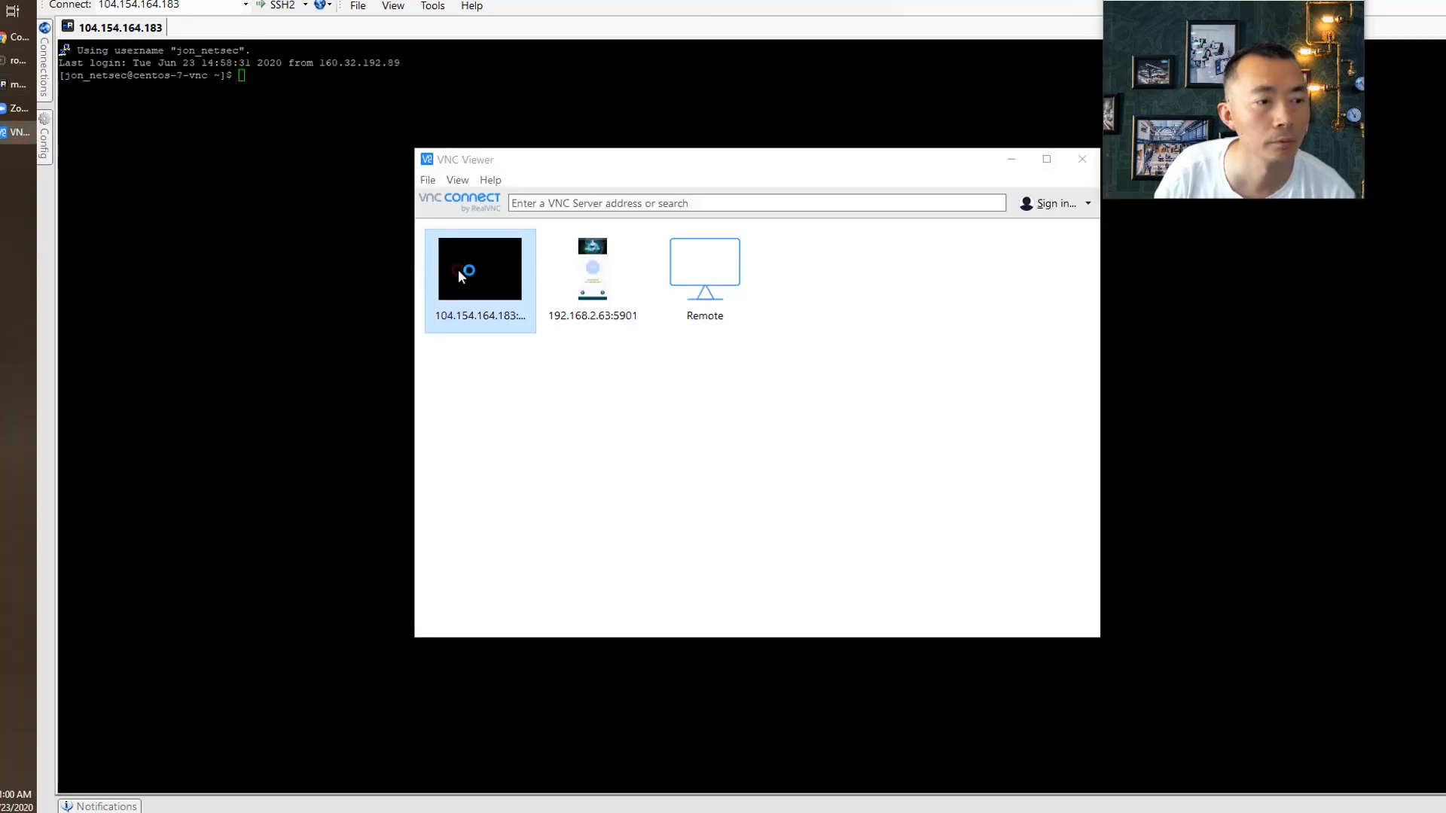
Connect to the saved 104.154.164.183:5901 entry; the first empty-password attempt fails.
{"action": "double_click", "coordinate": [479, 270]}
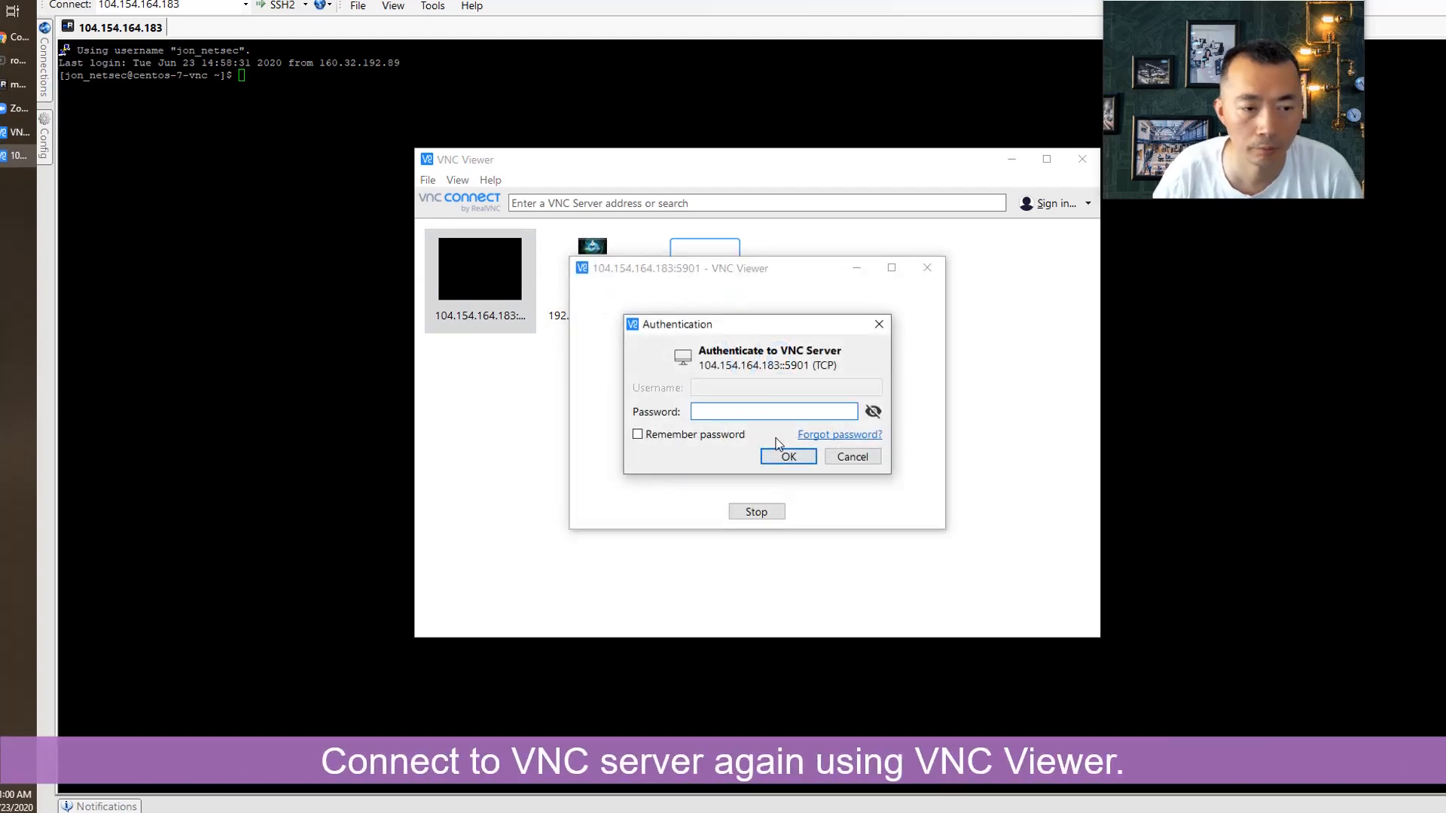
{"action": "left_click", "coordinate": [637, 433]}
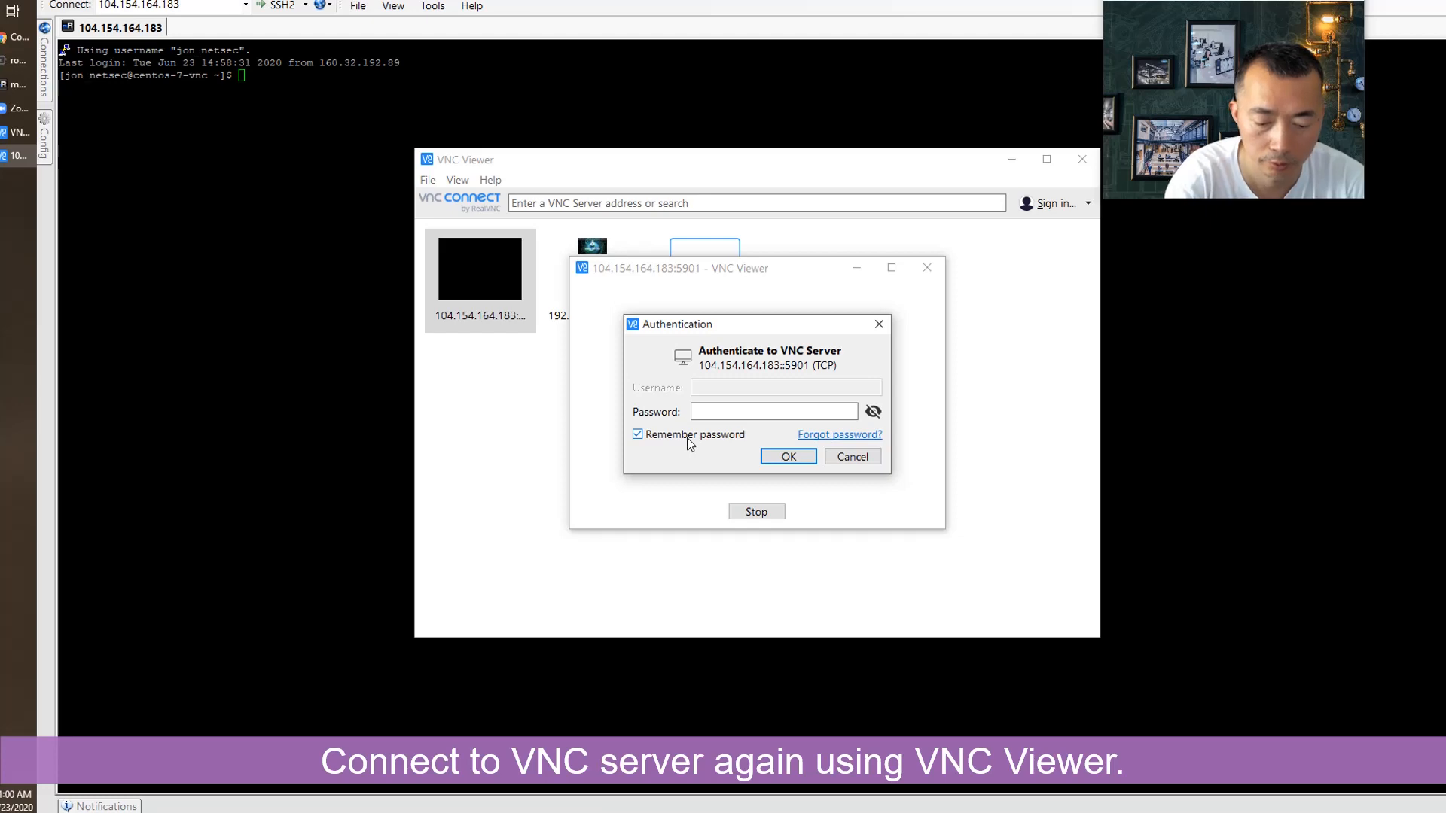
{"action": "left_click", "coordinate": [787, 457]}
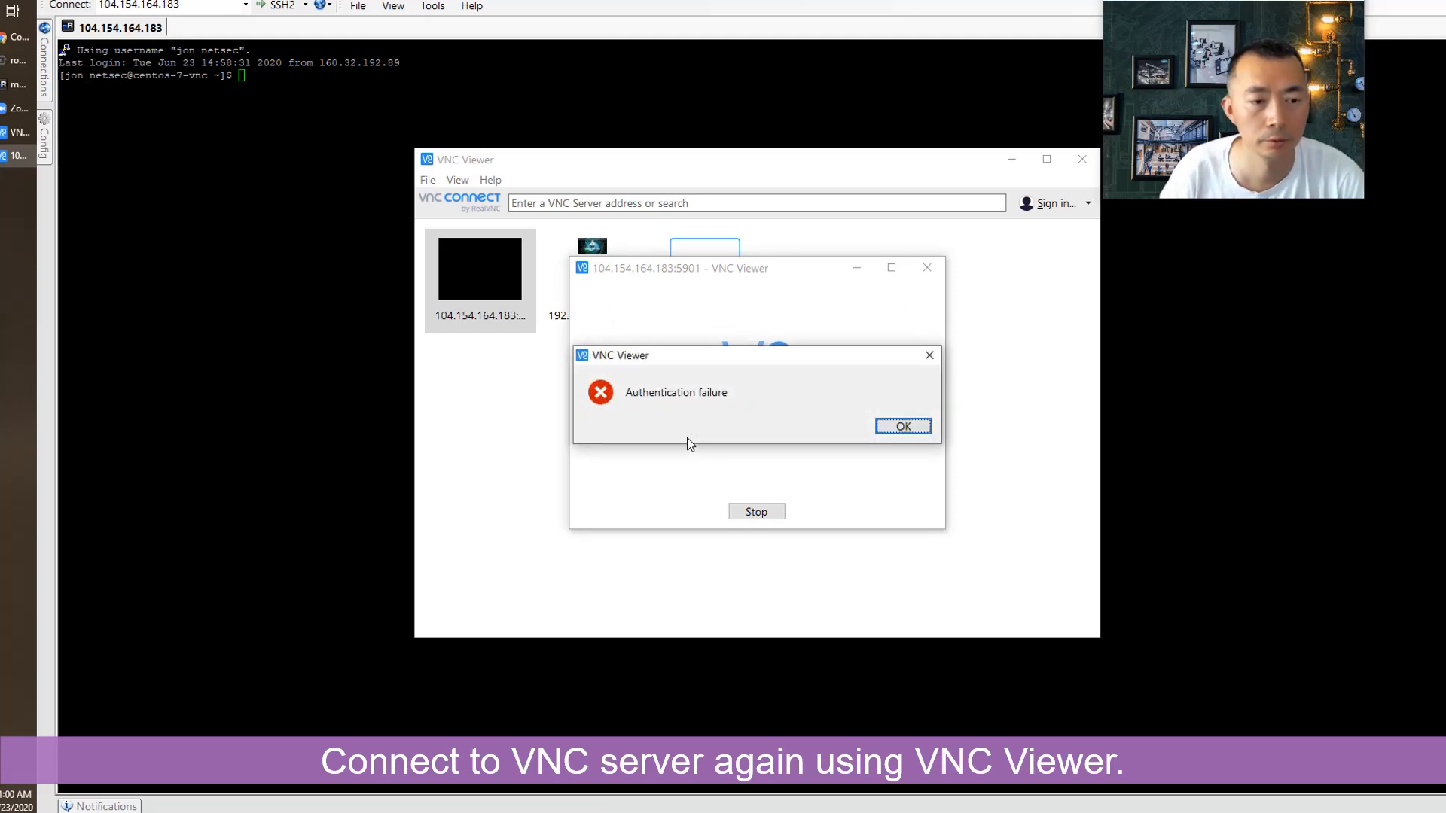
{"action": "left_click", "coordinate": [900, 424]}
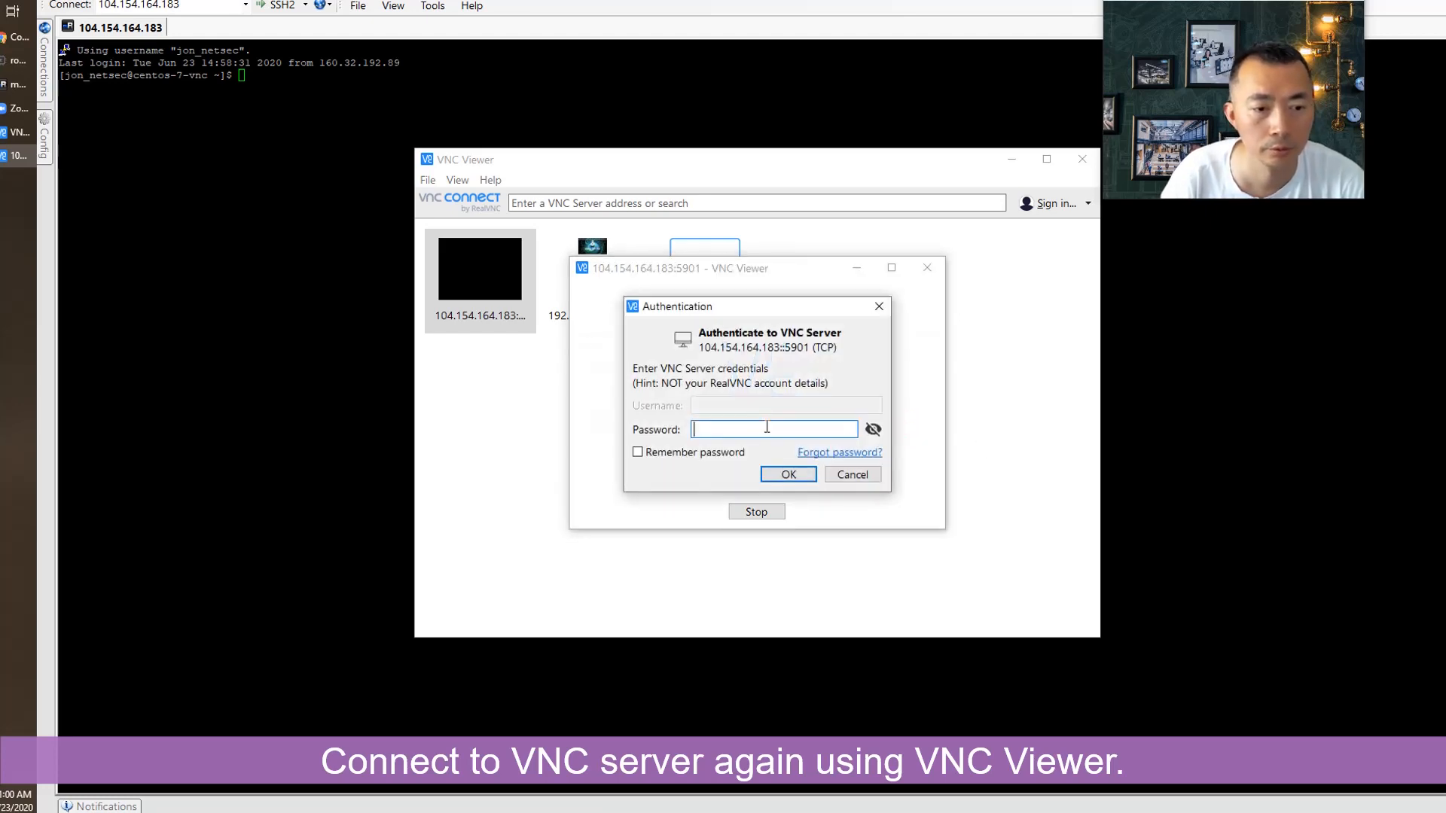
Tick Remember password, enter the VNC password and connect to john's XFCE desktop.
{"action": "left_click", "coordinate": [637, 452]}
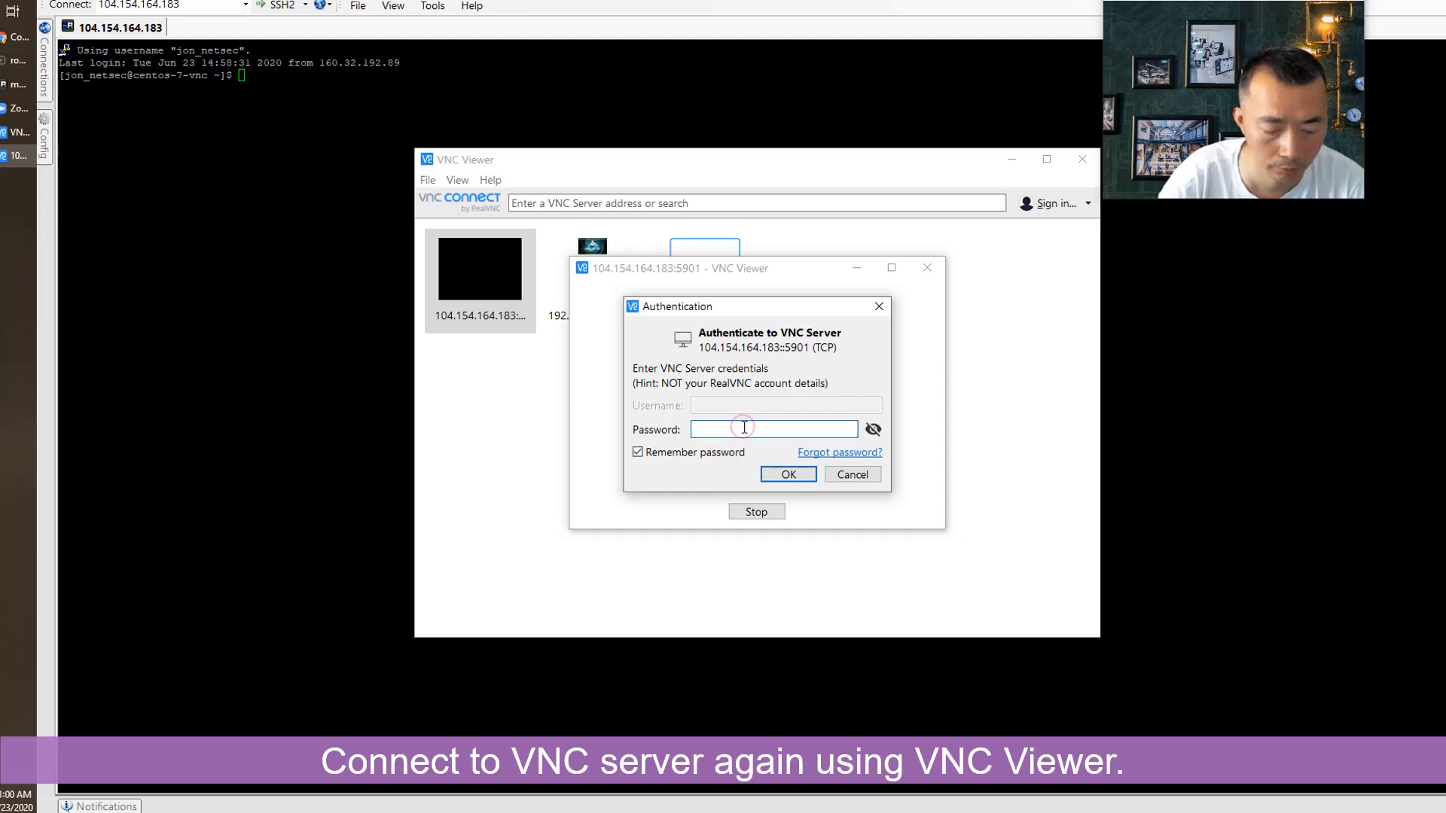
{"action": "type", "text": "password"}
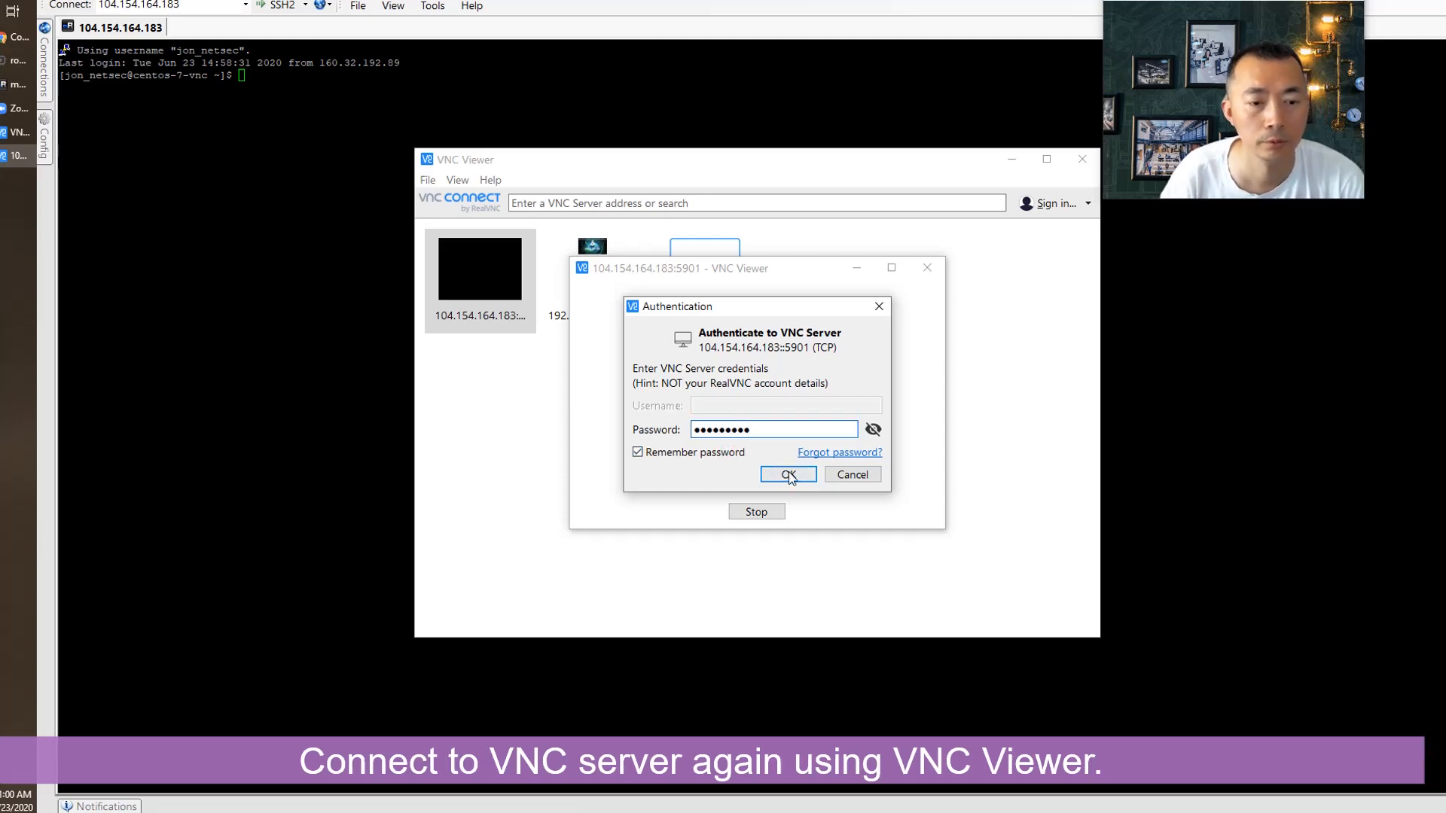
{"action": "left_click", "coordinate": [786, 474]}
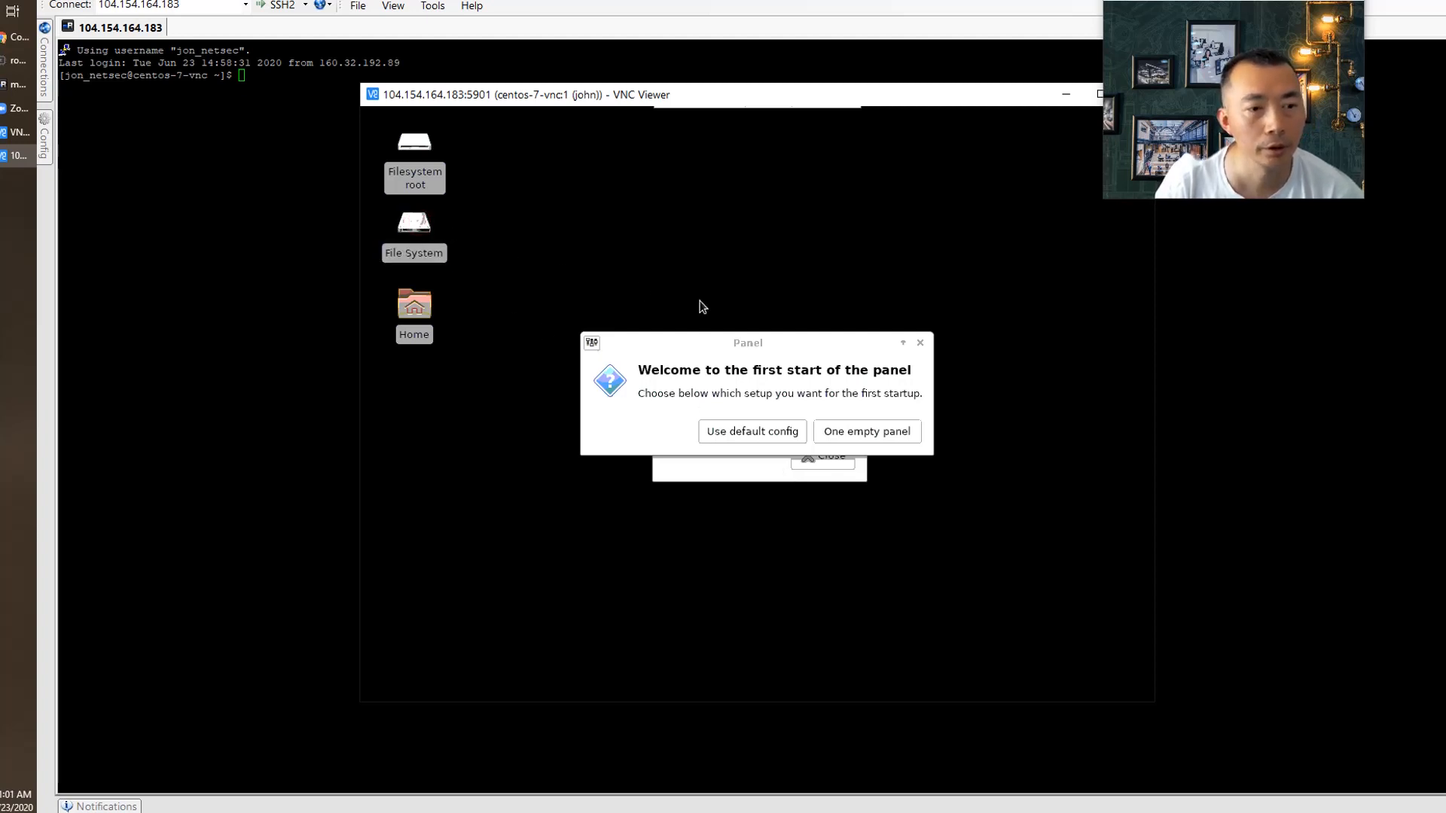
Accept the default XFCE panel config and open the File System and Home folders.
{"action": "double_click", "coordinate": [413, 229]}
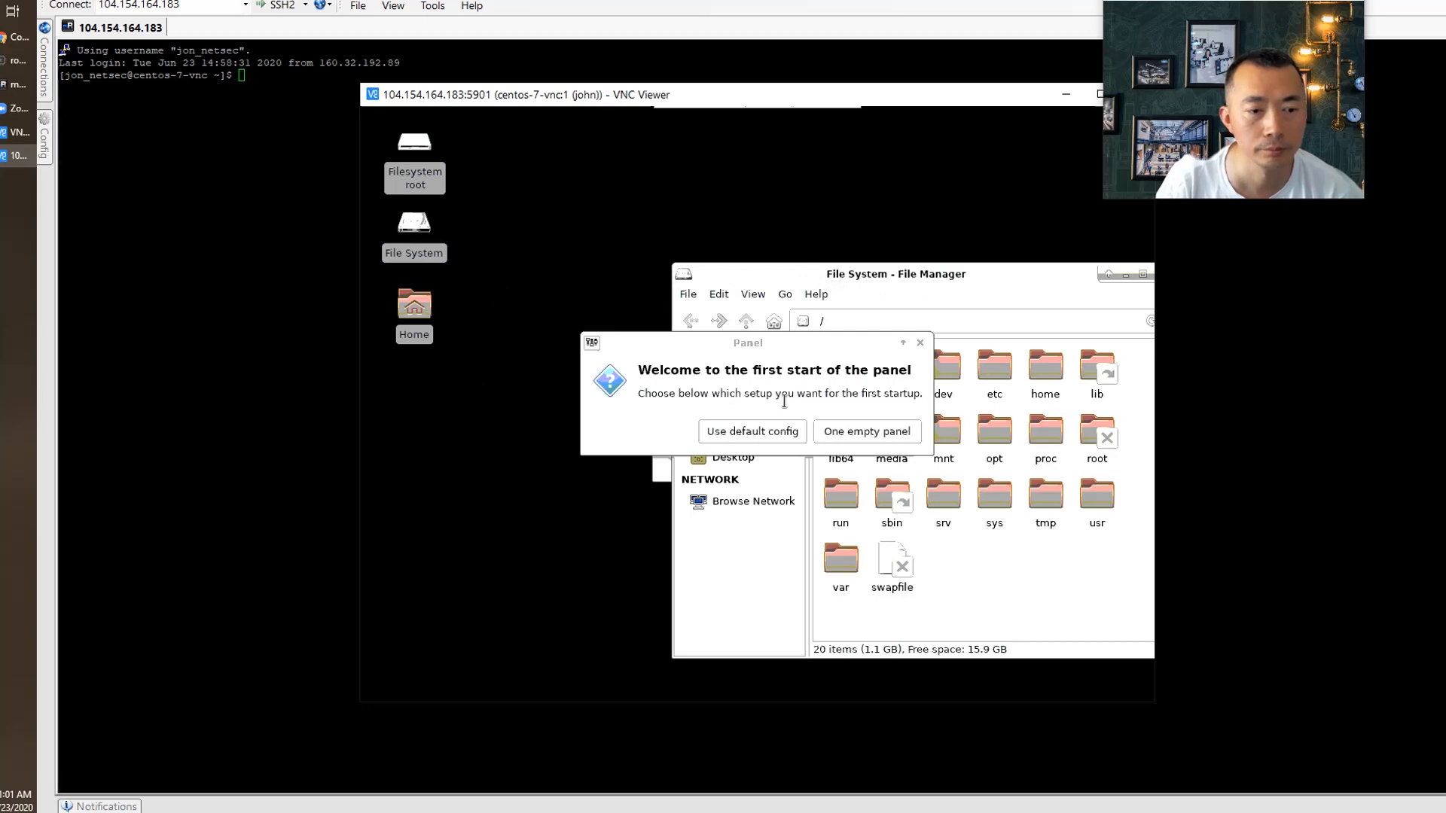
{"action": "left_click", "coordinate": [752, 432]}
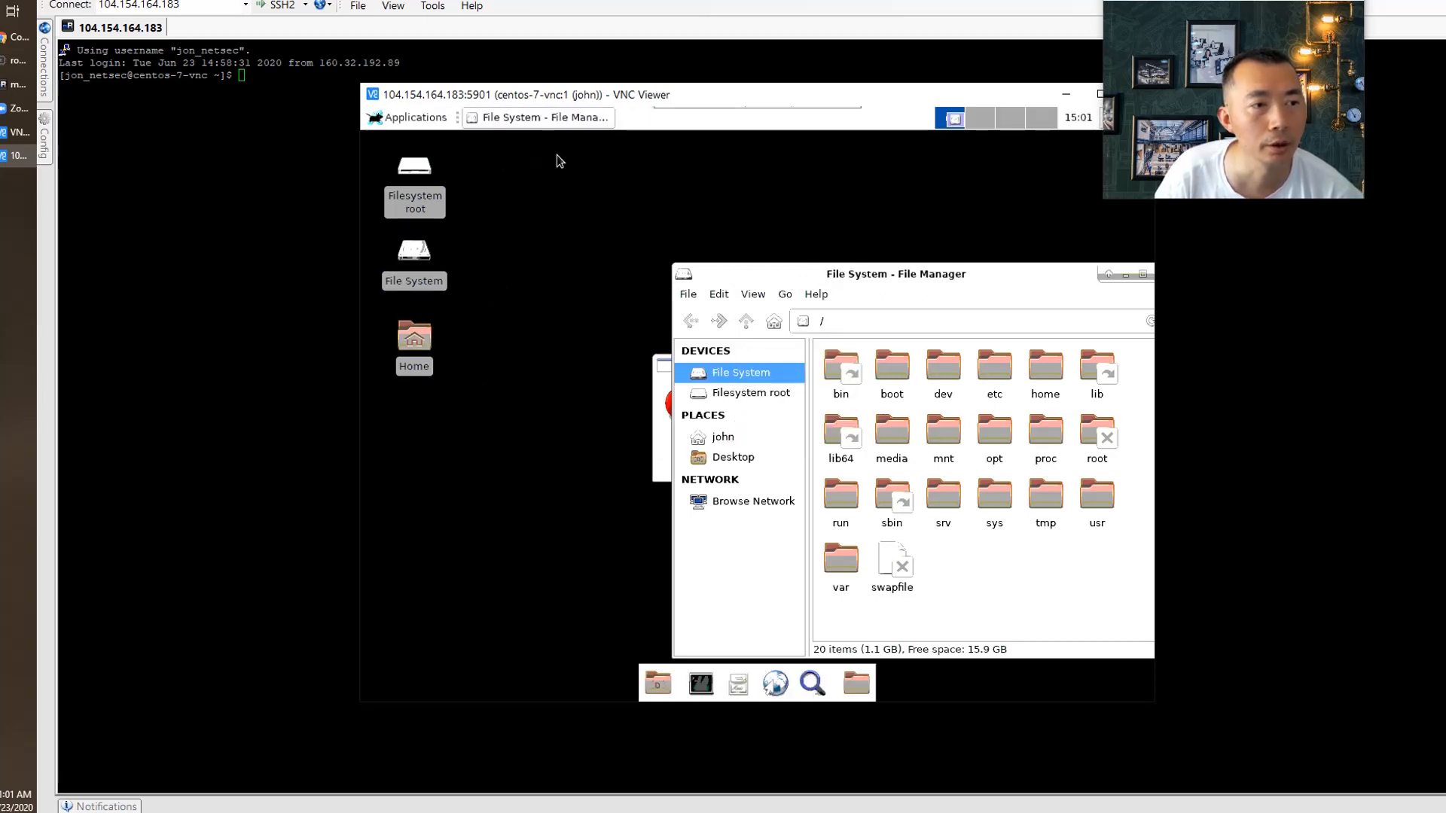
{"action": "mouse_move", "coordinate": [414, 336]}
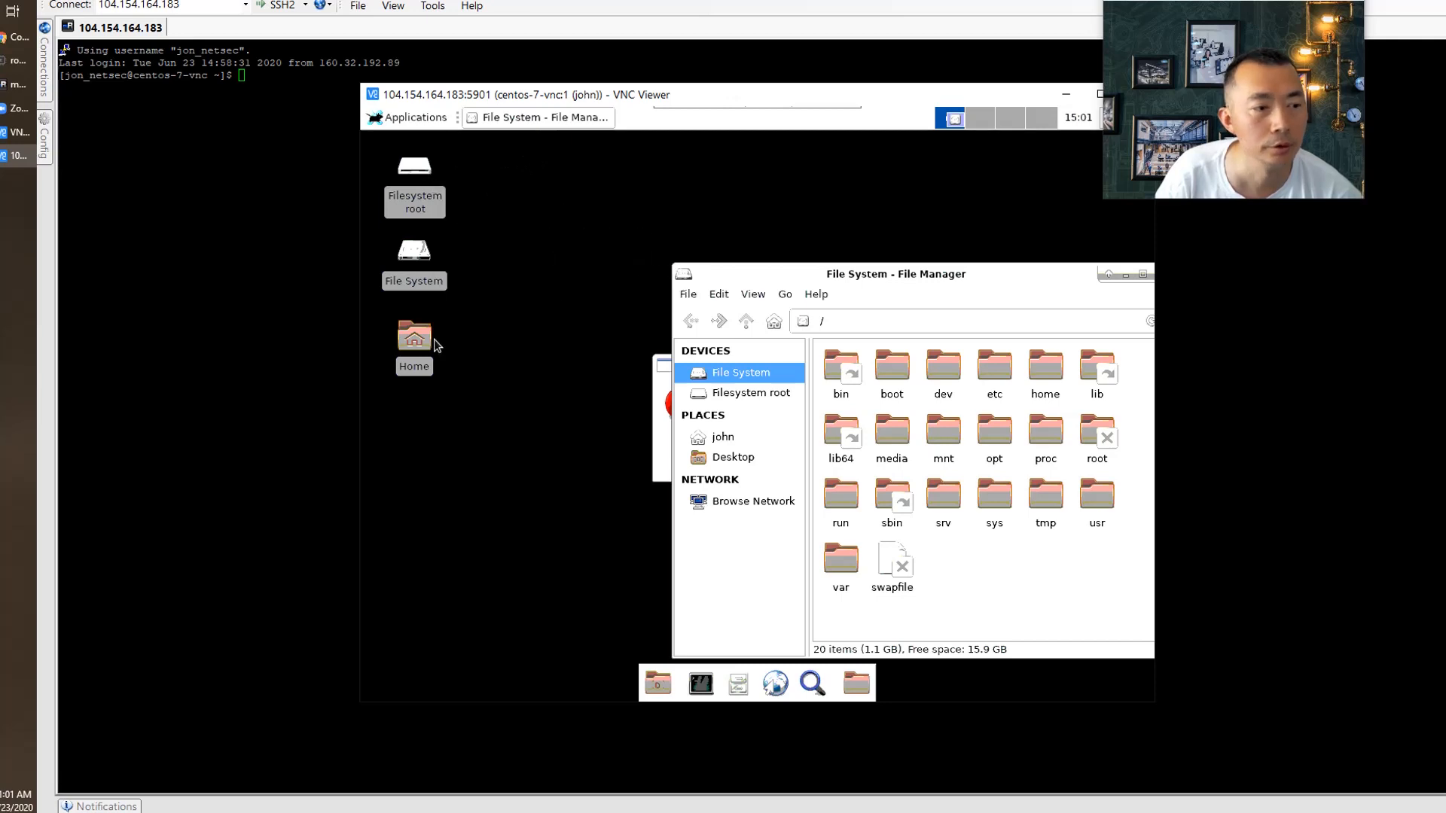
{"action": "double_click", "coordinate": [412, 338]}
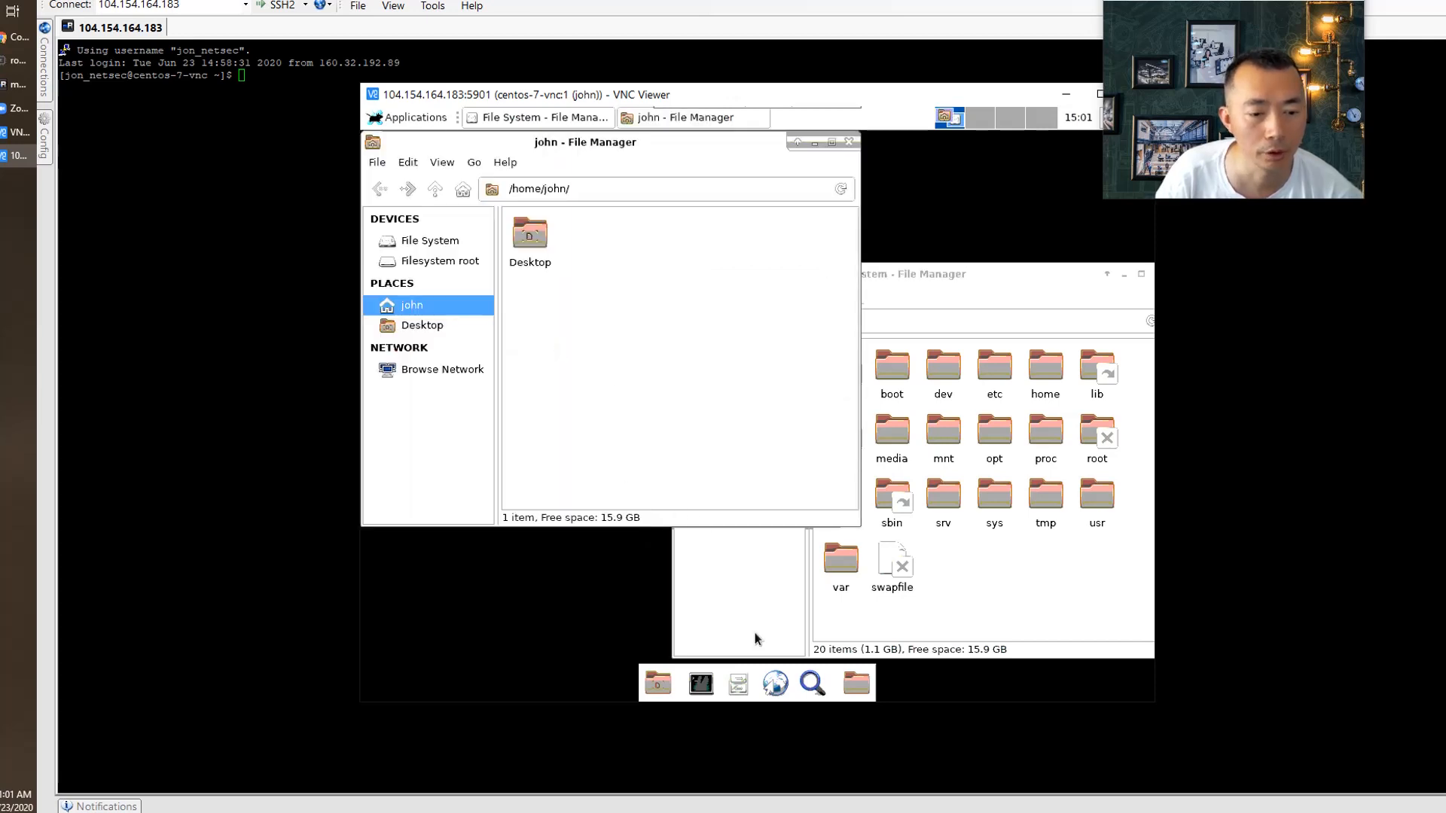
Launch the web browser and move the Choose Preferred Application dialog lower down.
{"action": "left_click", "coordinate": [774, 684]}
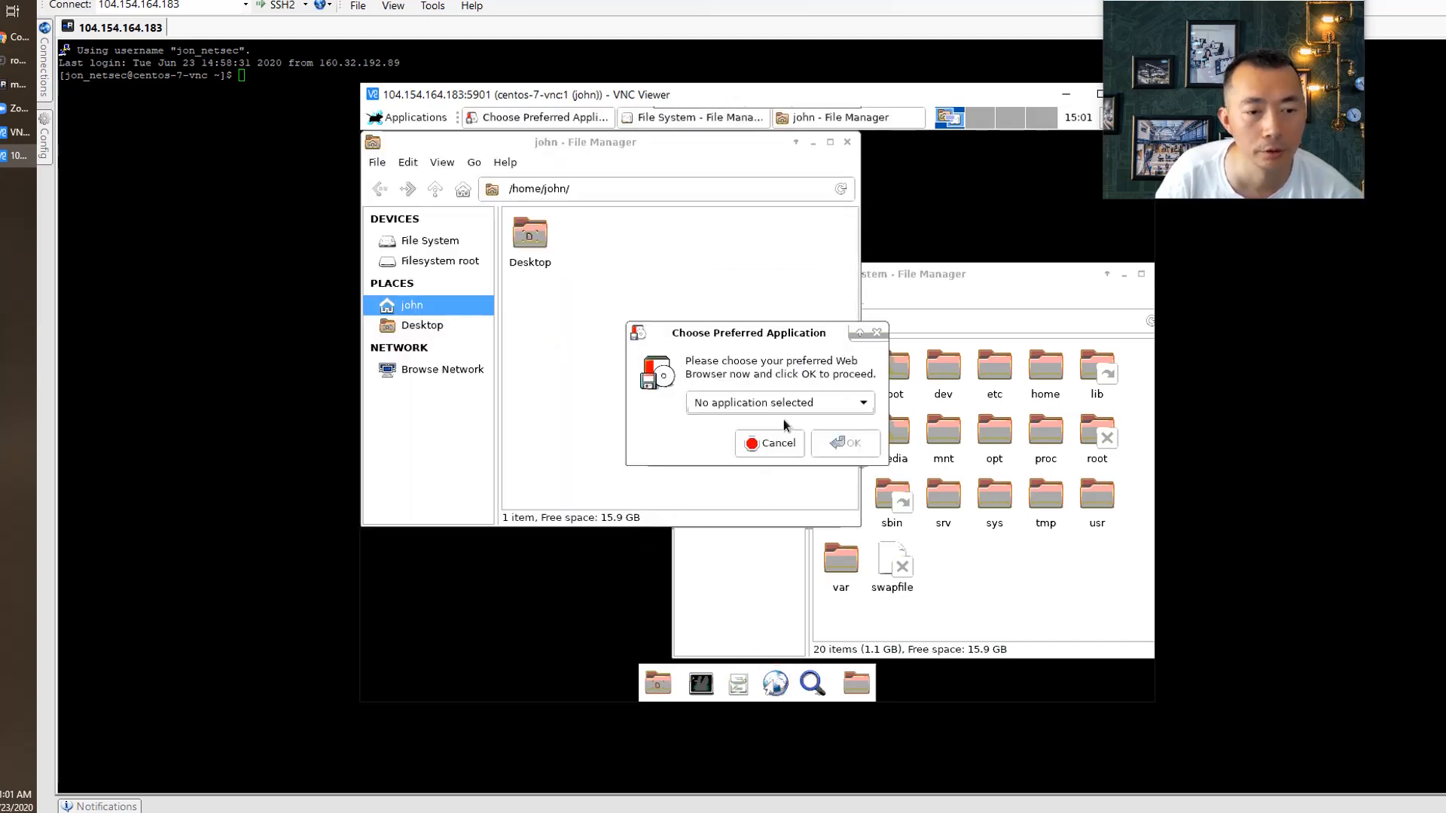
{"action": "left_click", "coordinate": [777, 402]}
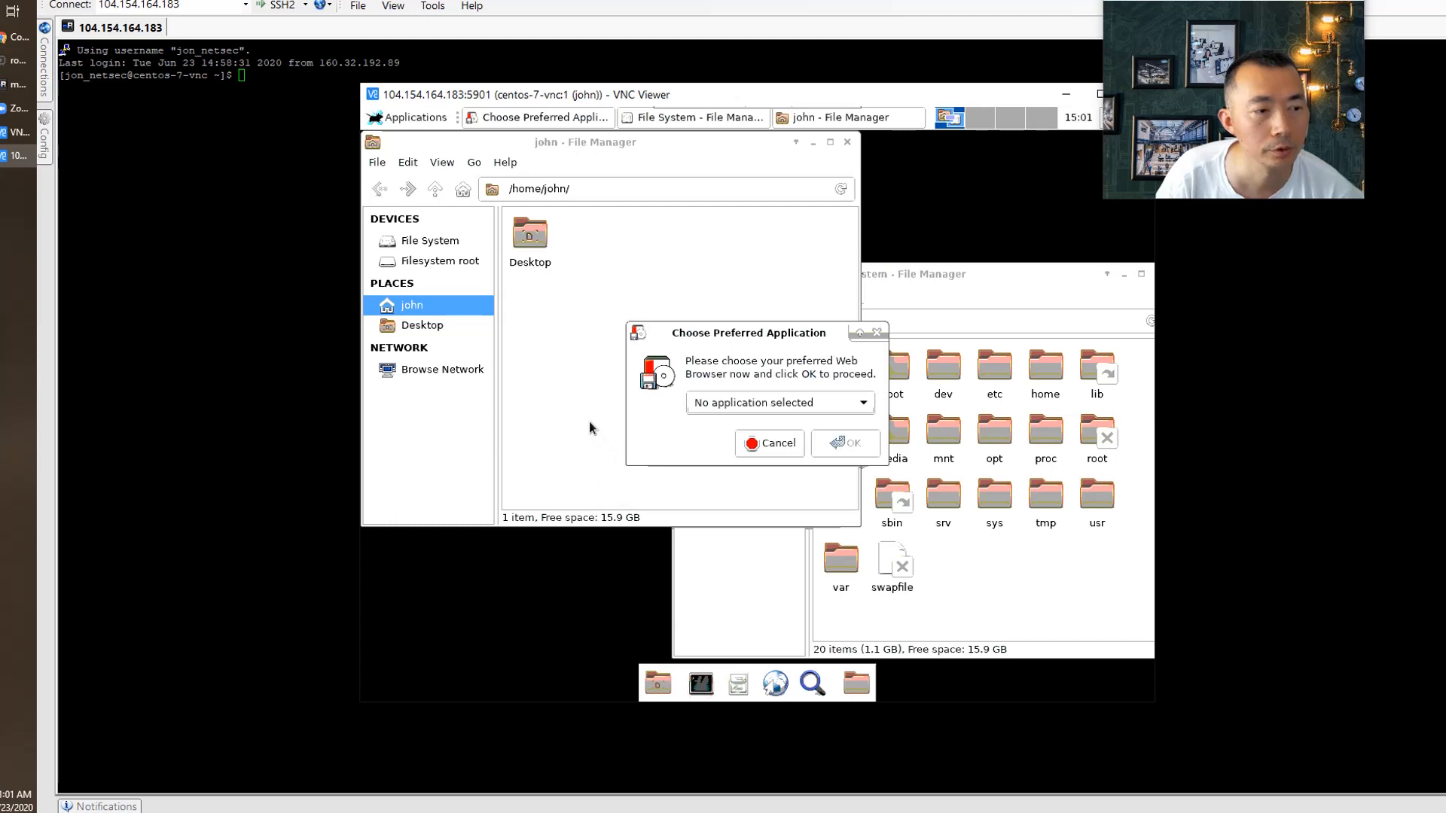
{"action": "mouse_move", "coordinate": [722, 346]}
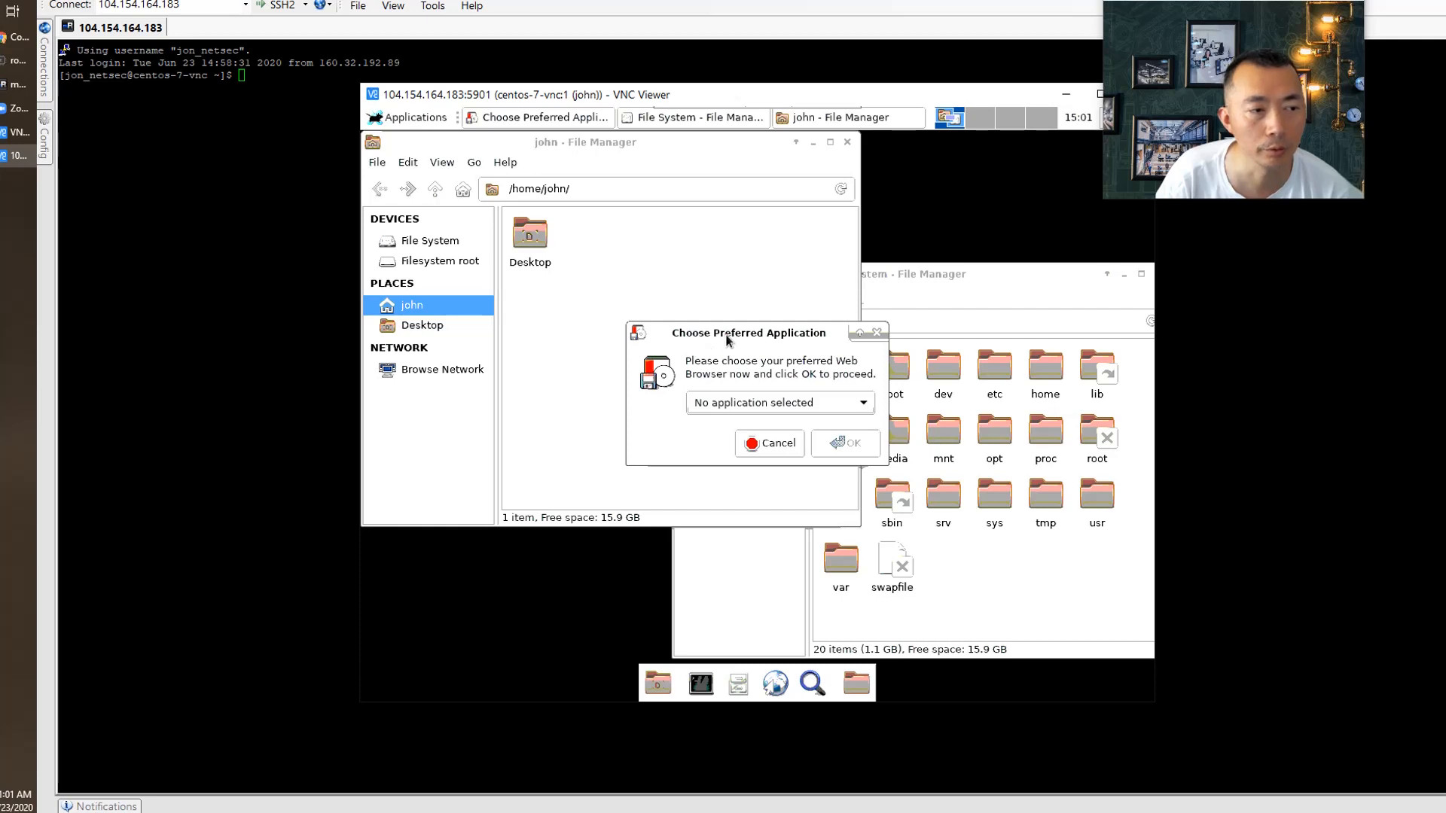
{"action": "left_click_drag", "start_coordinate": [749, 332], "coordinate": [556, 428]}
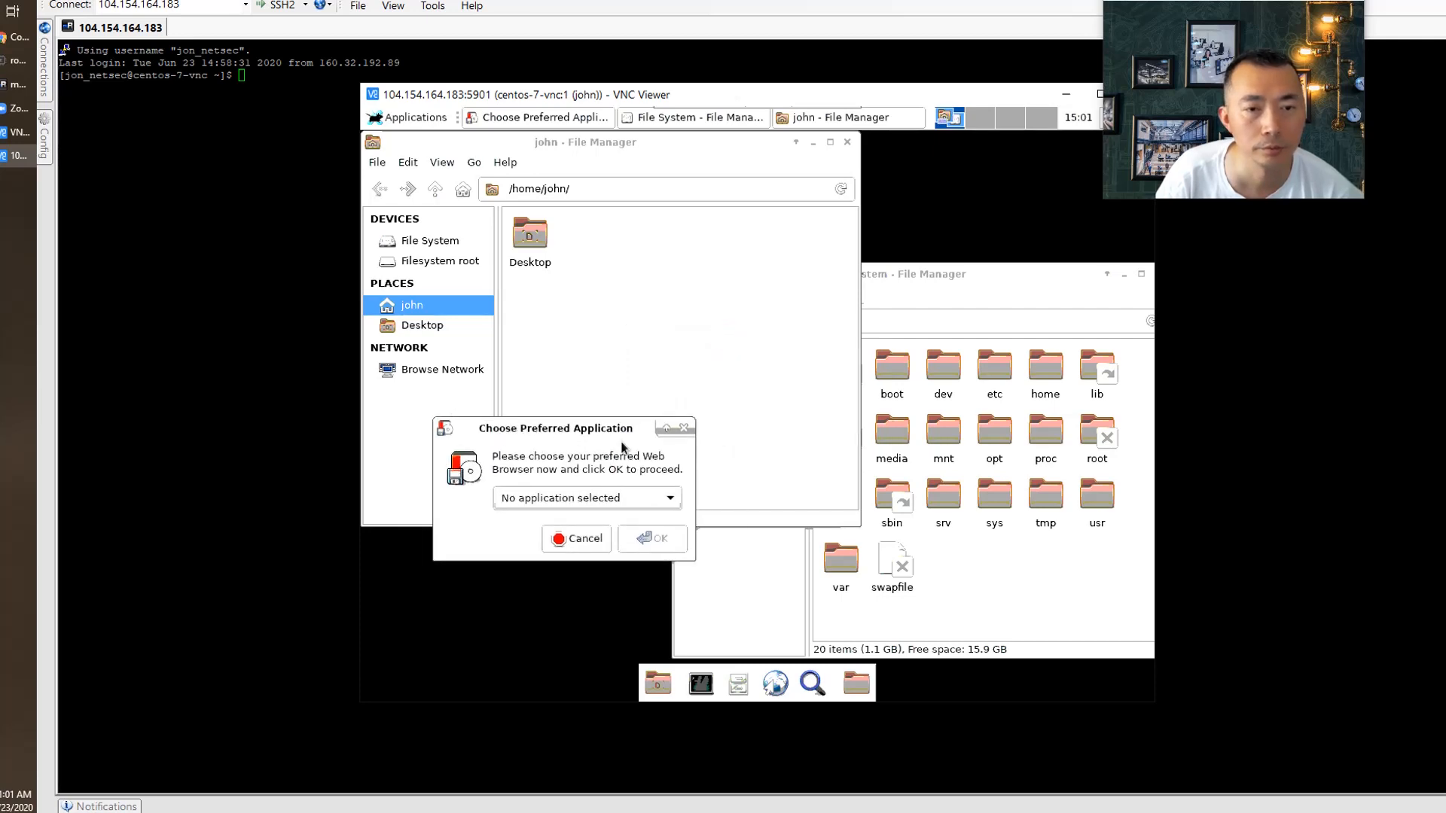